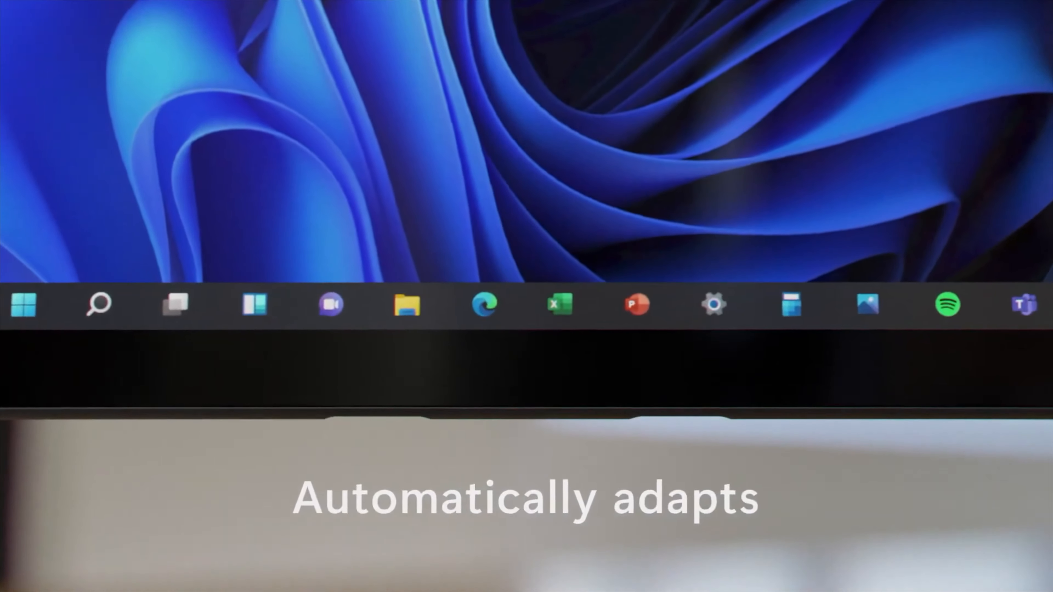
- Keep English (United States) language and US keyboard, then begin installing Windows
click(442, 578)
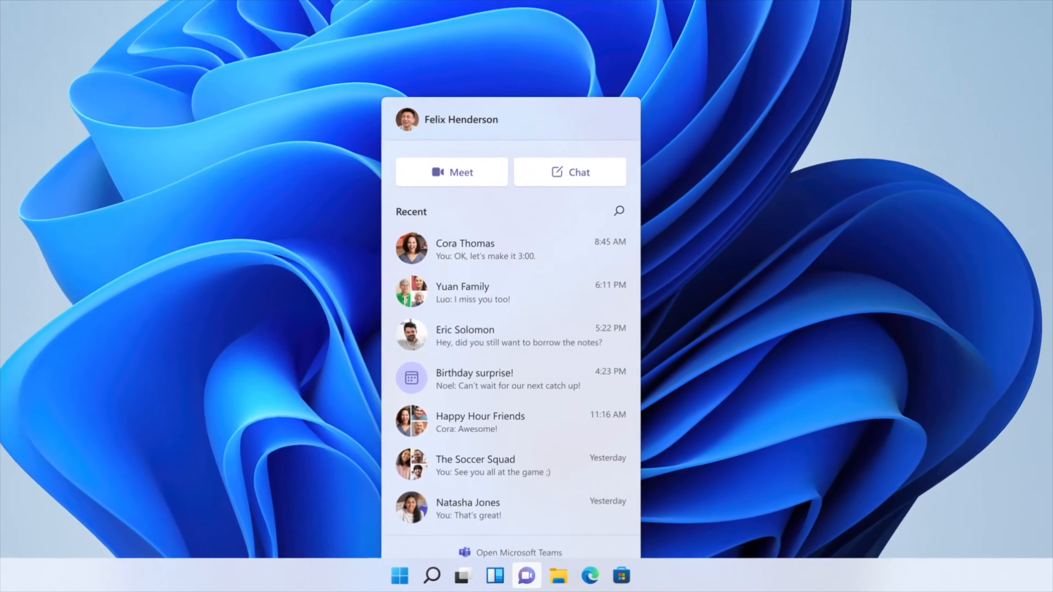
click(462, 293)
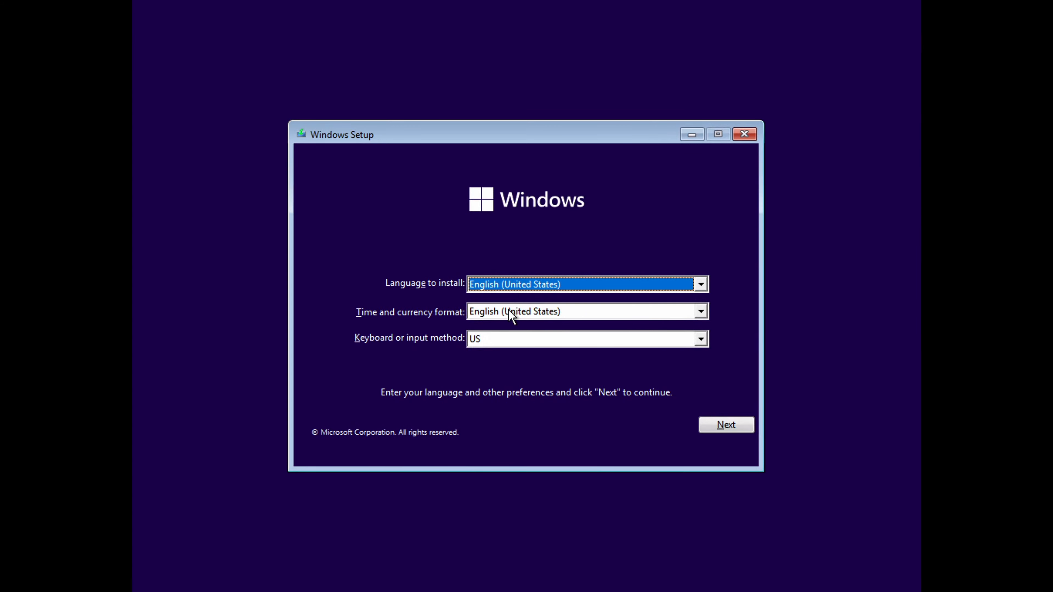
mouse_move(562, 364)
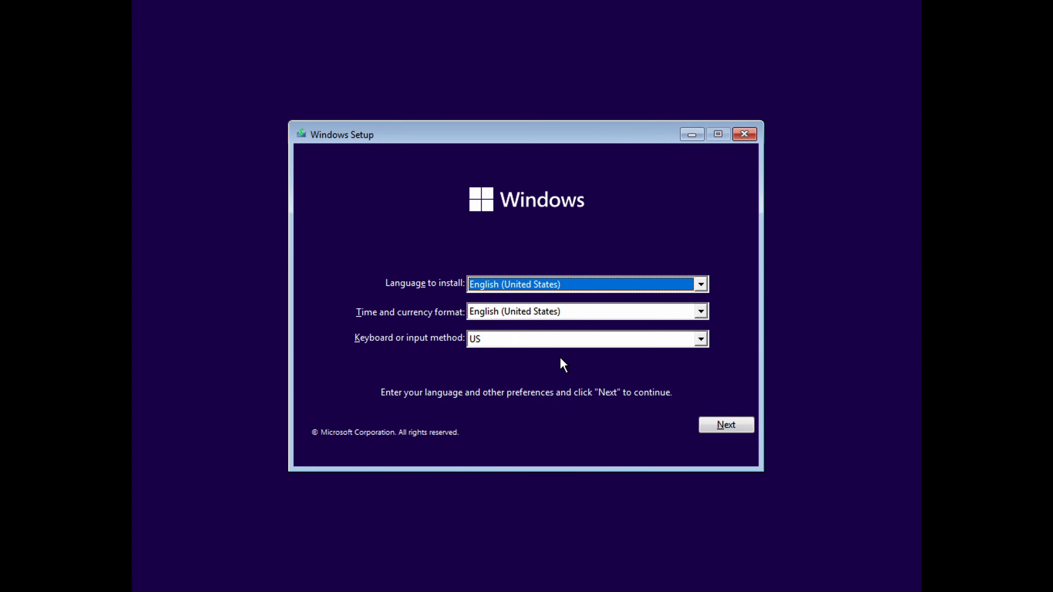
click(725, 424)
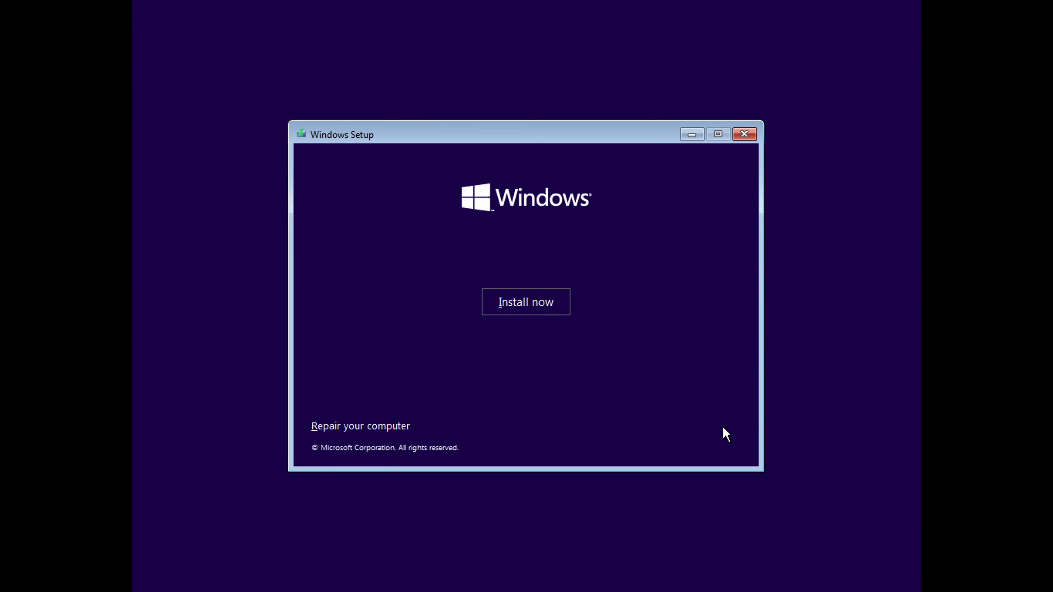
click(526, 302)
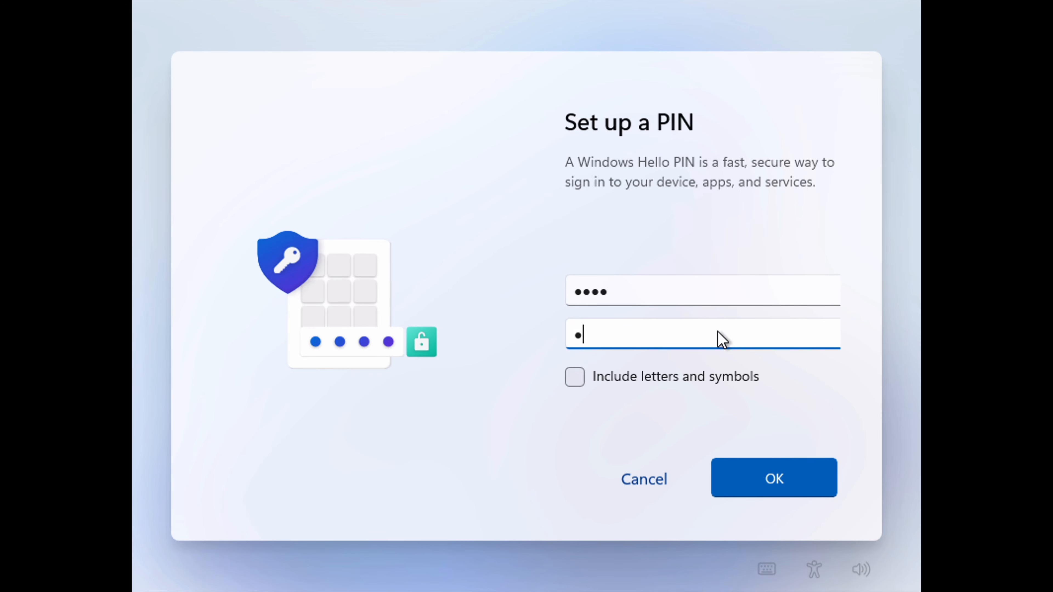
- Confirm the four-digit Windows Hello PIN and accept the diagnostic data setting
click(773, 478)
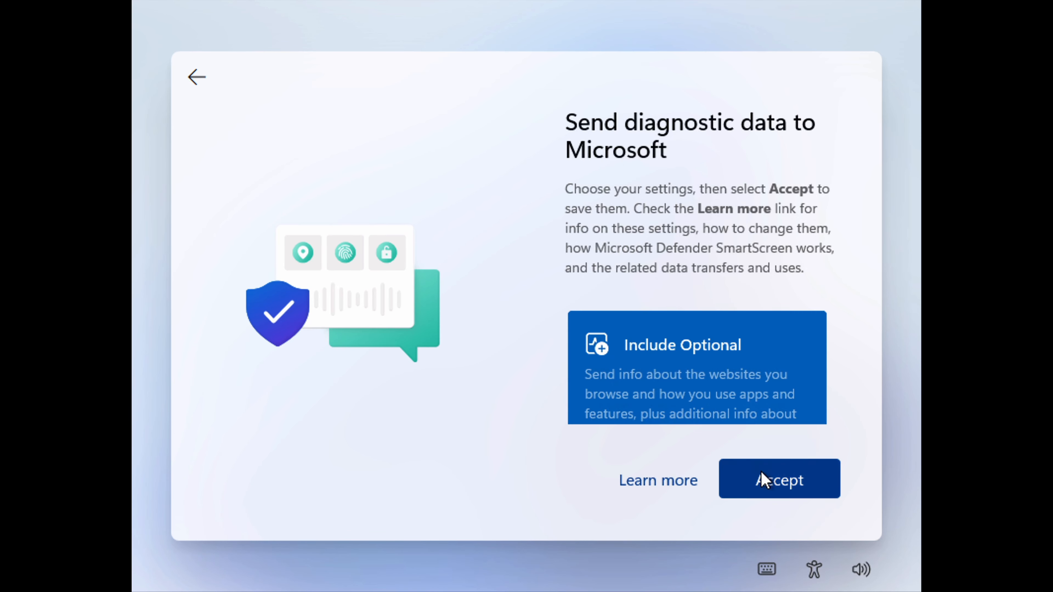
click(779, 479)
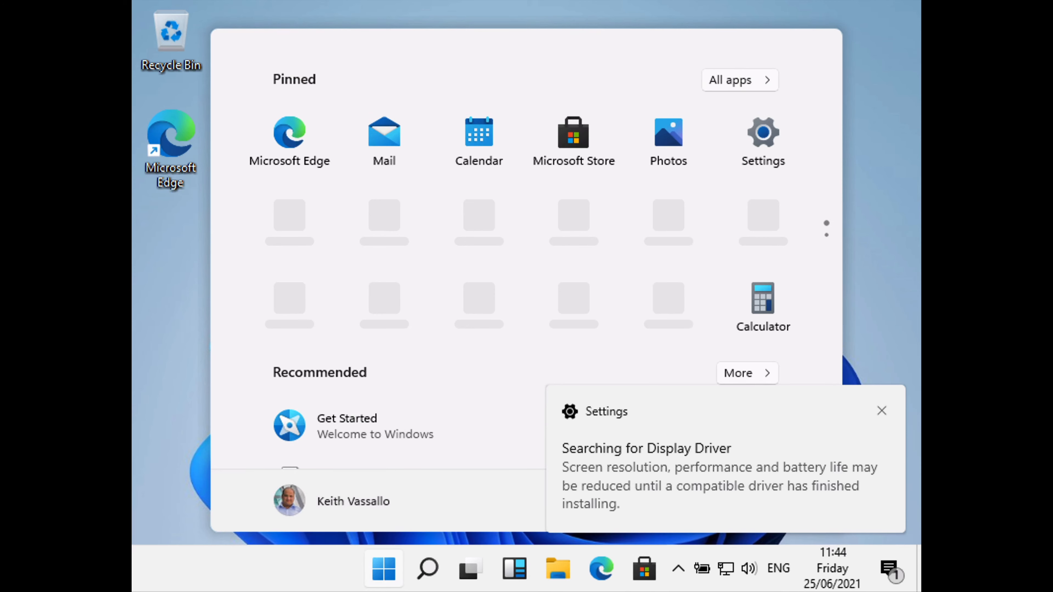
- Dismiss the 'Searching for Display Driver' notification over the Start menu
click(882, 410)
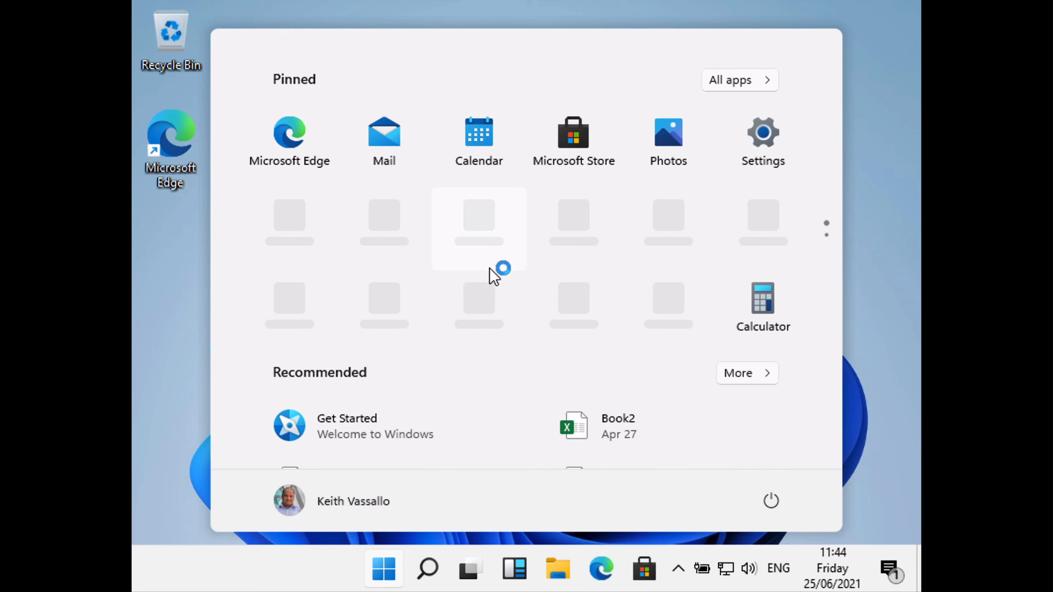
mouse_move(450, 227)
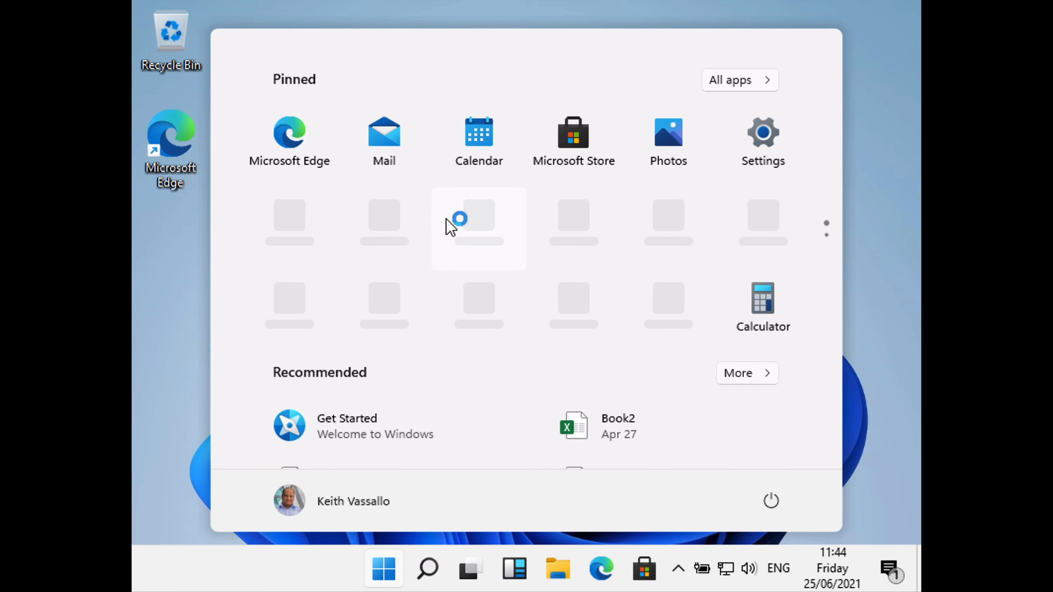
mouse_move(473, 96)
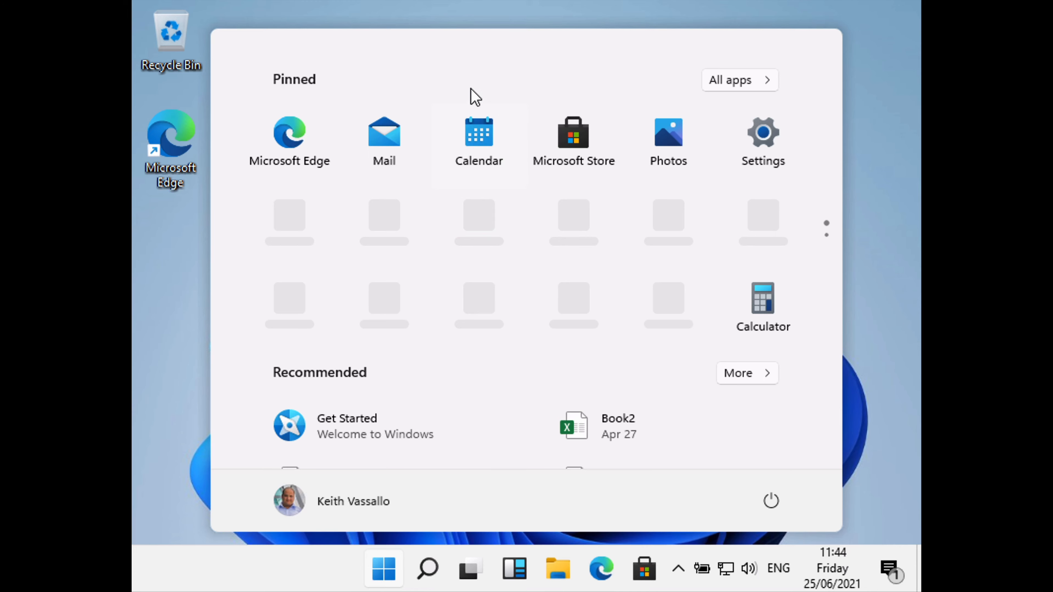
mouse_move(474, 83)
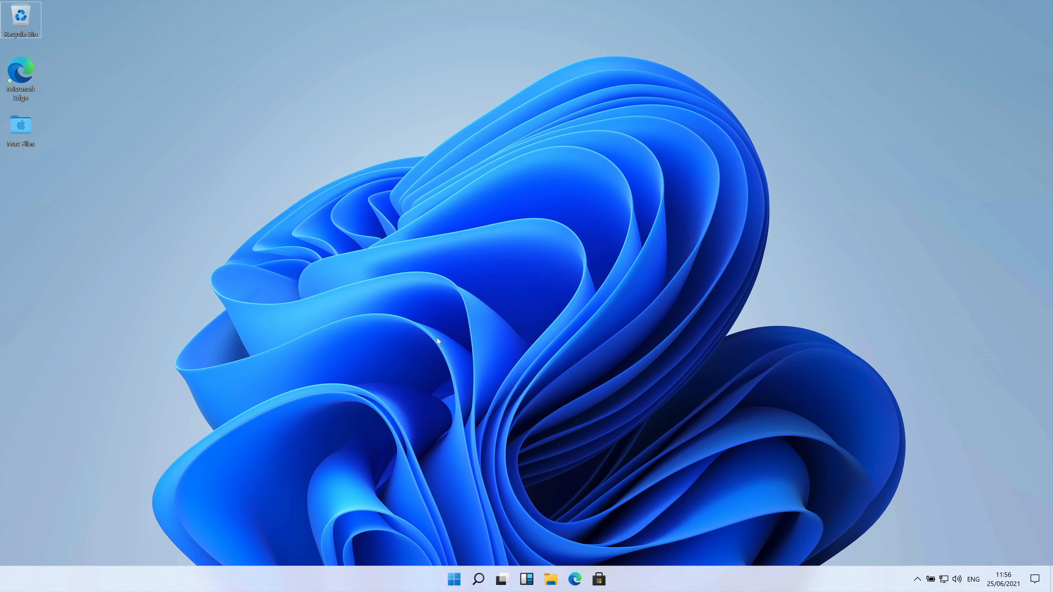
mouse_move(452, 480)
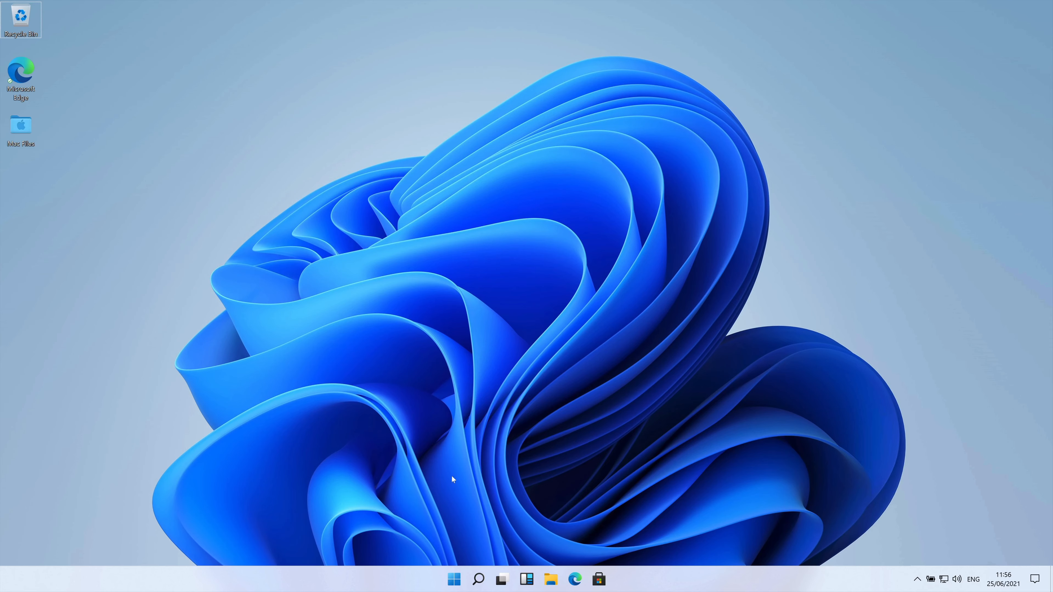
- Launch Calculator from Start, compute 9 × 9 = 81, move the window and close it
click(453, 580)
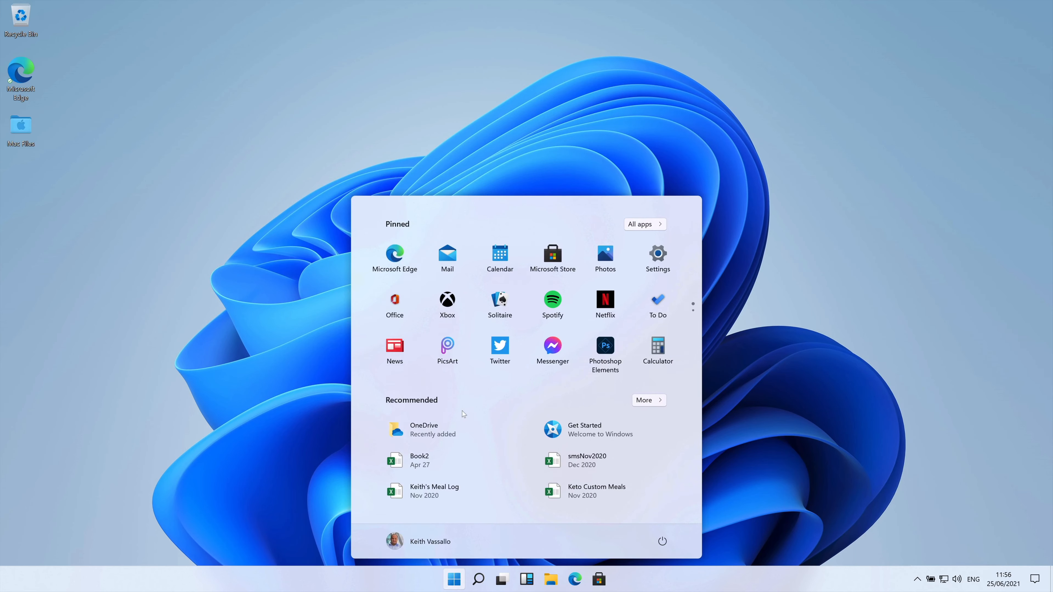
mouse_move(448, 306)
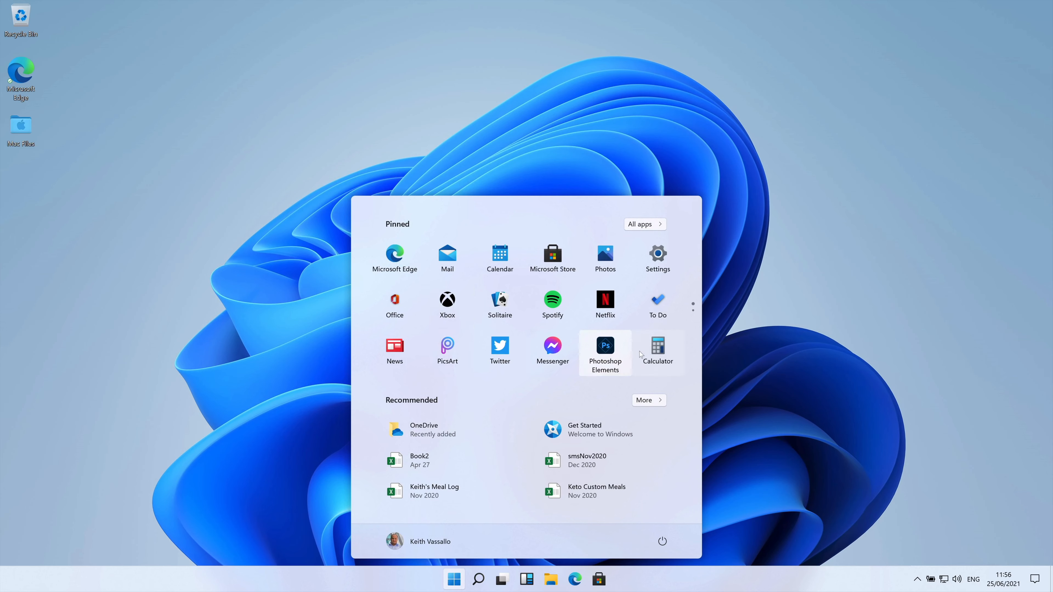
mouse_move(658, 259)
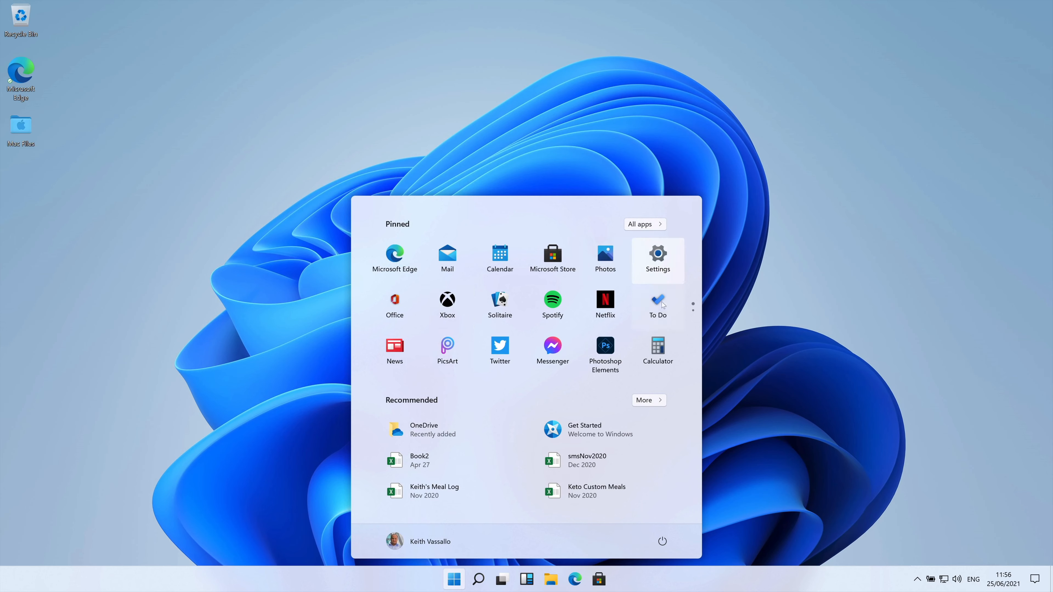
click(657, 350)
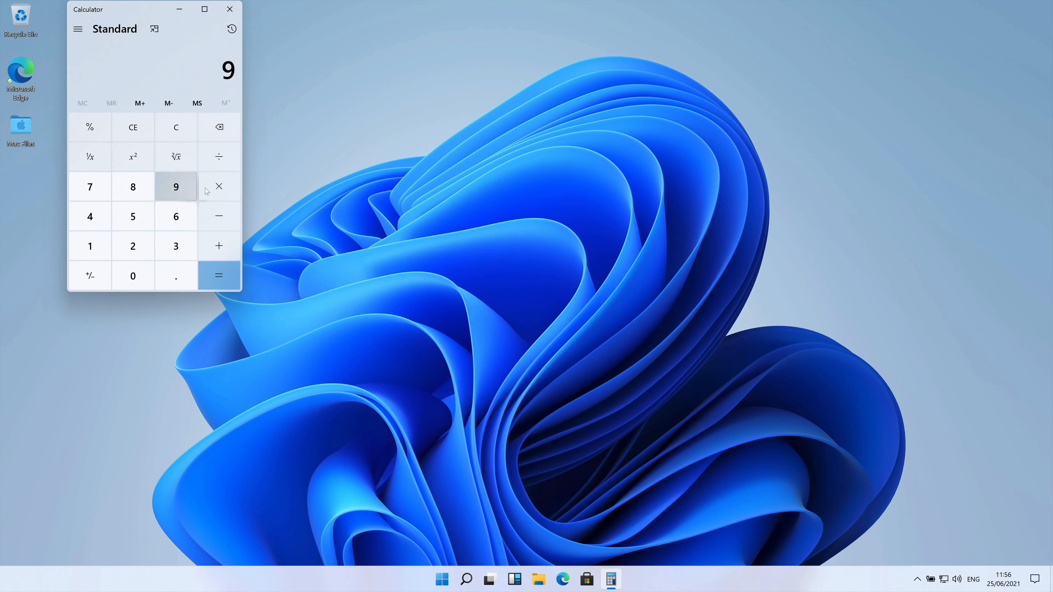
click(218, 275)
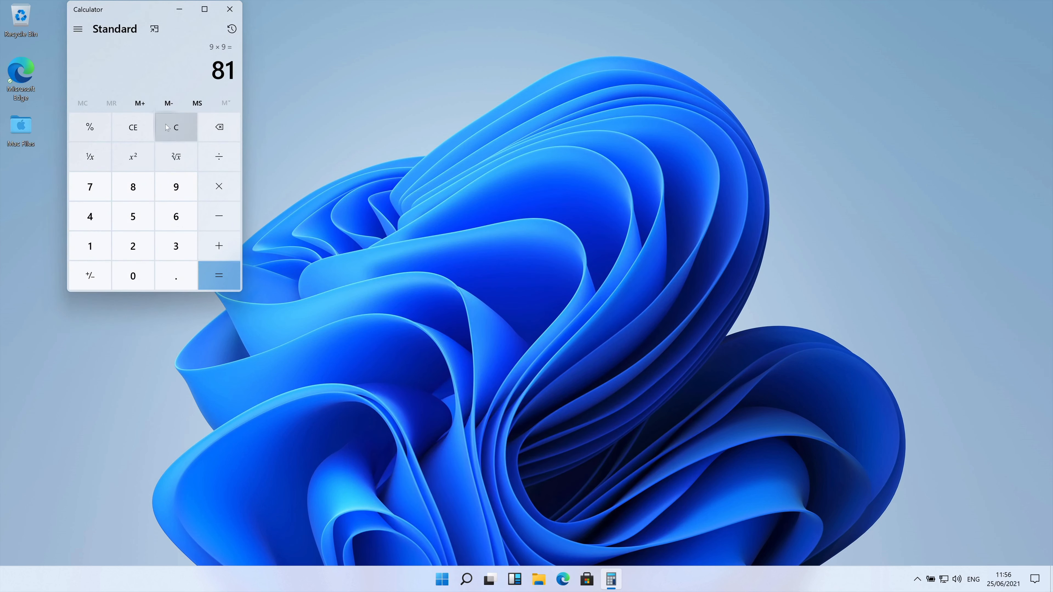
mouse_move(153, 29)
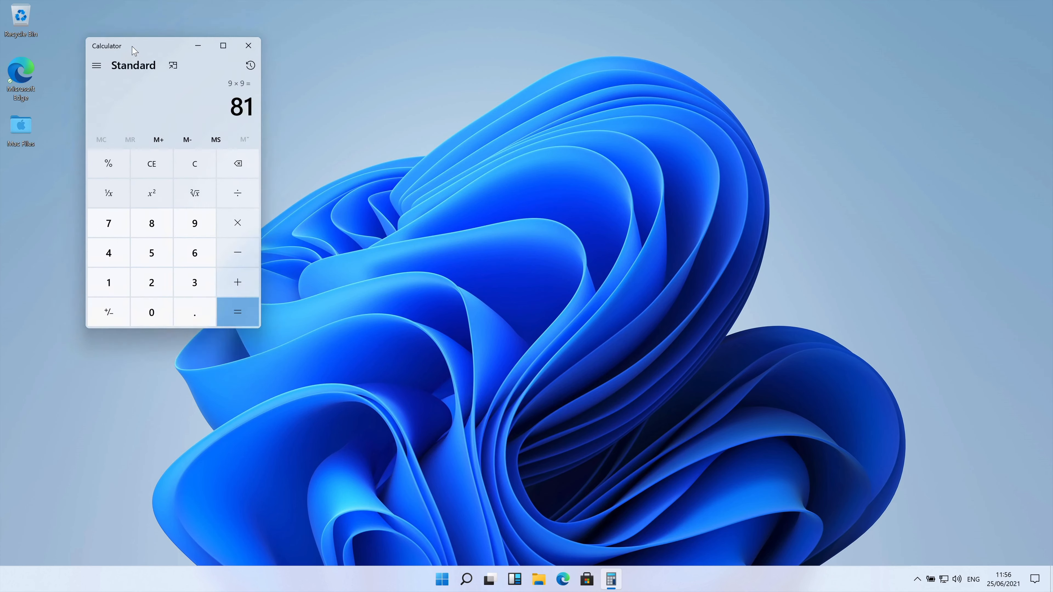
drag(135, 46, 257, 154)
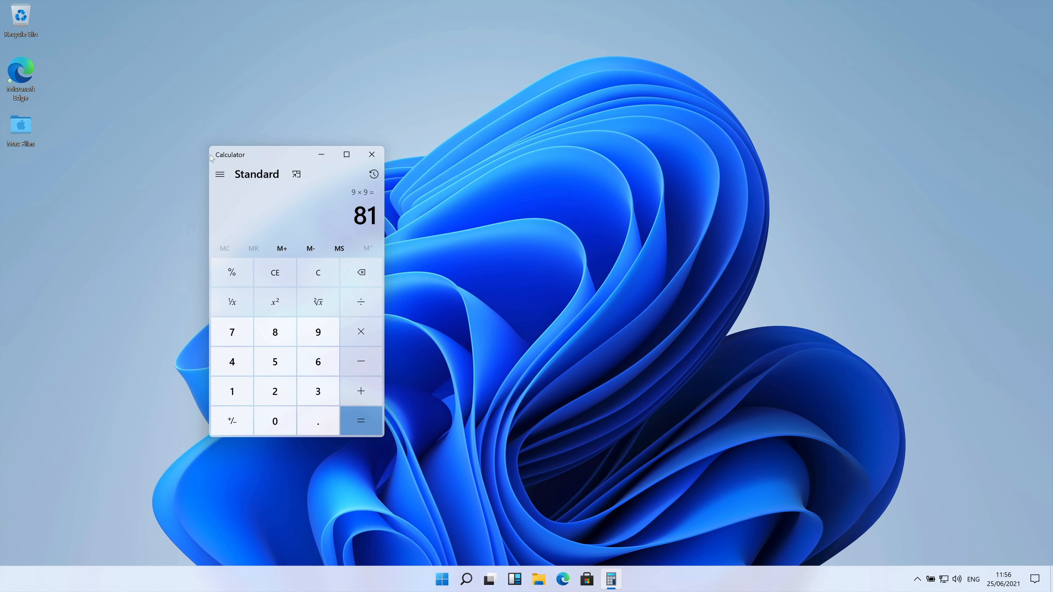
mouse_move(204, 435)
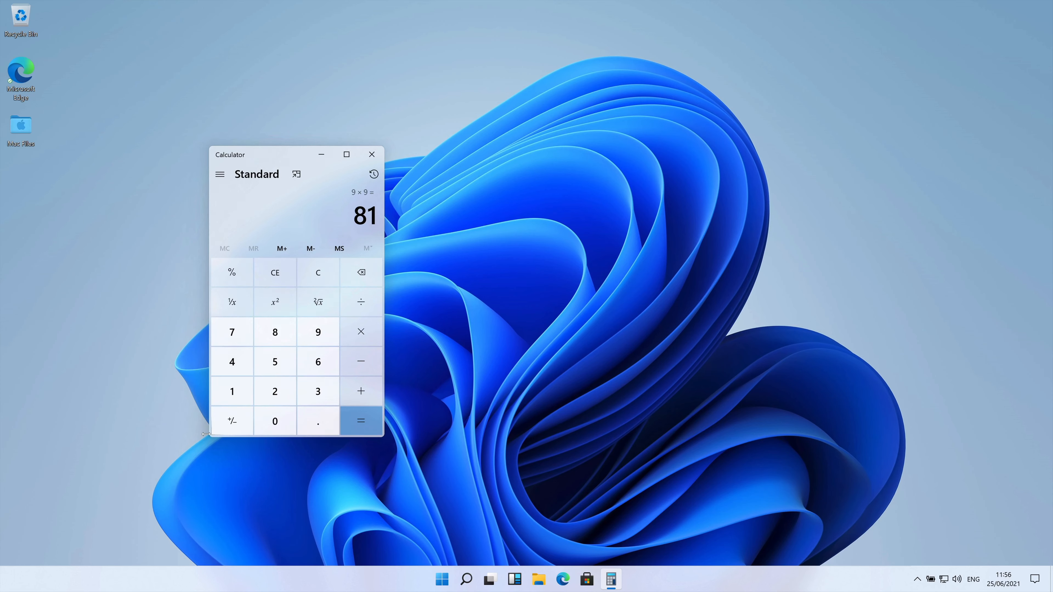
mouse_move(371, 155)
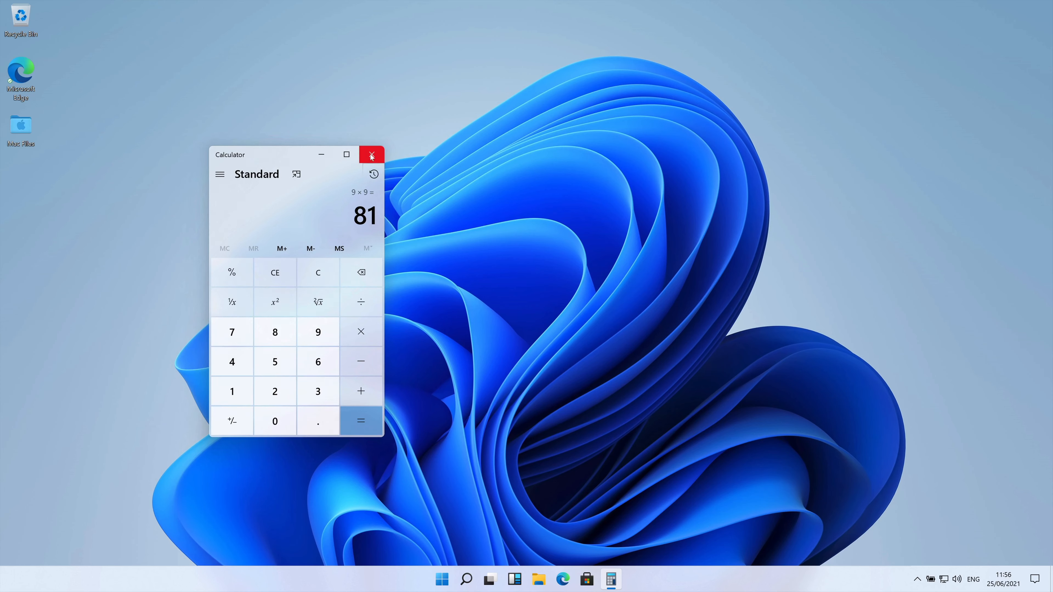
click(371, 155)
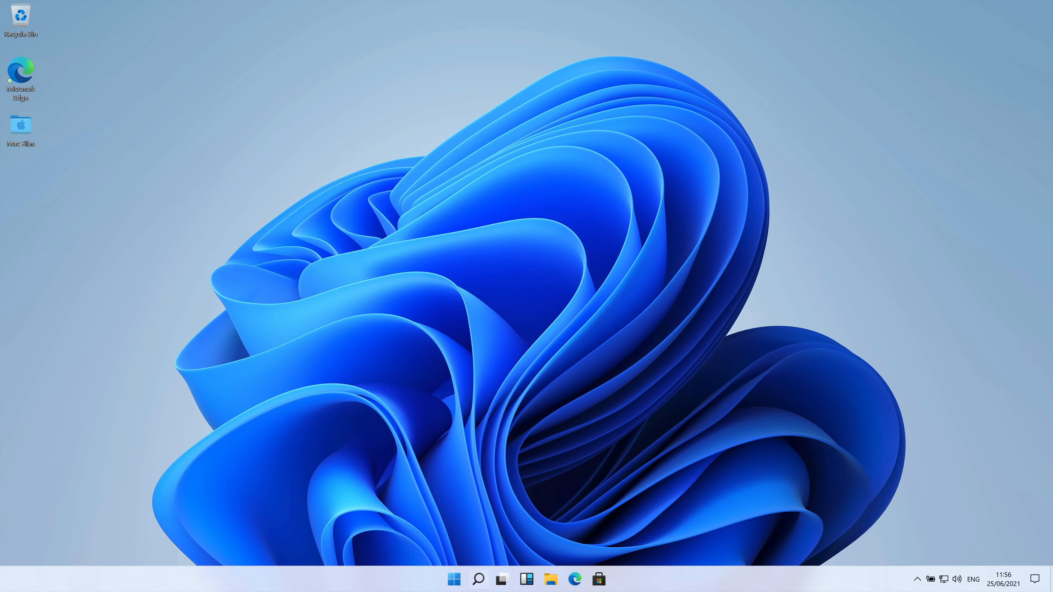
- Show the full alphabetical All apps list from the Start menu
click(454, 579)
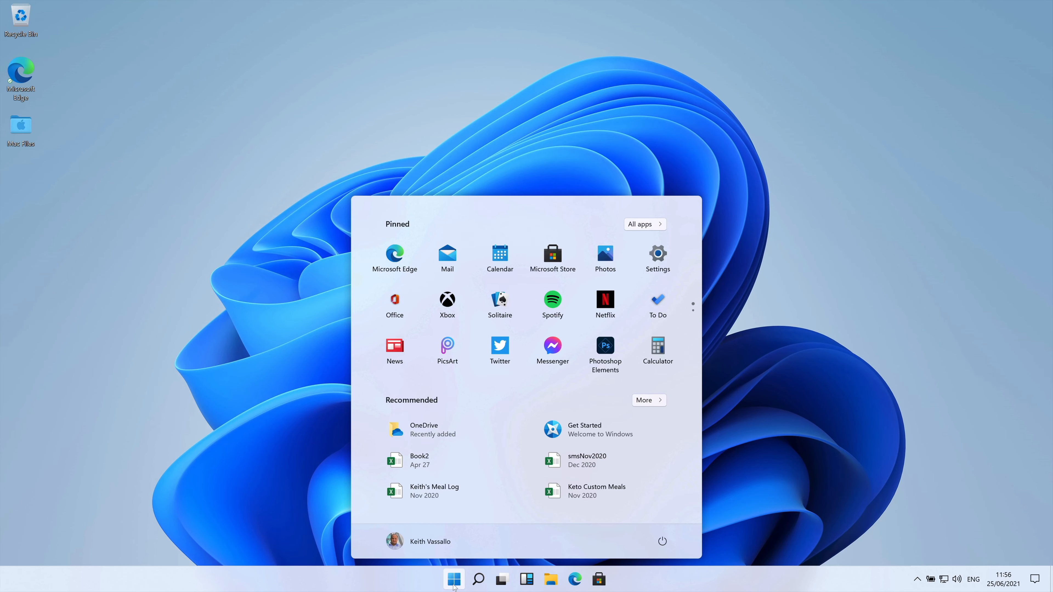
mouse_move(604, 352)
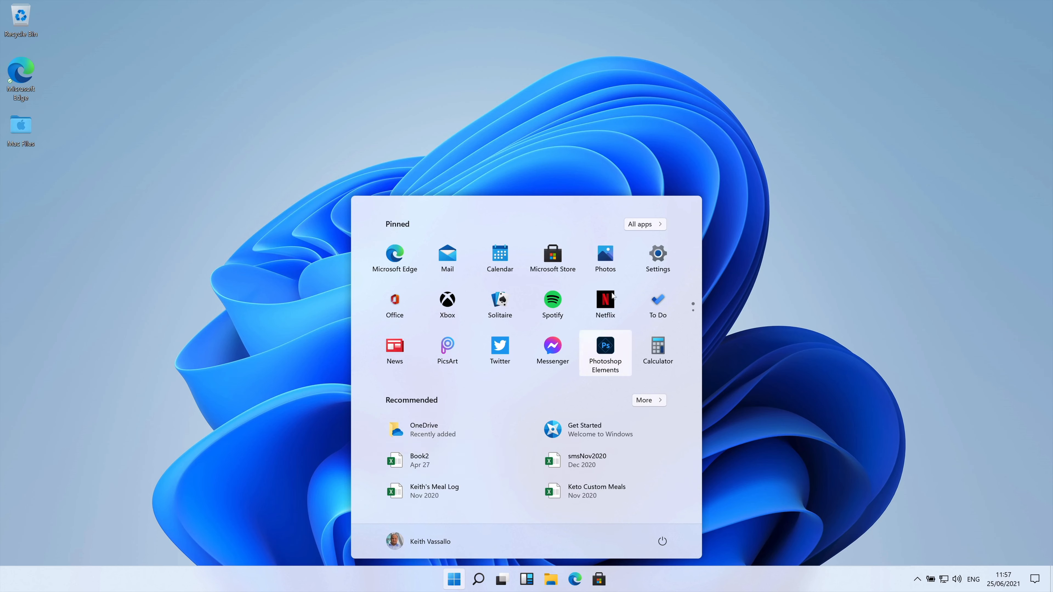
click(643, 224)
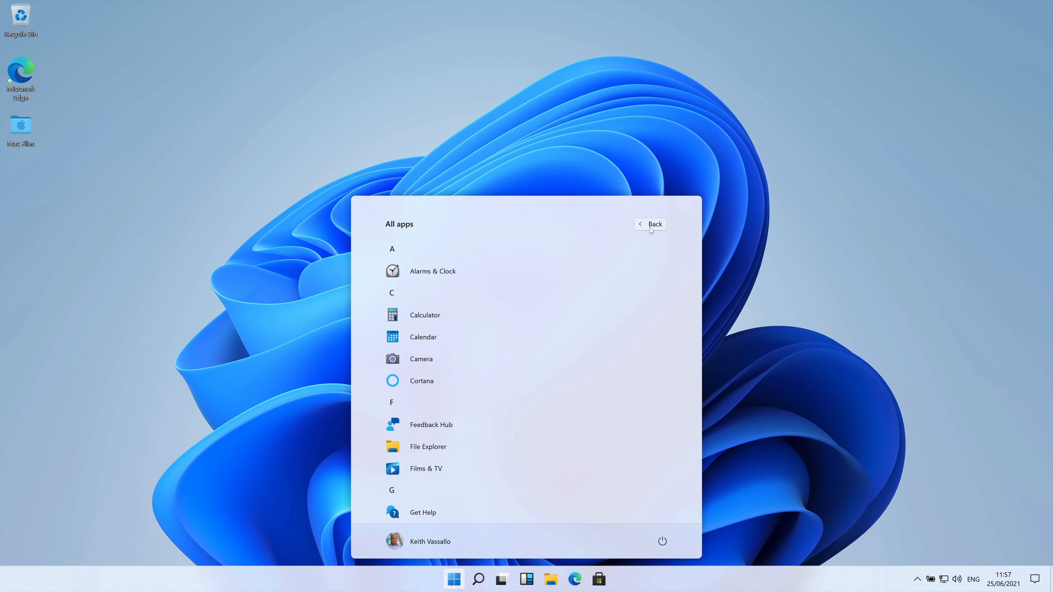
- Search for 'notepad' and launch Notepad from the results
text(n)
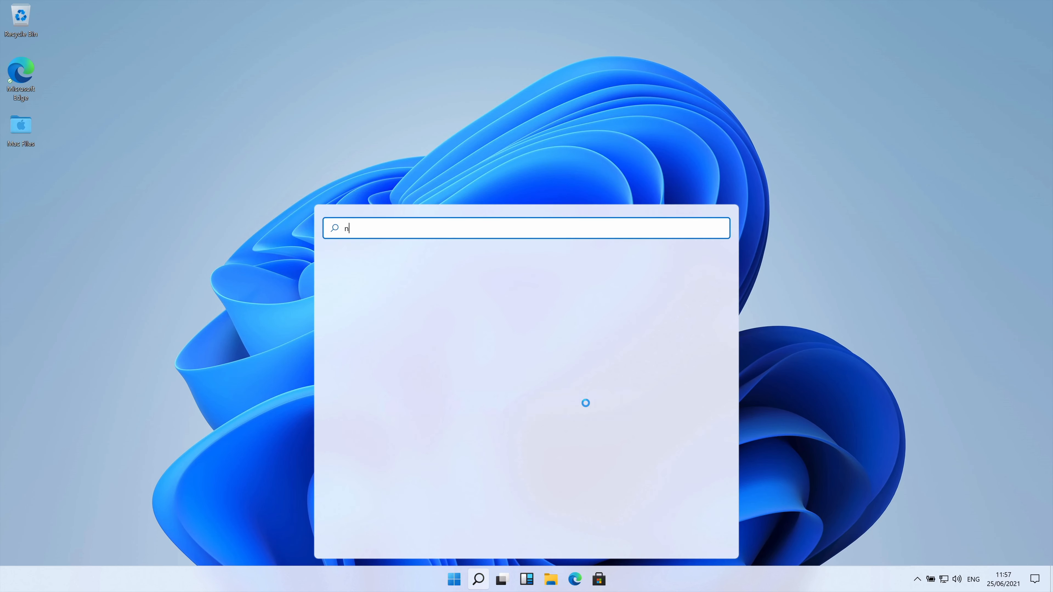
text(otepad)
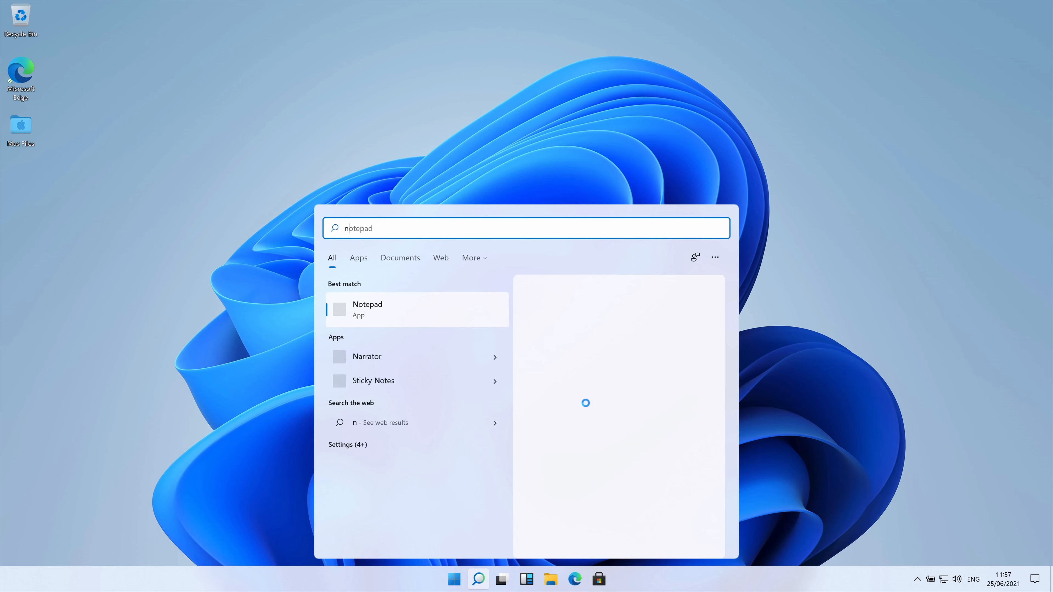
click(366, 309)
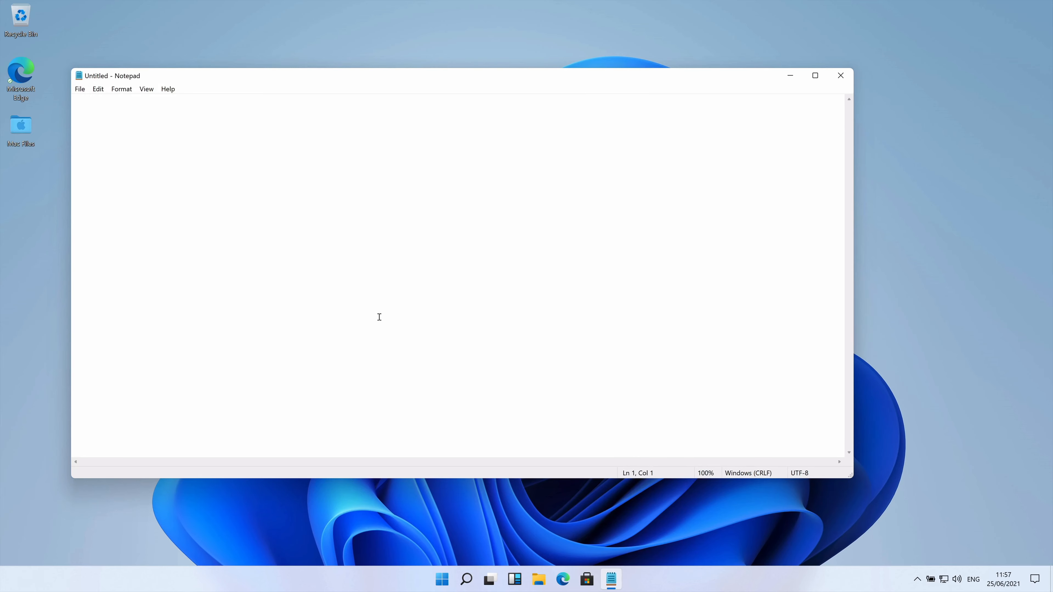
- Write 'Rounded corners FTW.' in the note and close Notepad without saving
text(Rounded corner)
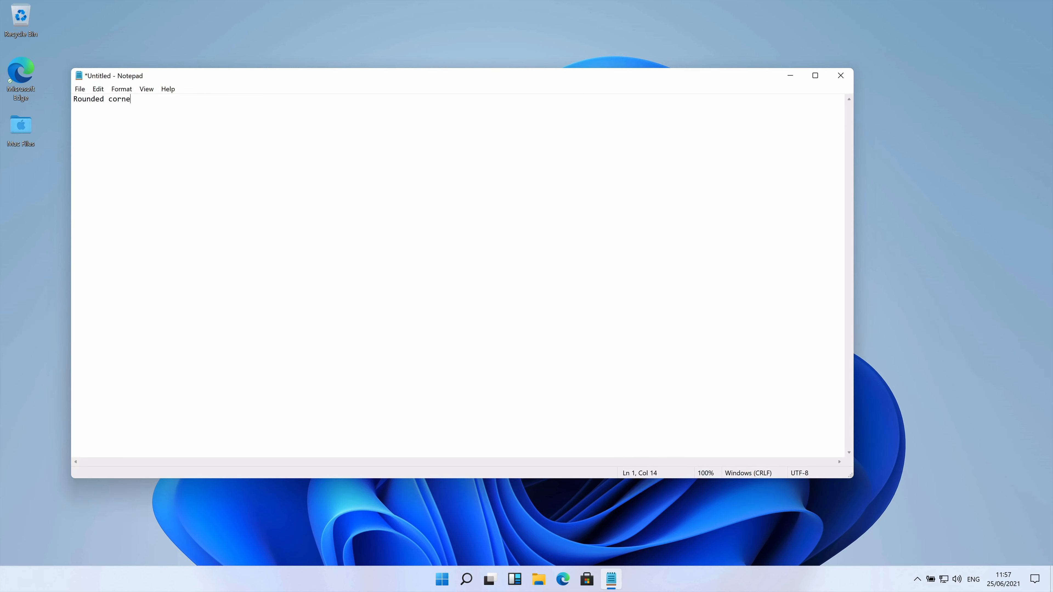
text(rs FTW.)
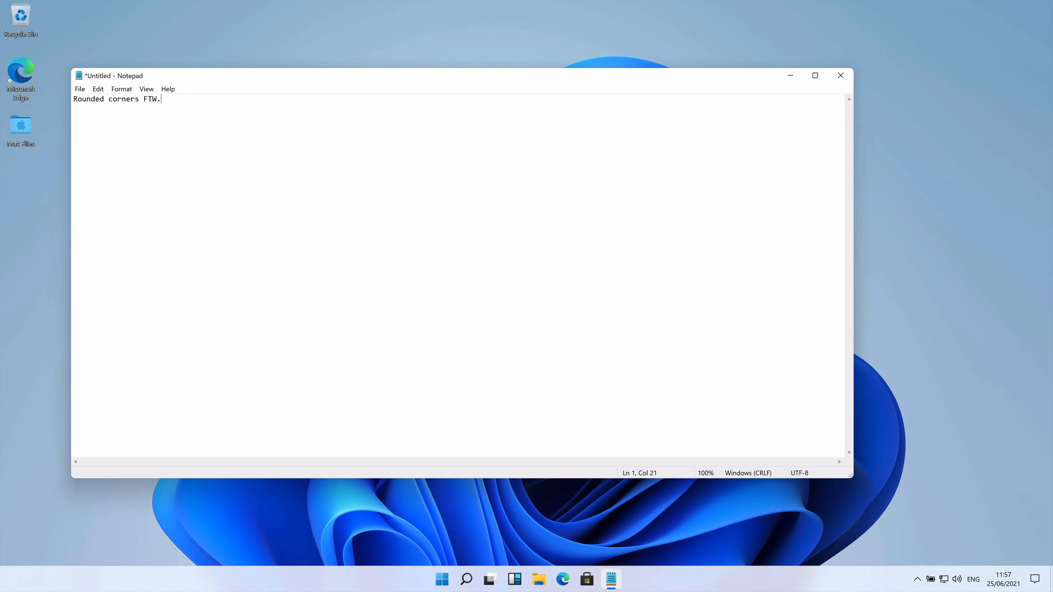
mouse_move(326, 317)
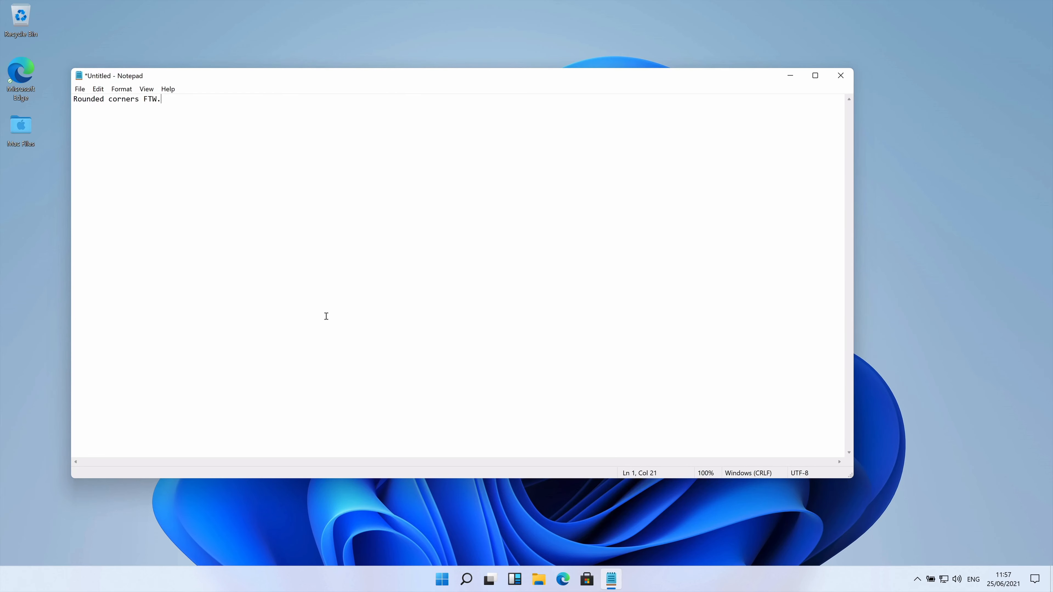
mouse_move(877, 59)
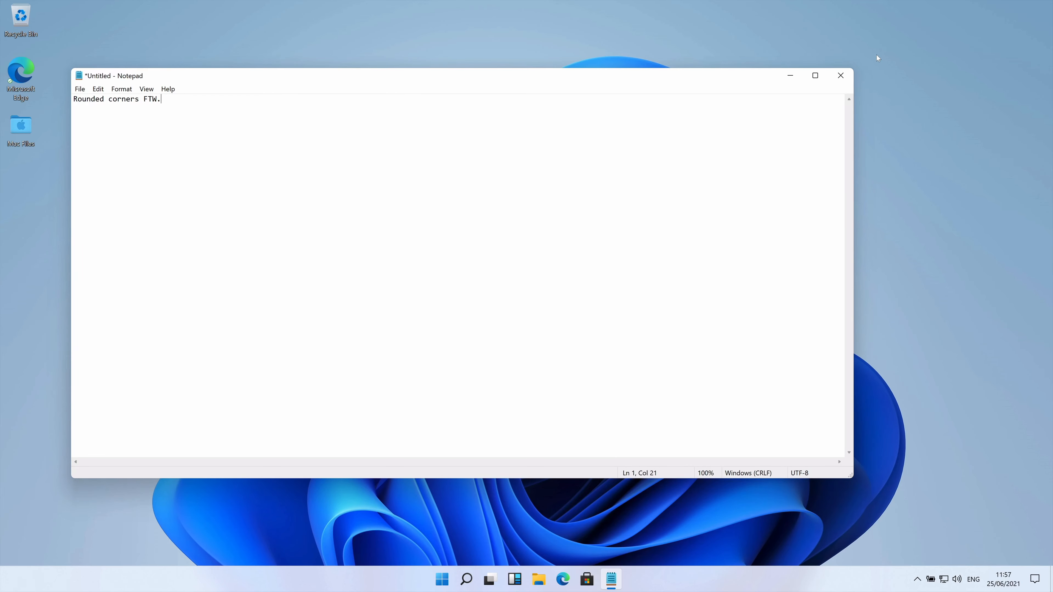
click(841, 75)
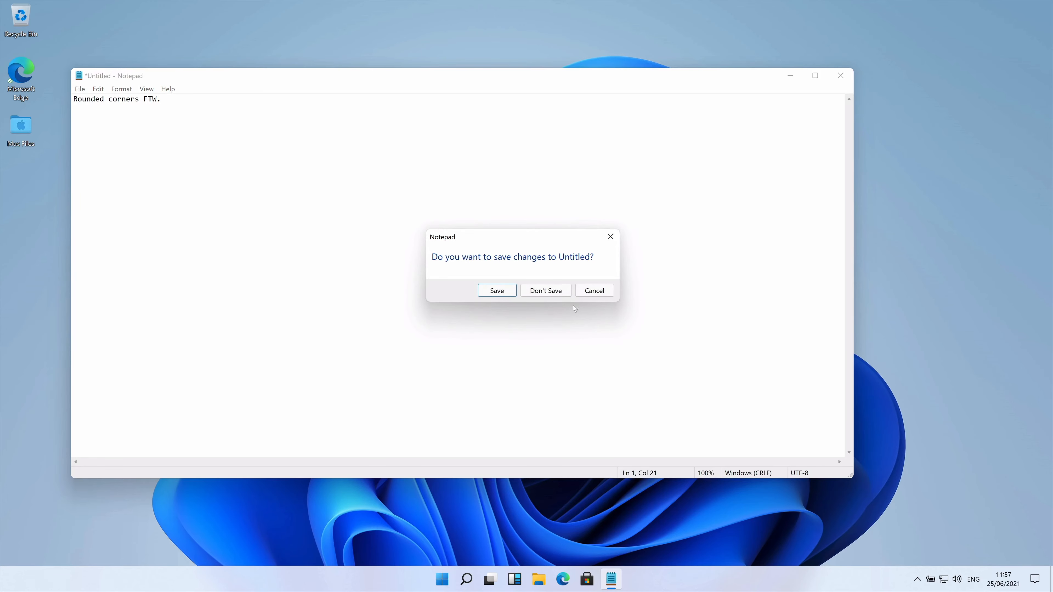
click(545, 290)
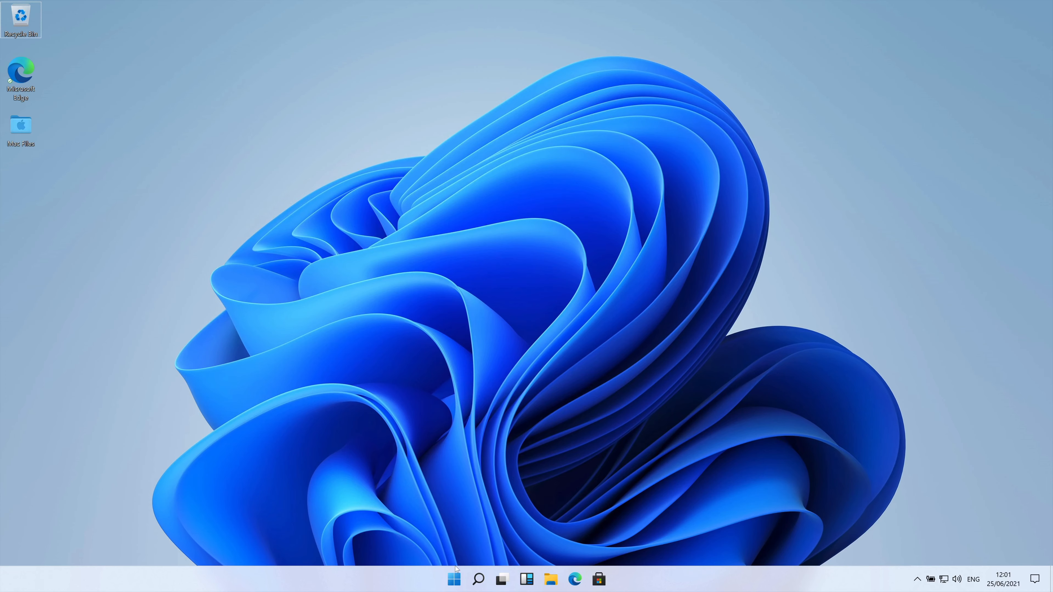
- In Settings Personalization > Themes, apply the Windows (dark) theme
click(454, 579)
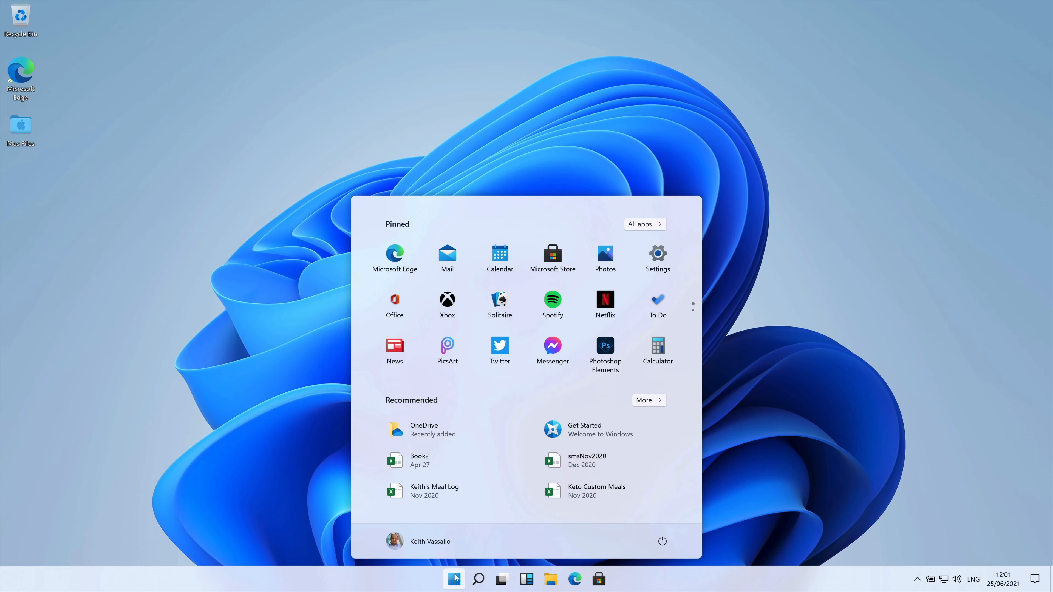
click(657, 258)
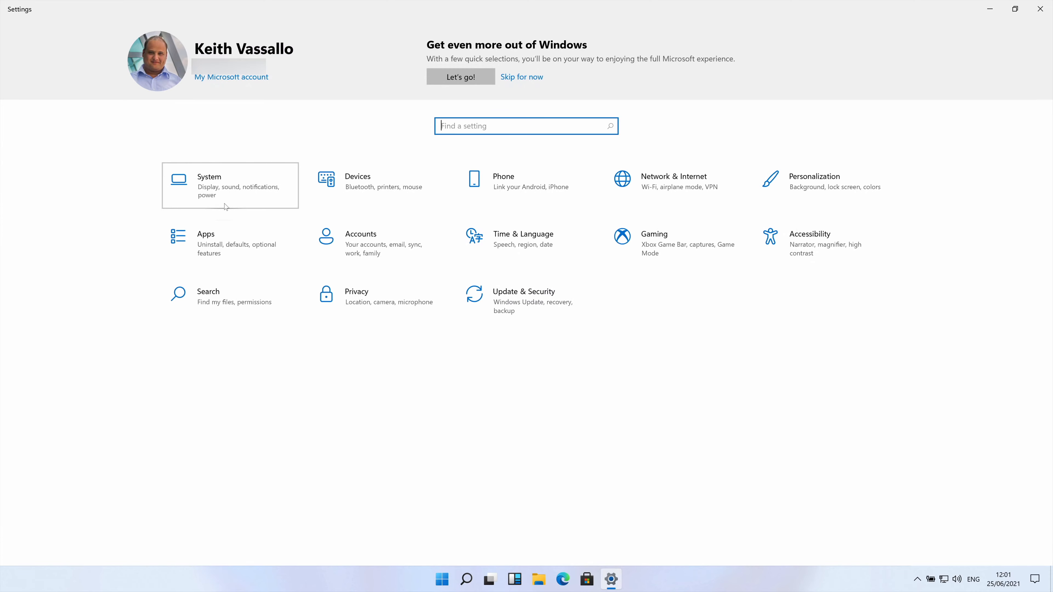
click(209, 177)
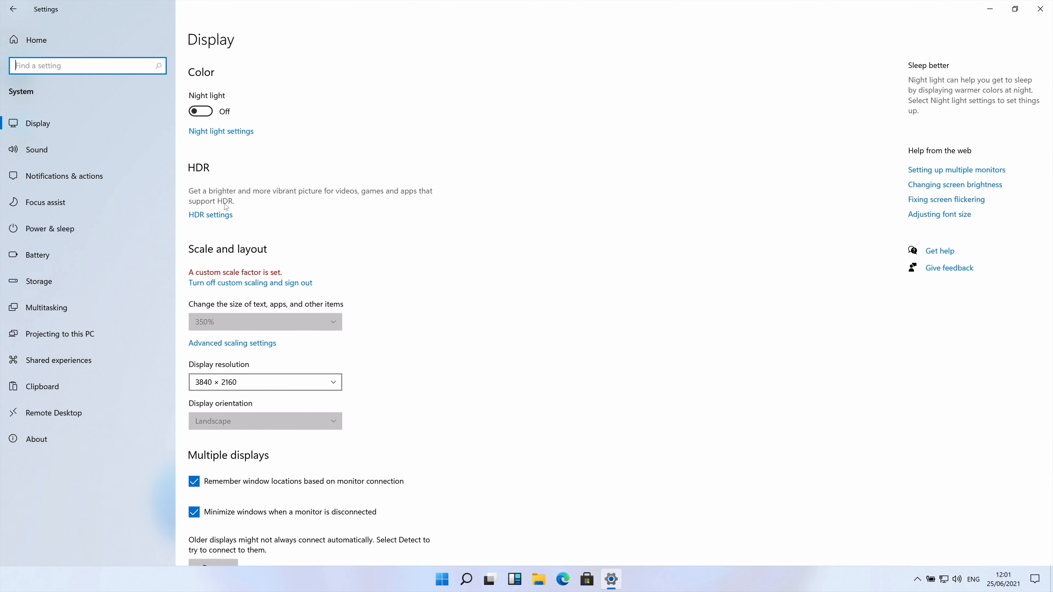
mouse_move(66, 153)
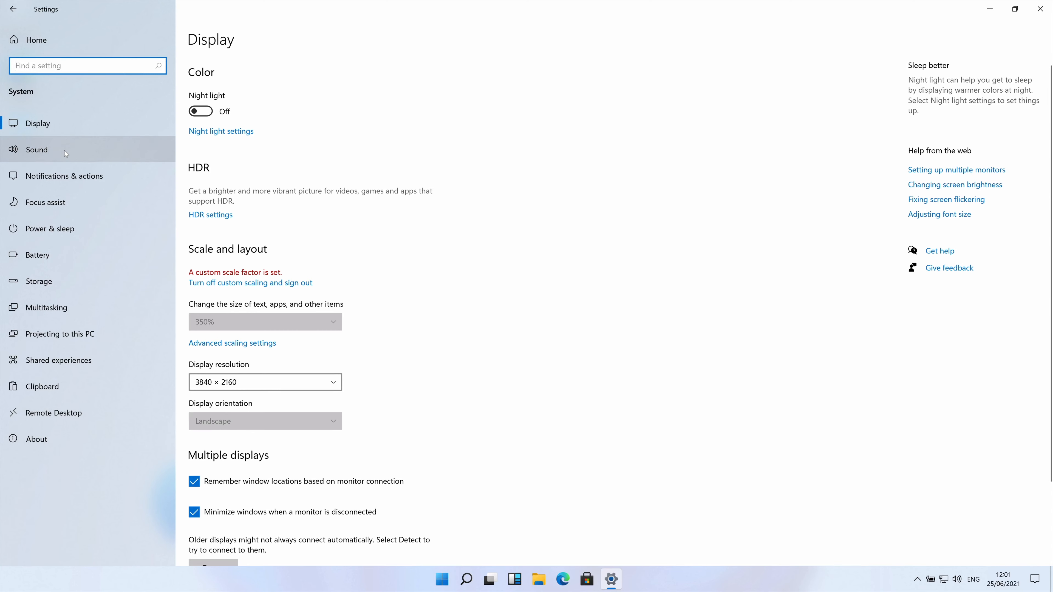
scroll(down, 3)
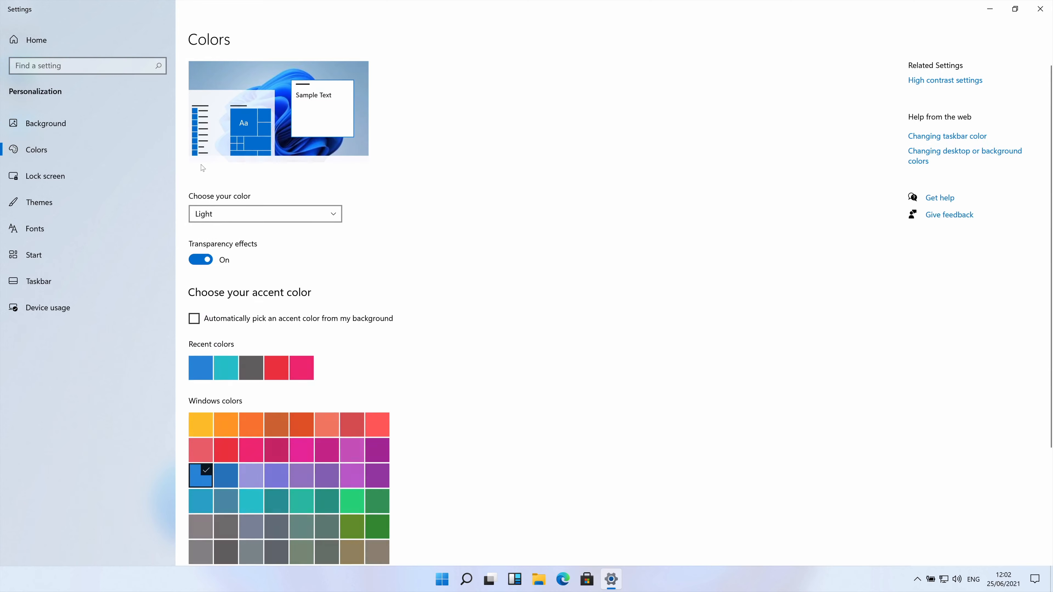
click(39, 203)
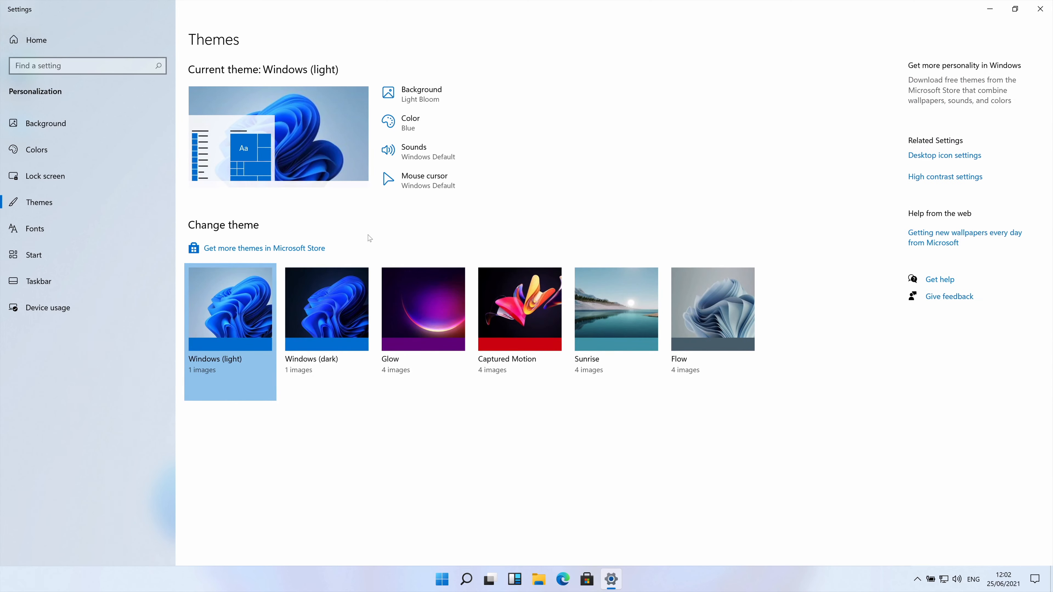
mouse_move(326, 359)
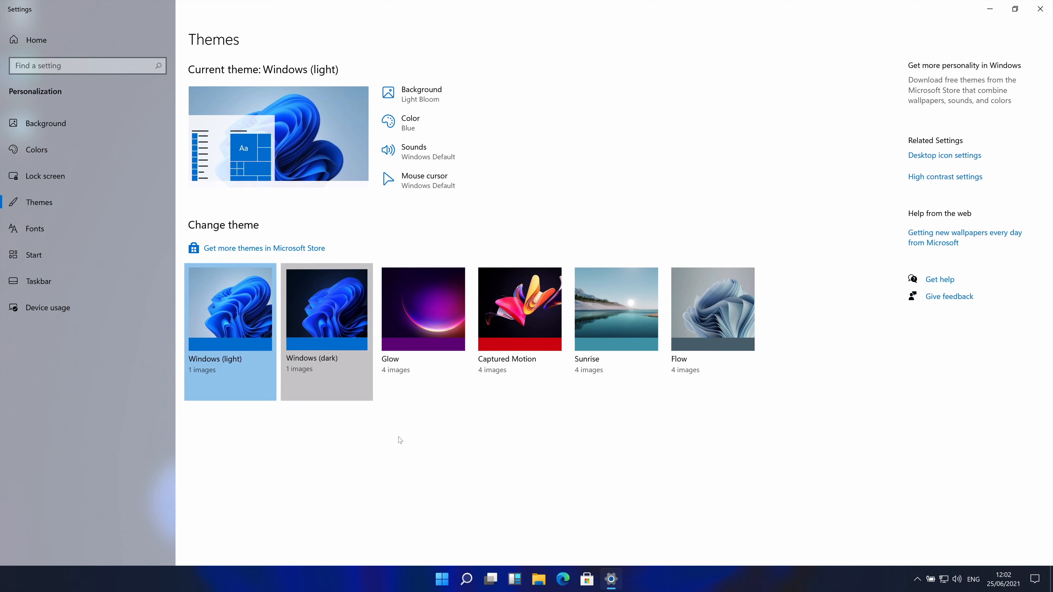
click(326, 309)
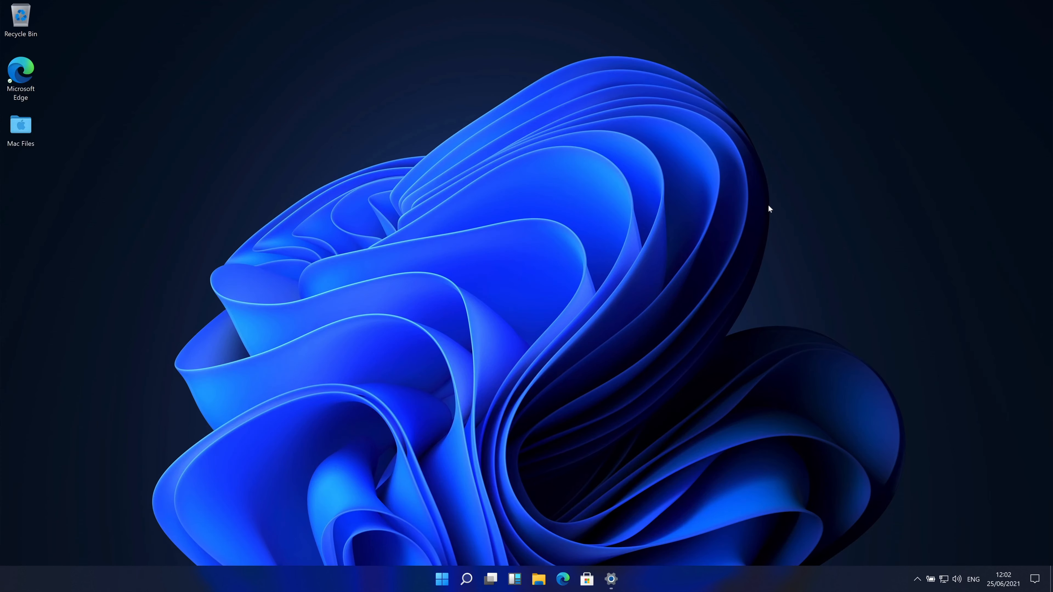
mouse_move(343, 570)
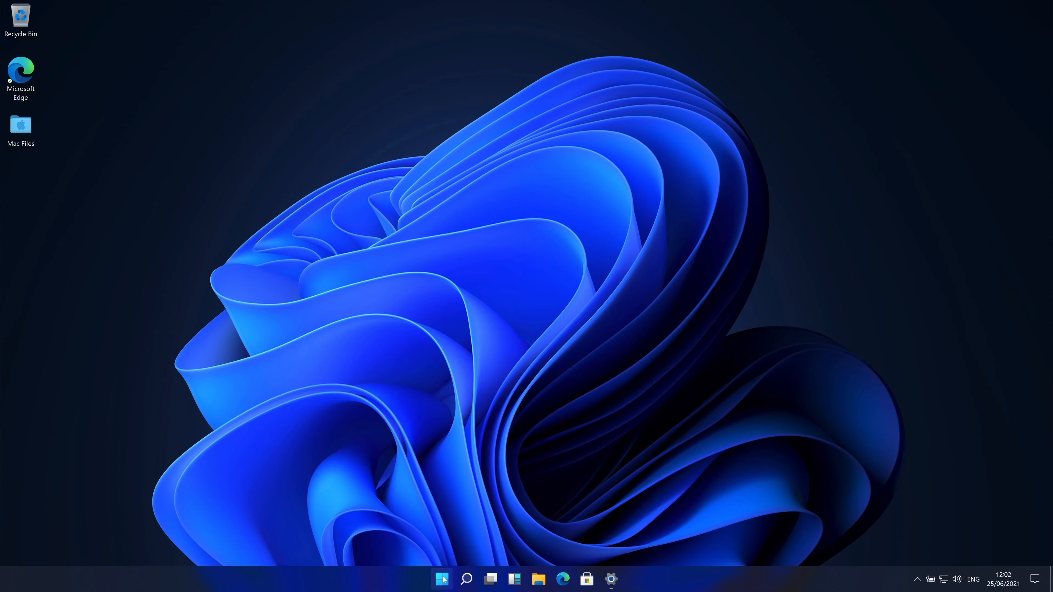
- Return Windows to the light look and reopen Settings on the Background page
click(442, 579)
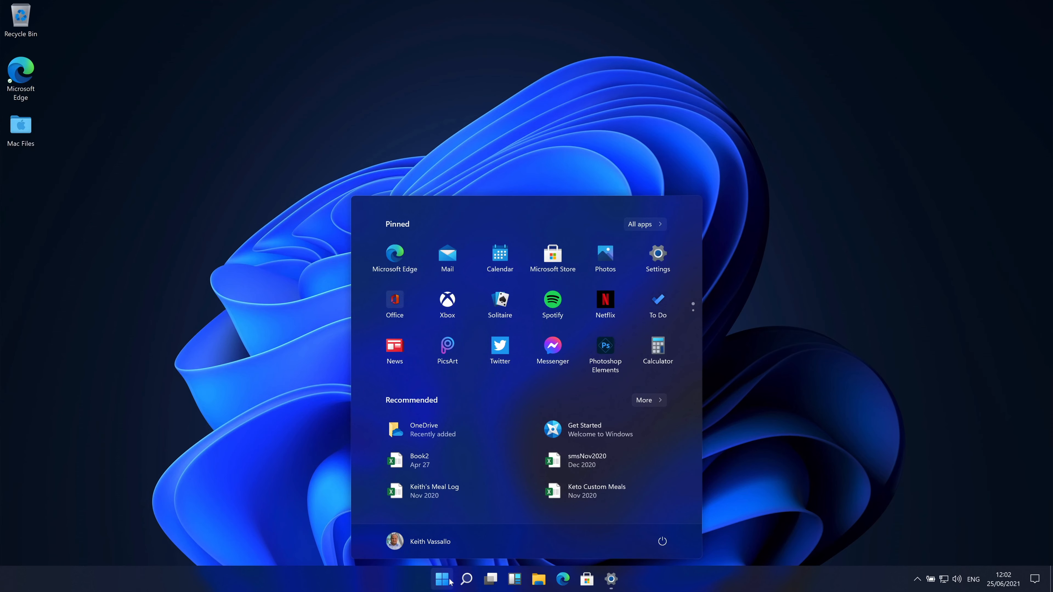
click(443, 580)
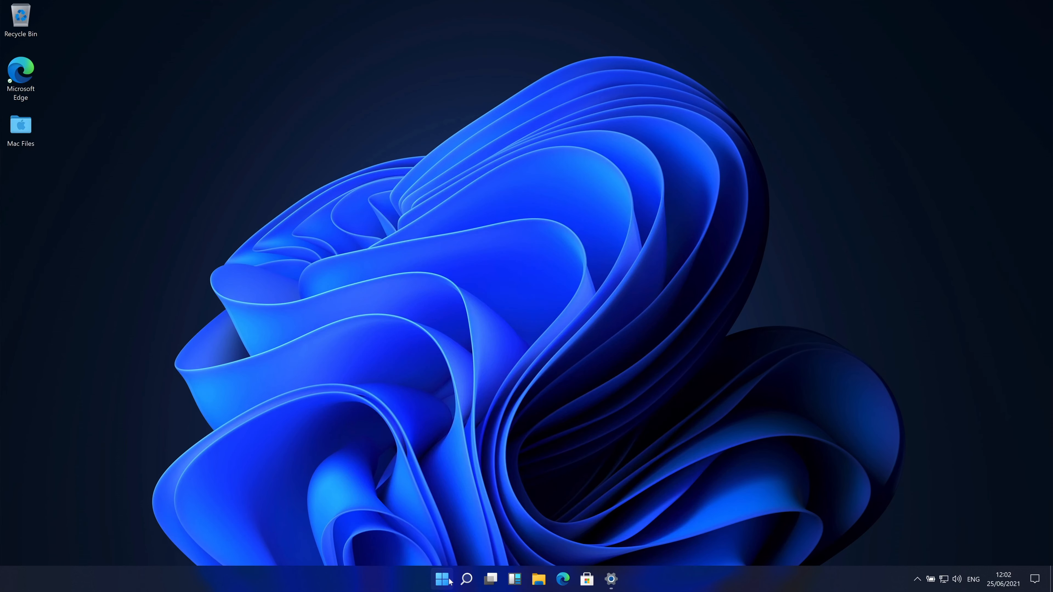
click(610, 579)
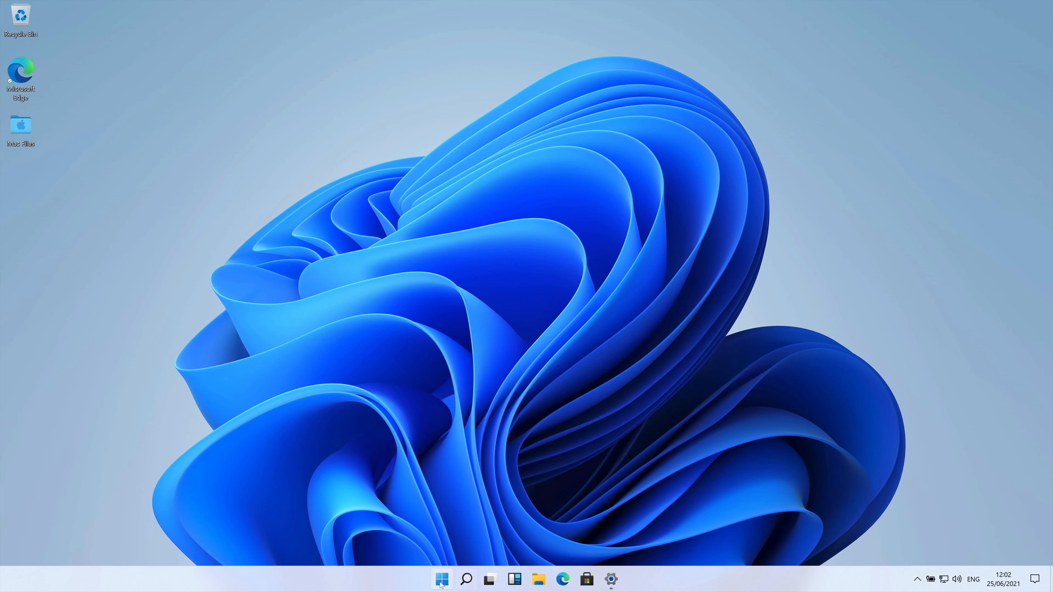
click(442, 579)
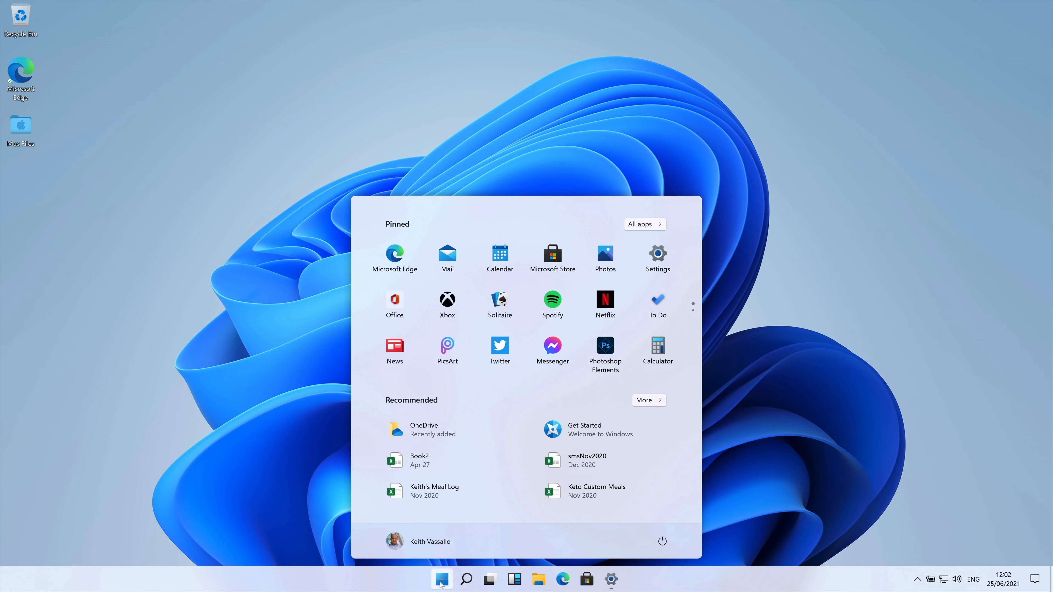
click(441, 579)
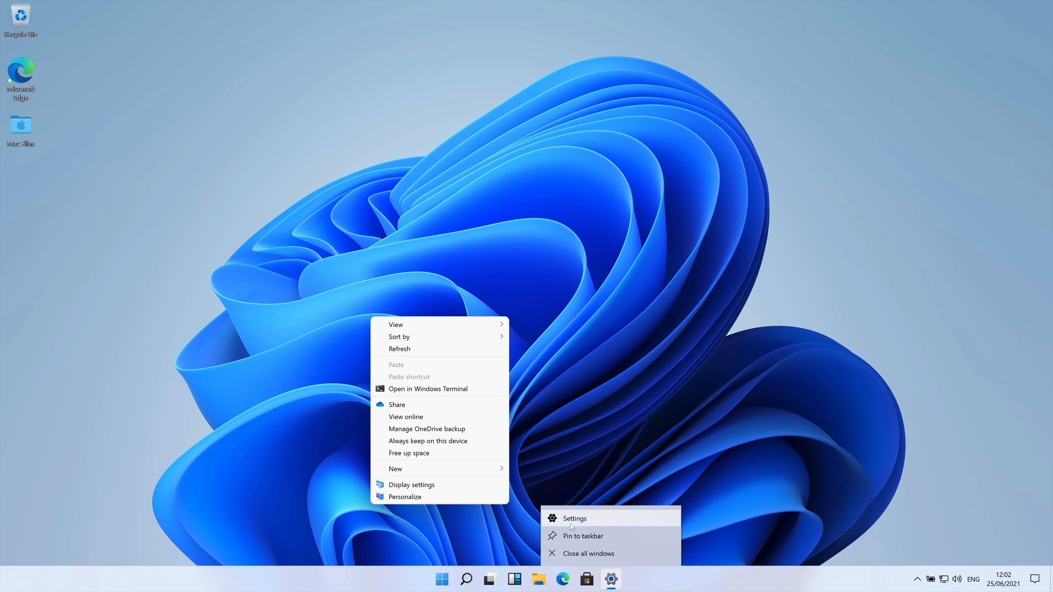
click(524, 401)
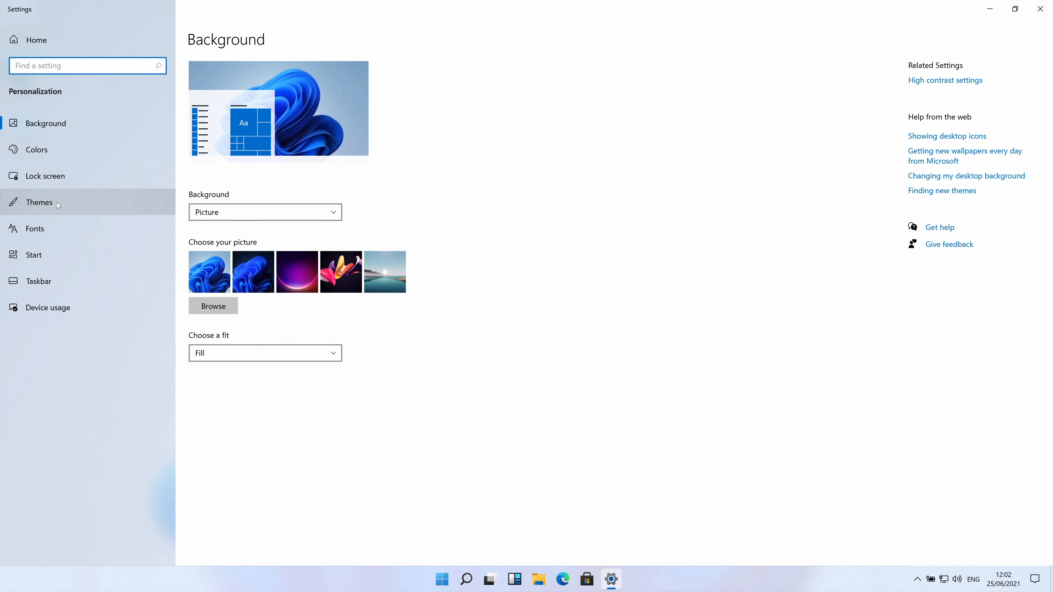
- Apply the Glow theme from Themes, giving the purple glowing wallpaper
click(39, 202)
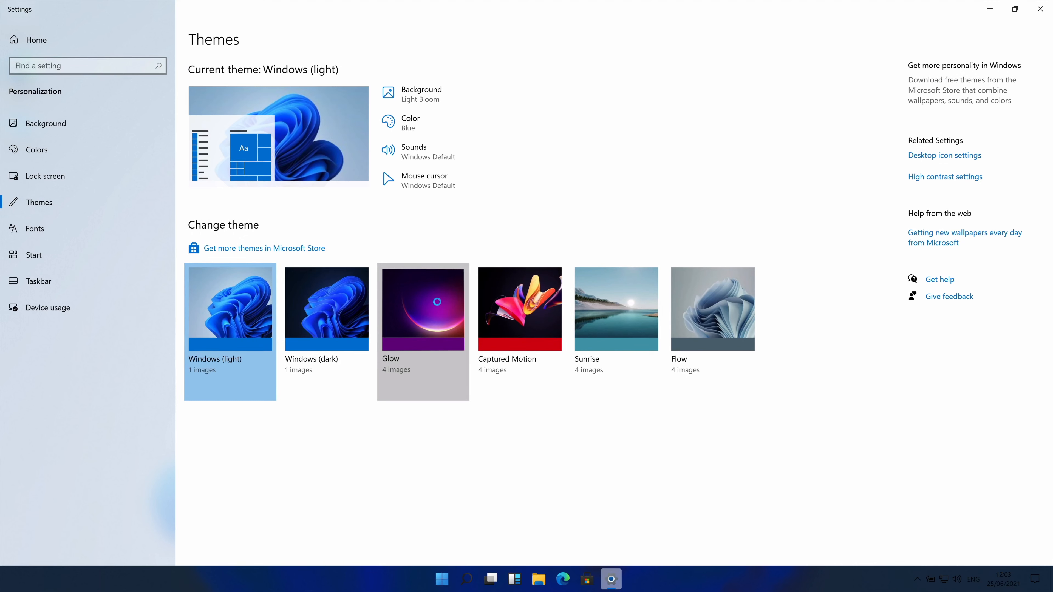
mouse_move(624, 191)
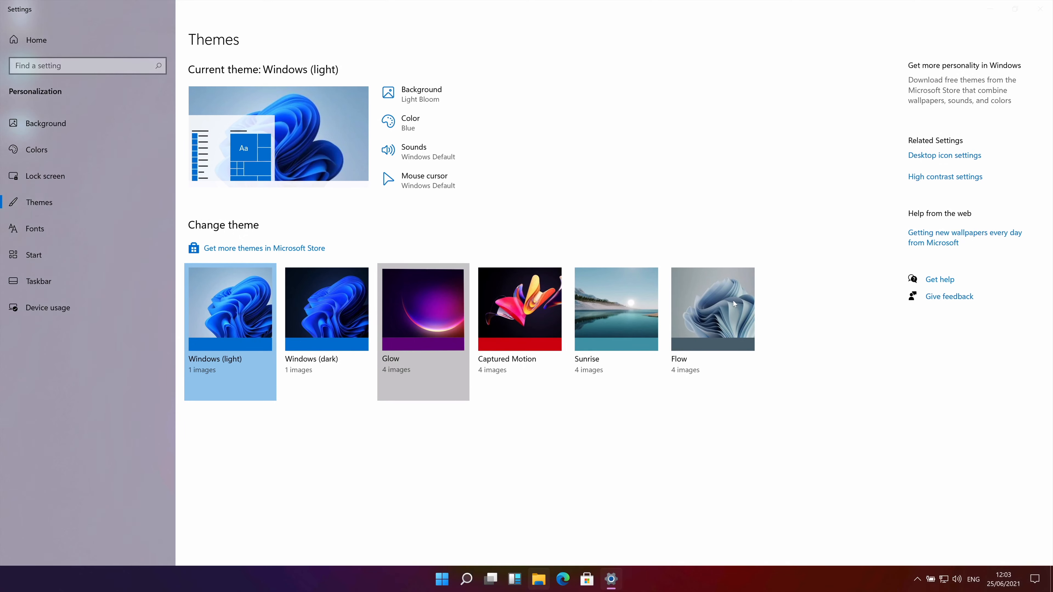
click(423, 309)
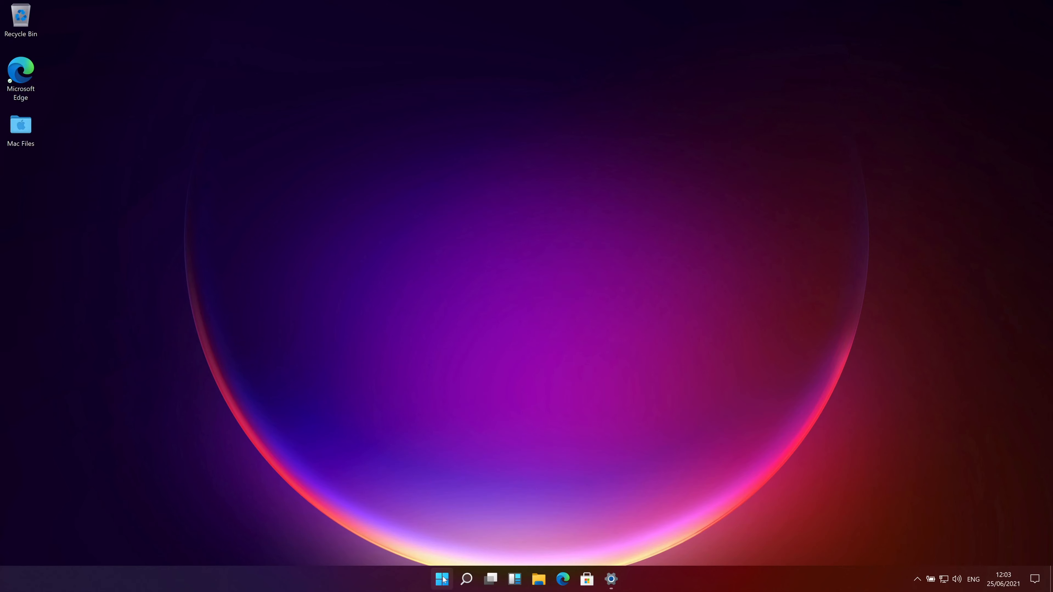
click(442, 579)
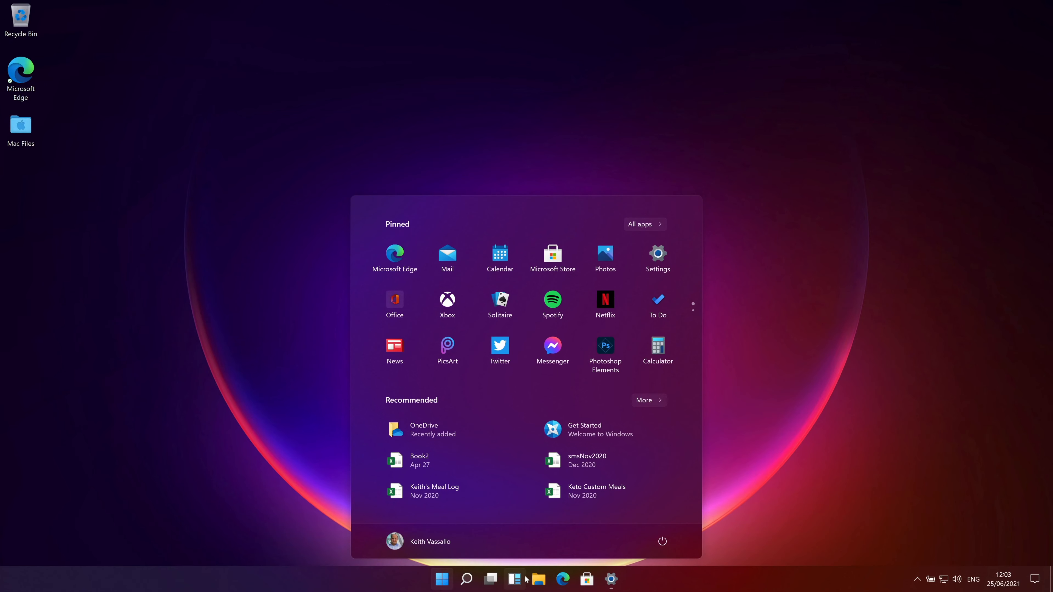
mouse_move(514, 578)
text(on s)
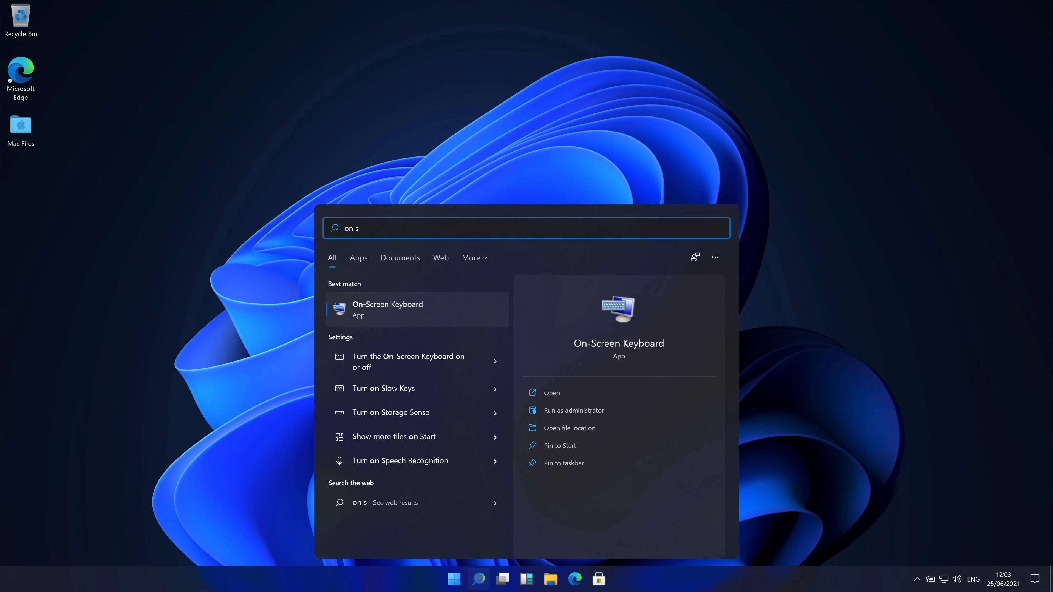
- Launch the On-Screen Keyboard app and start tapping letters on it
key(backspace)
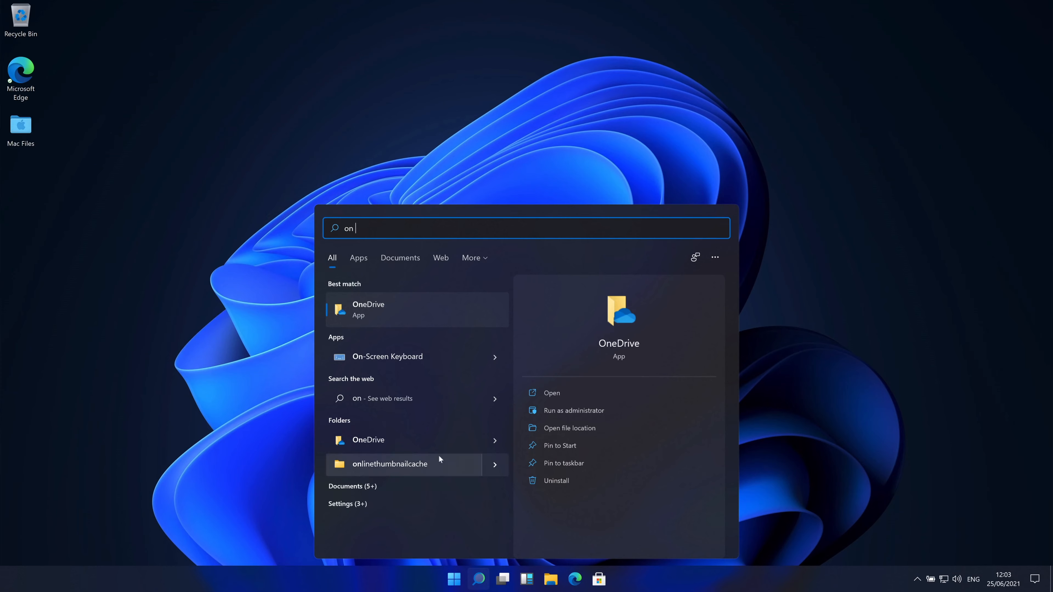
click(387, 356)
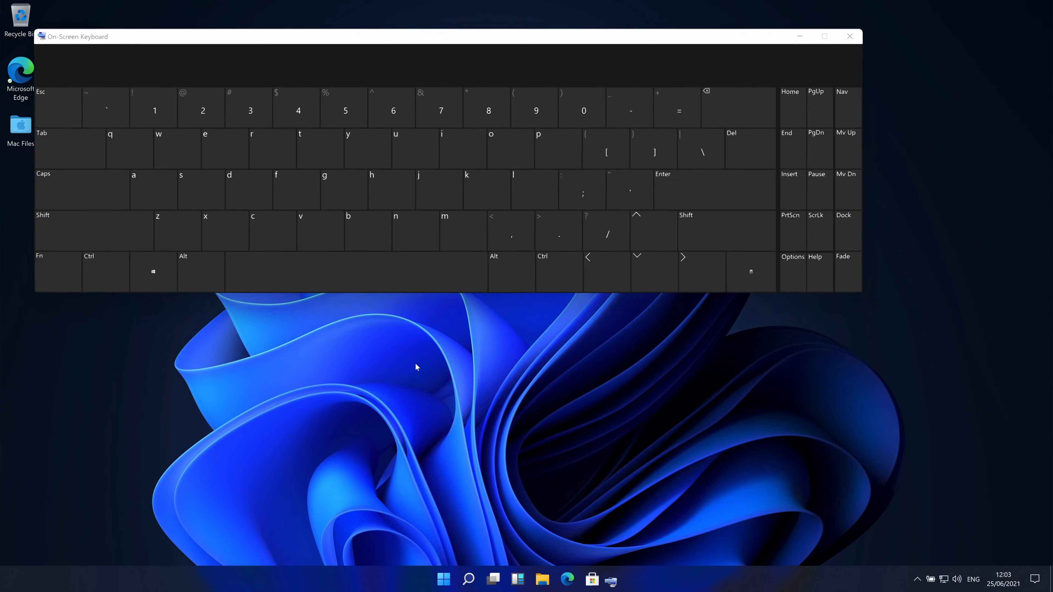
click(356, 272)
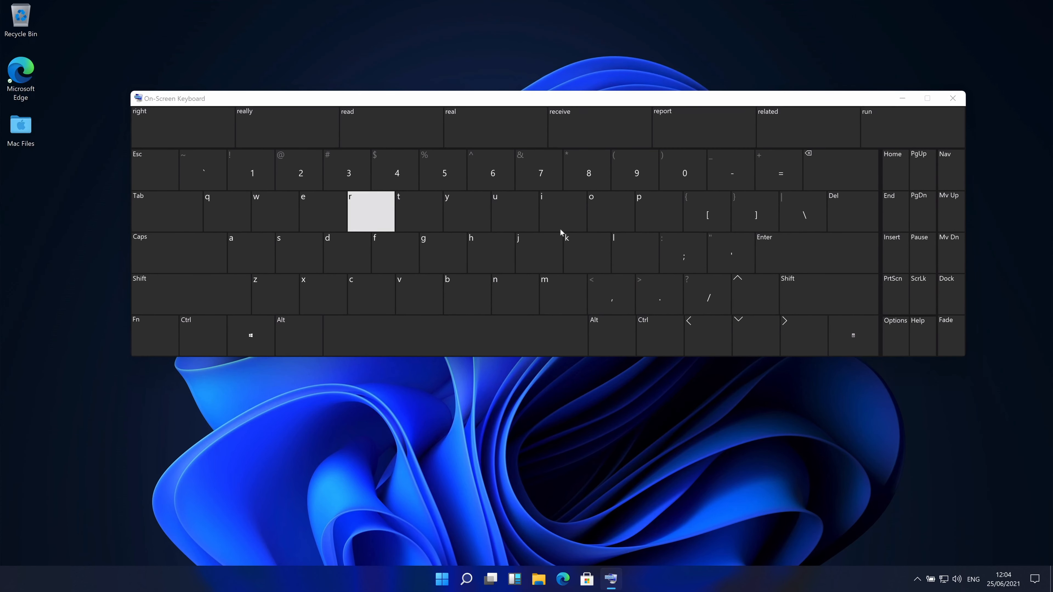
click(395, 253)
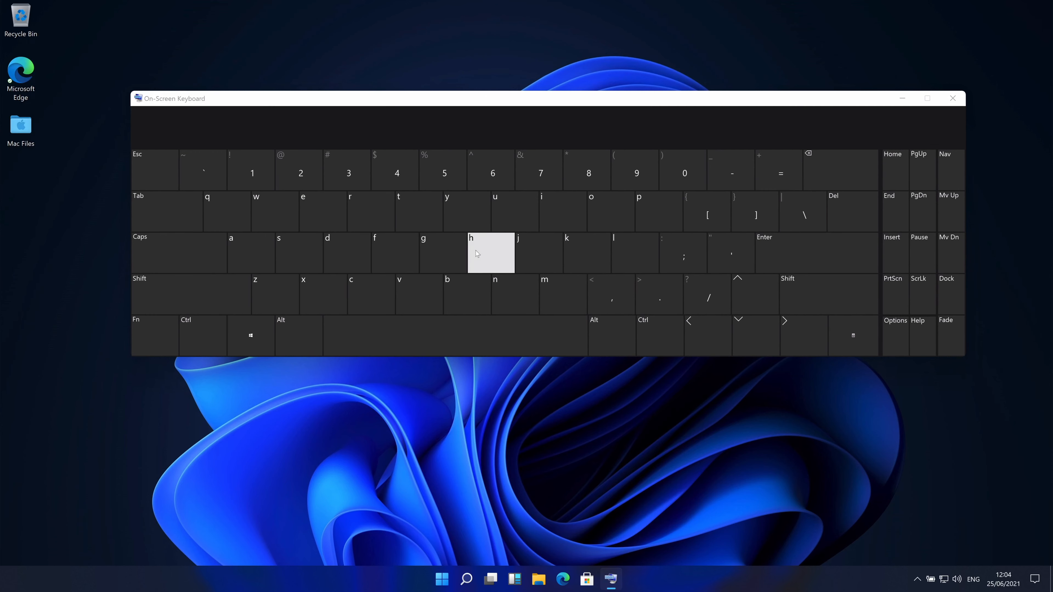
mouse_move(671, 550)
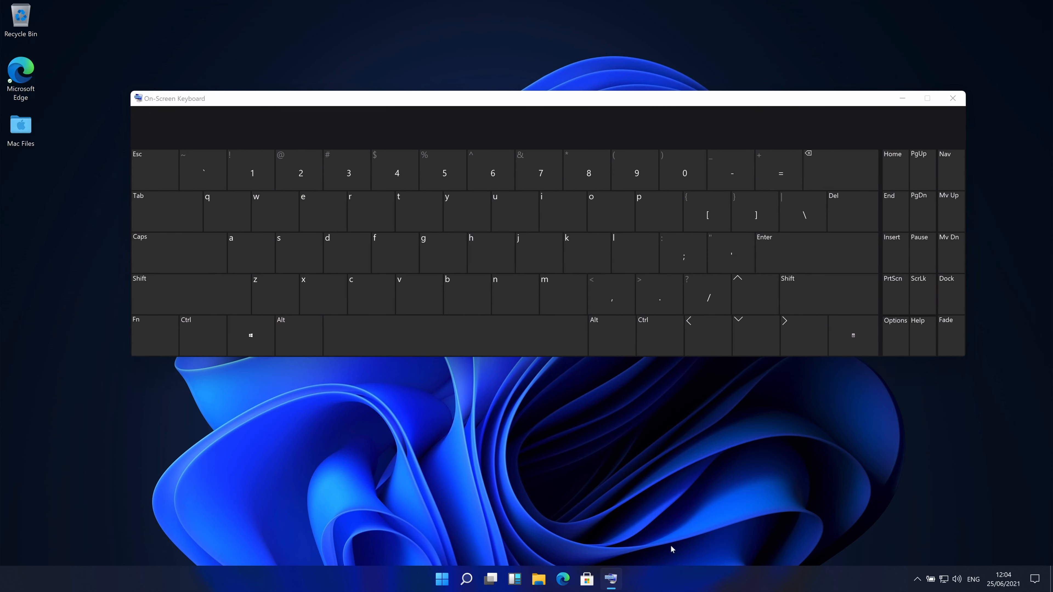
- Enter 'techguru' into Notepad via the virtual keyboard, then close the keyboard
click(466, 579)
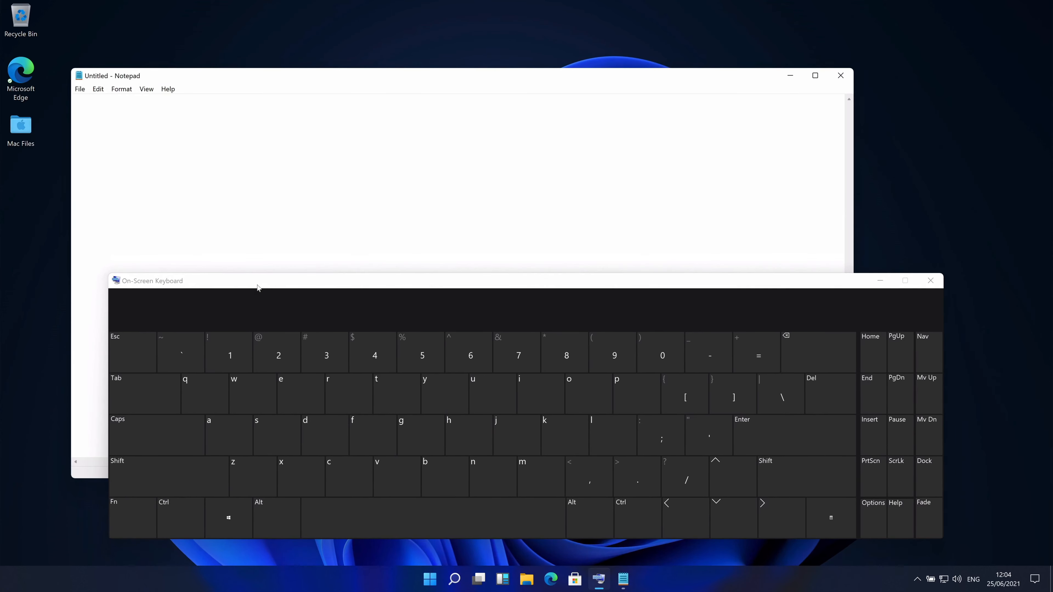
click(300, 394)
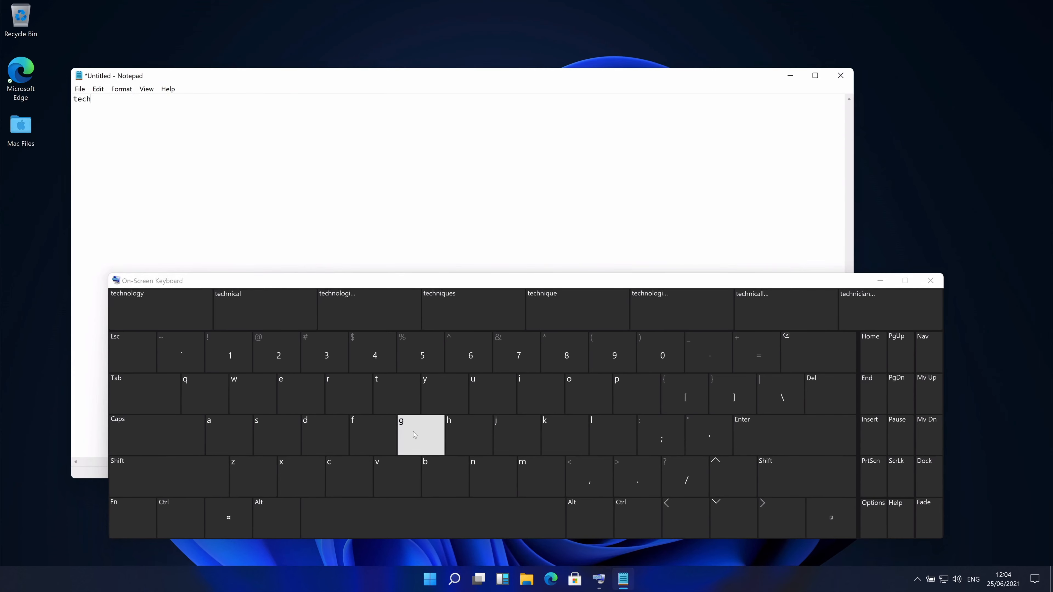
click(401, 435)
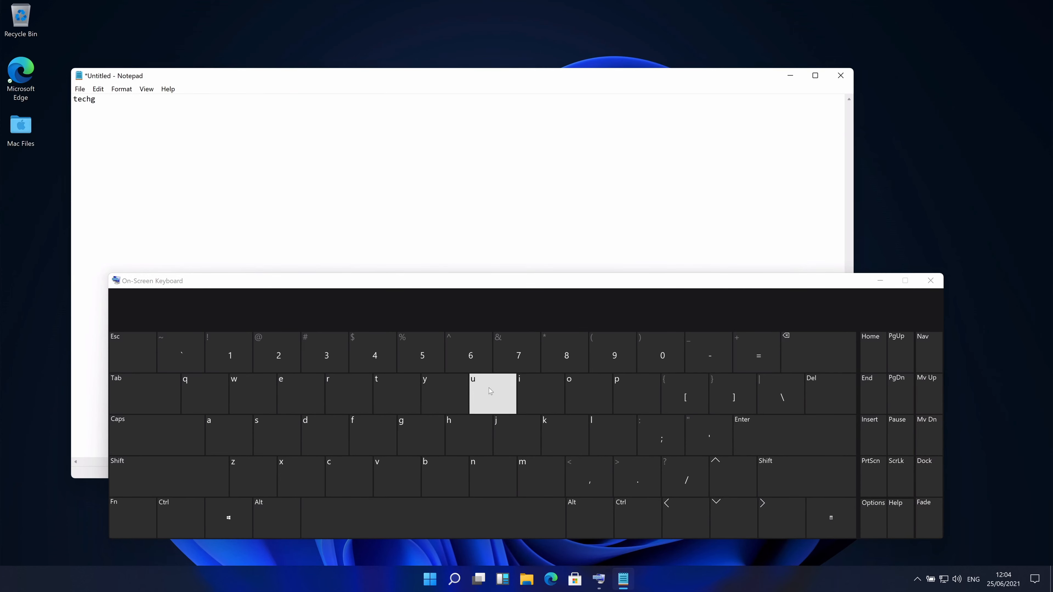
click(930, 280)
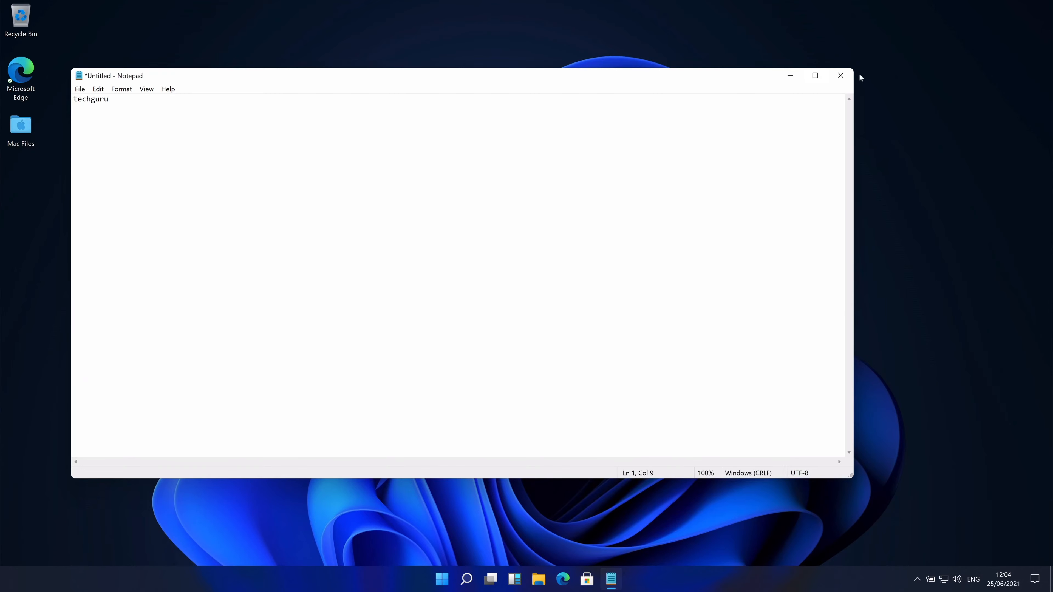
- Close the techguru note, show Documents in File Explorer, and launch a blank Notepad from search
click(513, 579)
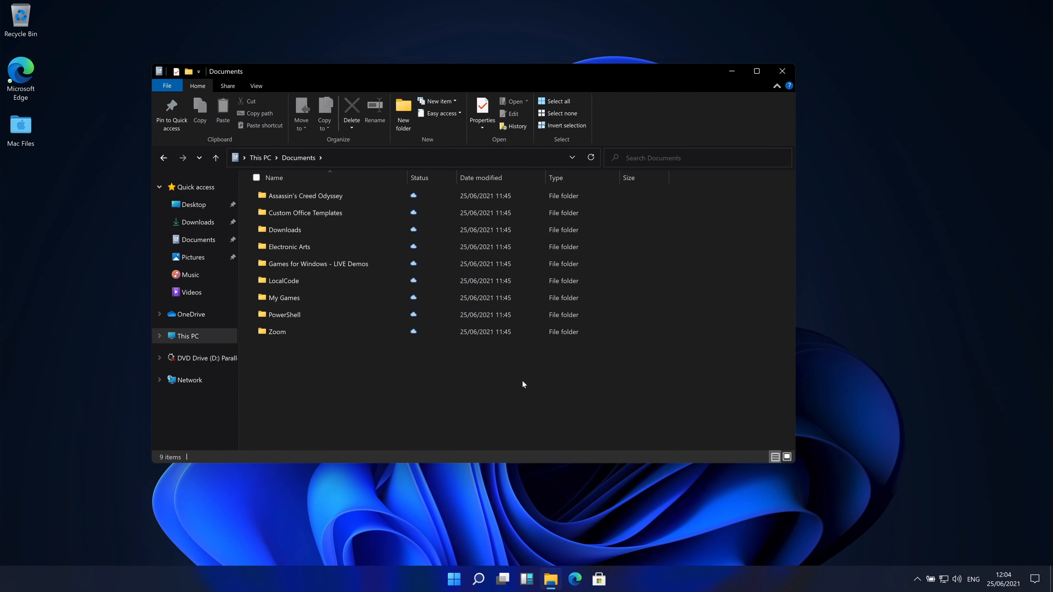
click(283, 281)
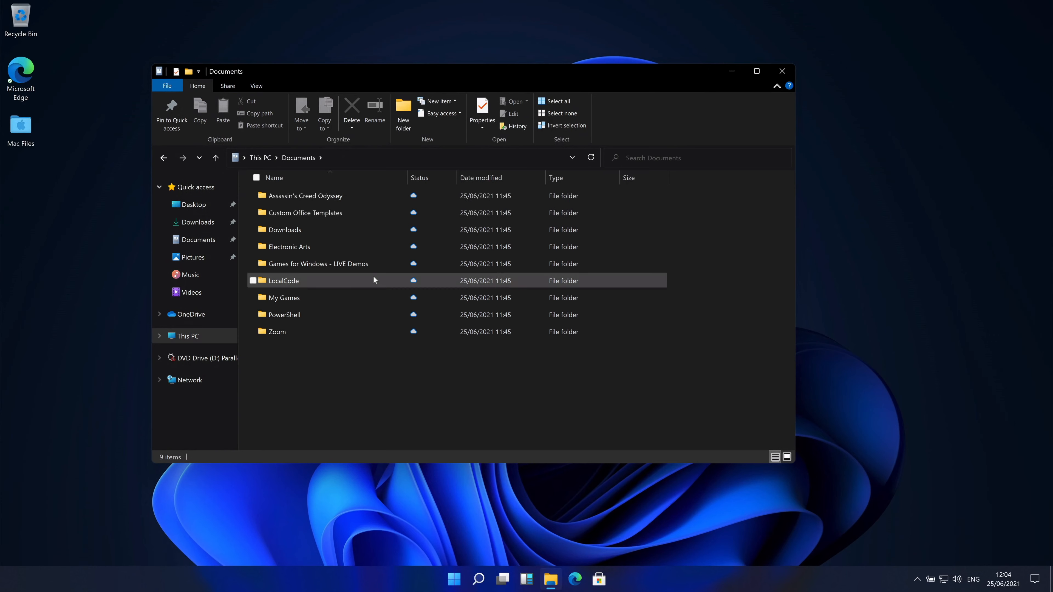
mouse_move(308, 196)
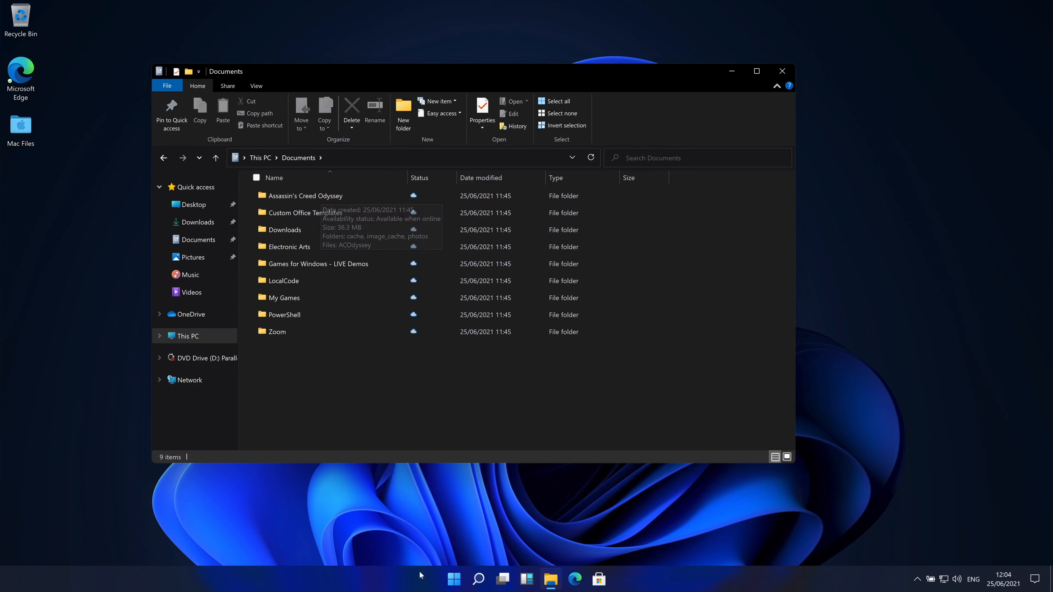
click(478, 578)
text(n)
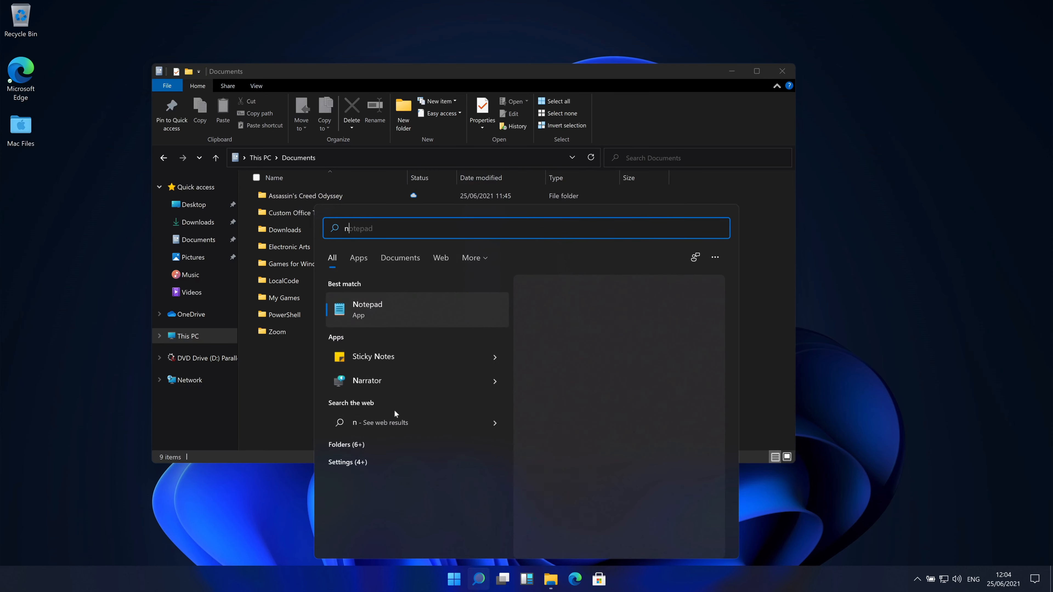
click(367, 309)
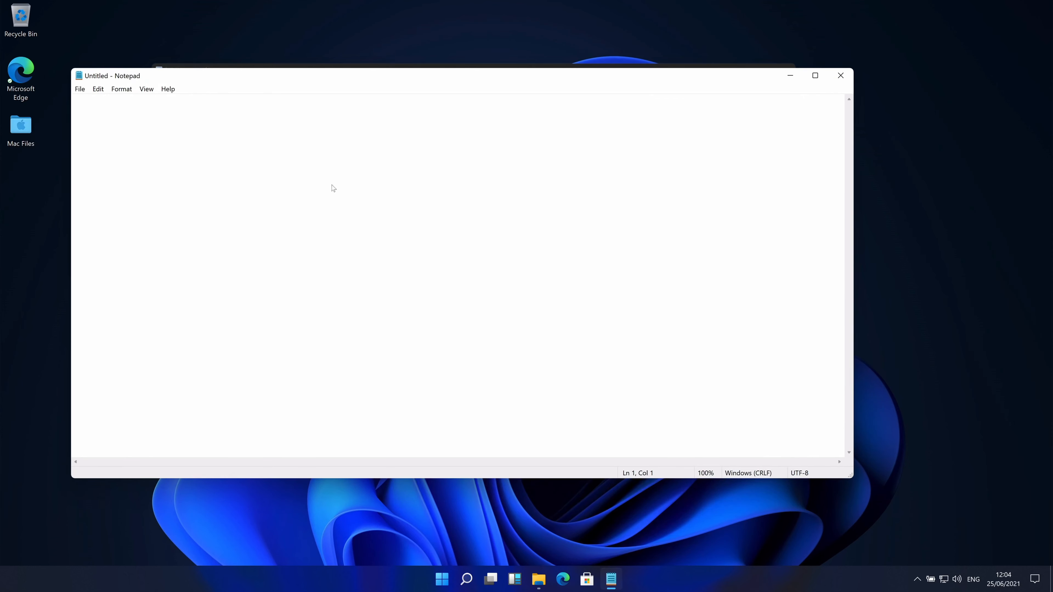
mouse_move(72, 478)
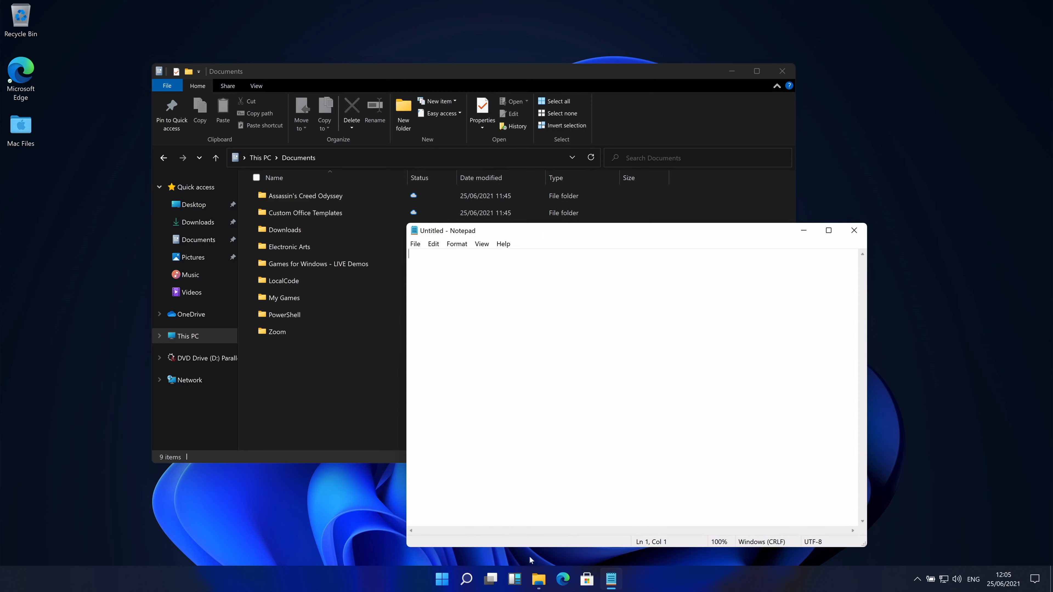
- Launch Edge, accept the news page privacy notice and focus the address bar
click(563, 580)
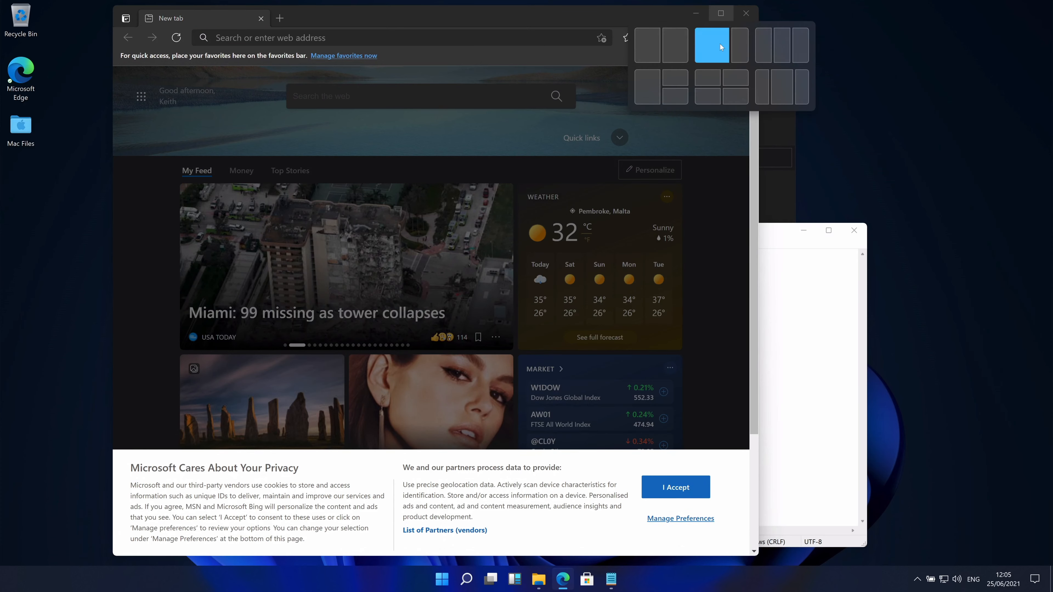
mouse_move(780, 52)
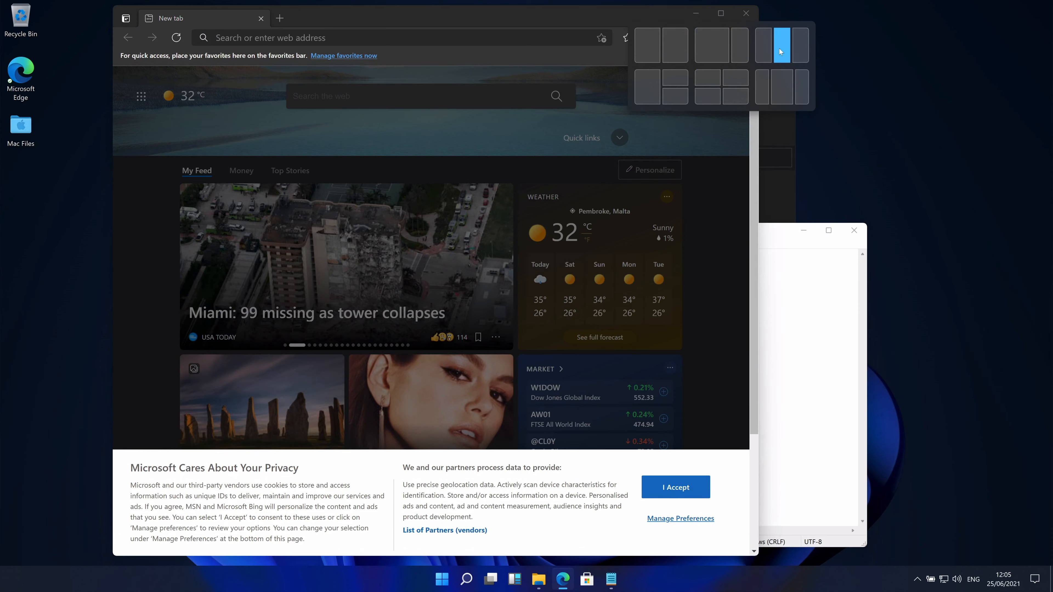
mouse_move(763, 45)
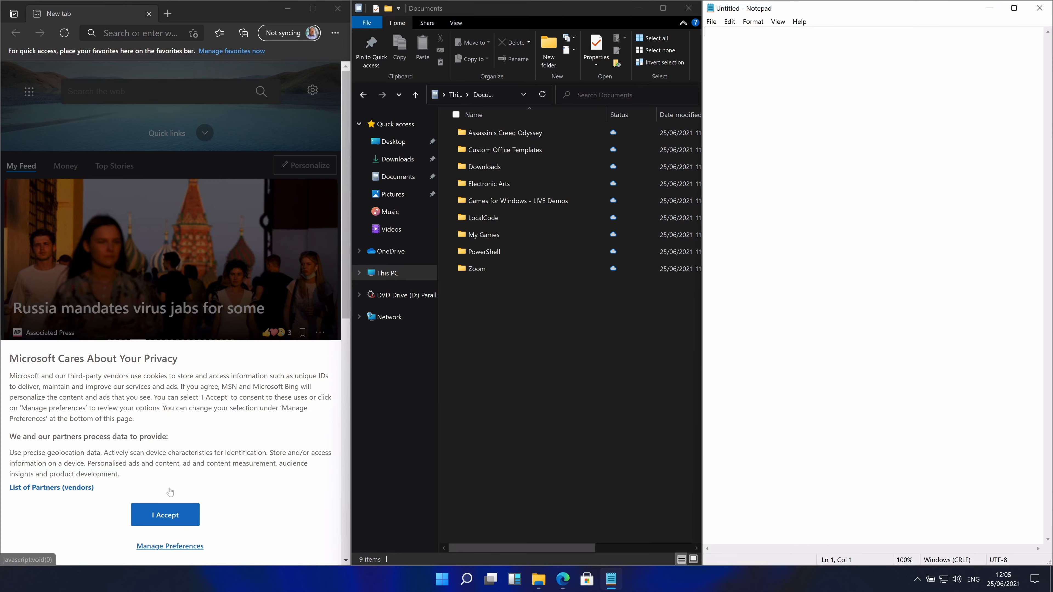
click(164, 515)
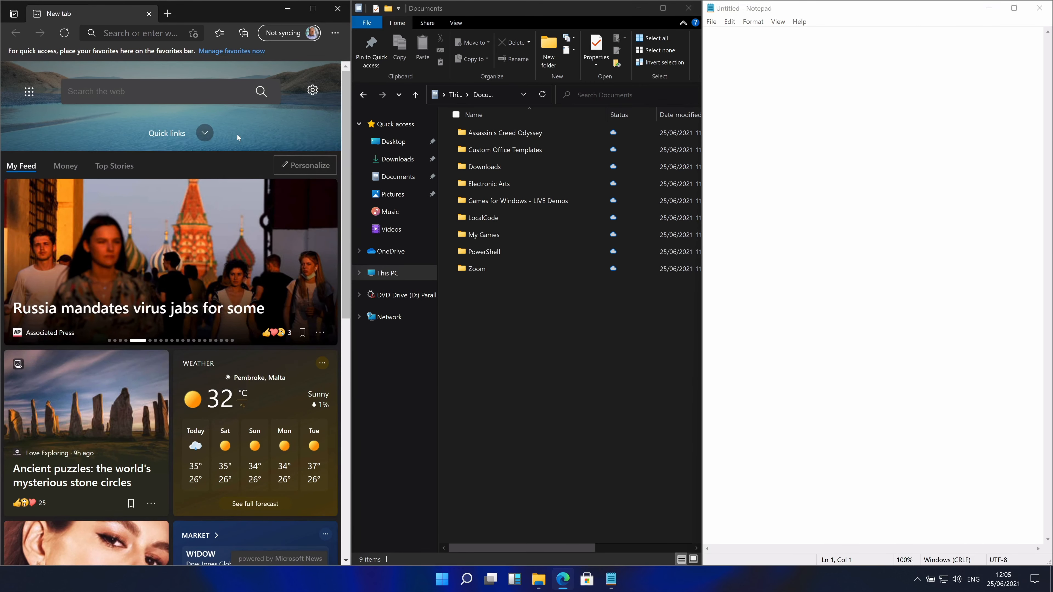
click(134, 33)
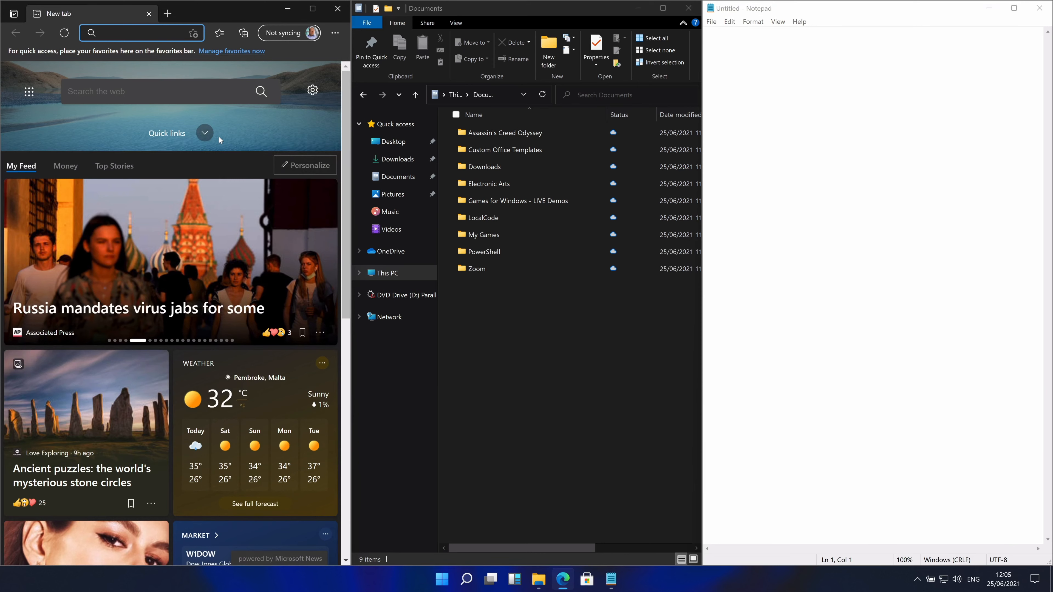
- Browse to thattech.guru, then clear the windows to the desktop and dismiss the feature notification
text(thattech.guru)
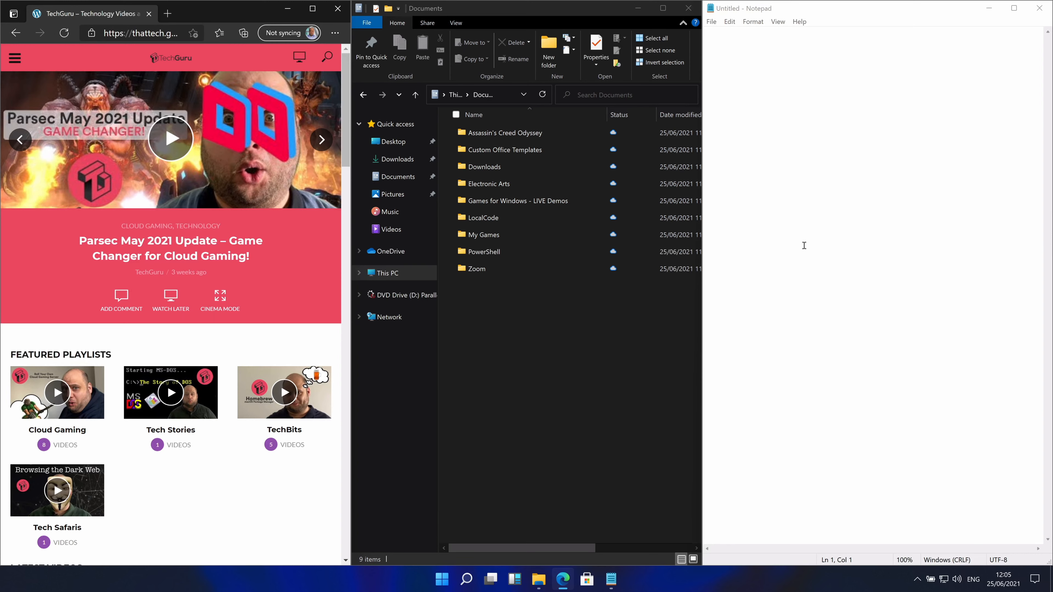
click(688, 9)
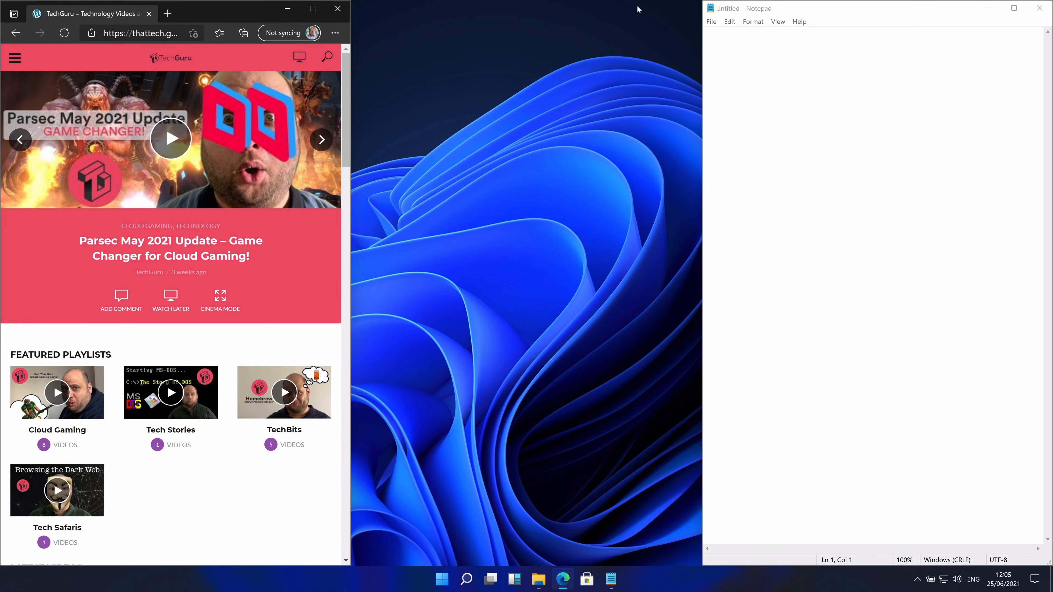
mouse_move(563, 578)
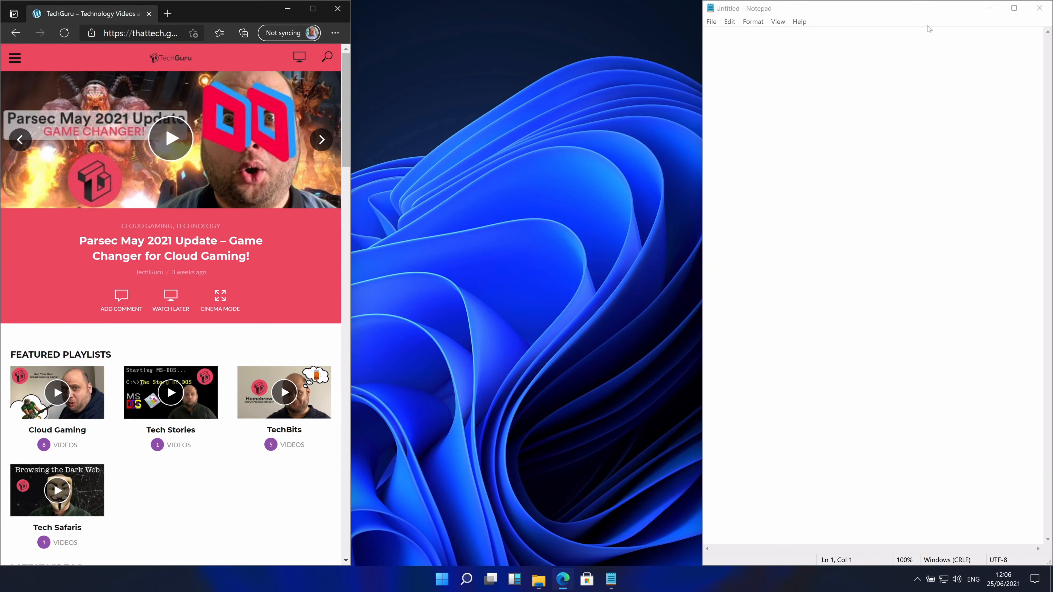
click(1041, 9)
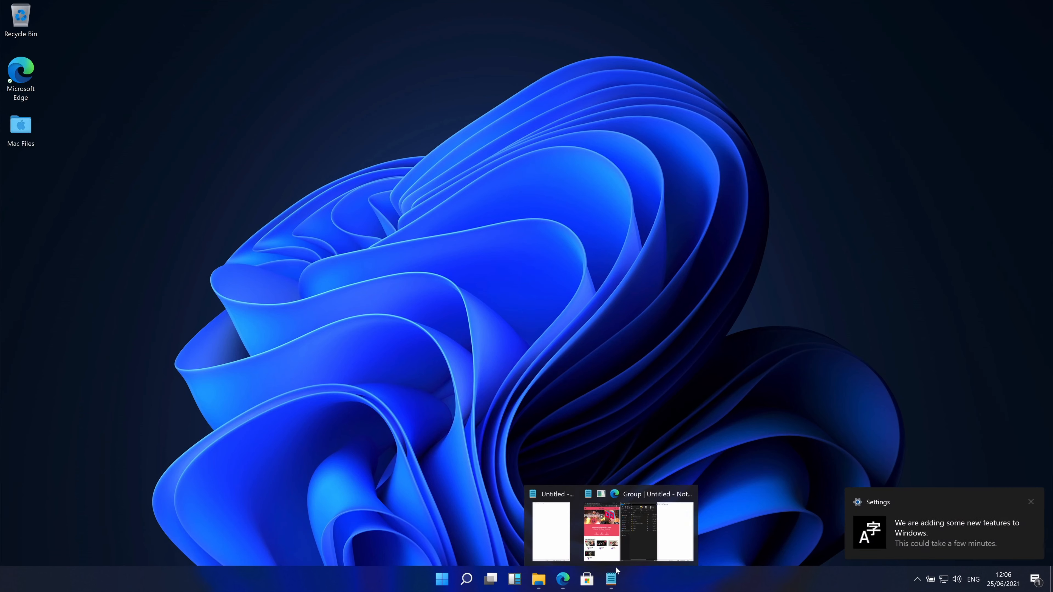
mouse_move(555, 518)
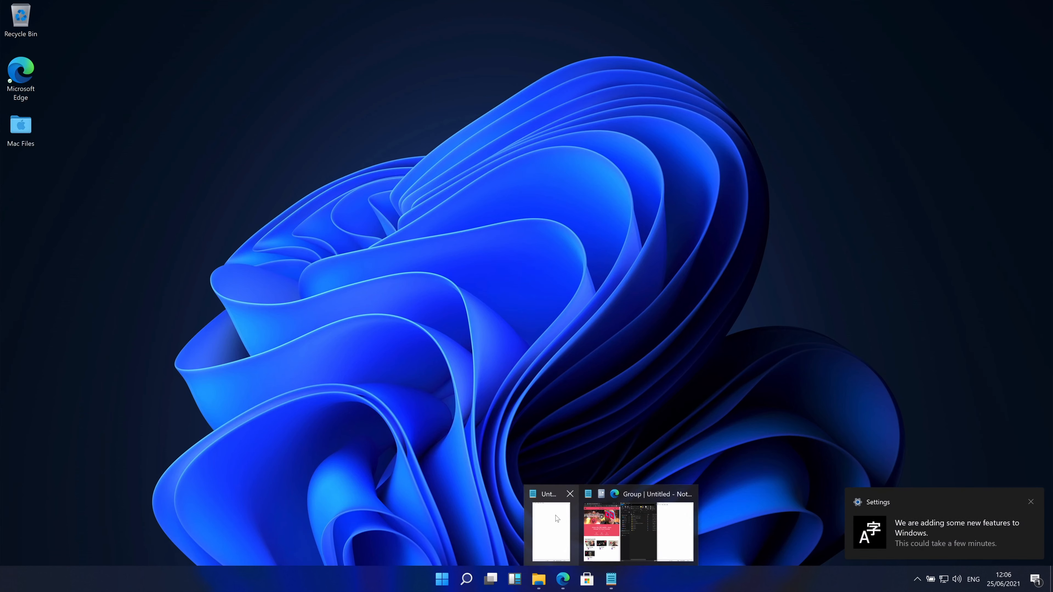
click(549, 531)
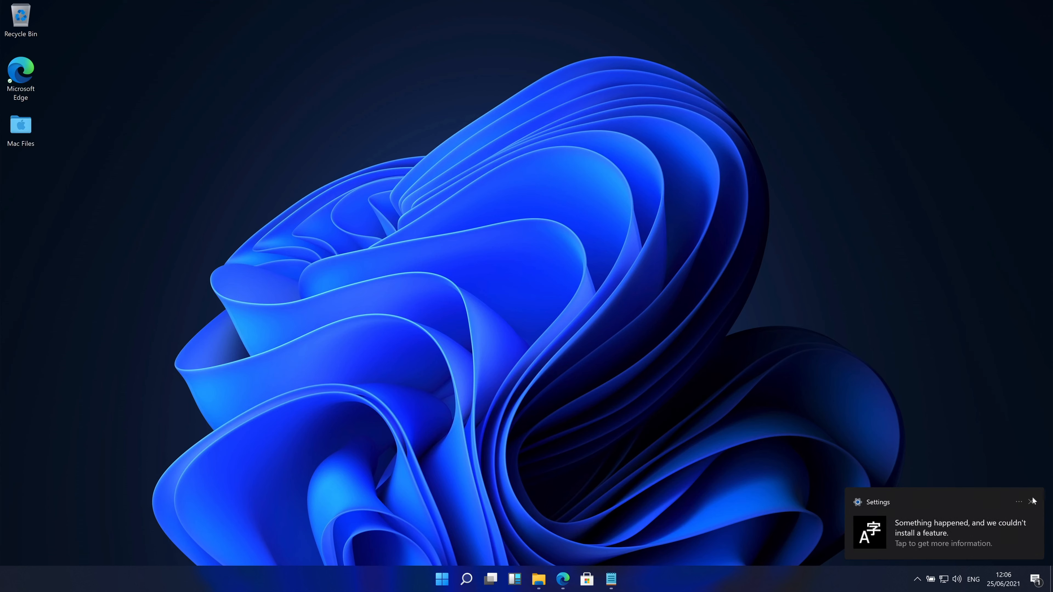
click(1033, 501)
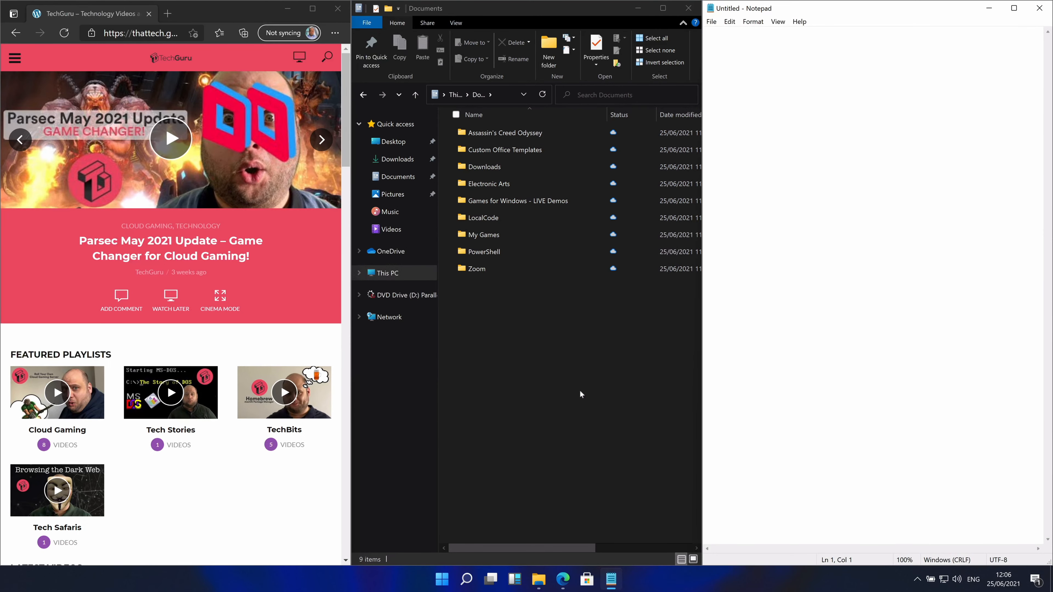
- Open the LocalCode folder in File Explorer and write 'Interesting!' in the snapped Notepad note
click(483, 217)
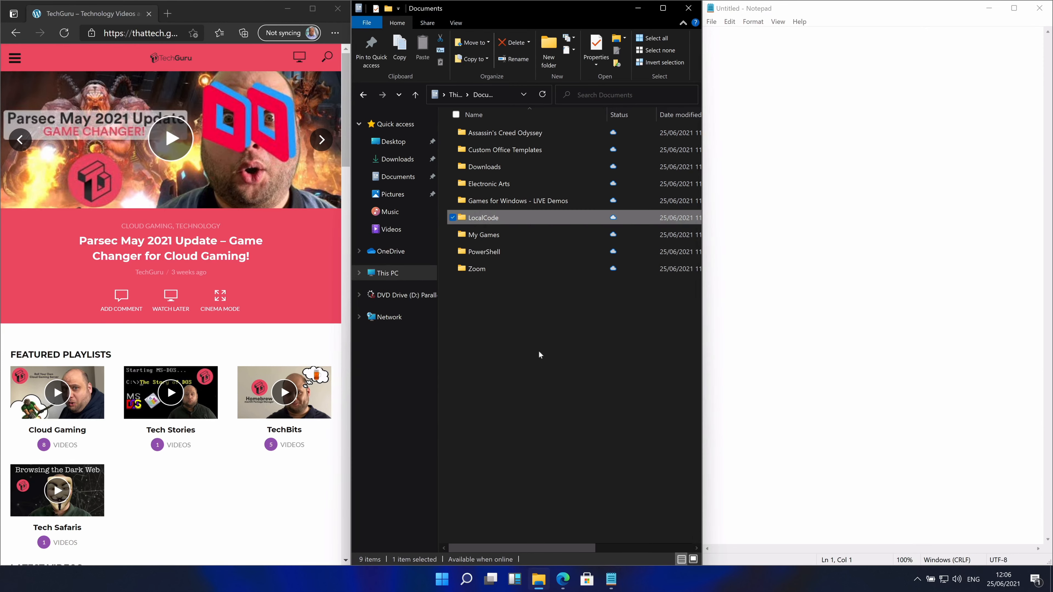
double_click(484, 218)
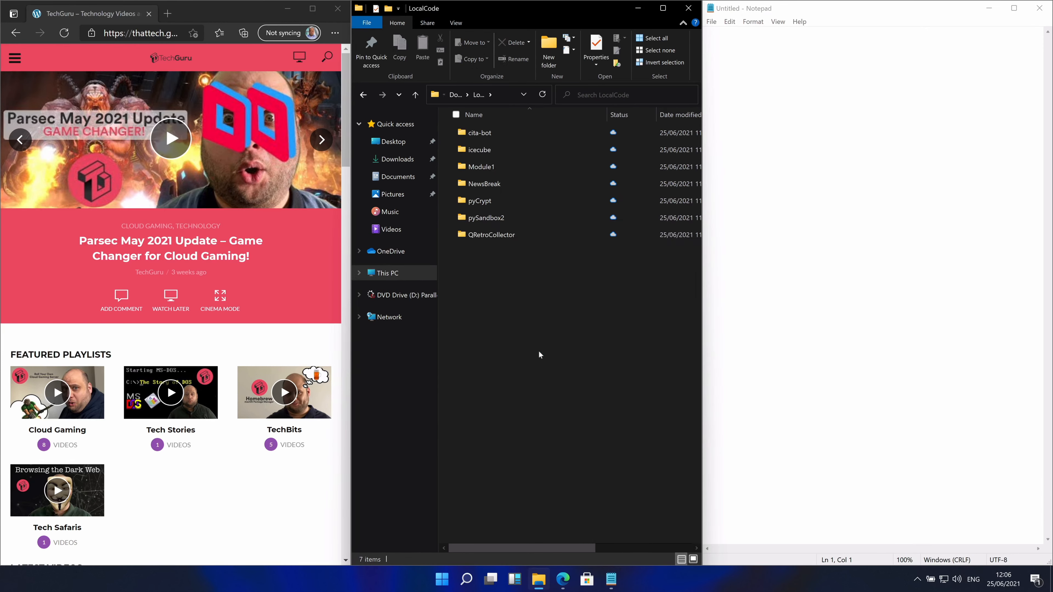
click(867, 290)
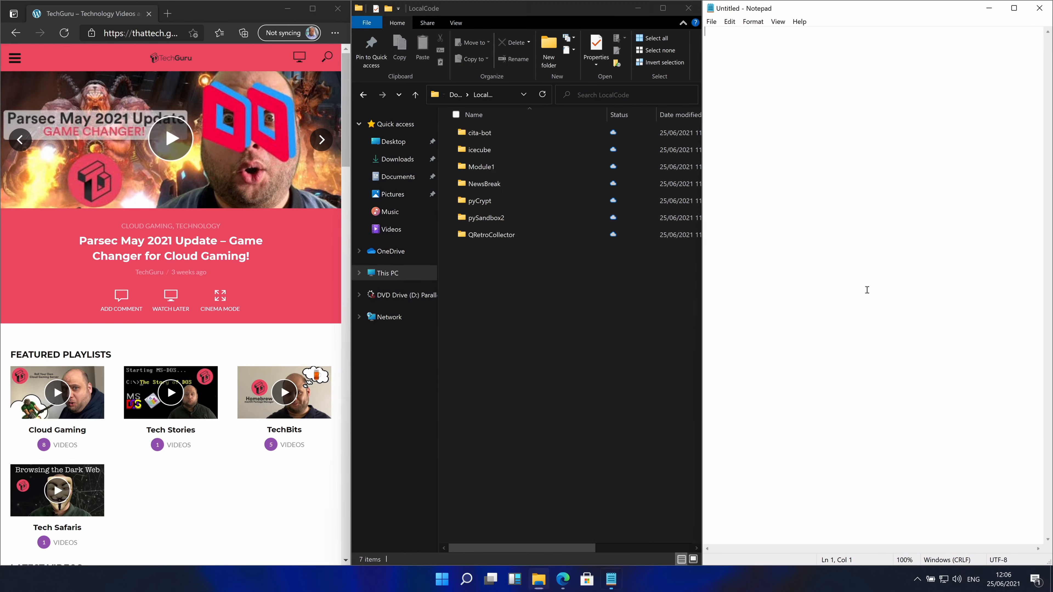
text(I)
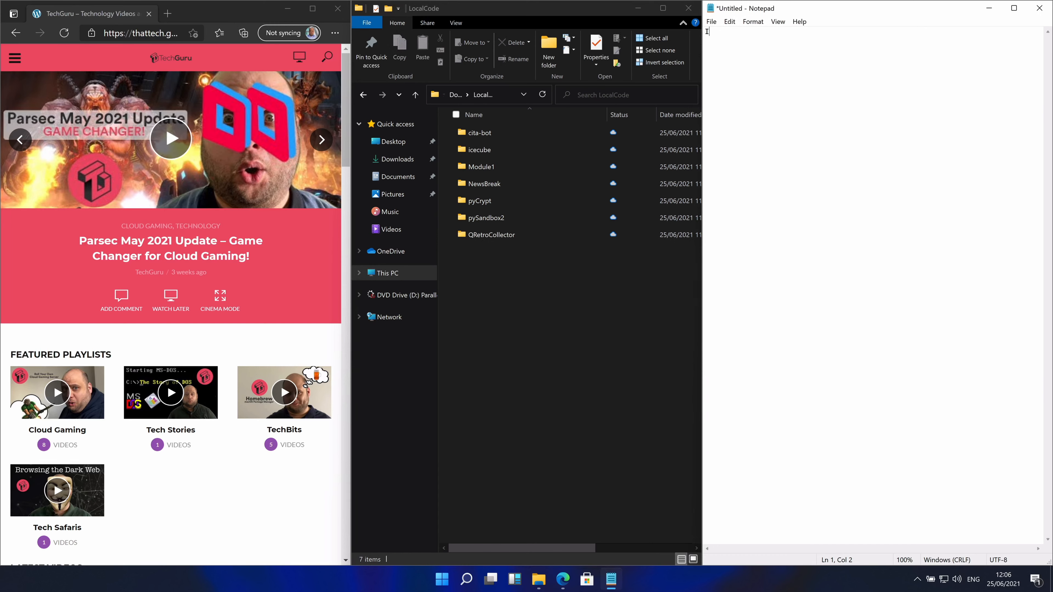
text(Interesting!)
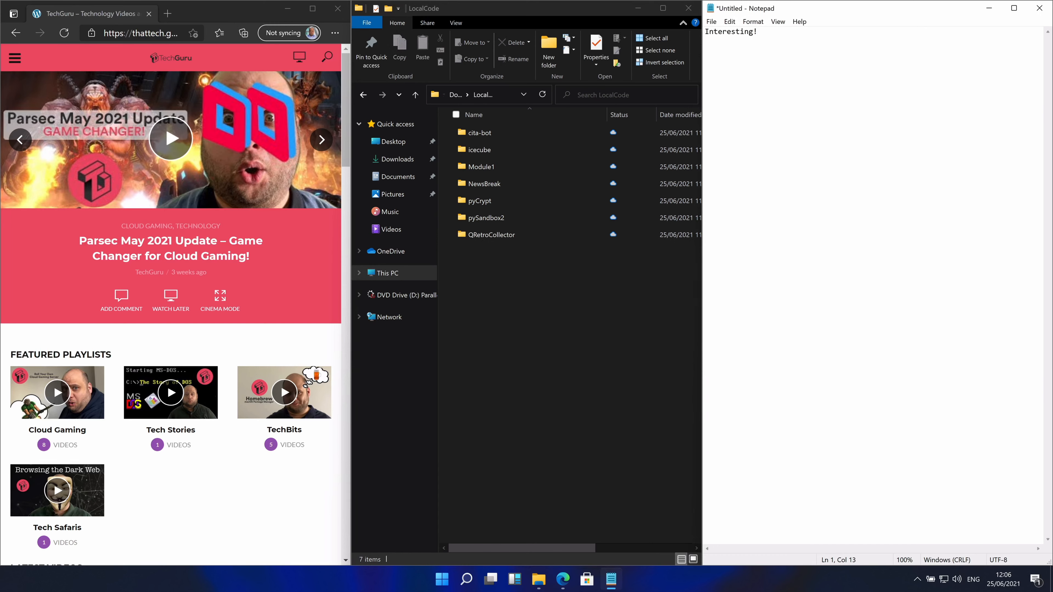
mouse_move(603, 511)
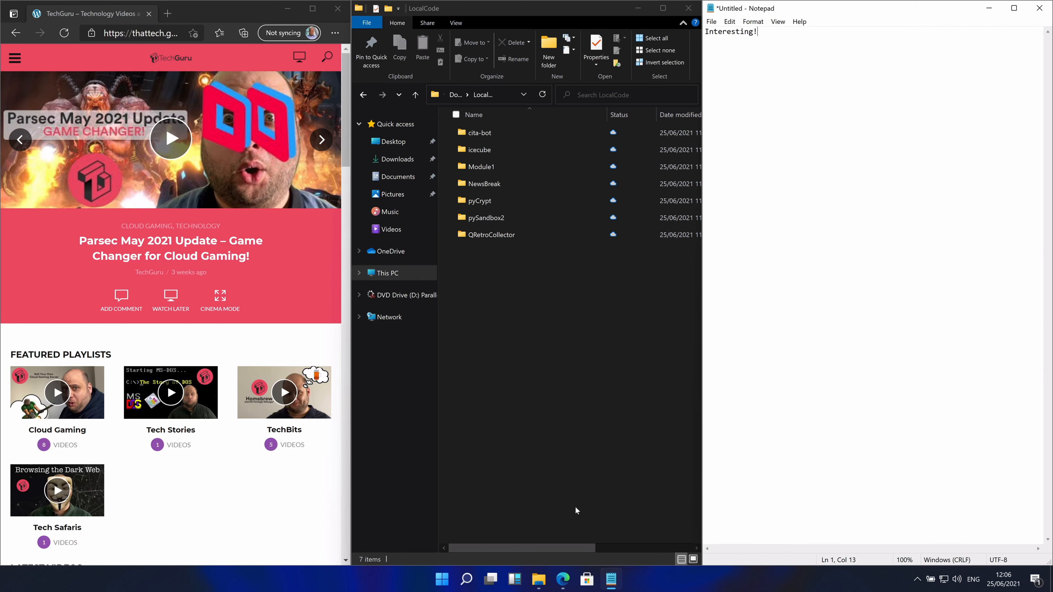
mouse_move(530, 442)
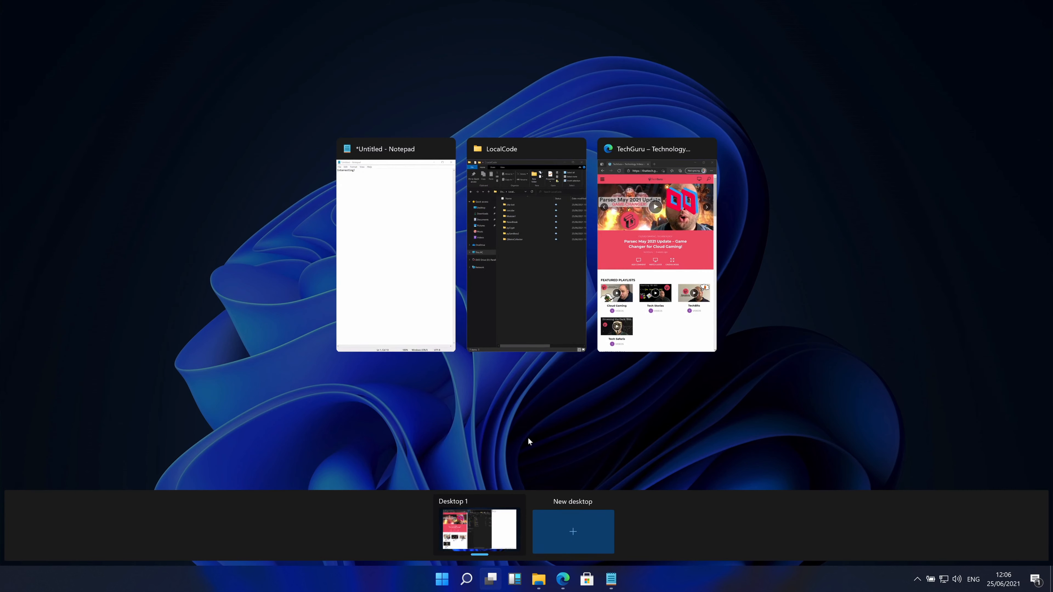
- Create a new virtual desktop and open the Mac Files folder on it
click(572, 532)
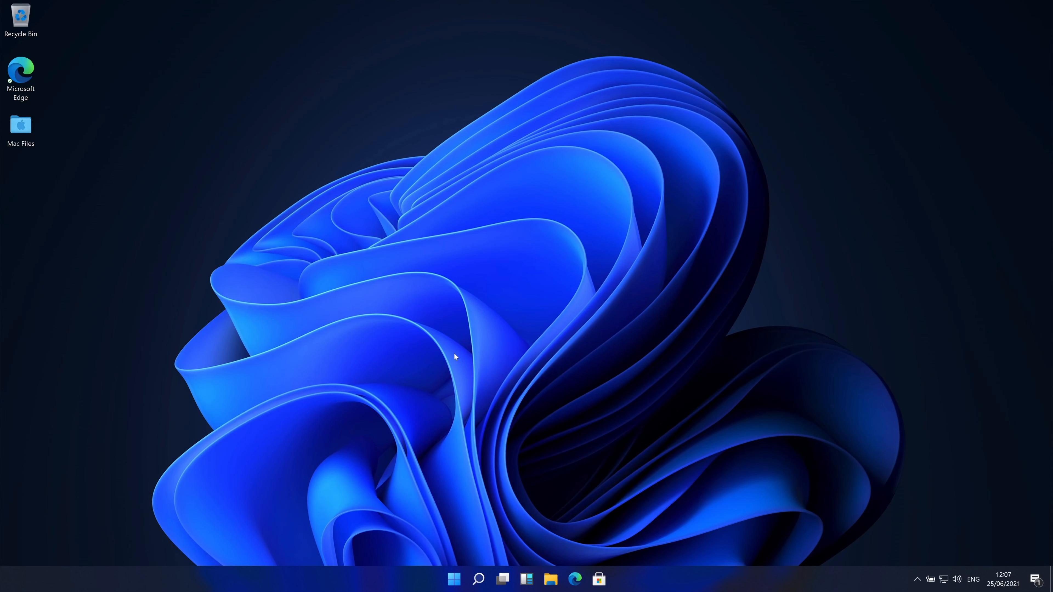
click(21, 126)
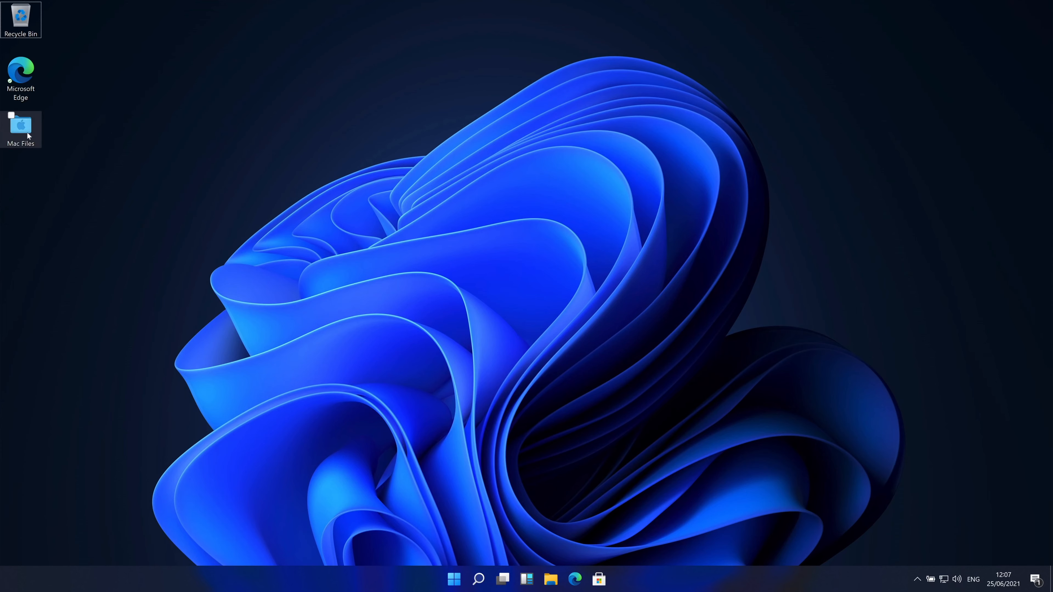
double_click(21, 128)
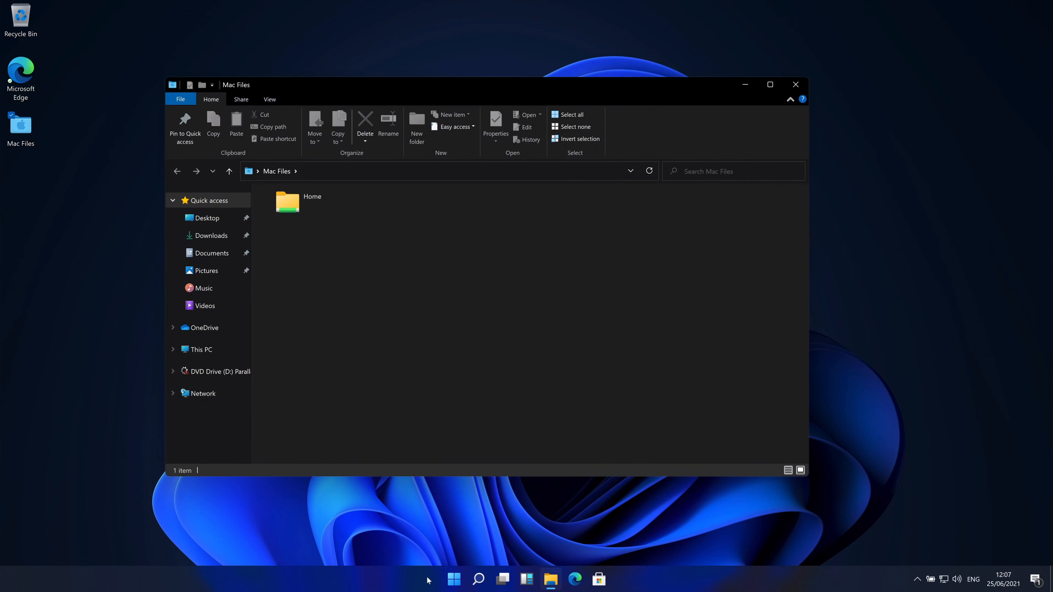
- Search for 'paint' and bring up Paint alongside the Mac Files folder
click(478, 579)
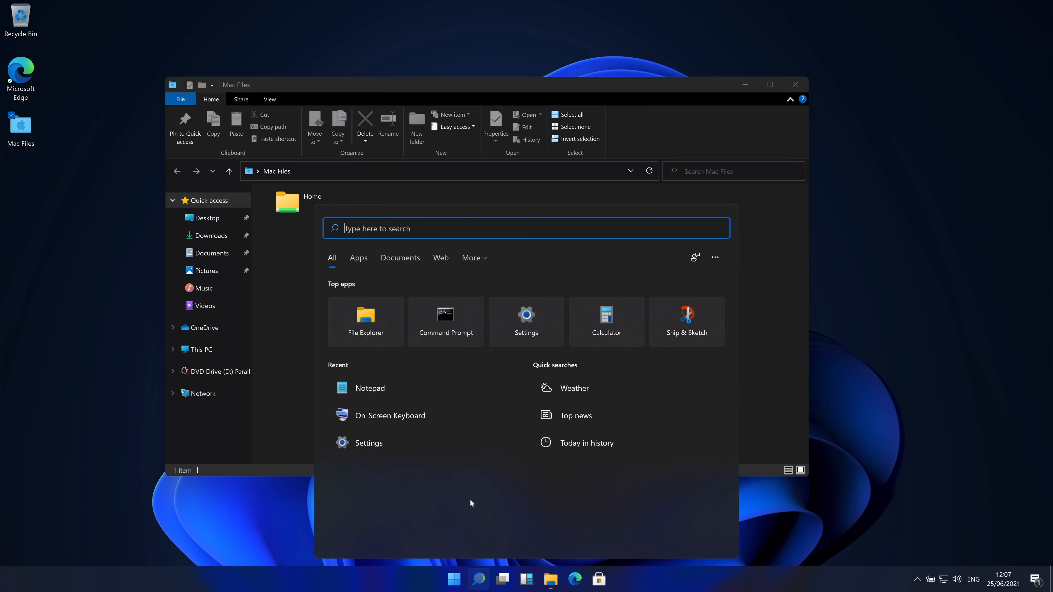
text(paint)
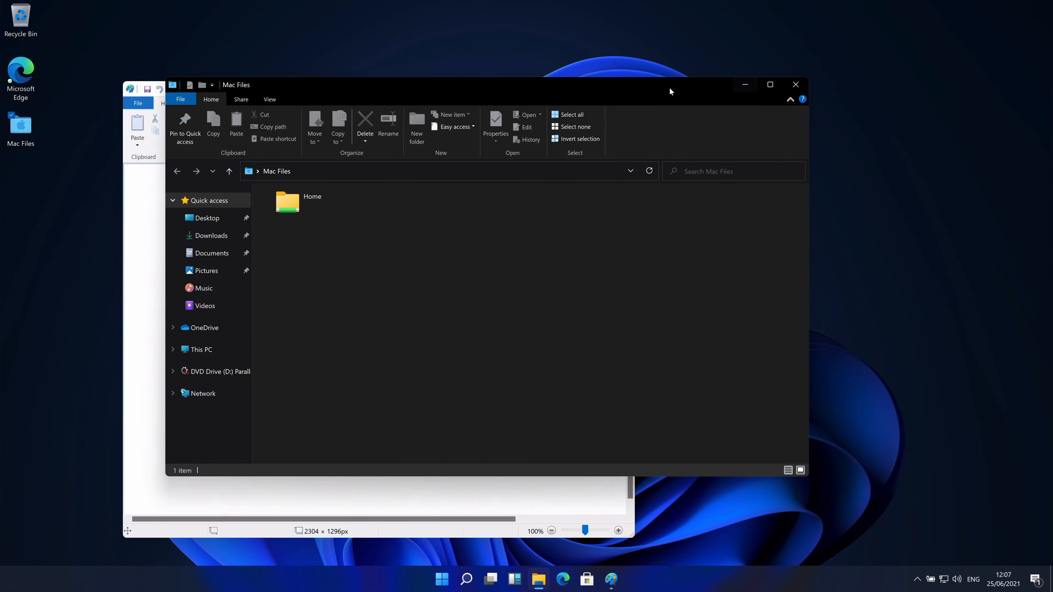
click(610, 580)
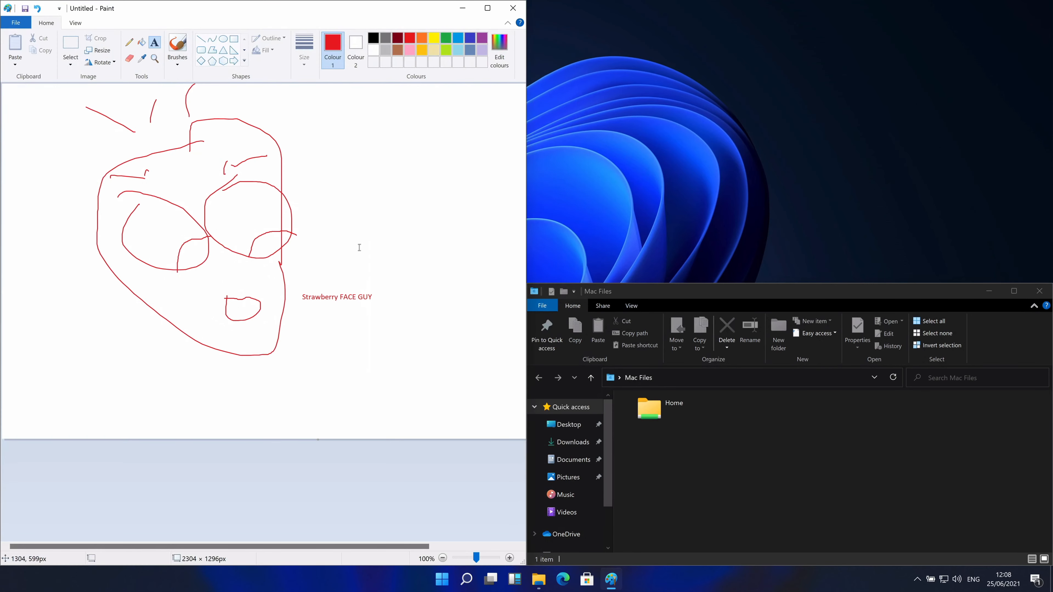
mouse_move(508, 431)
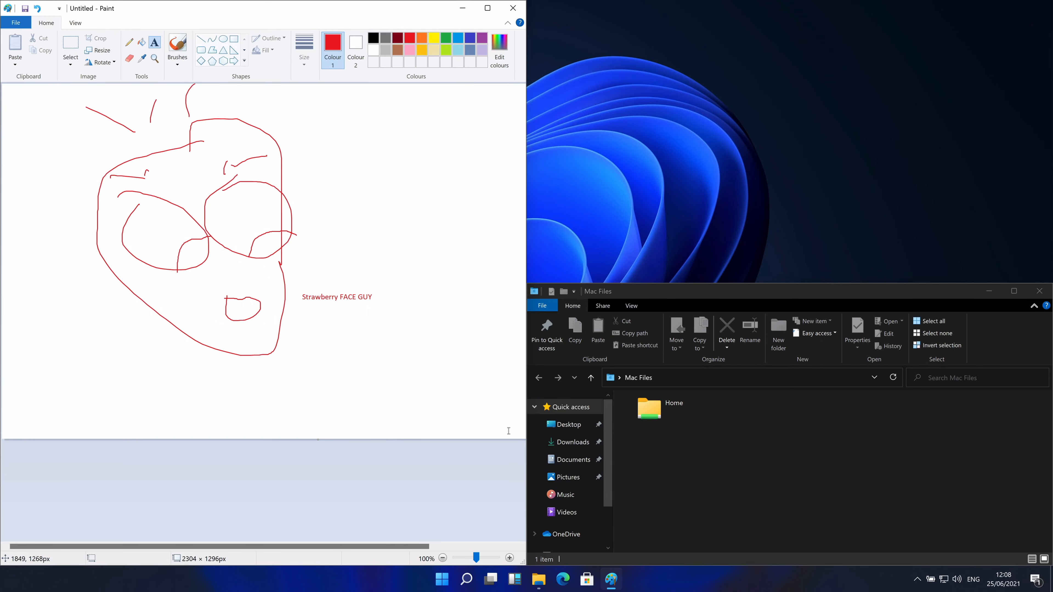
mouse_move(497, 434)
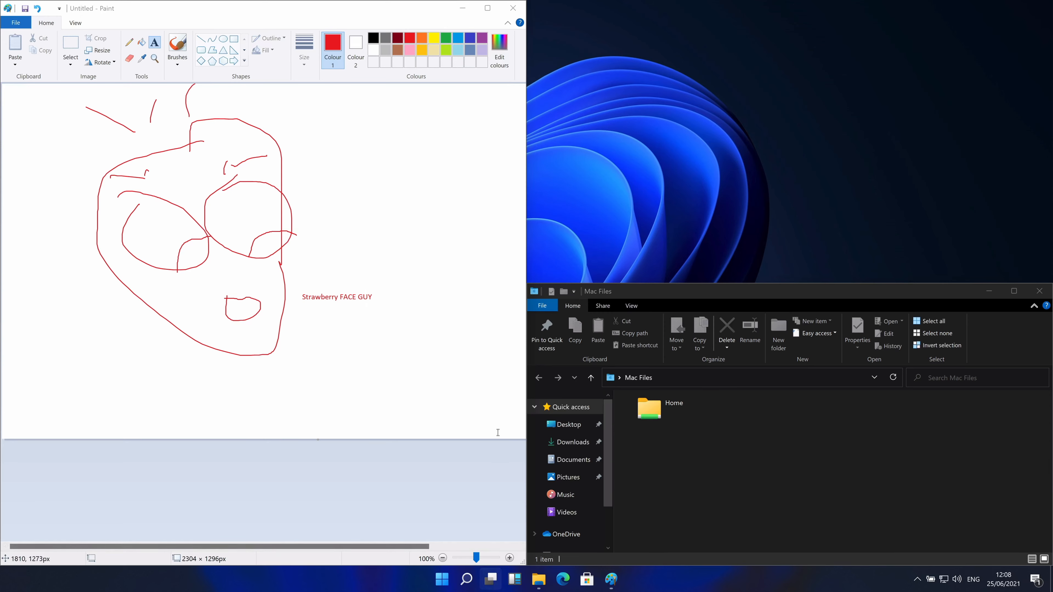
- Create a third virtual desktop from Task View and personalise its background with the lake picture
click(491, 579)
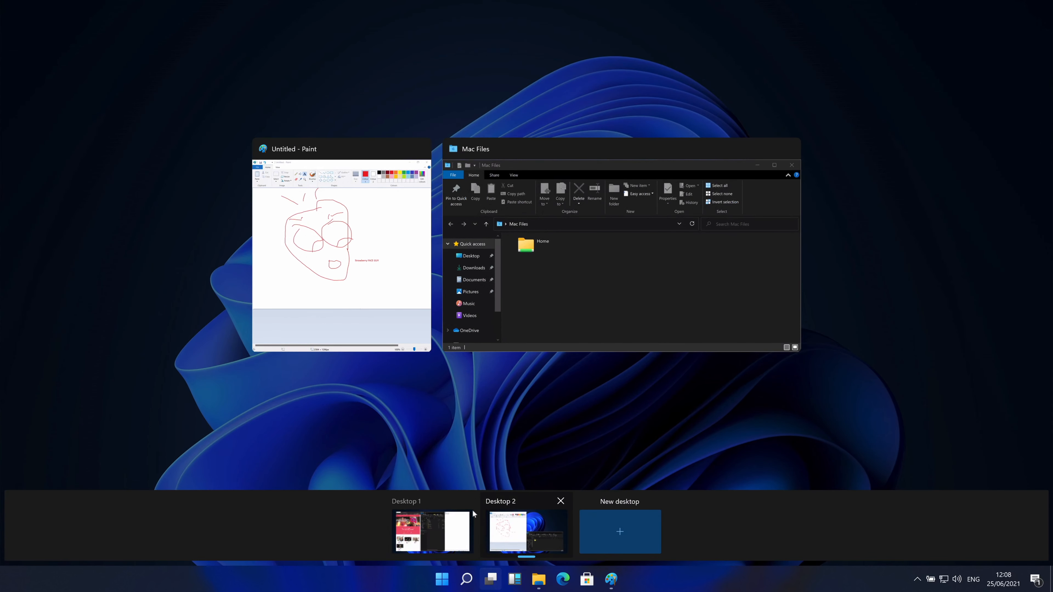
click(433, 531)
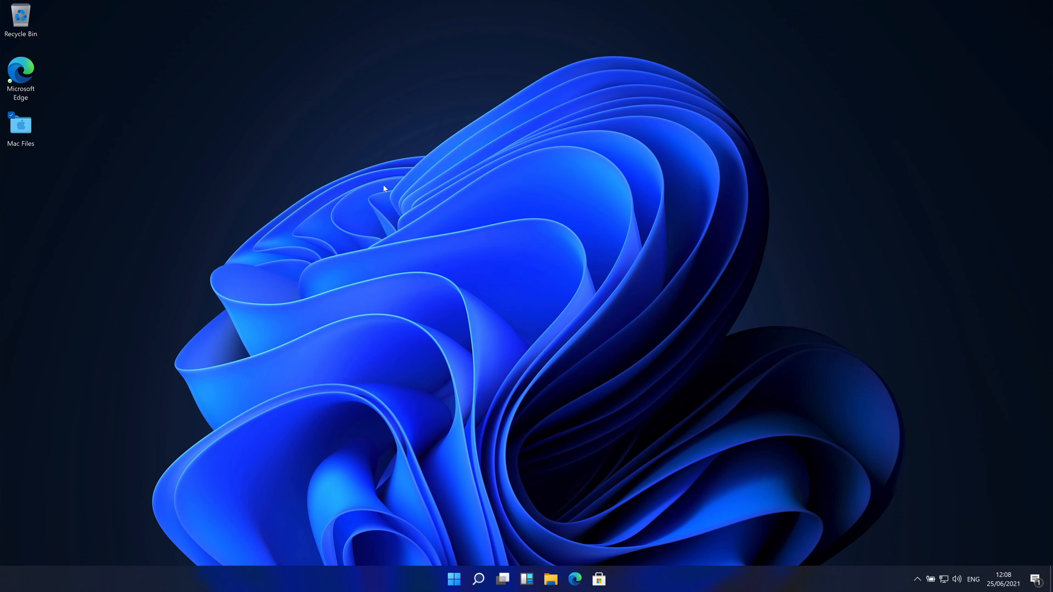
right_click(384, 188)
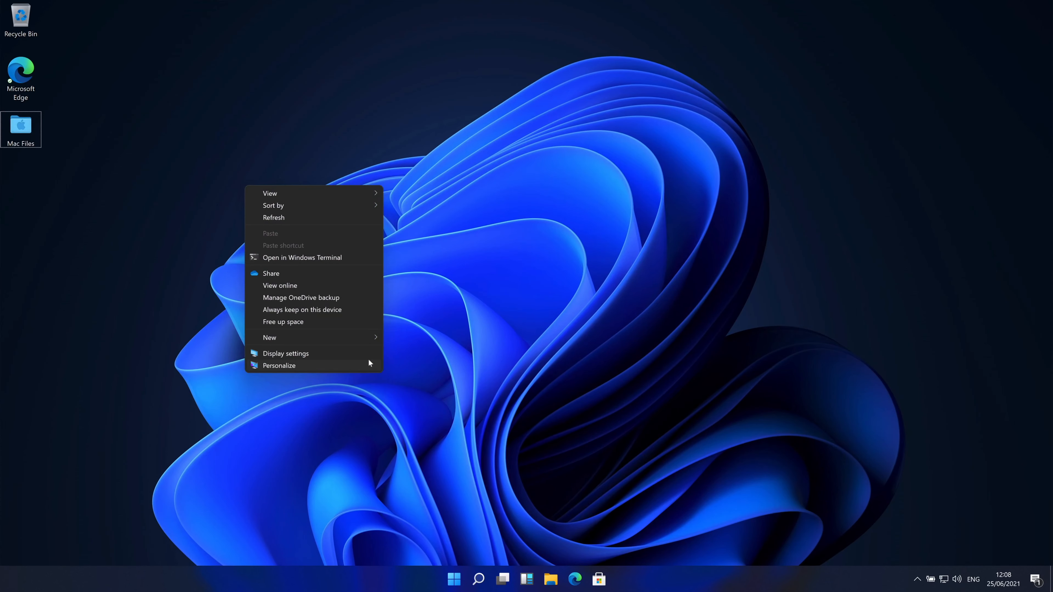
click(284, 353)
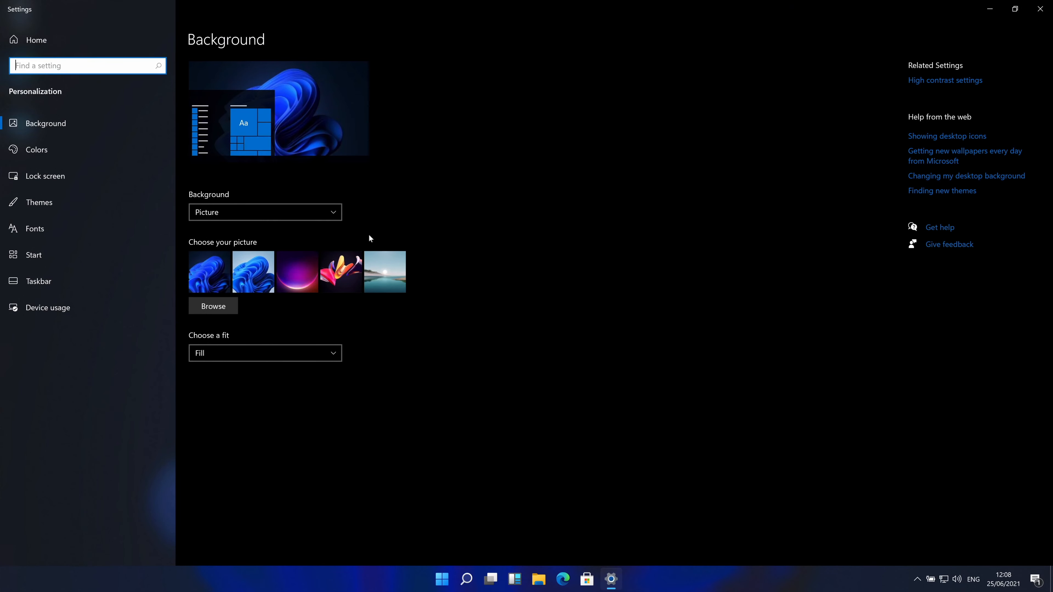
mouse_move(384, 271)
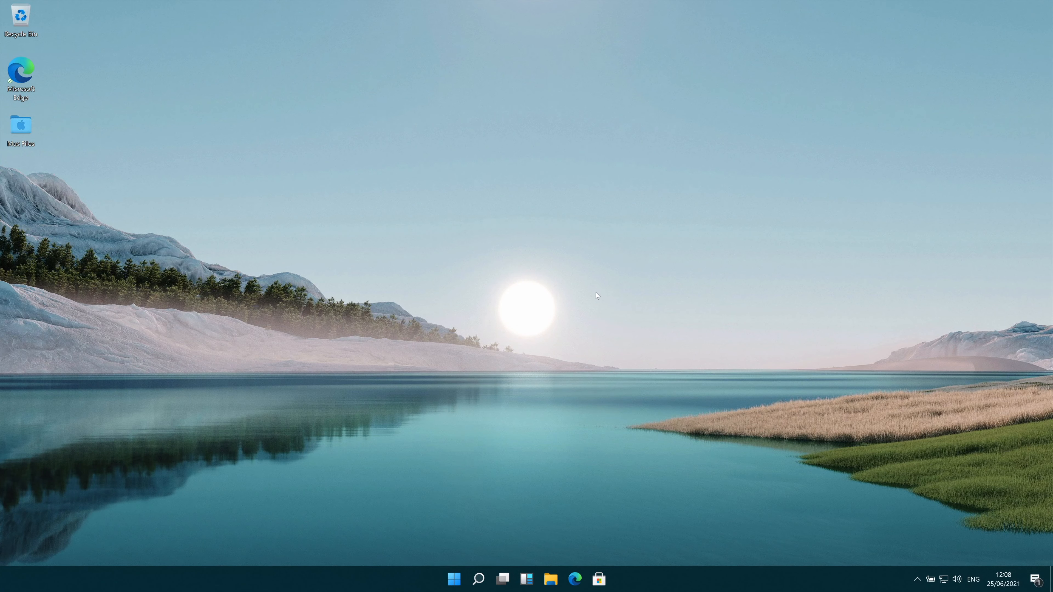
mouse_move(501, 579)
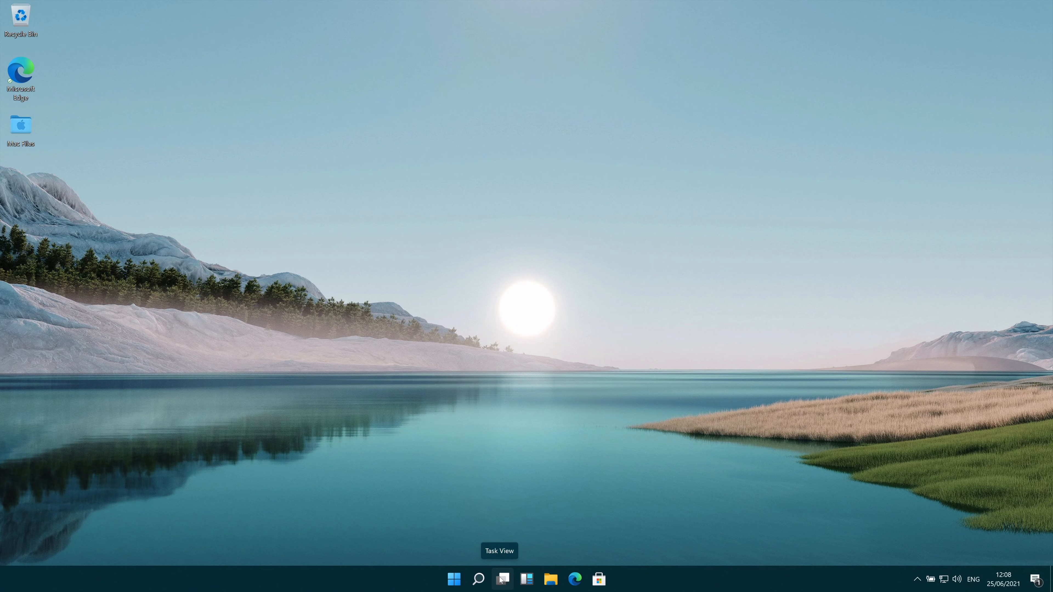
click(502, 578)
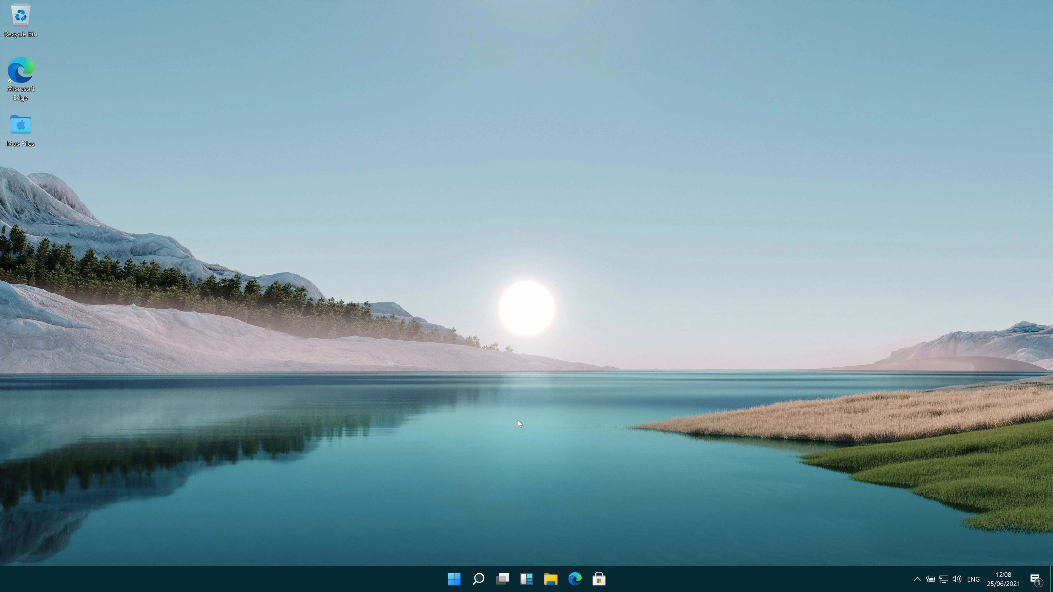
mouse_move(517, 478)
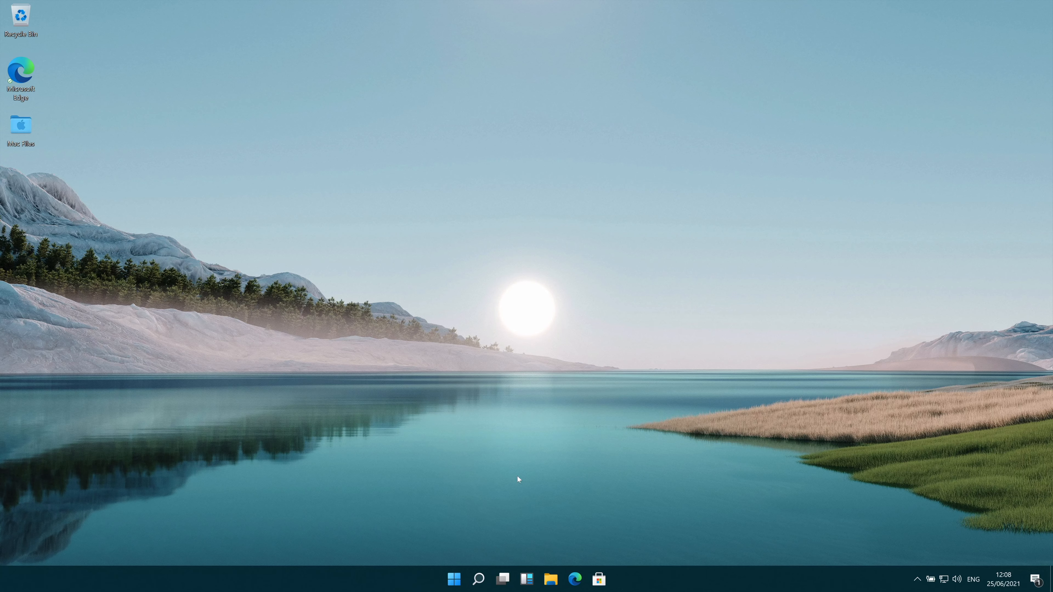
click(501, 579)
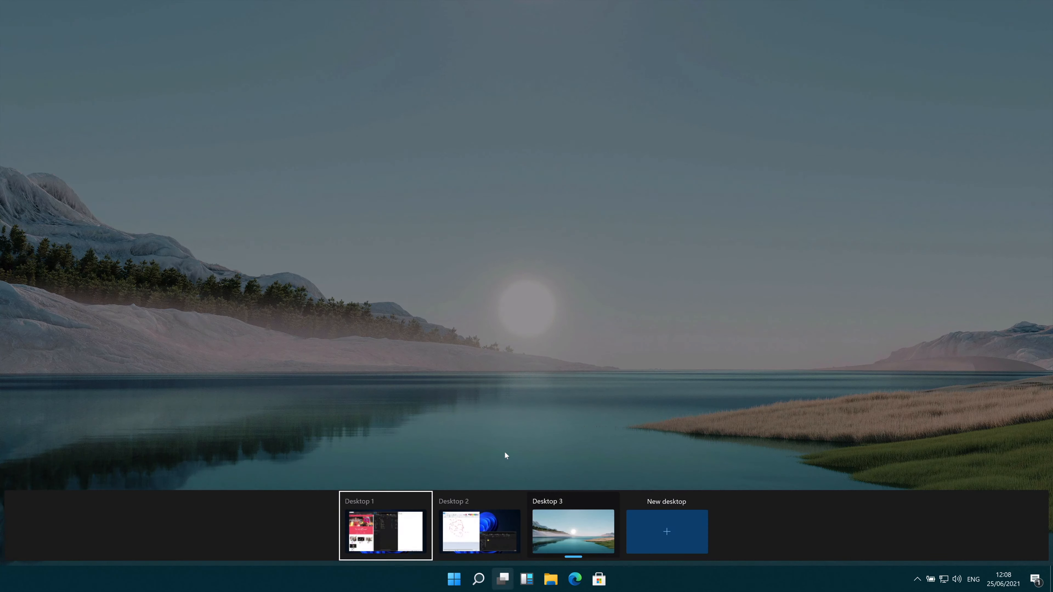
click(479, 532)
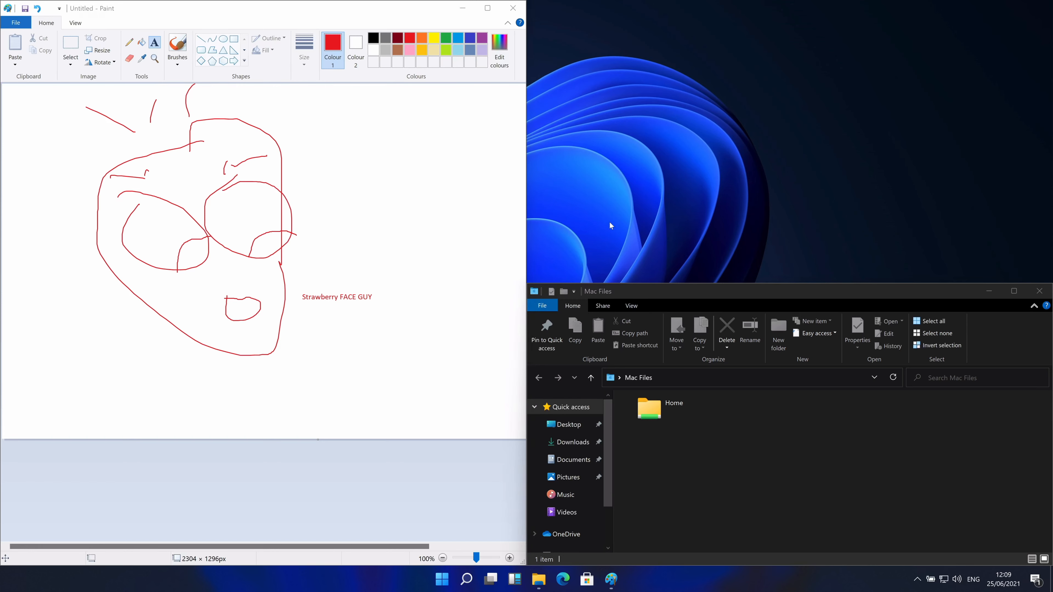
mouse_move(656, 188)
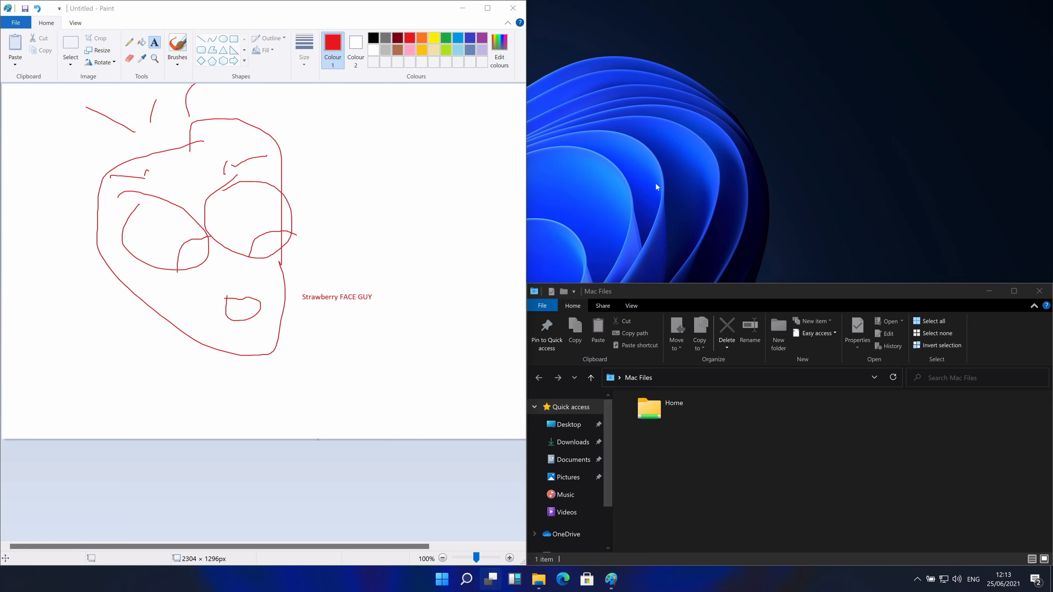
click(491, 579)
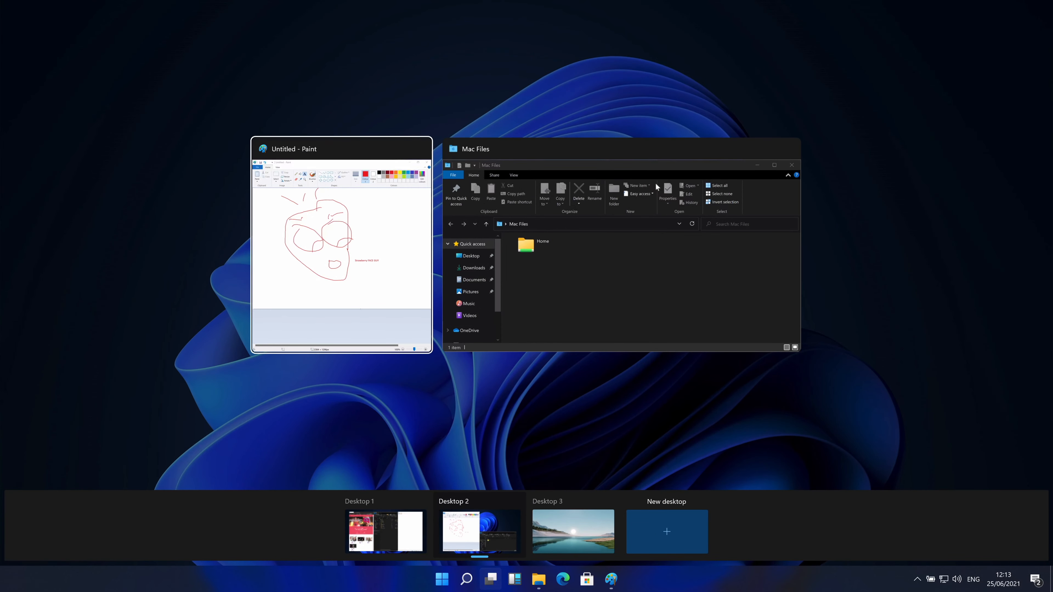
mouse_move(385, 531)
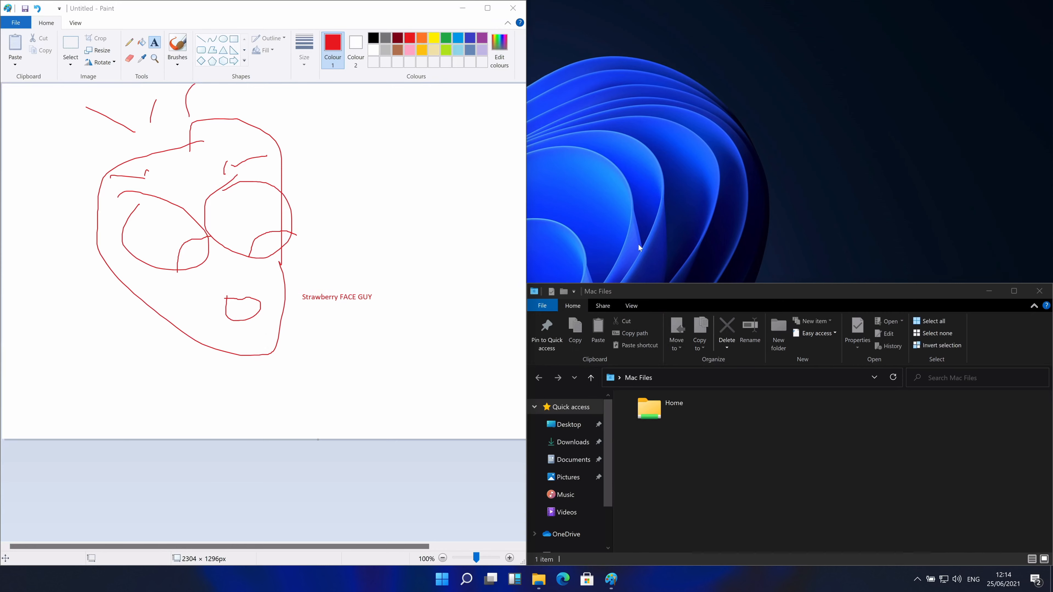
mouse_move(629, 397)
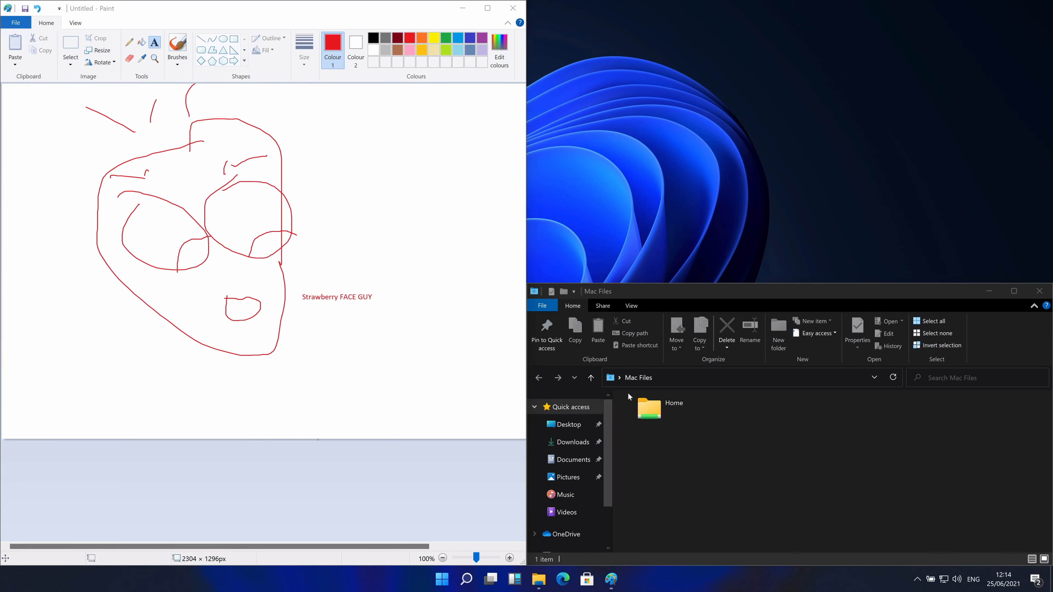
mouse_move(514, 453)
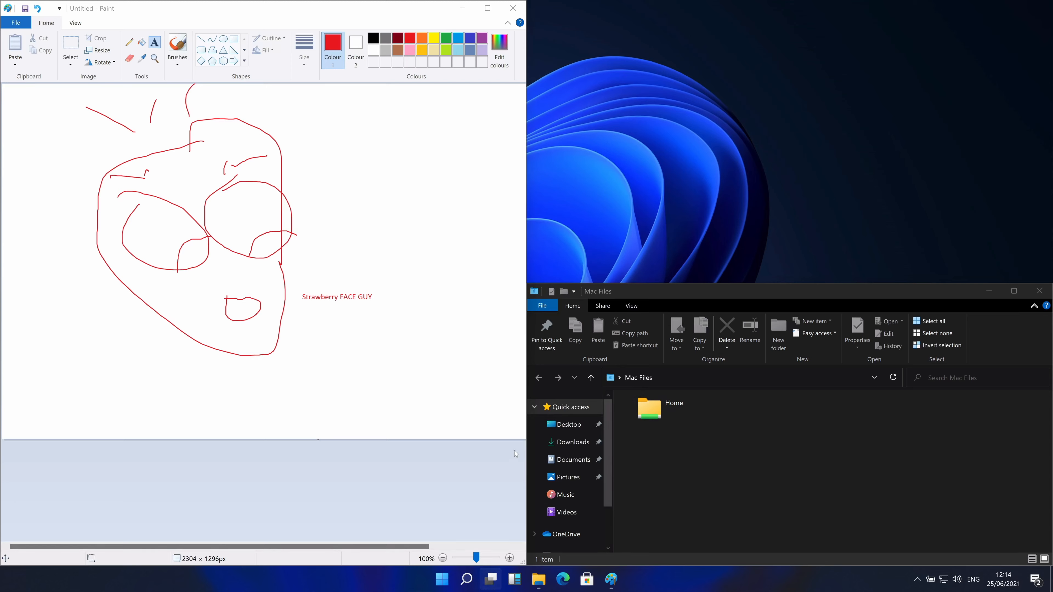
click(490, 579)
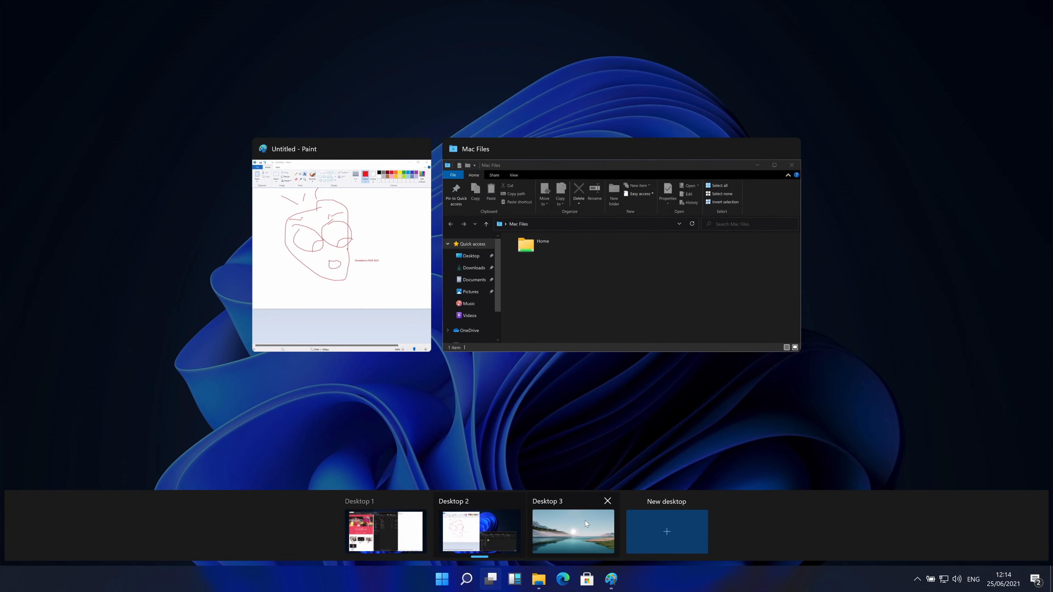
click(572, 532)
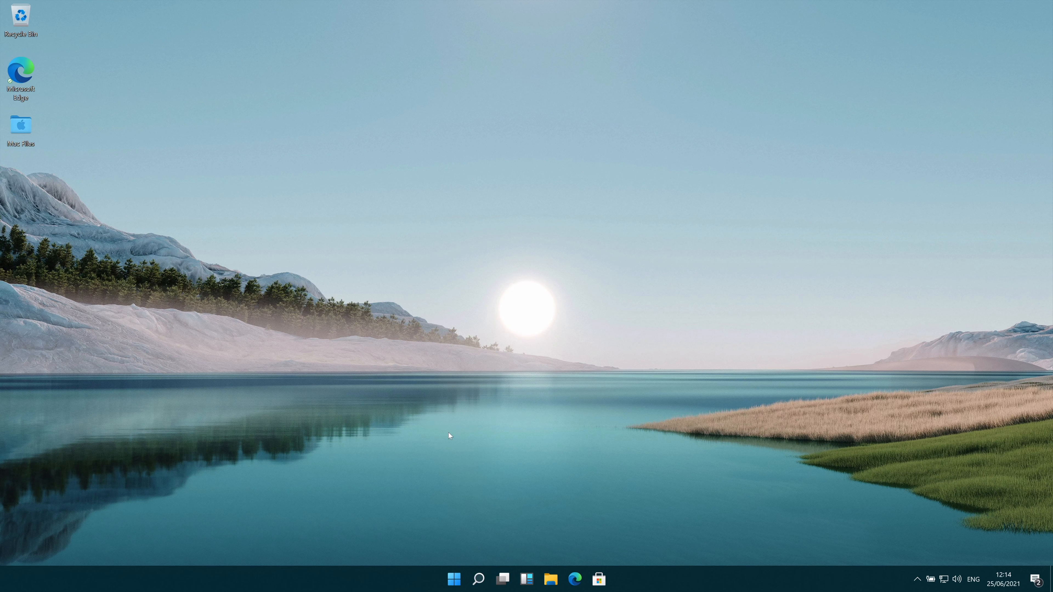
- Show the Widgets board, browse its feed and switch the weather widget to Fahrenheit
click(502, 578)
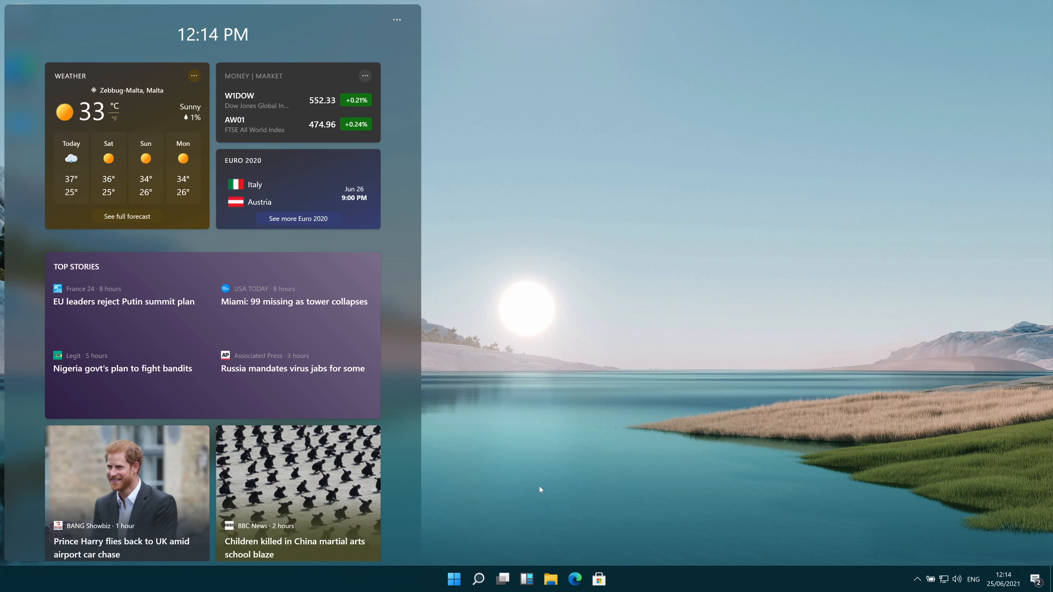
mouse_move(137, 186)
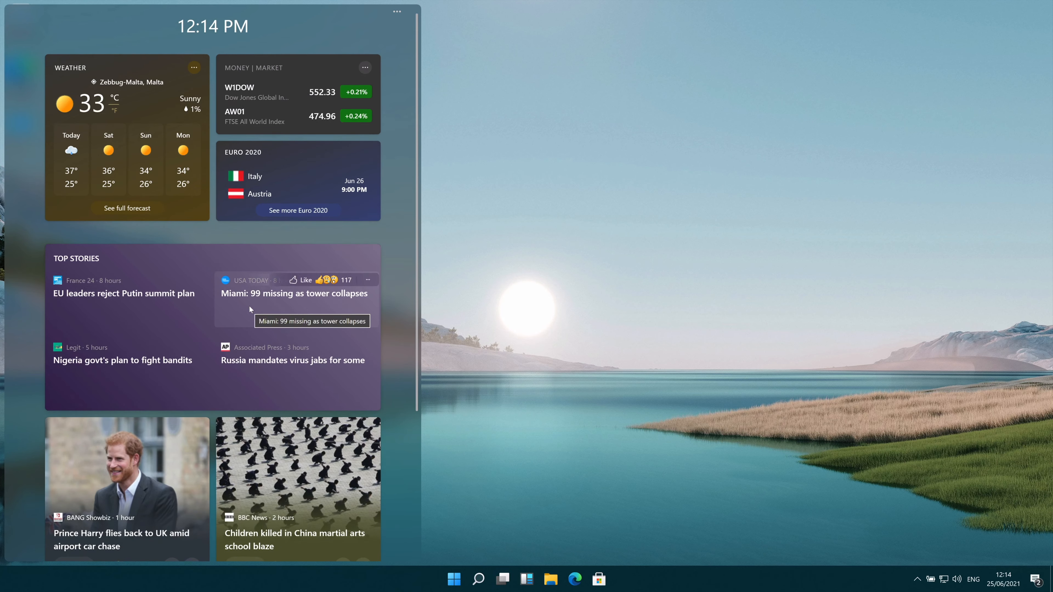
mouse_move(210, 331)
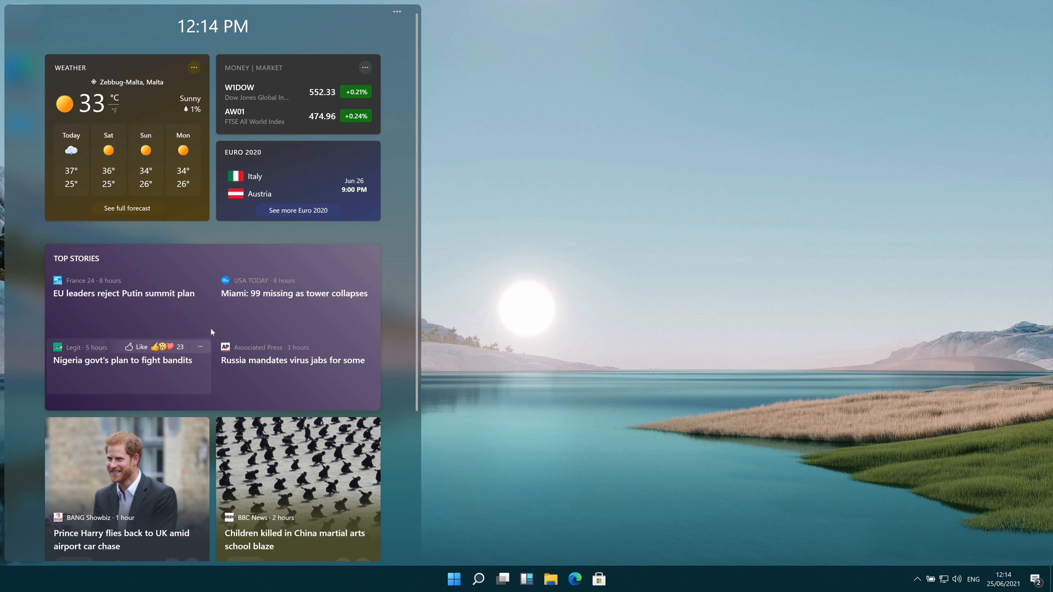
scroll(down, 3)
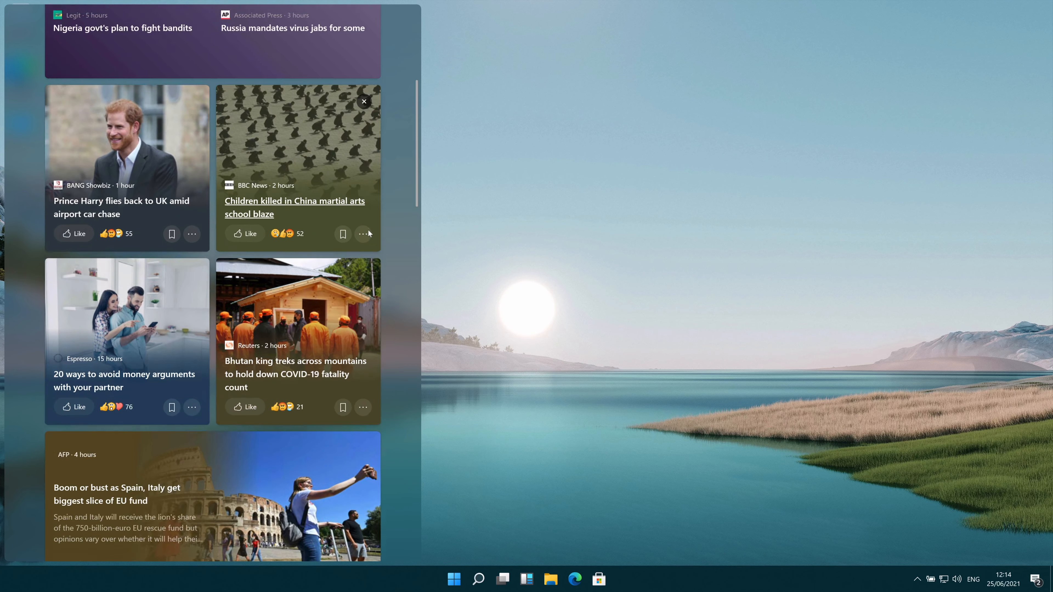
scroll(up, 3)
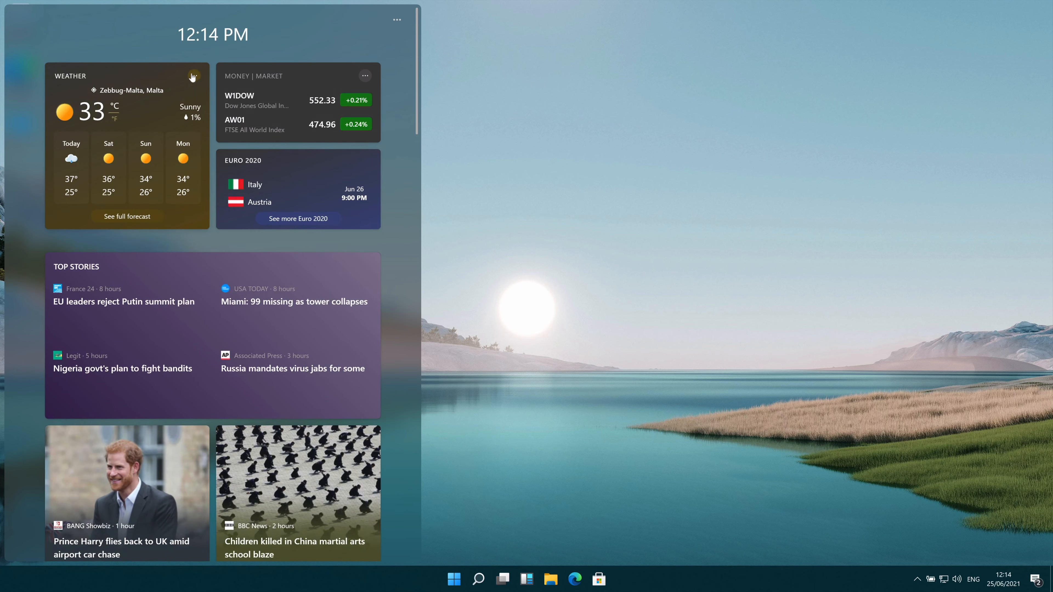
mouse_move(193, 76)
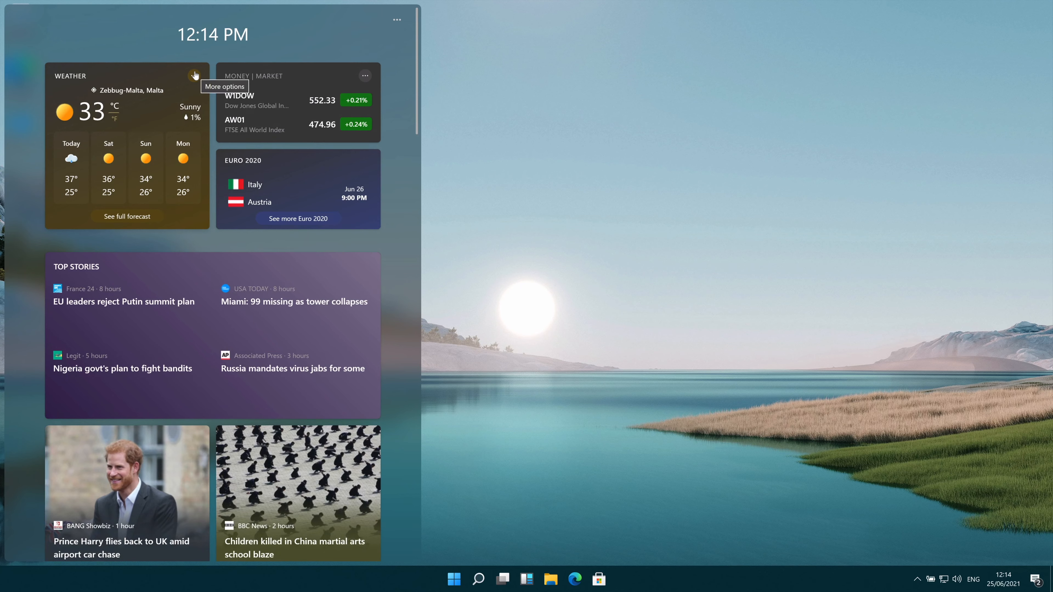
mouse_move(109, 117)
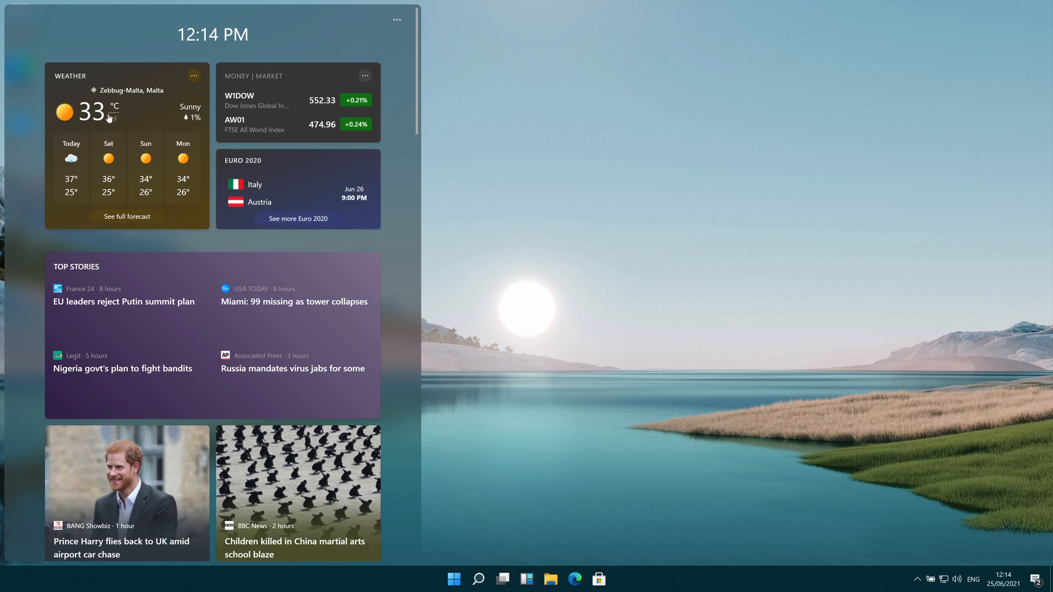
click(114, 119)
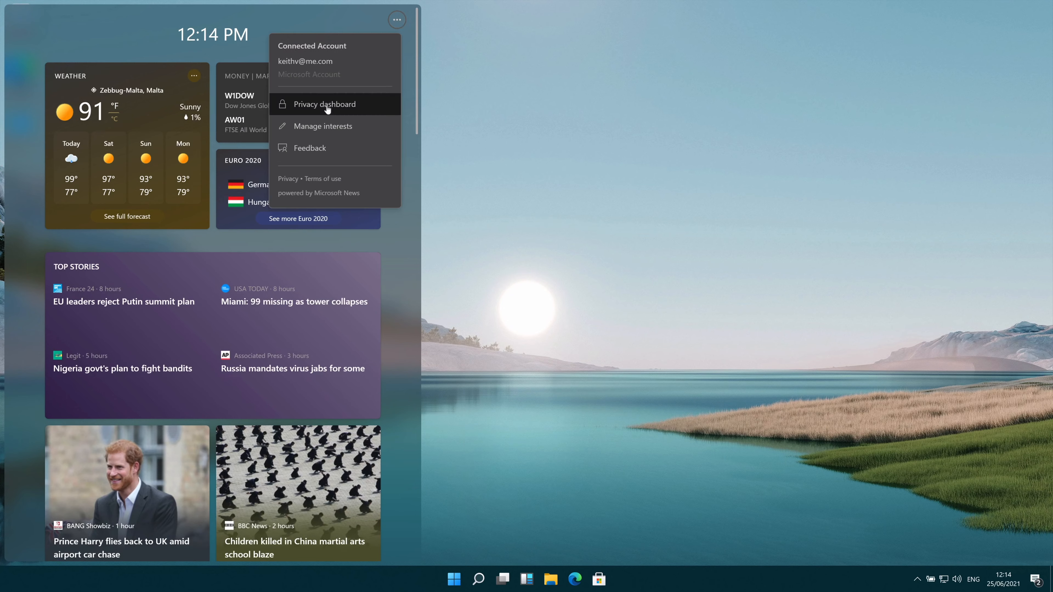
mouse_move(329, 147)
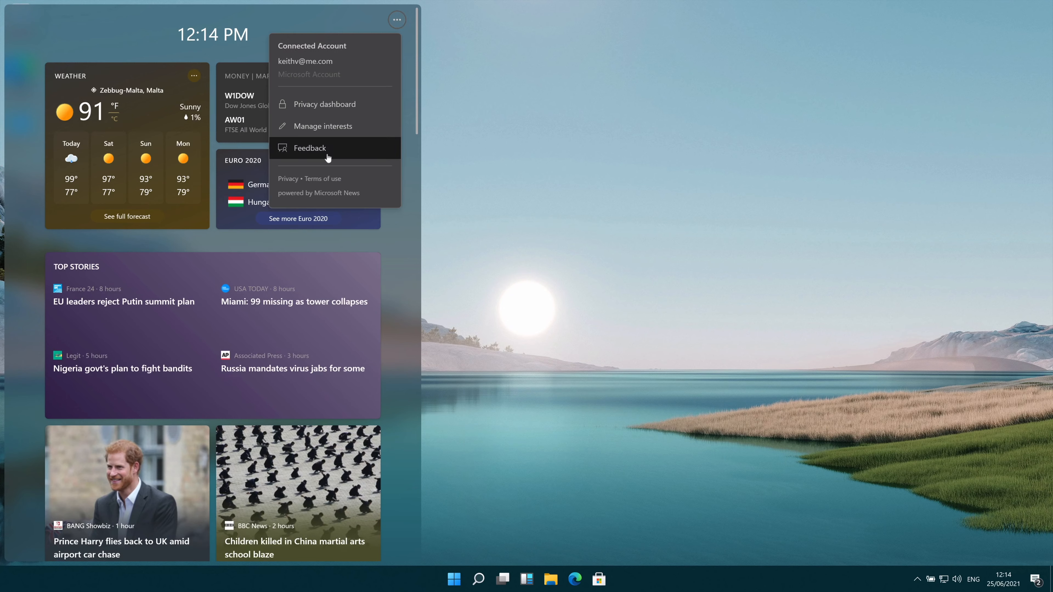
mouse_move(323, 126)
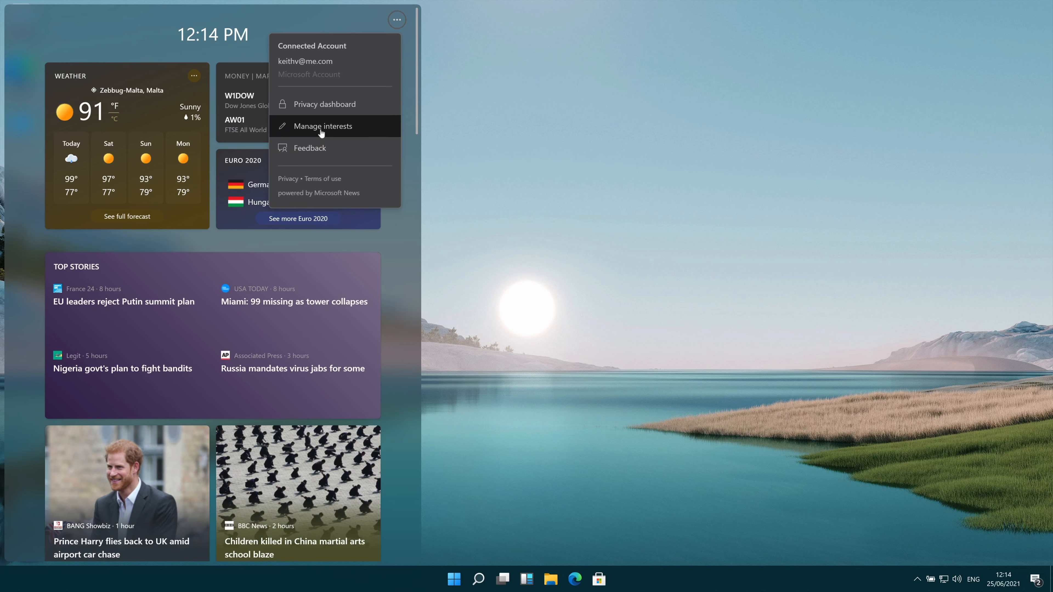
- On the Manage interests page, follow the Tech & Science interest under Money
click(323, 126)
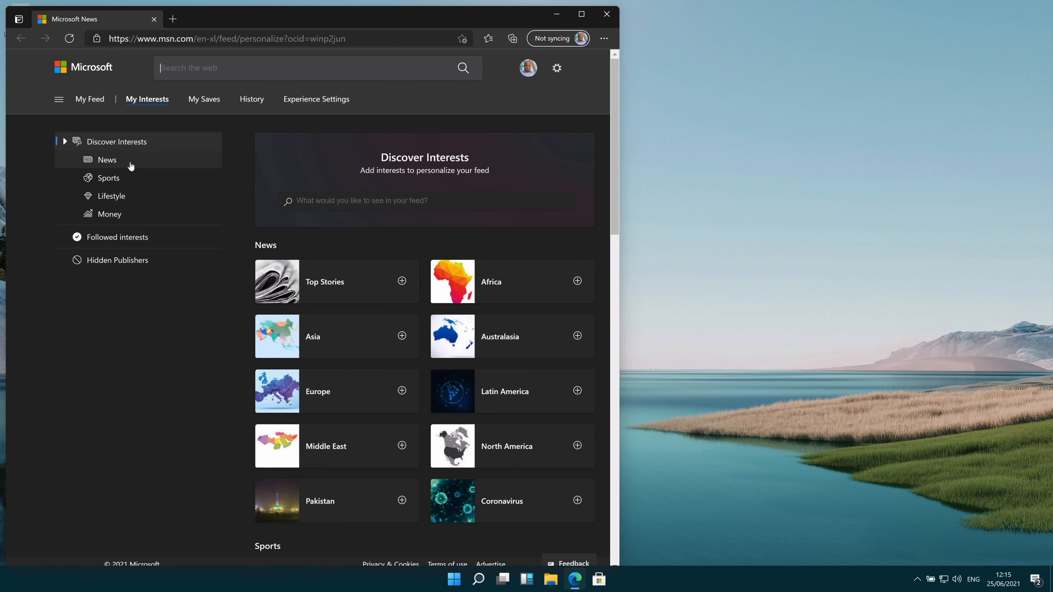
mouse_move(126, 213)
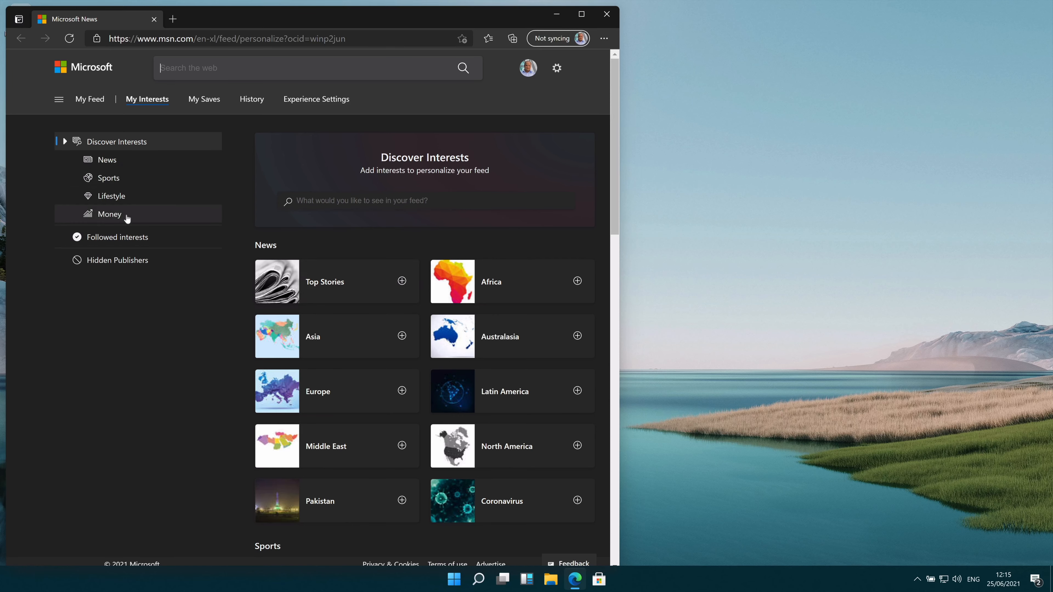
click(110, 214)
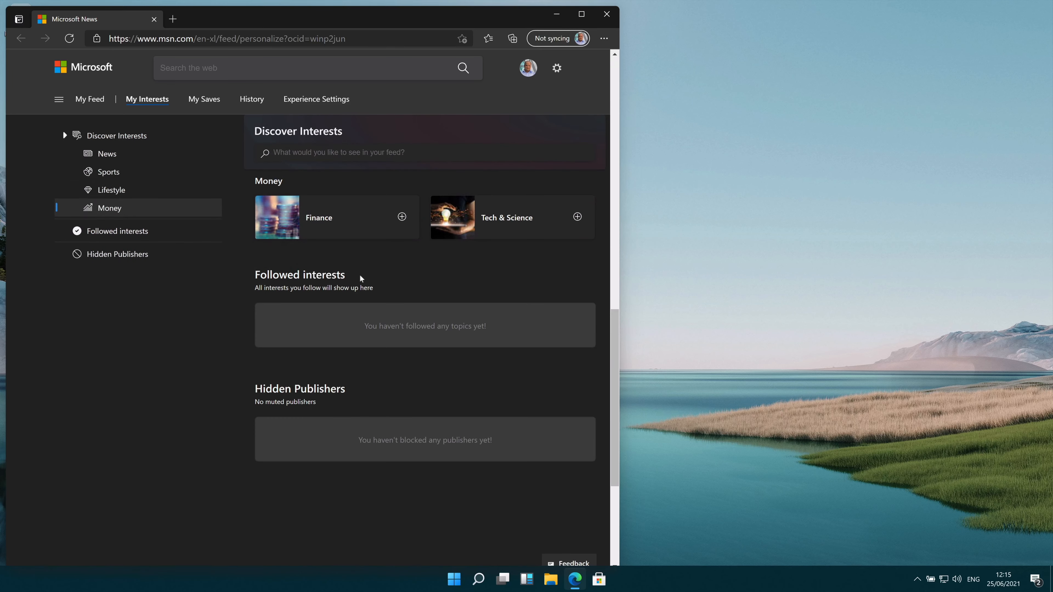
click(577, 217)
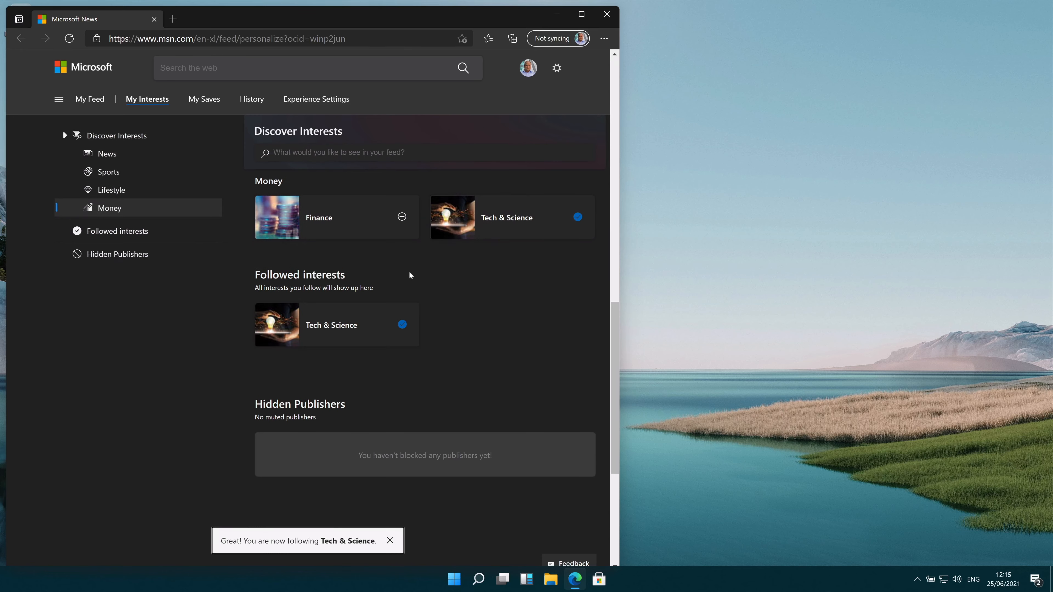
- Browse Hidden Publishers, return to the interests overview and close the Edge window
click(117, 254)
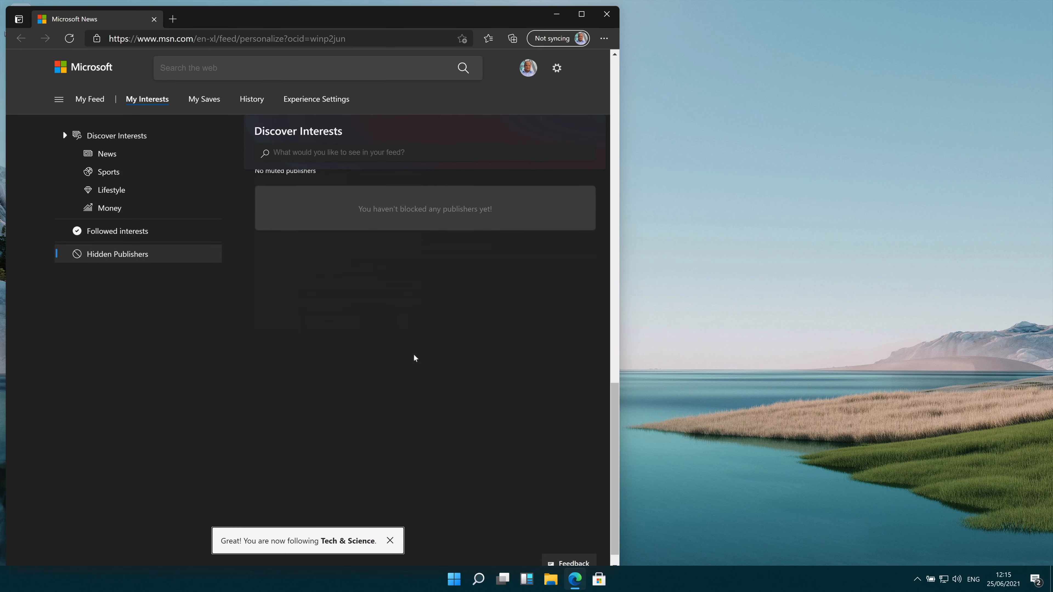
click(116, 135)
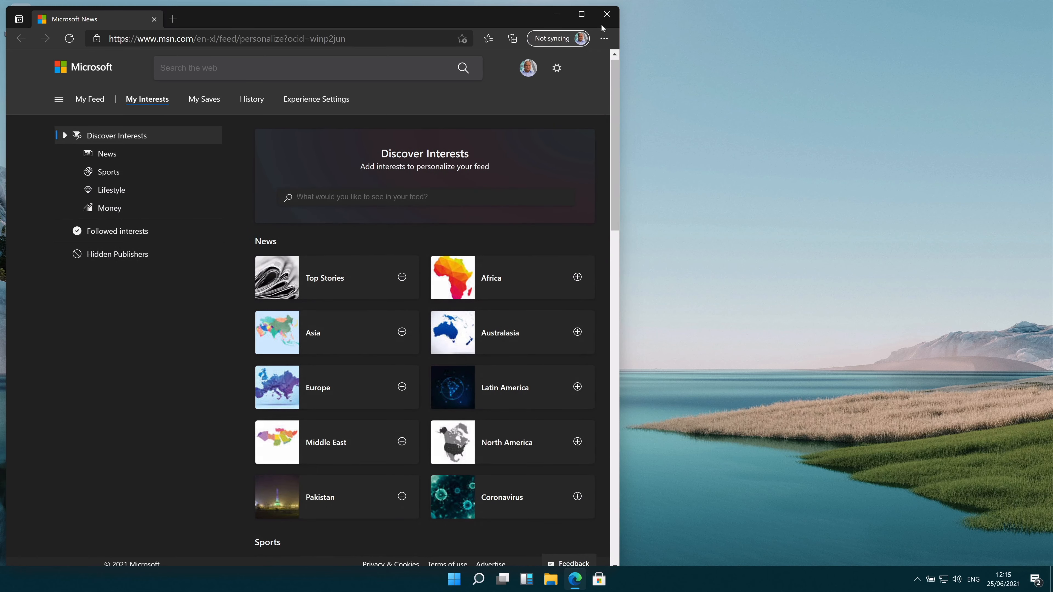
click(605, 13)
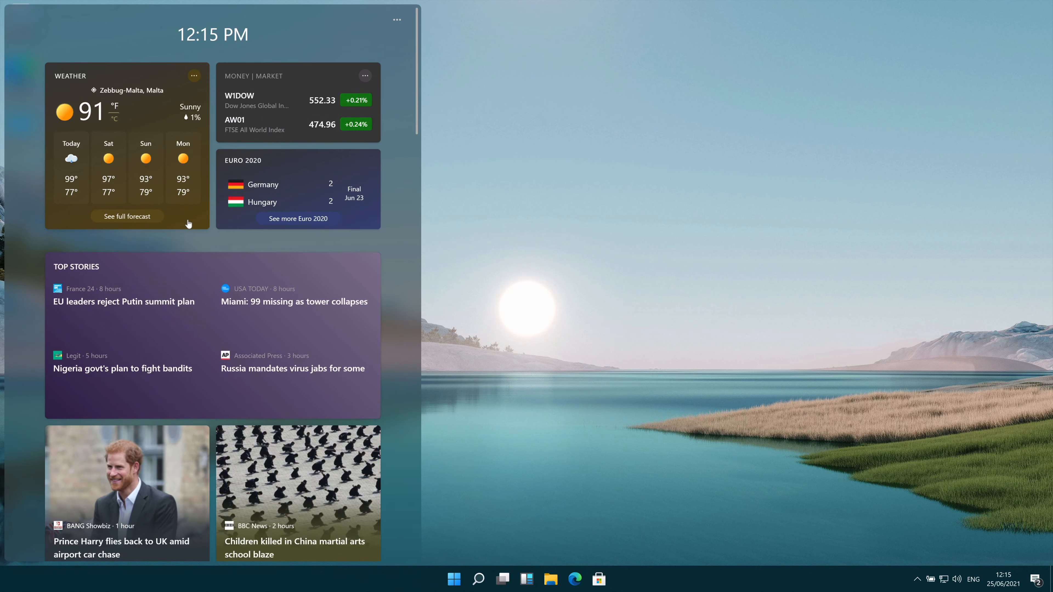
- Scroll the widgets feed, dismiss the Jennifer Aniston story and hide all FOX News stories
scroll(down, 3)
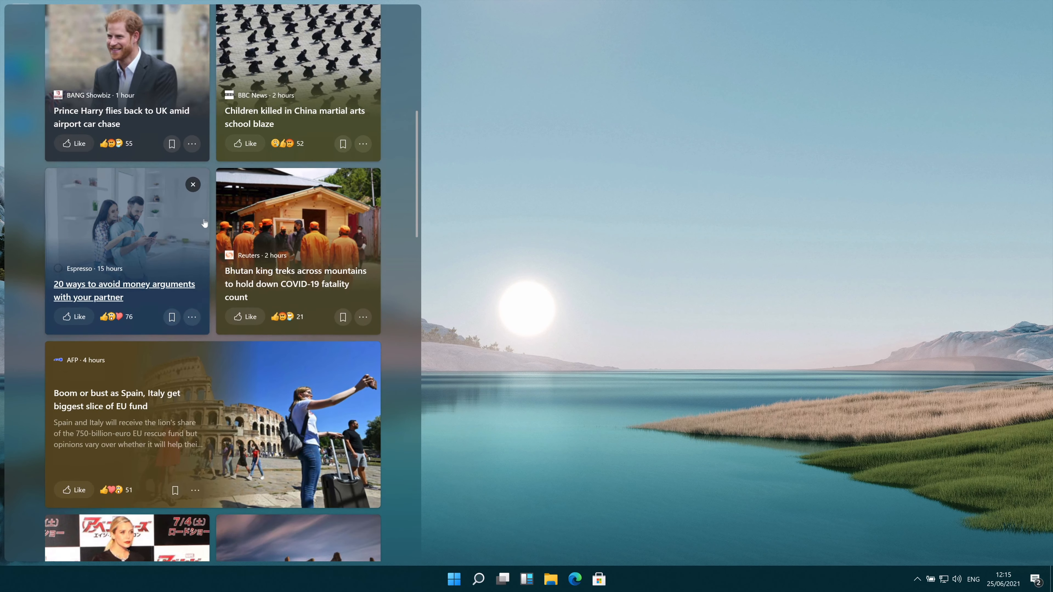
scroll(down, 3)
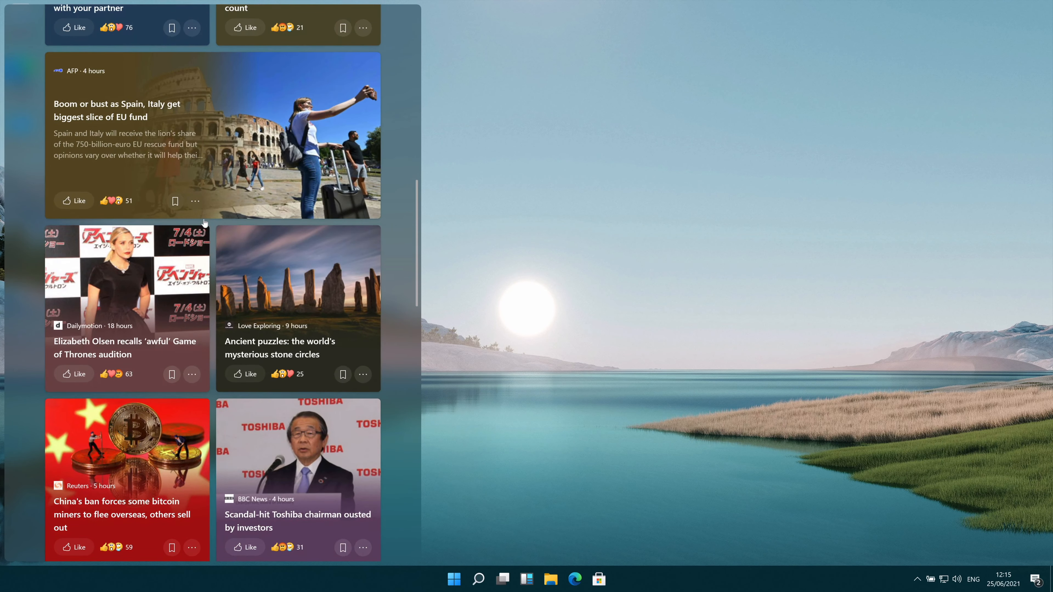
scroll(down, 3)
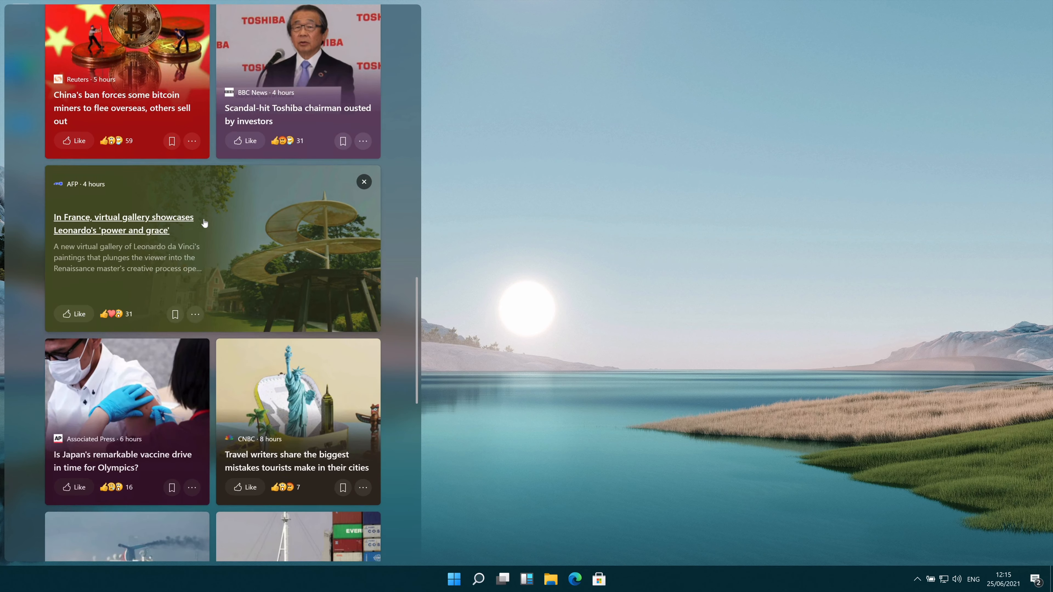
scroll(down, 3)
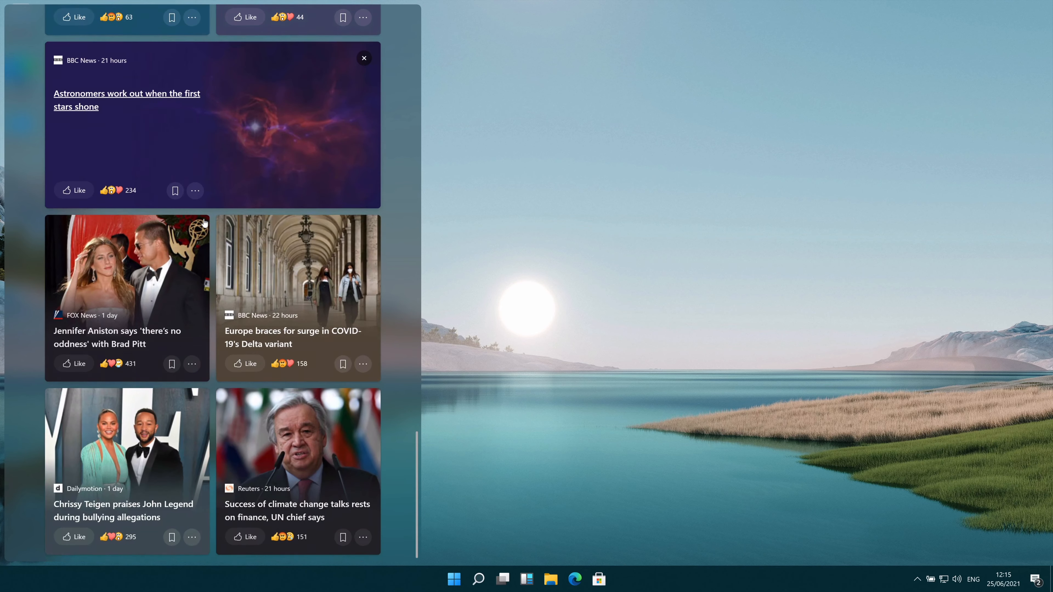
click(192, 363)
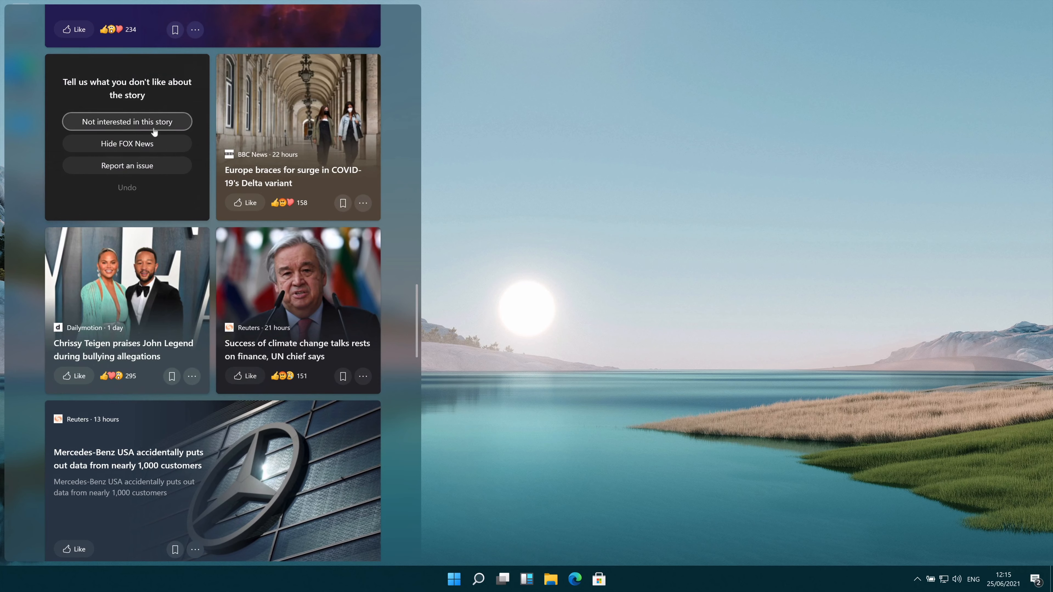
click(126, 143)
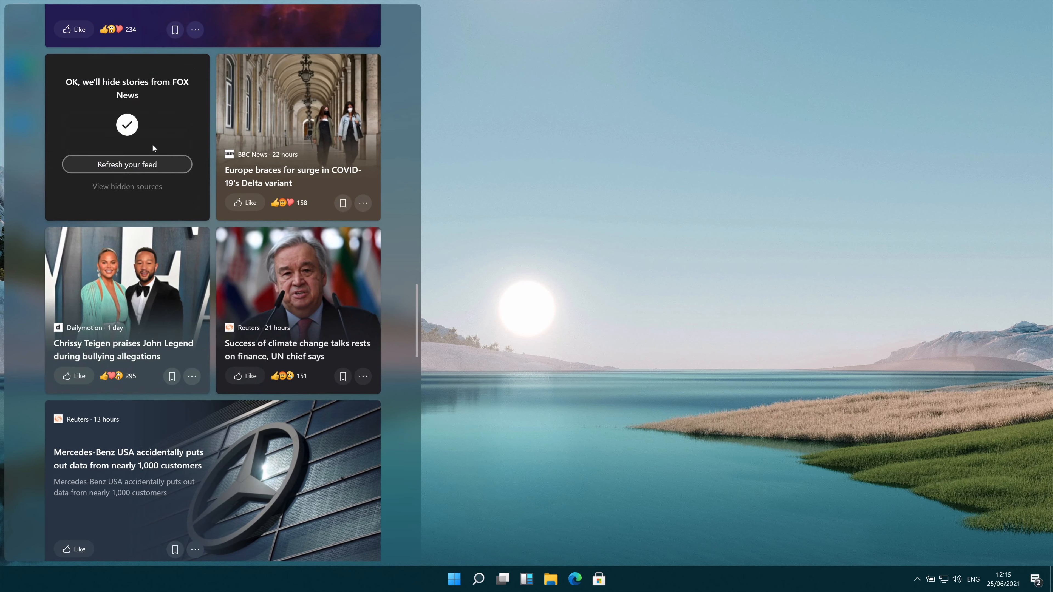
mouse_move(92, 162)
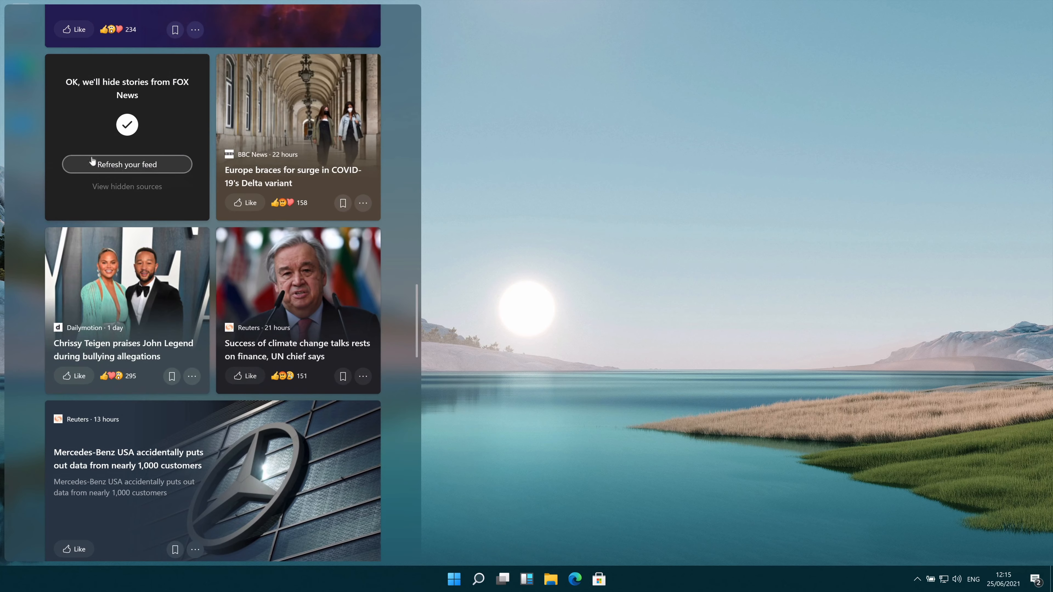
- Refresh the news feed and browse the refreshed stories
click(127, 164)
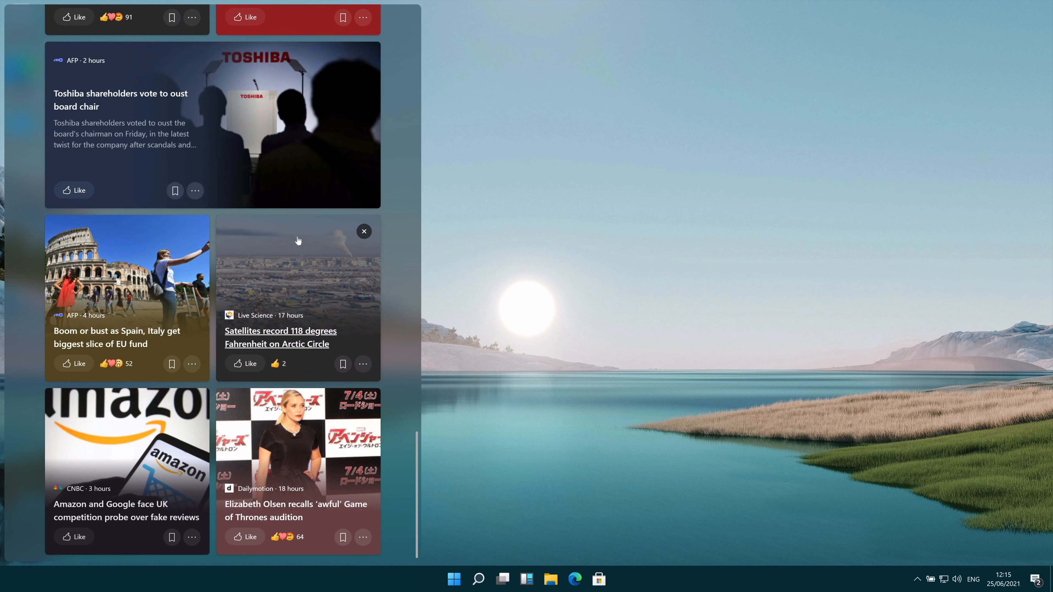
scroll(down, 3)
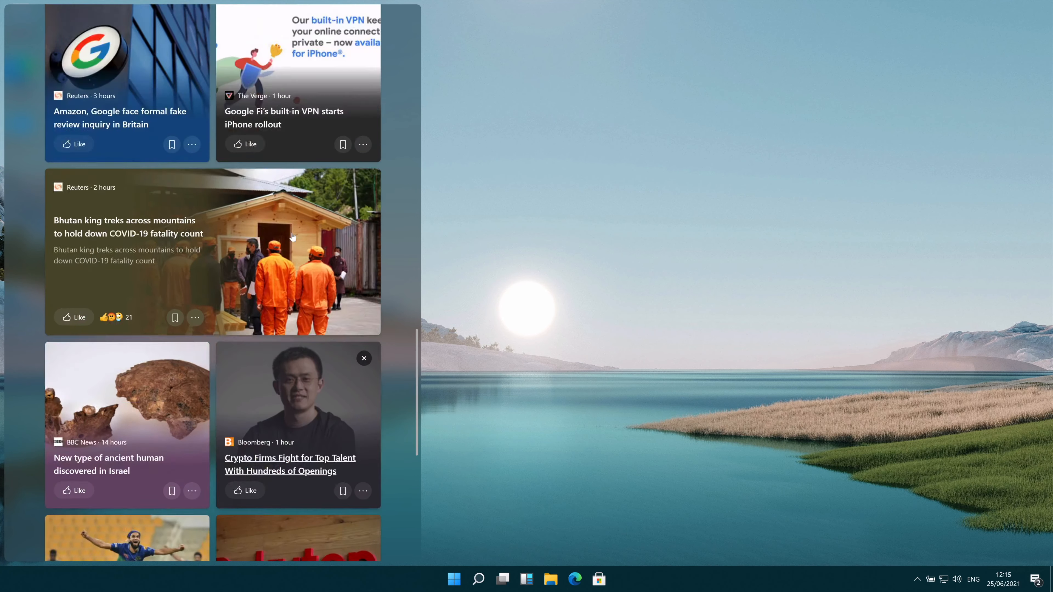
scroll(down, 3)
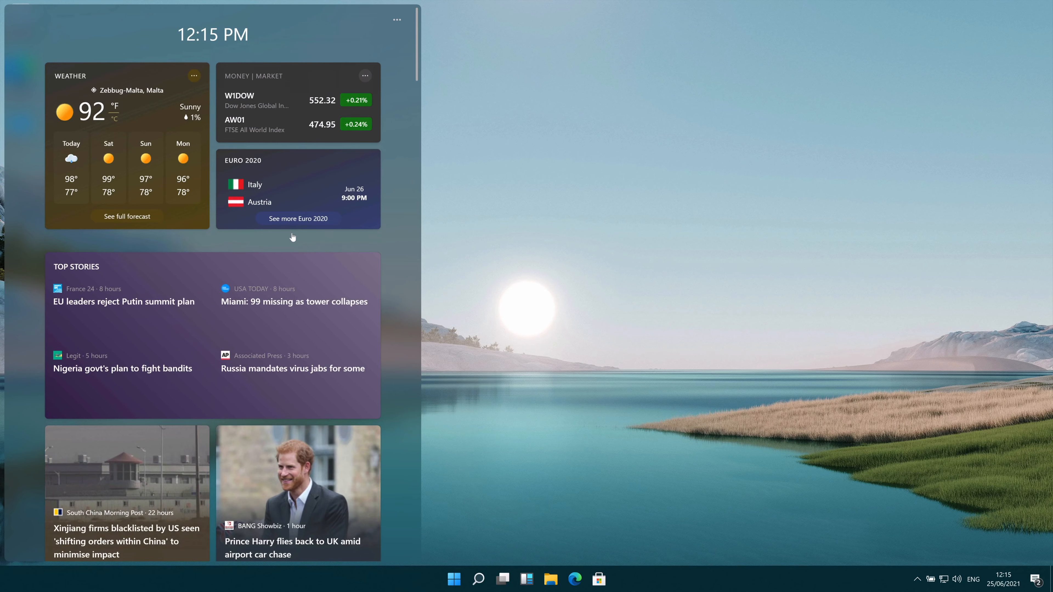
mouse_move(297, 218)
text(tea)
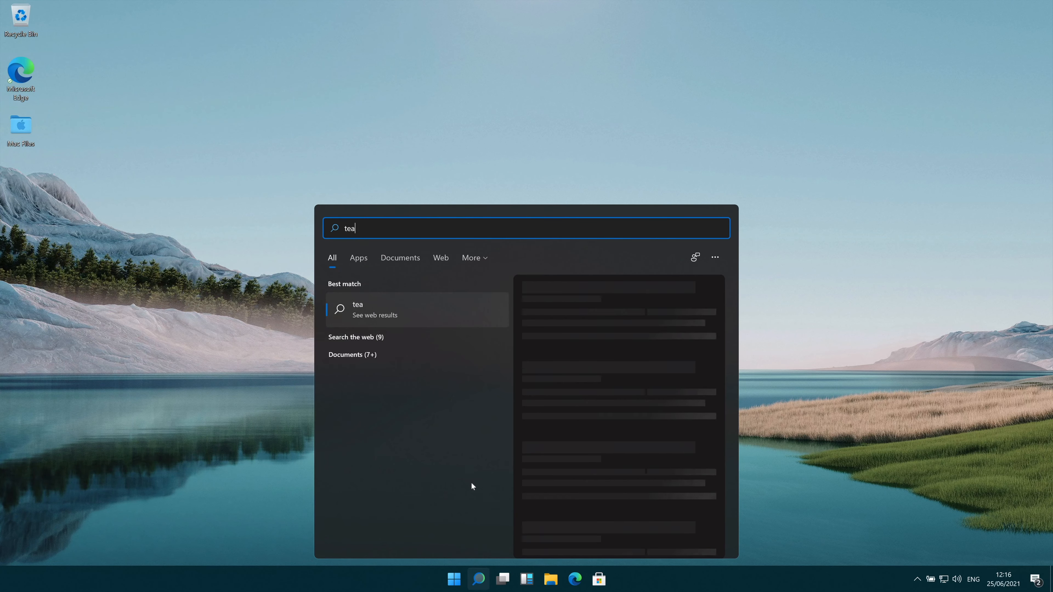
- Search for Microsoft Teams by typing its name in Windows Search
text(ms)
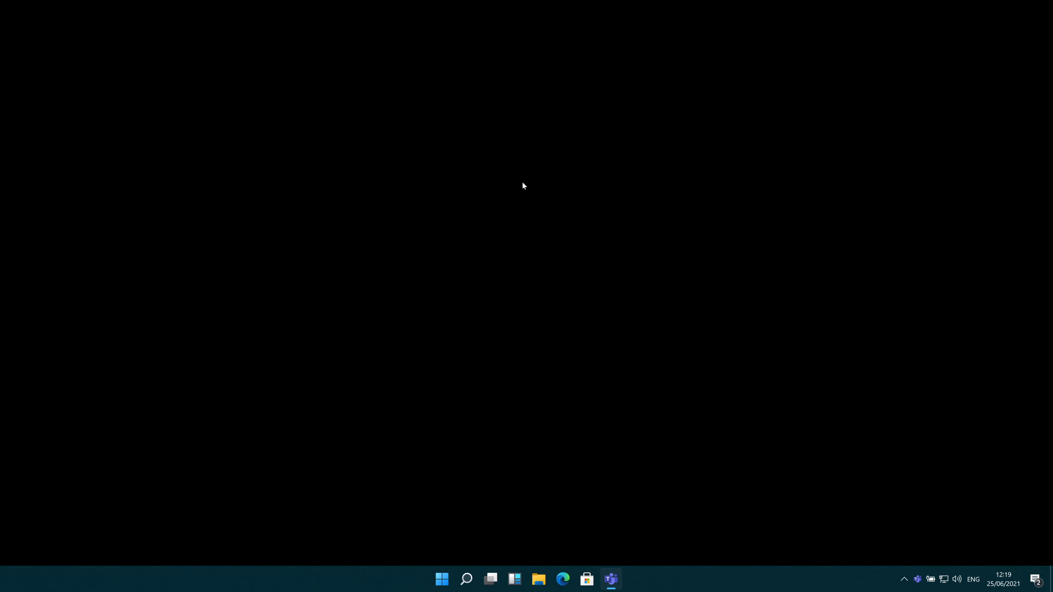
- Let Teams load to its Welcome page, dismiss the notification and switch to the Activity feed
click(610, 579)
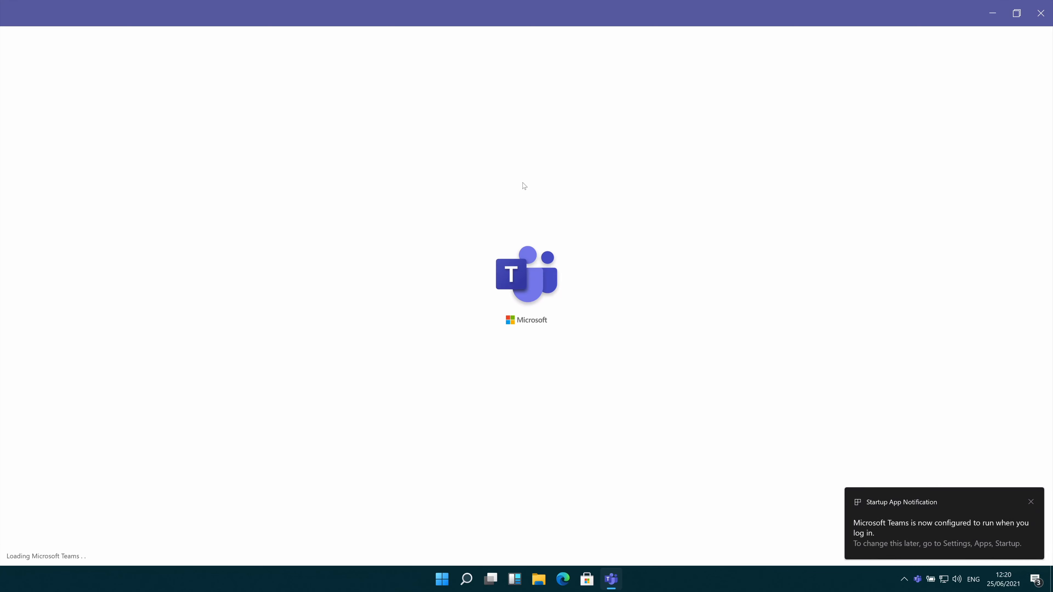
click(1032, 502)
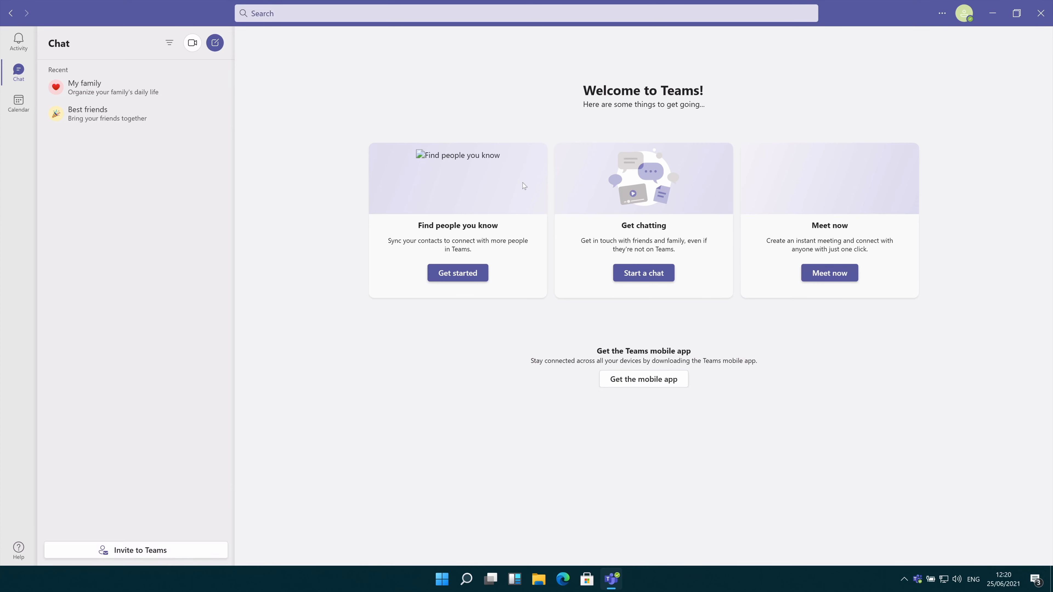
mouse_move(528, 203)
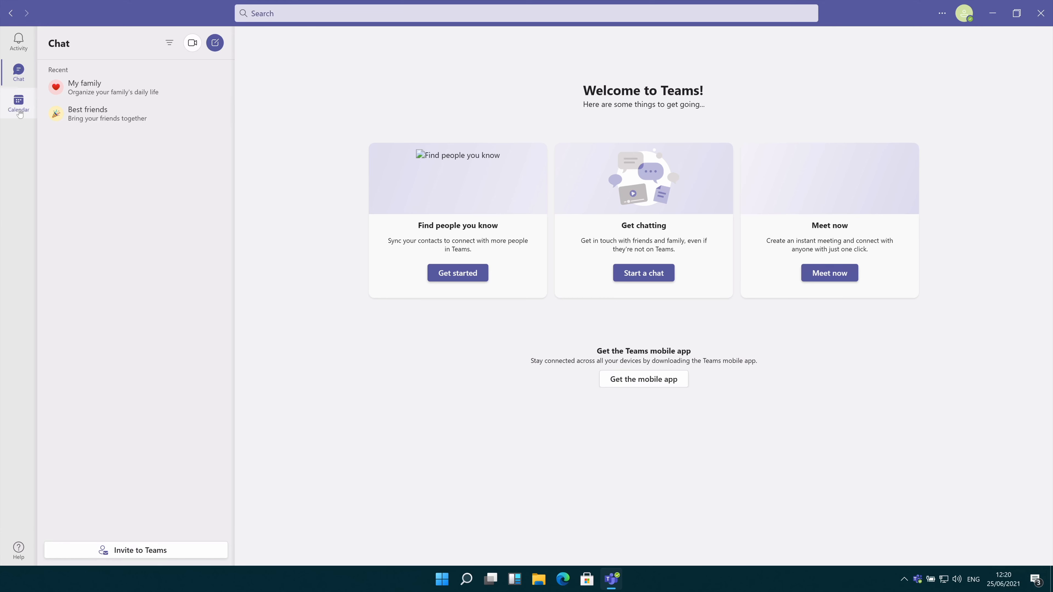
click(18, 39)
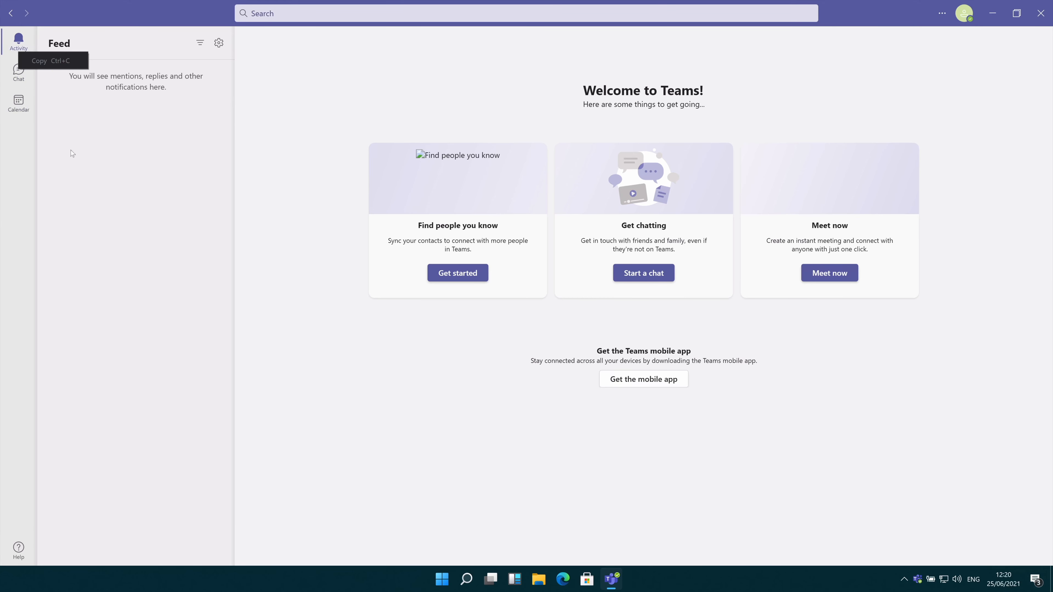
mouse_move(179, 48)
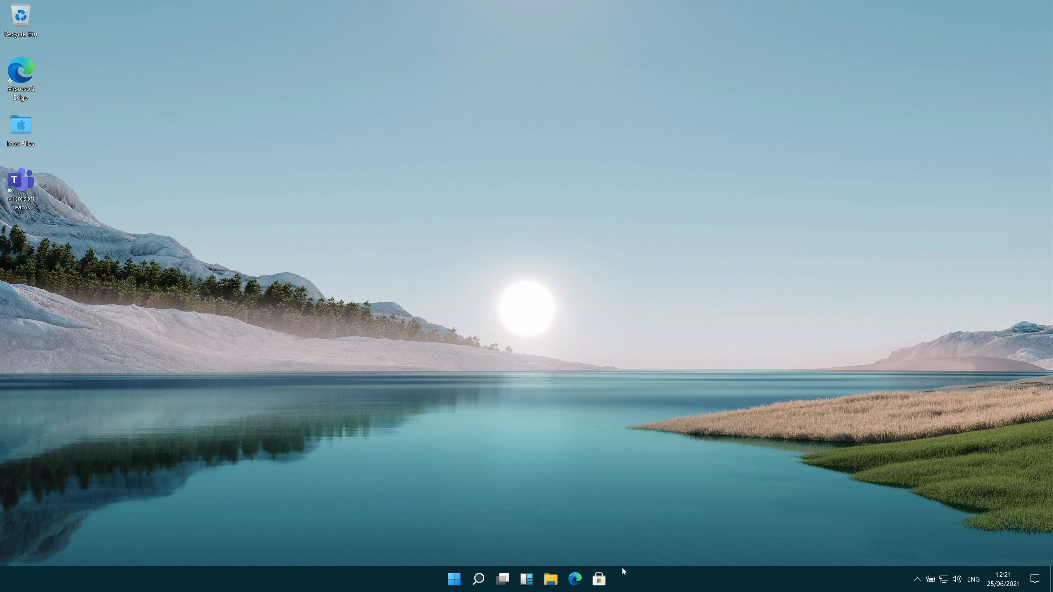
- Launch Microsoft Store from the taskbar and switch to its Gaming section
click(598, 580)
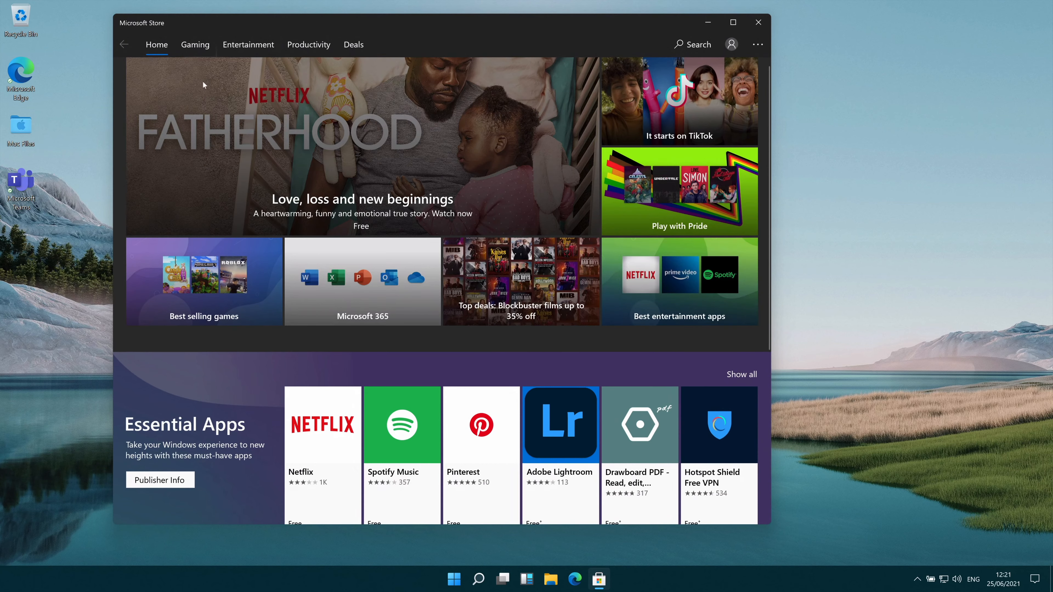
click(195, 44)
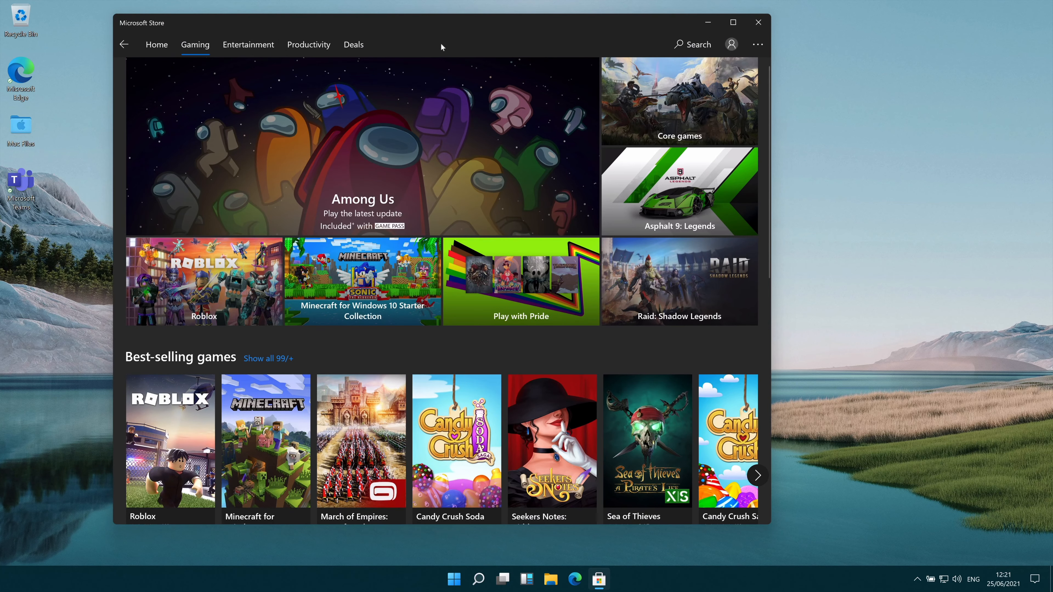
mouse_move(705, 327)
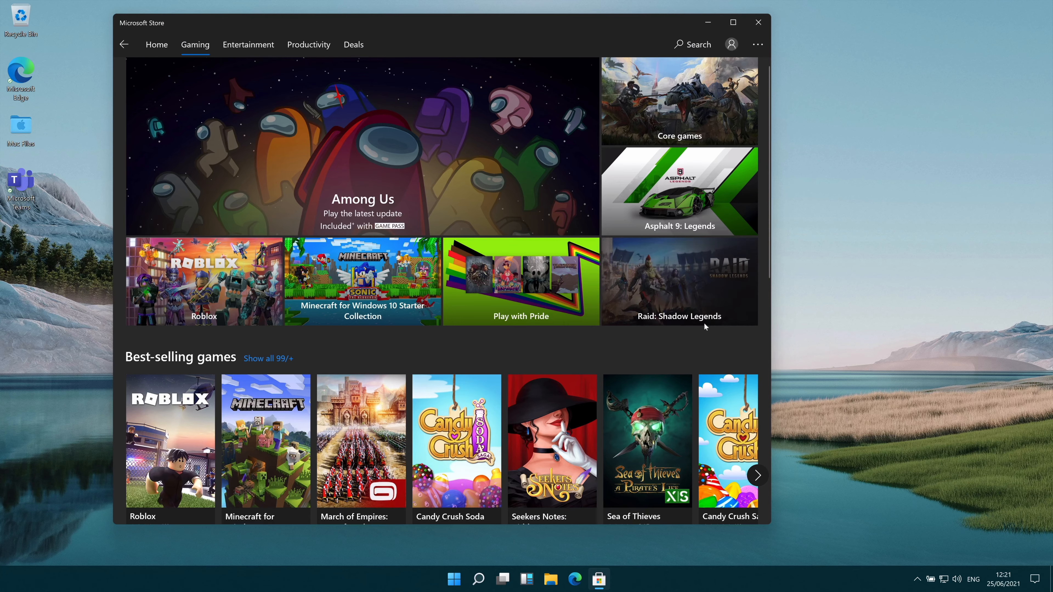
- Browse down the Gaming game collections to Apps for gamers and Collections
scroll(down, 3)
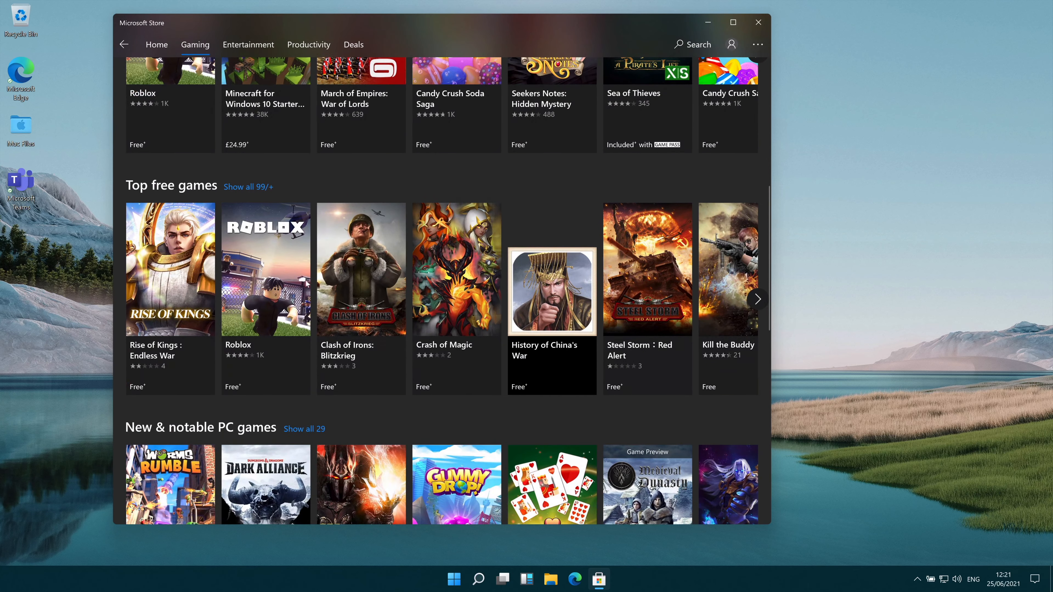
scroll(down, 3)
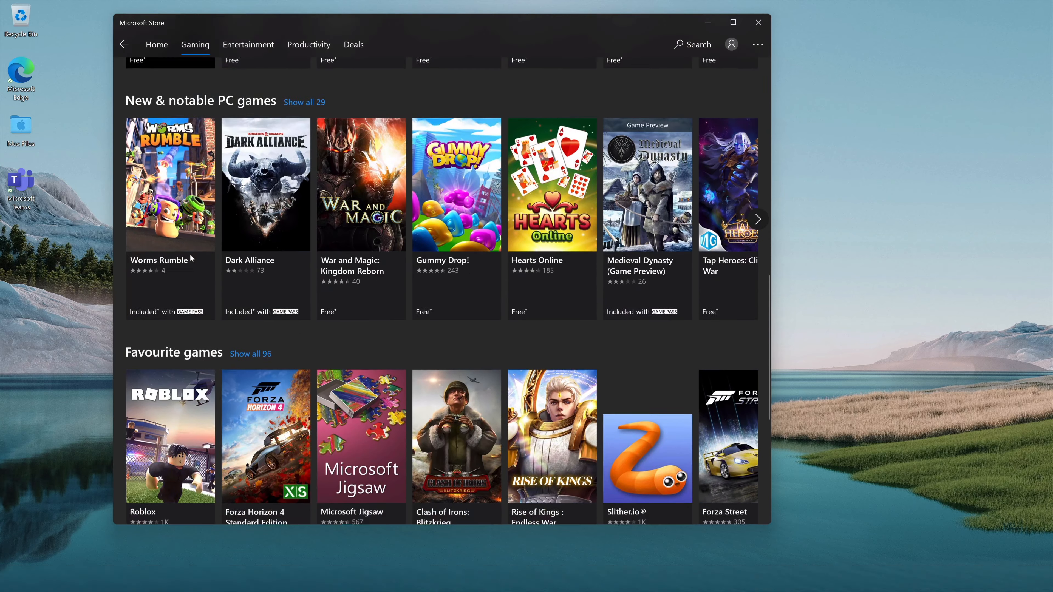
scroll(down, 3)
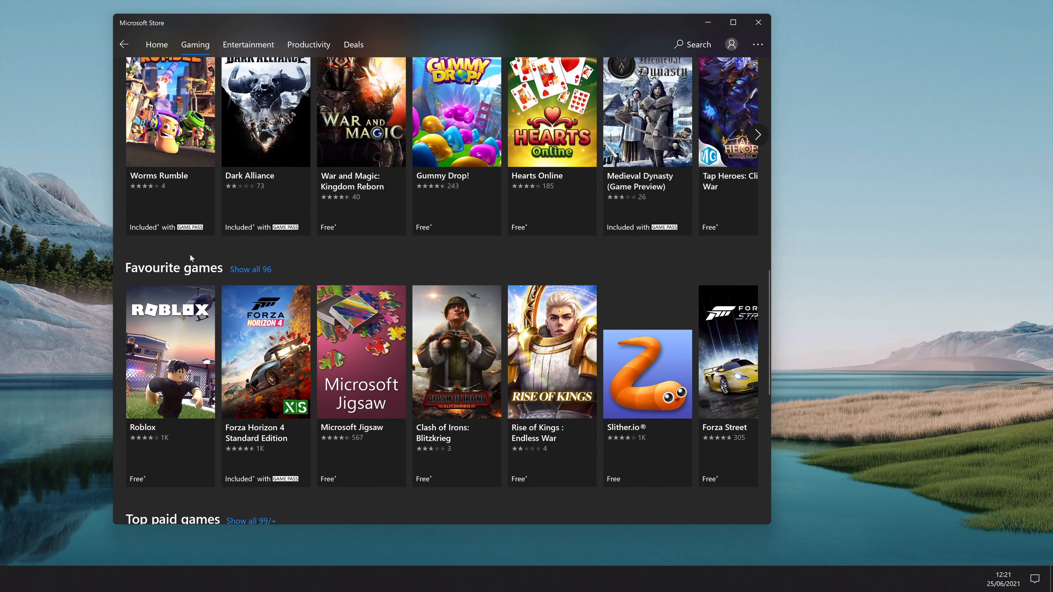
scroll(down, 3)
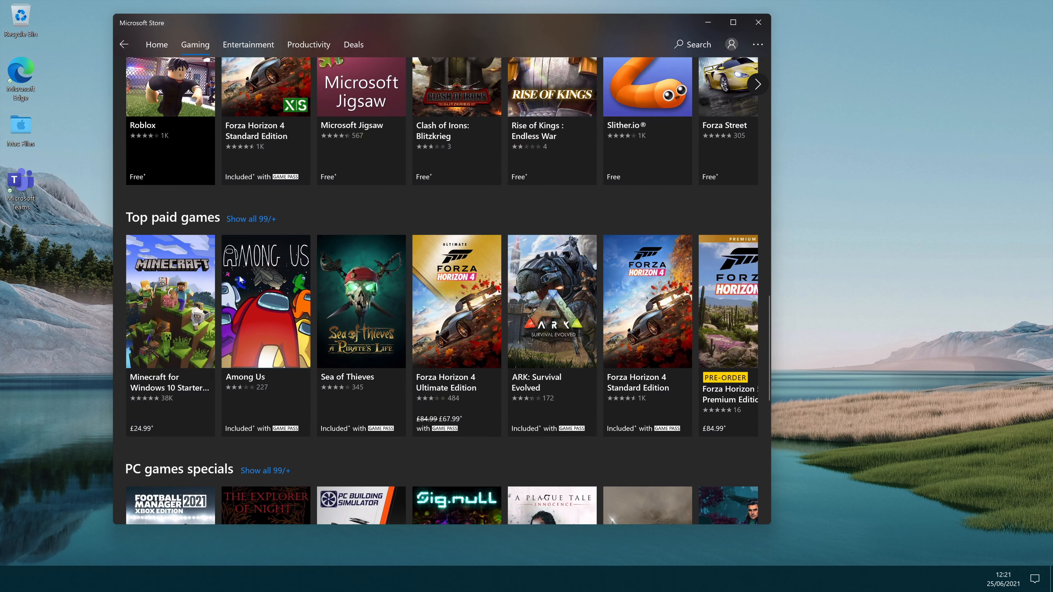
scroll(down, 3)
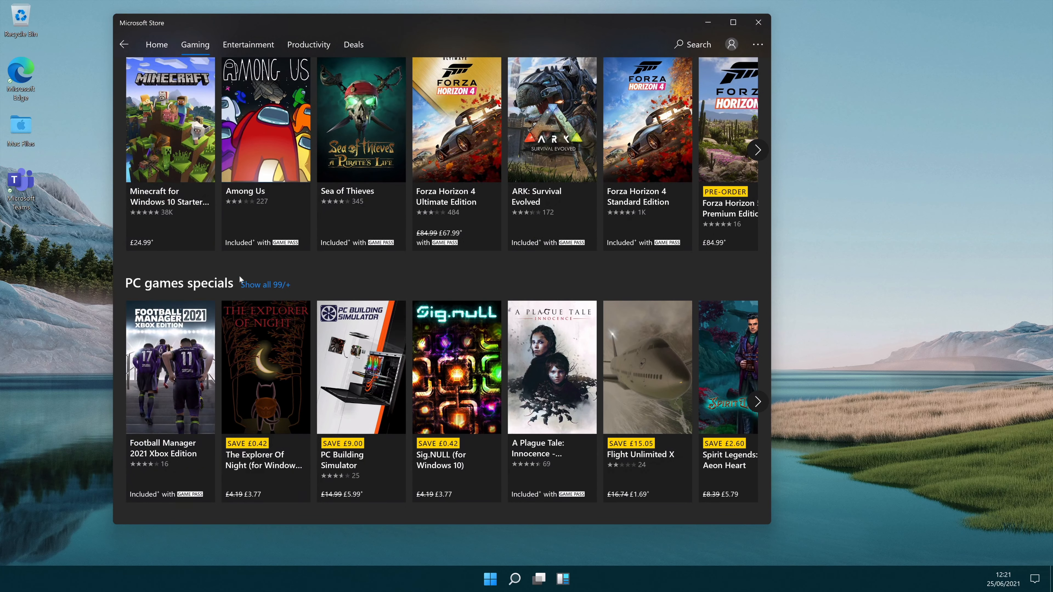
scroll(down, 3)
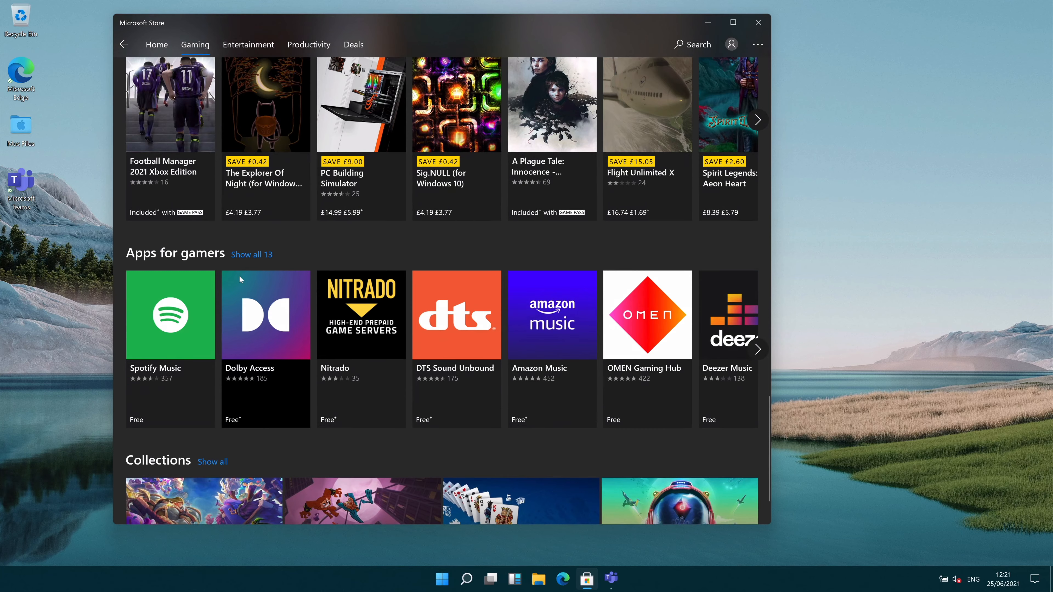
scroll(down, 3)
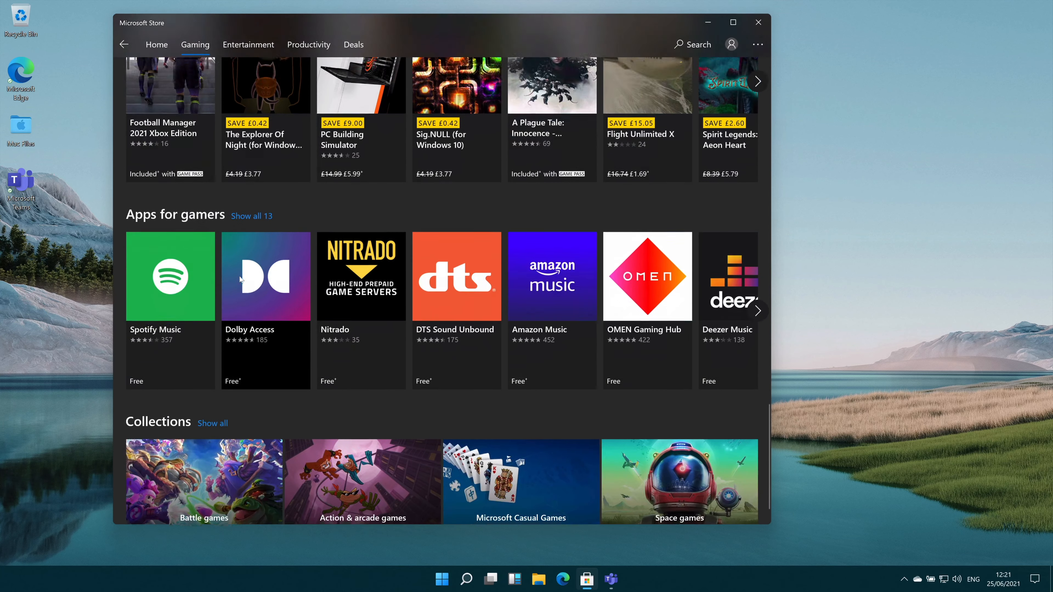
scroll(down, 3)
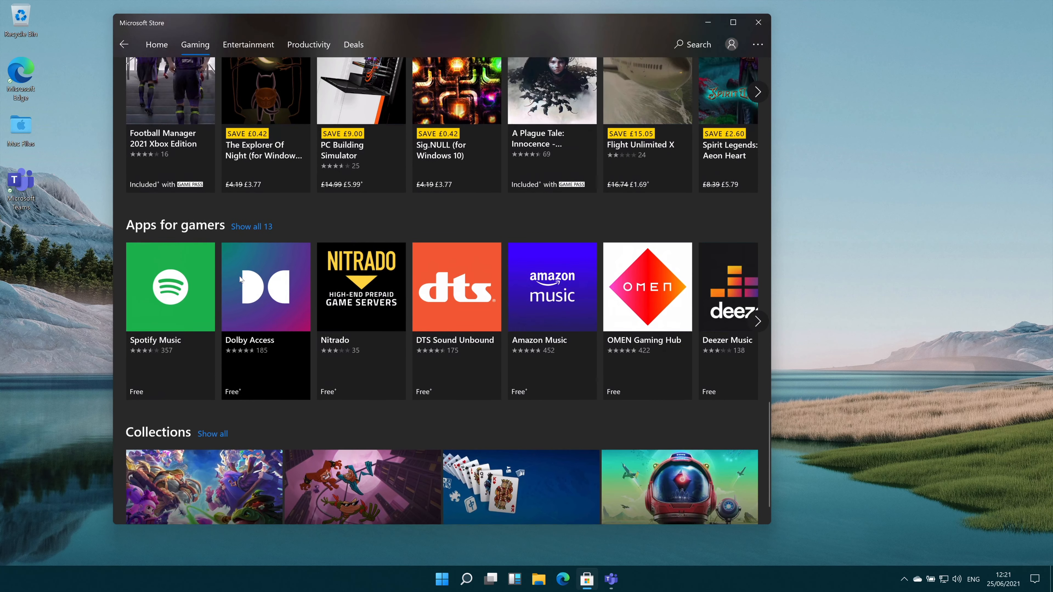
scroll(up, 3)
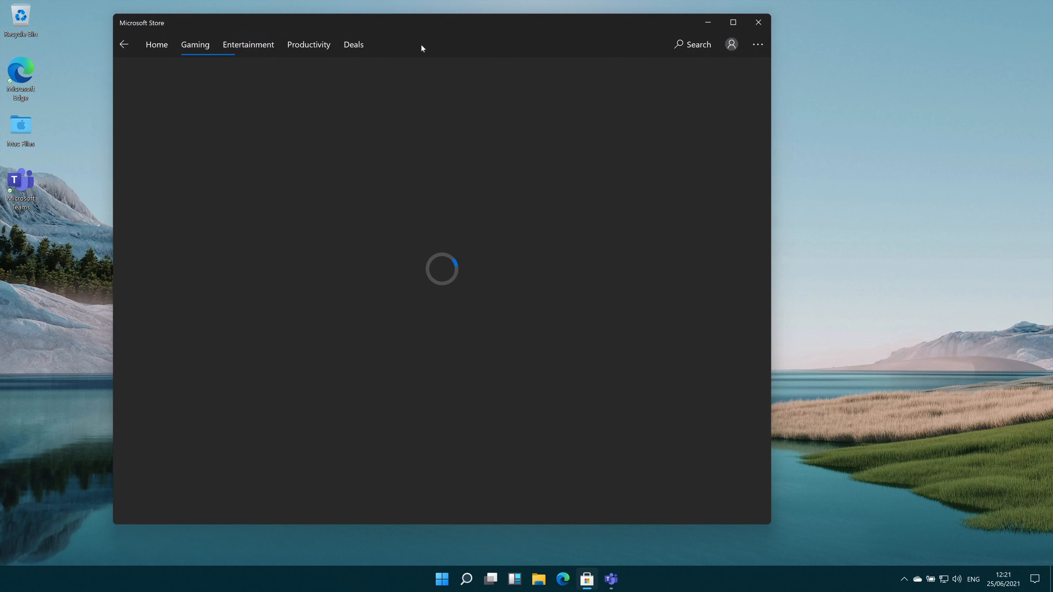
- View the Netflix app page from the Entertainment Fatherhood banner, then go back to Entertainment
click(248, 44)
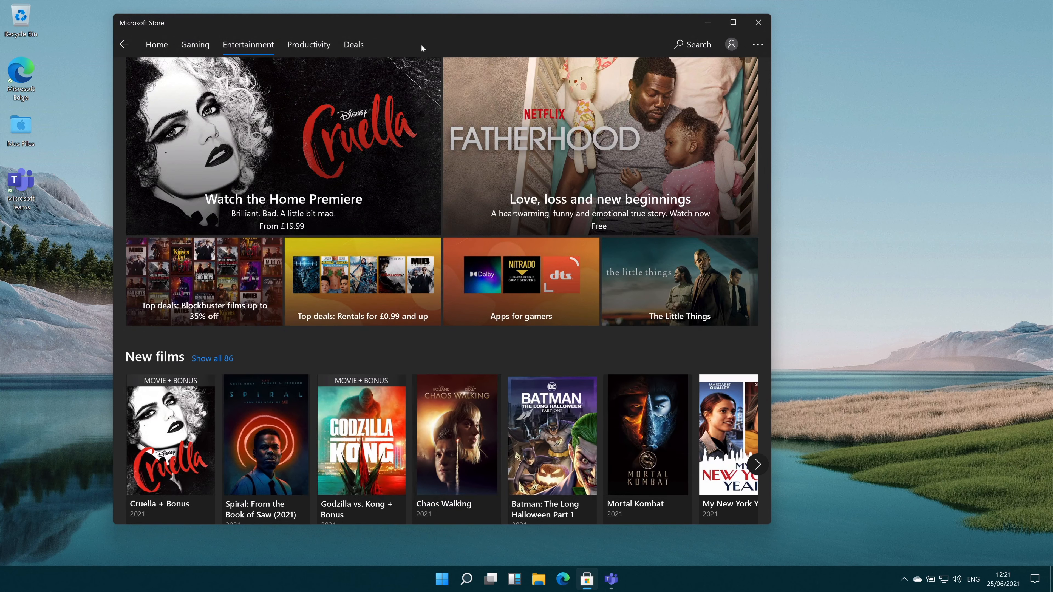
mouse_move(536, 163)
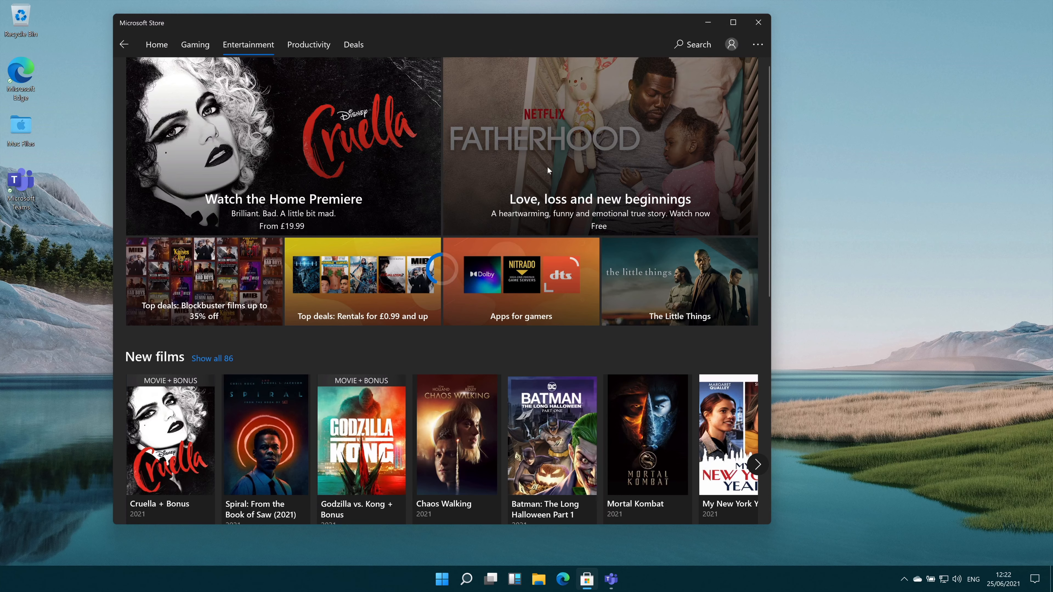
mouse_move(484, 47)
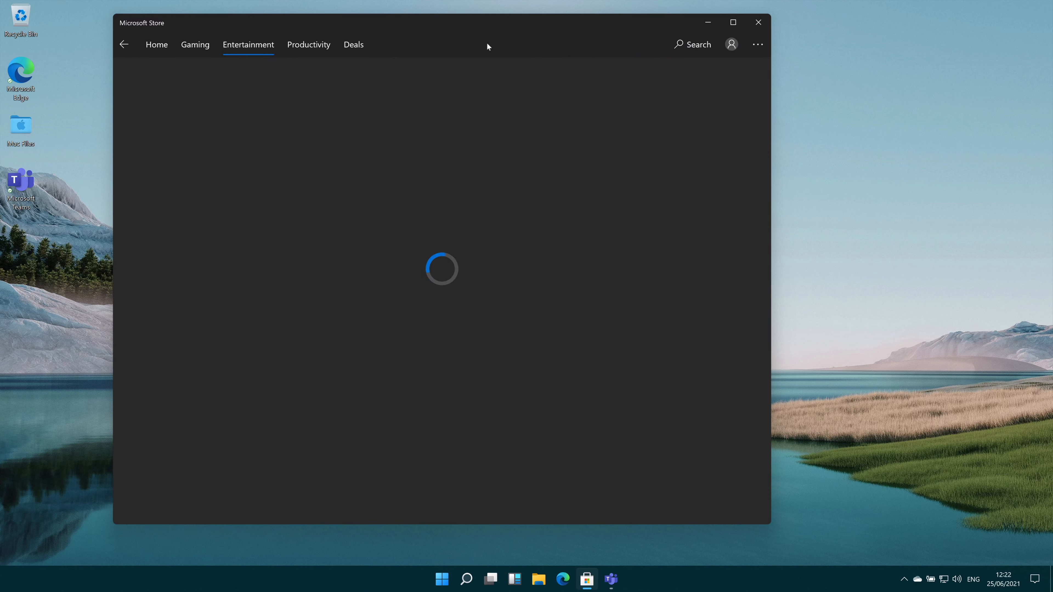
click(156, 44)
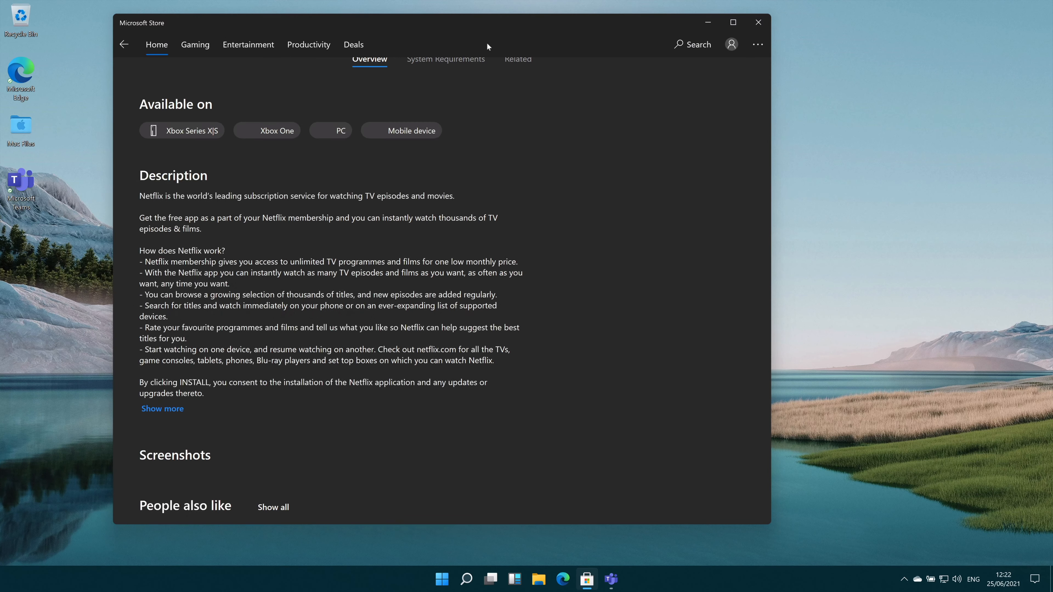
scroll(up, 3)
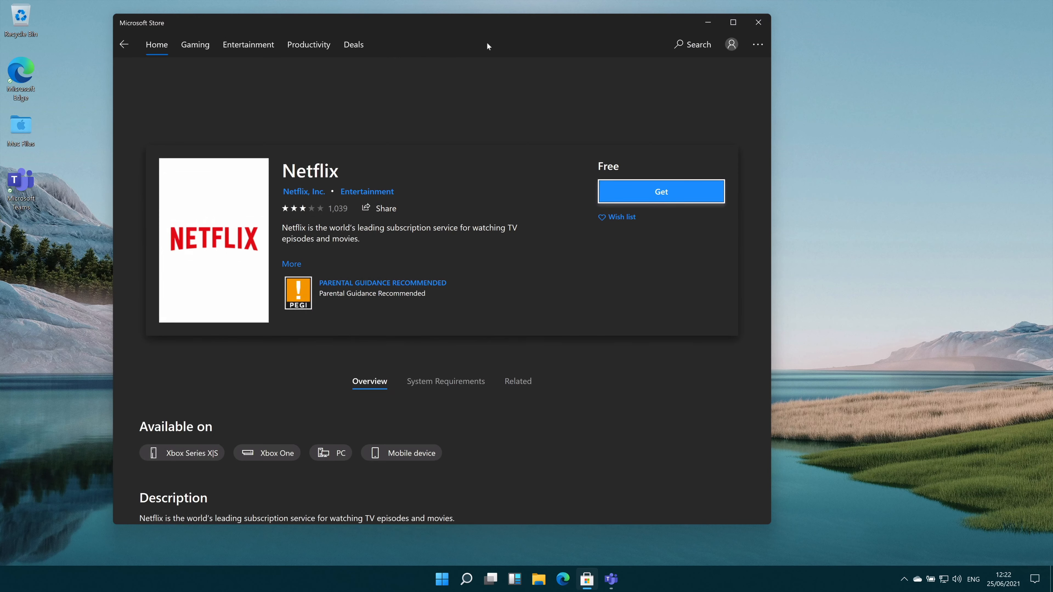
scroll(down, 3)
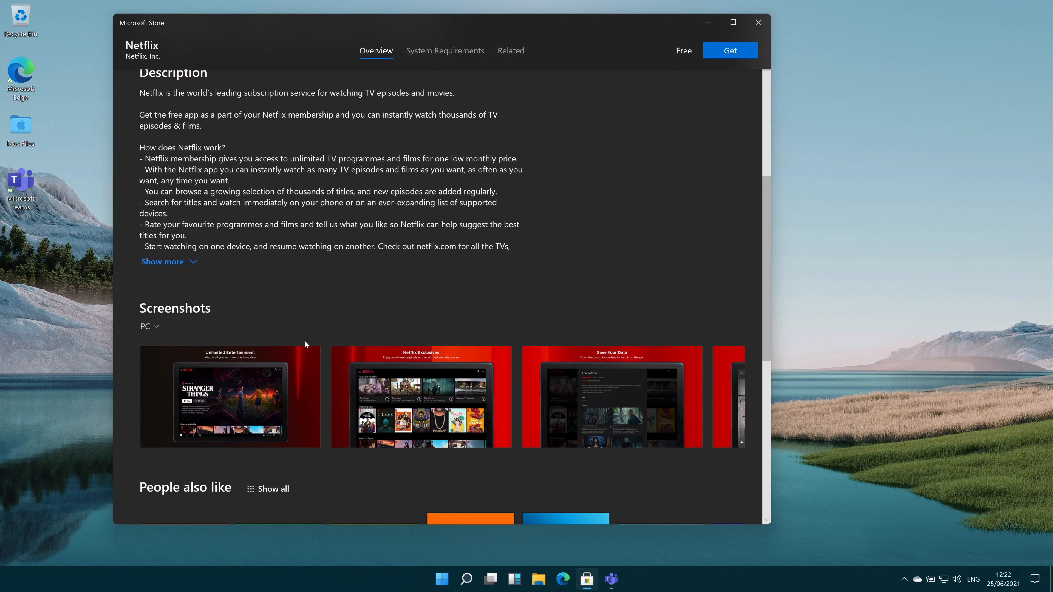
scroll(up, 3)
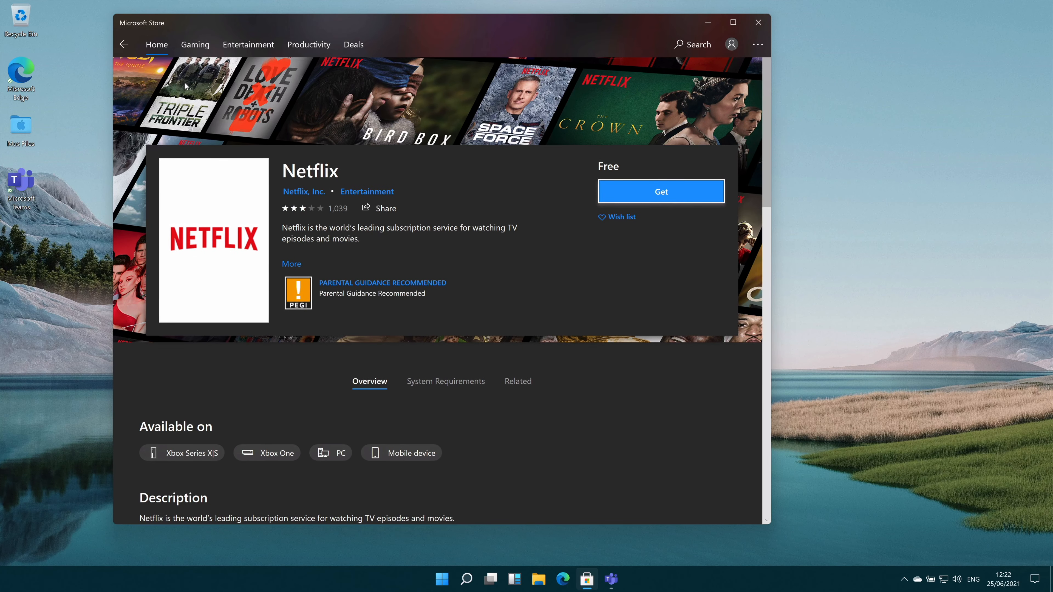
click(248, 44)
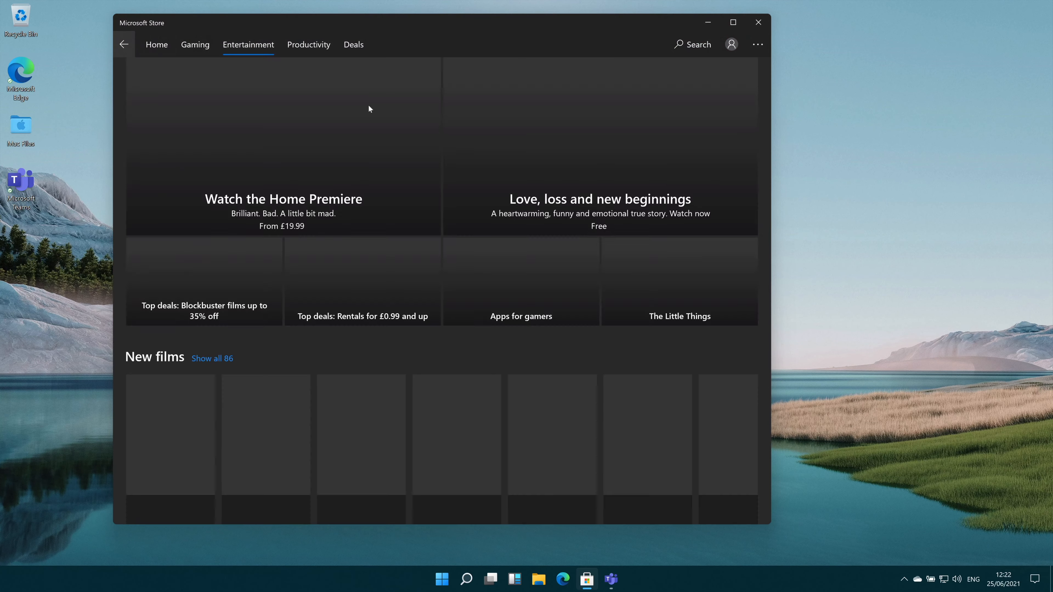
- Browse the Productivity section down through Apps specials, Best productivity apps and picked apps
click(308, 45)
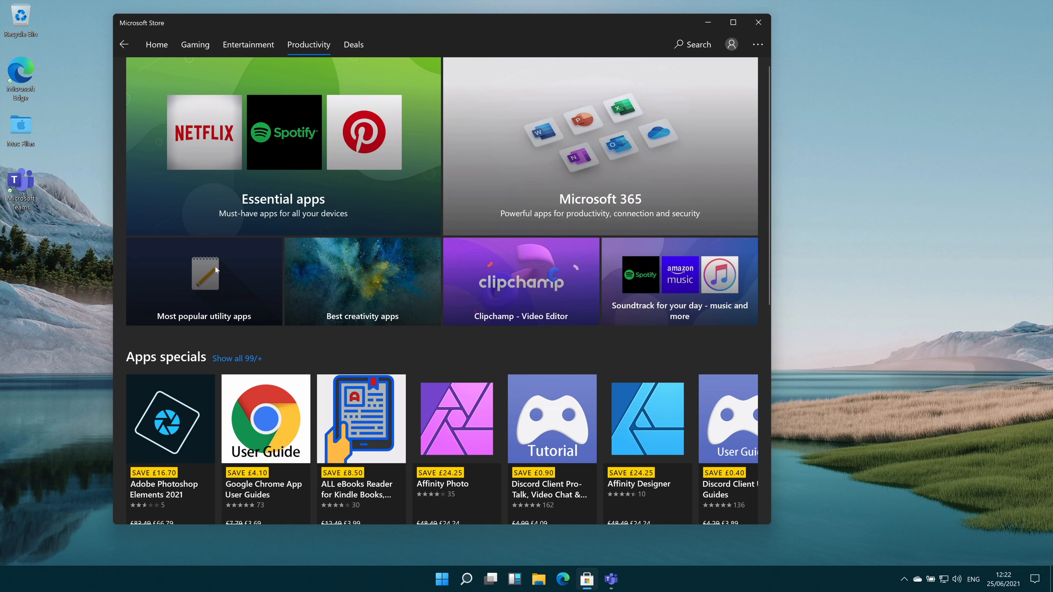
scroll(down, 3)
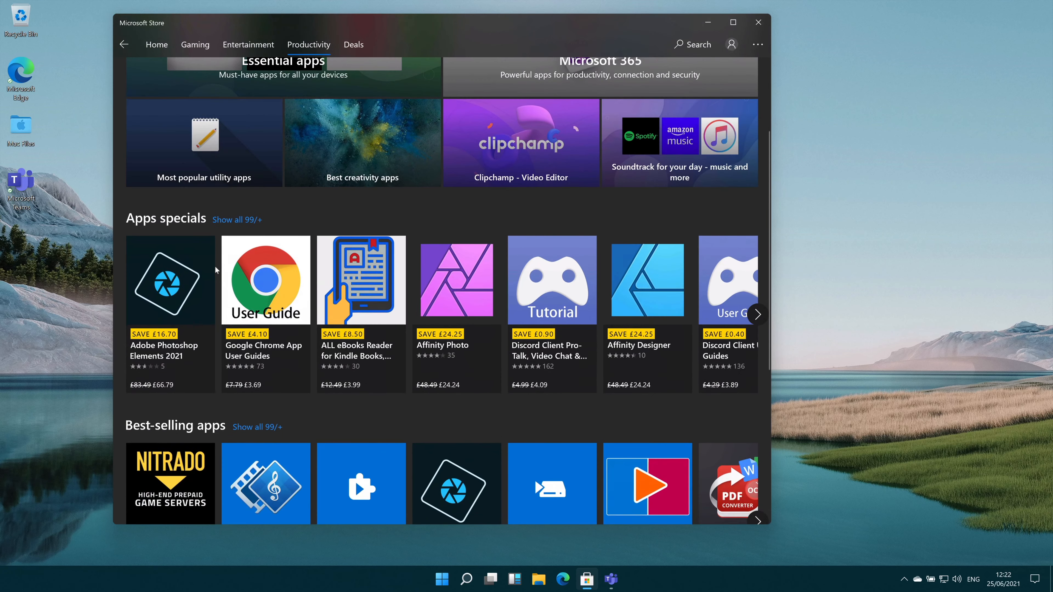
scroll(down, 3)
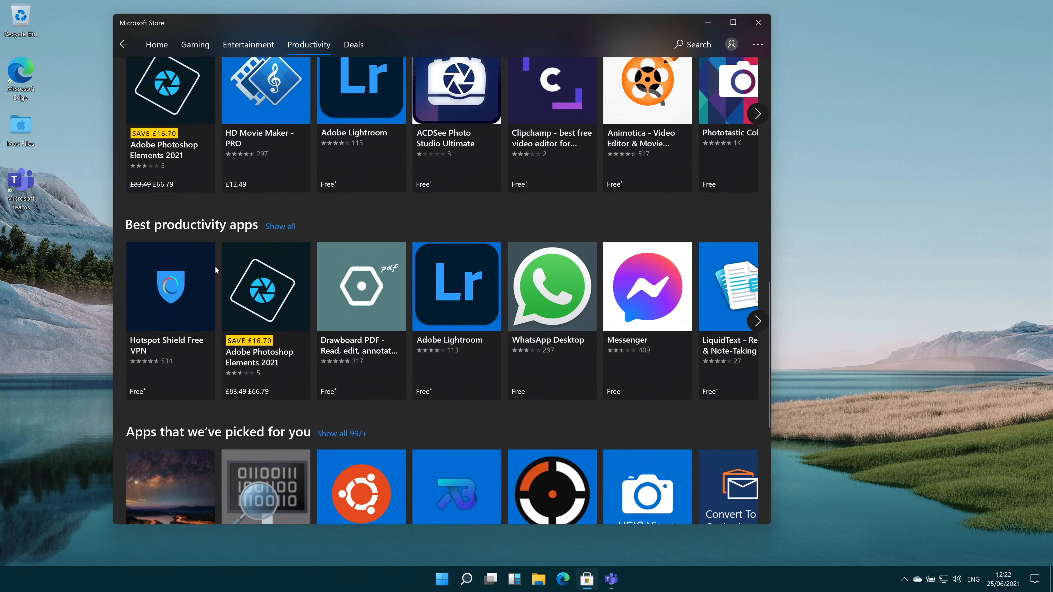
scroll(down, 3)
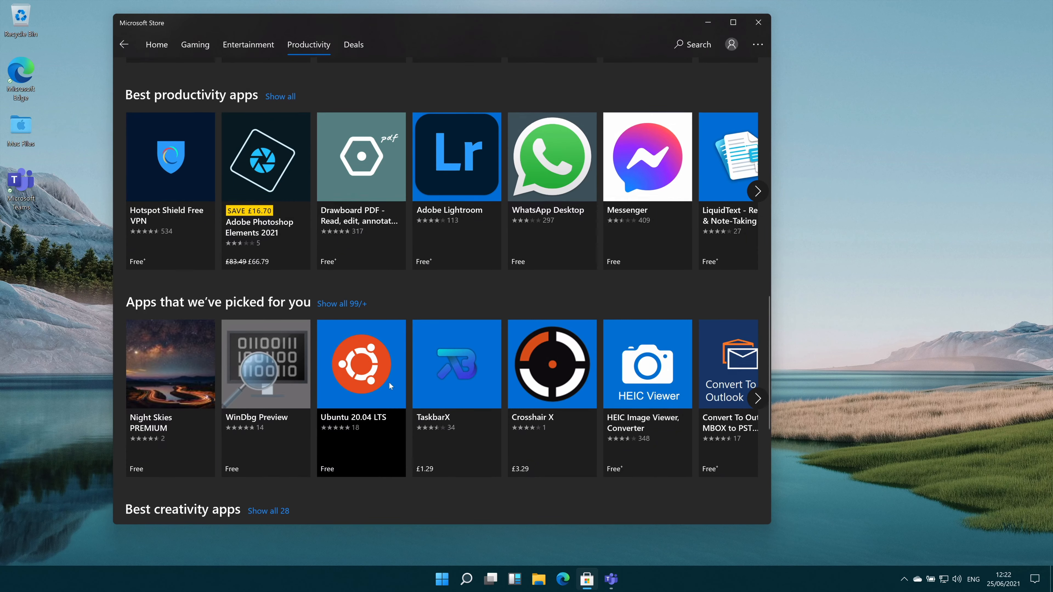
scroll(down, 3)
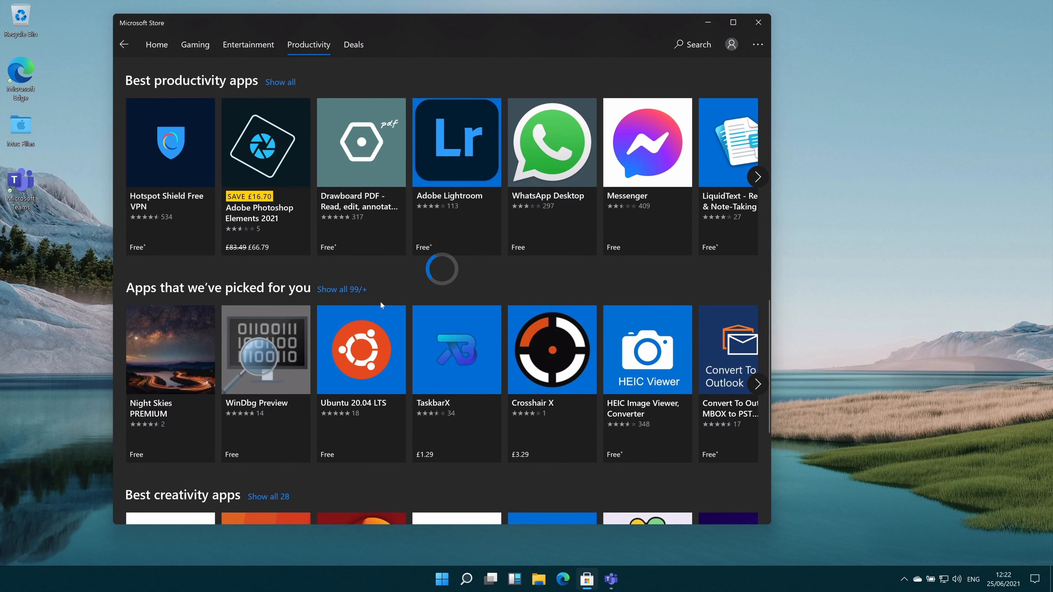
click(156, 45)
text(t)
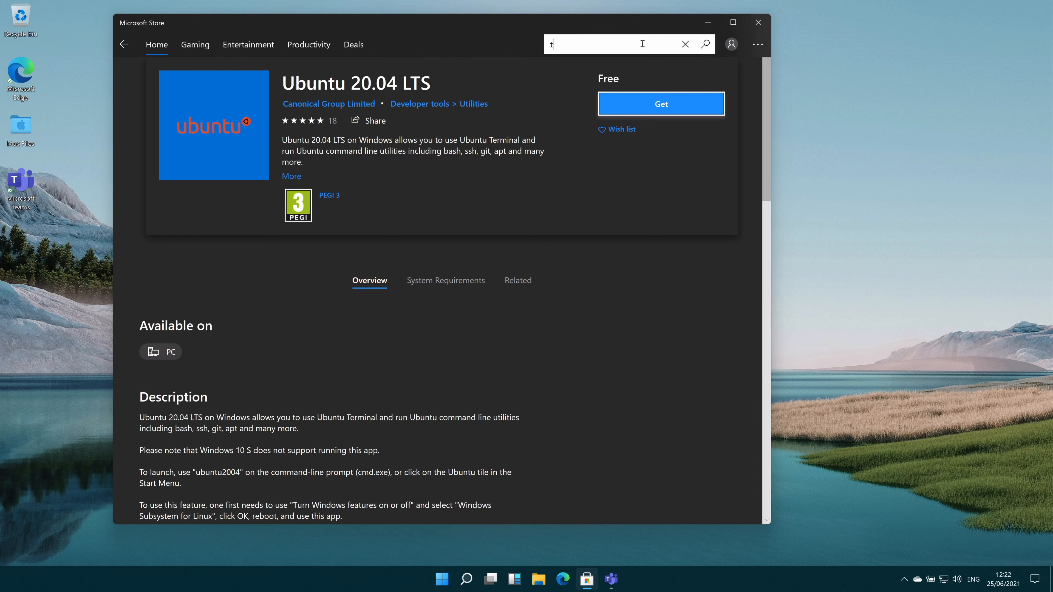
text(ik)
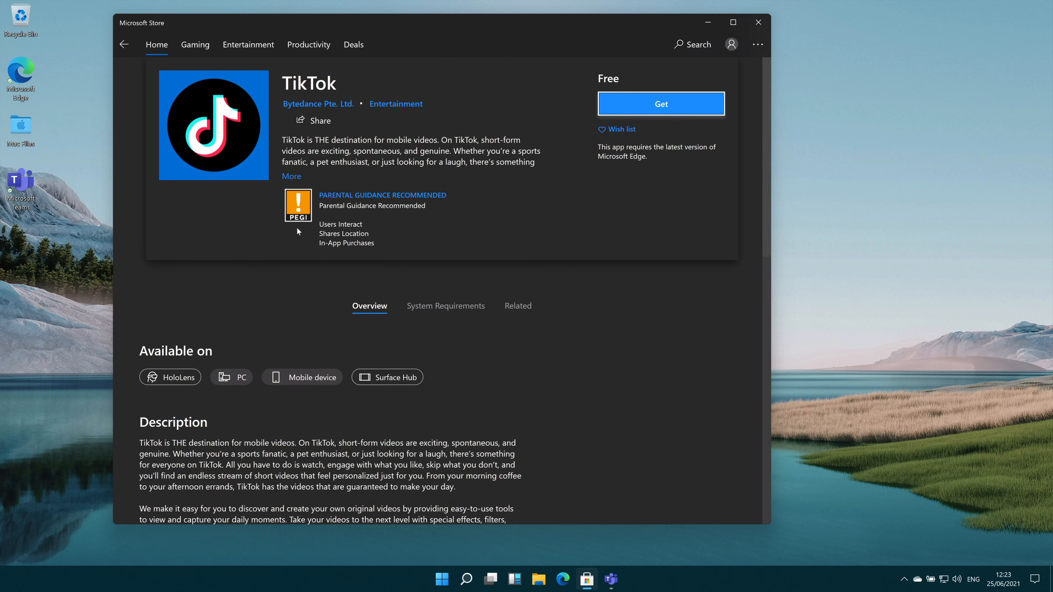
scroll(down, 3)
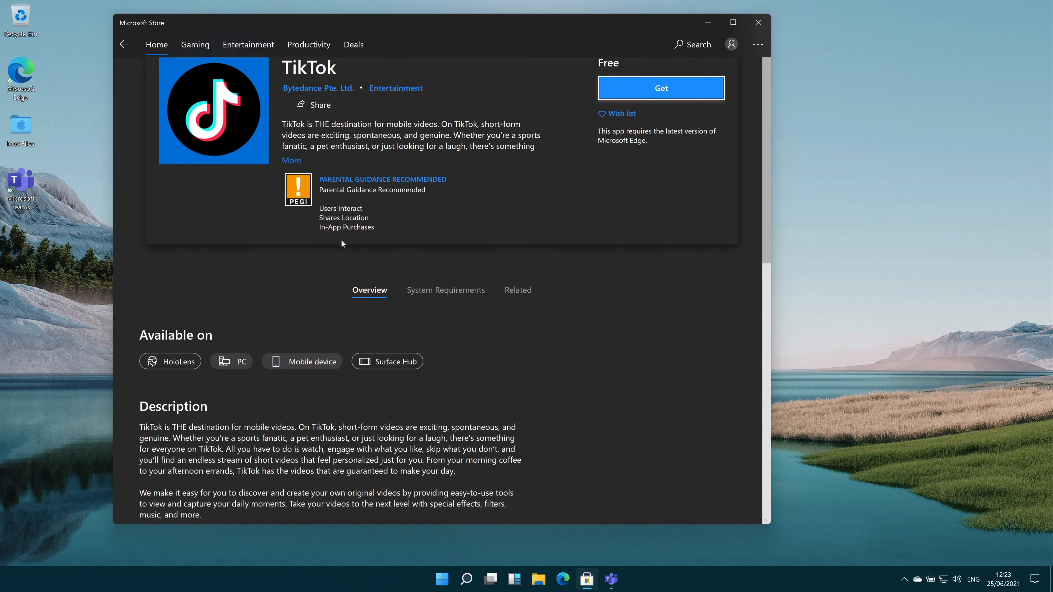
scroll(up, 3)
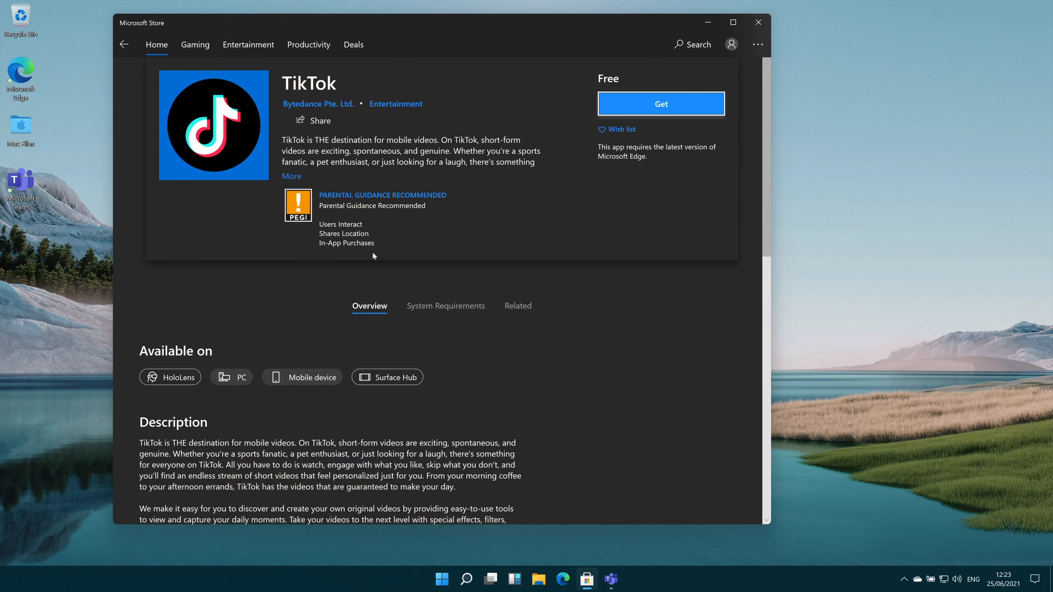
scroll(down, 3)
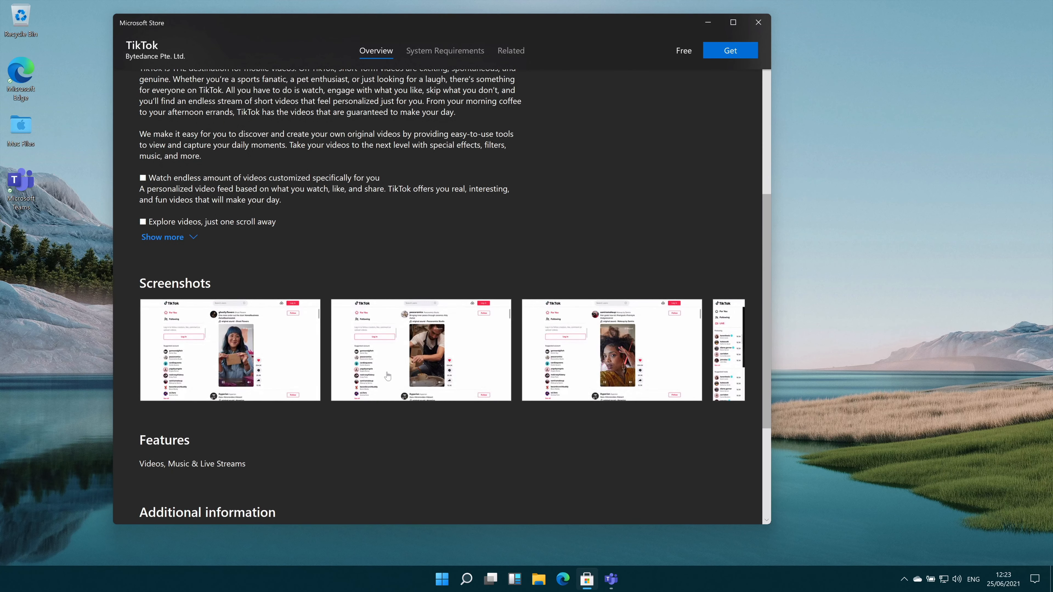
mouse_move(576, 376)
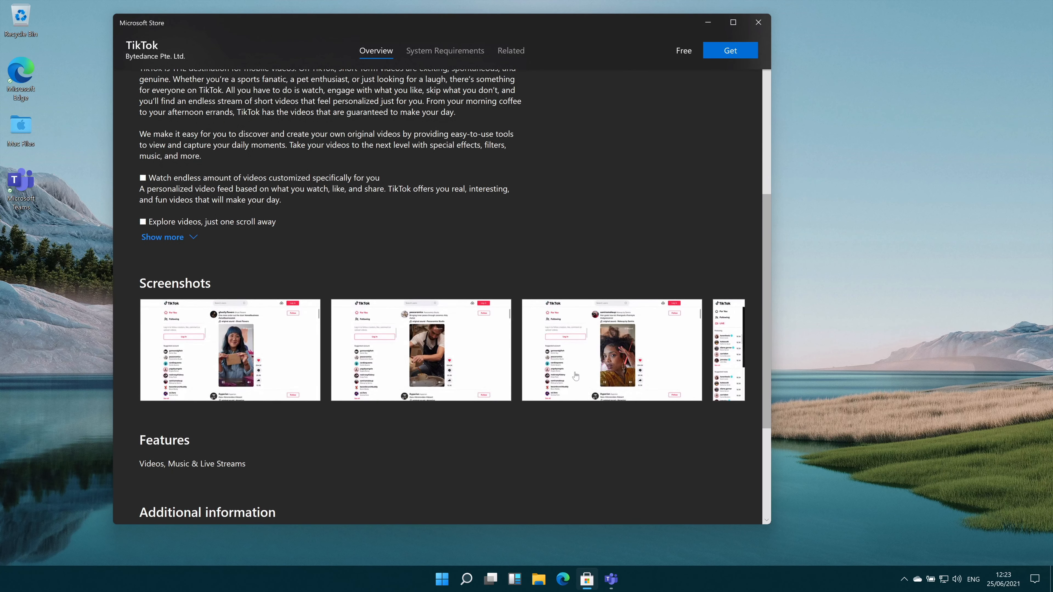
scroll(up, 3)
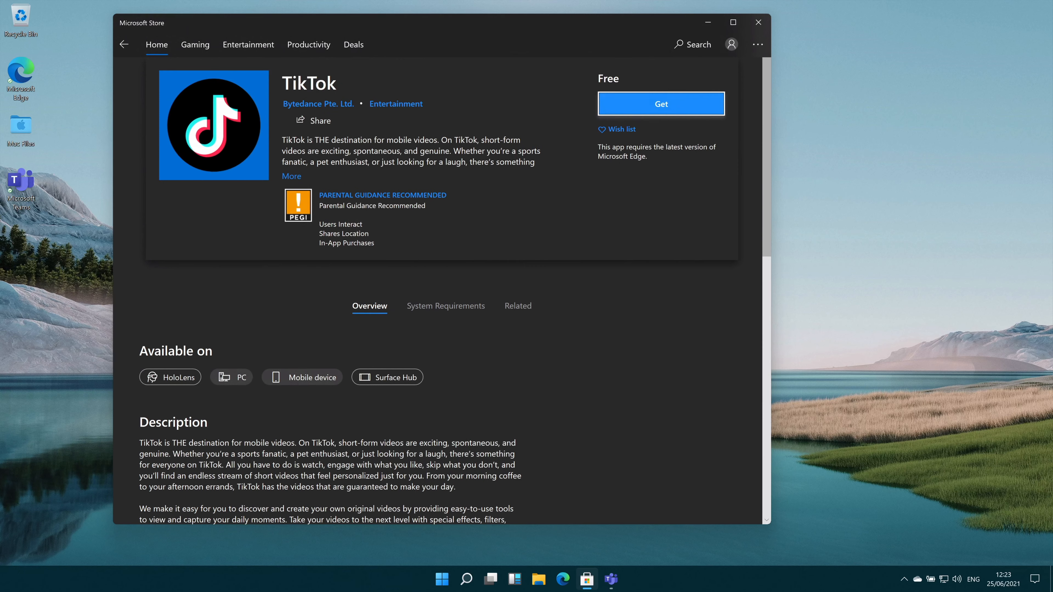
mouse_move(568, 113)
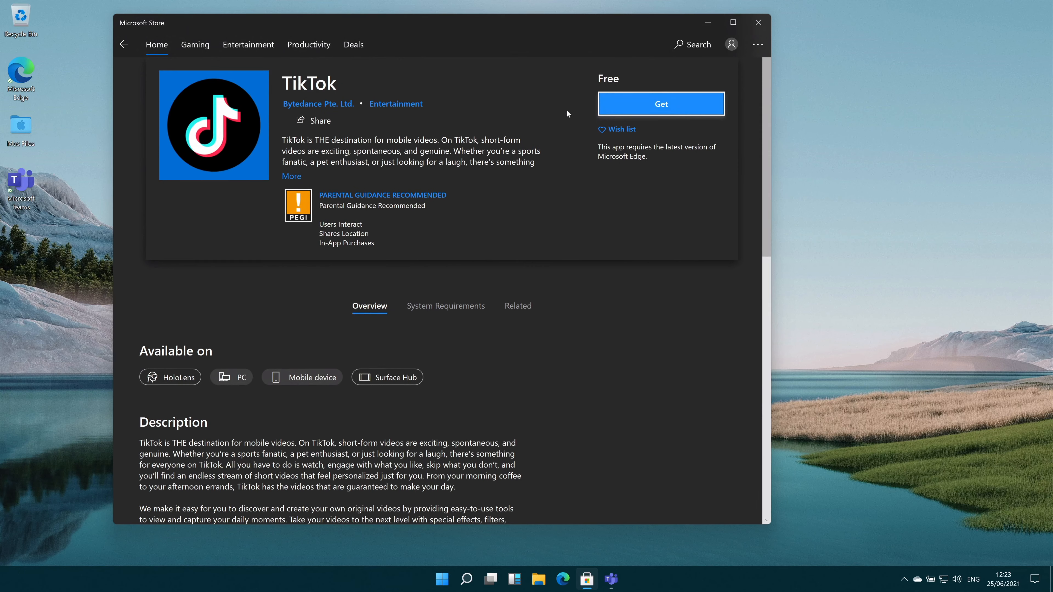
- Search the store for 'amazon app store', view the Games and Apps results, then dismiss the window
click(692, 45)
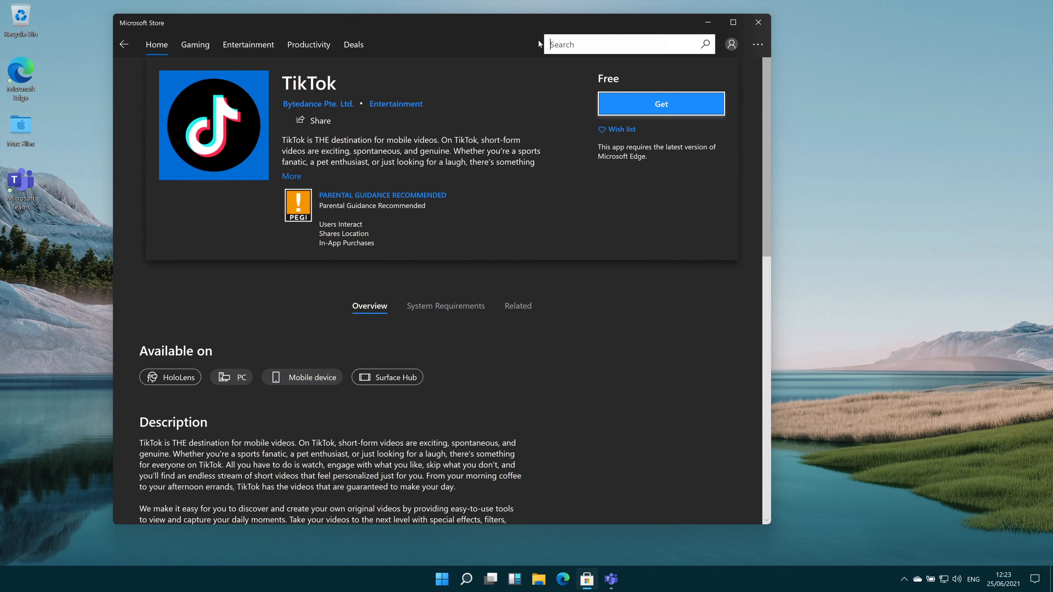
text(amazon appp)
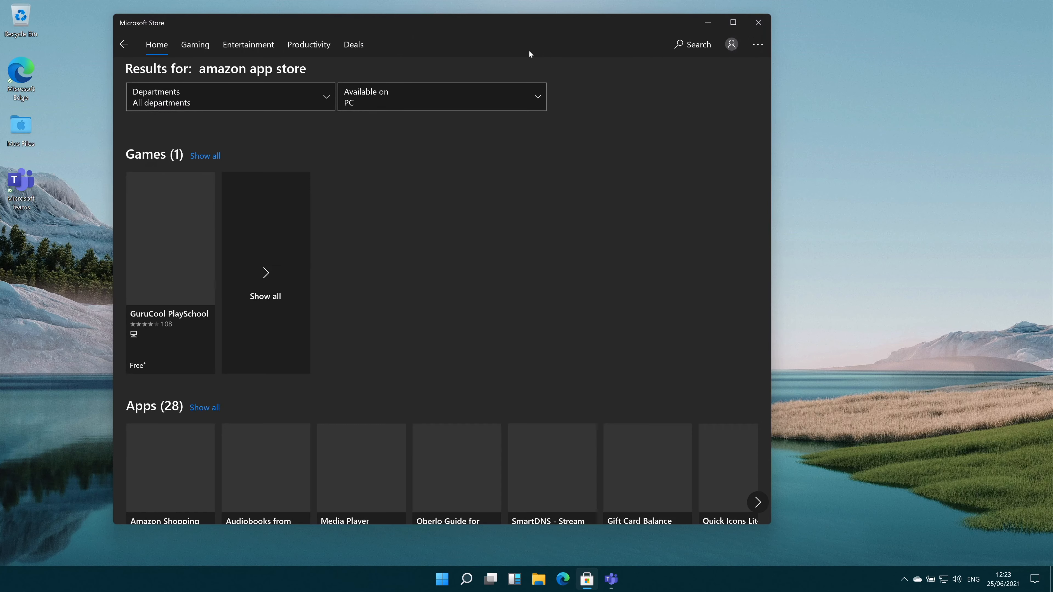
scroll(down, 3)
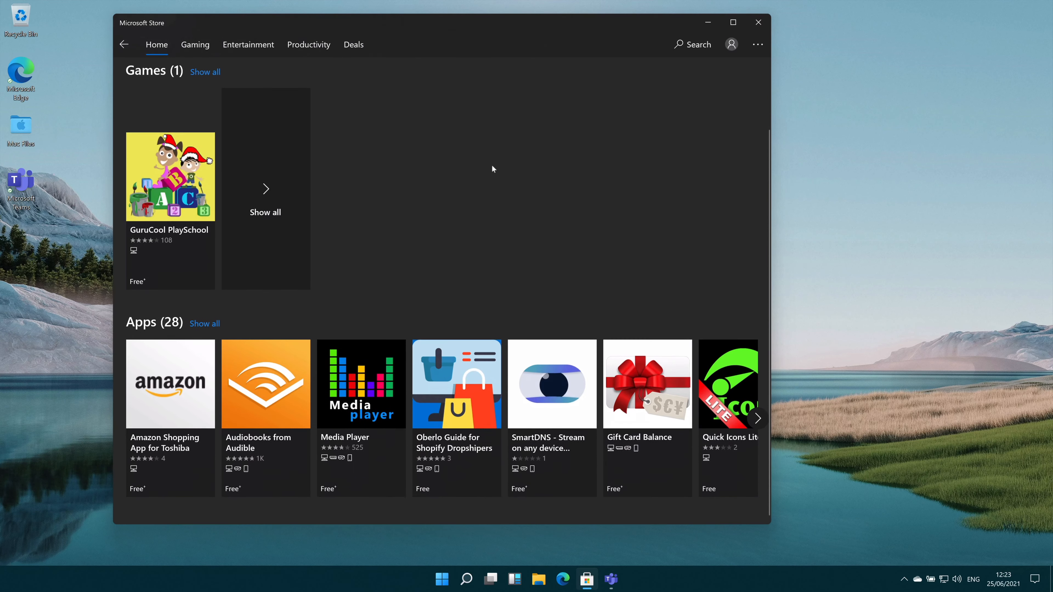
mouse_move(715, 71)
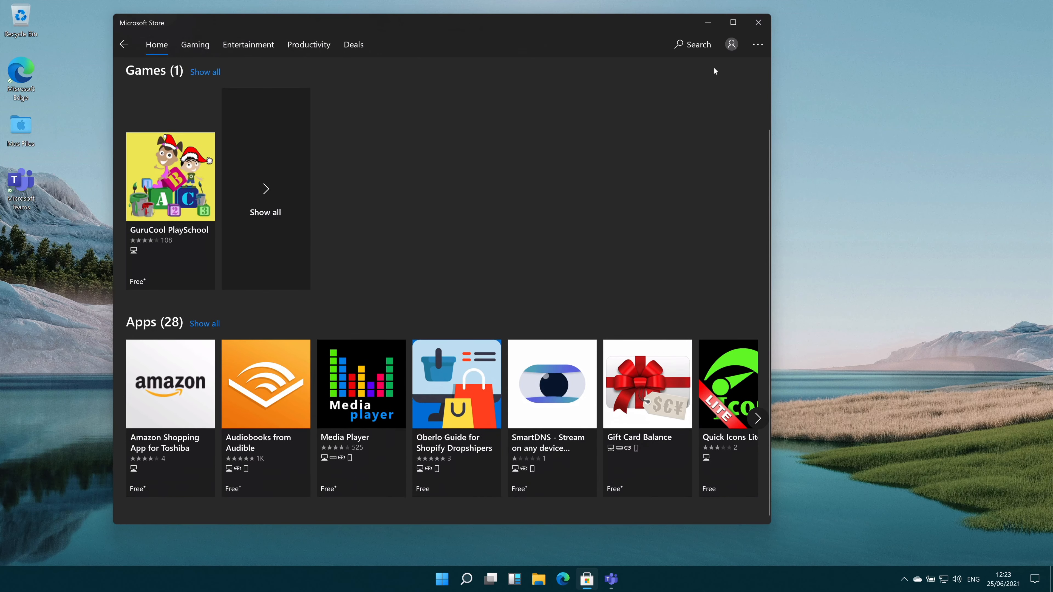
click(758, 22)
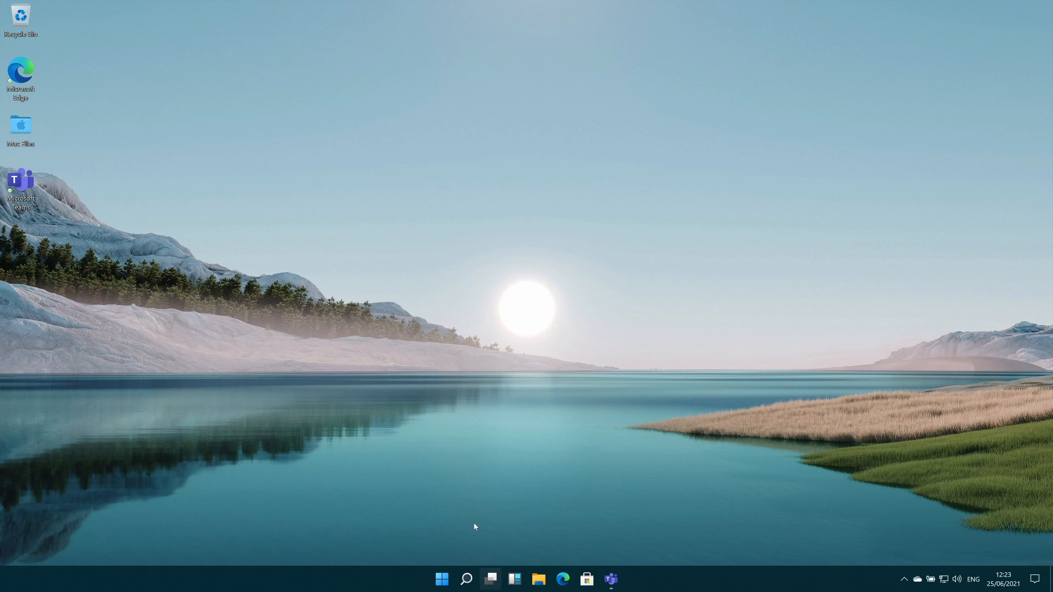
click(491, 579)
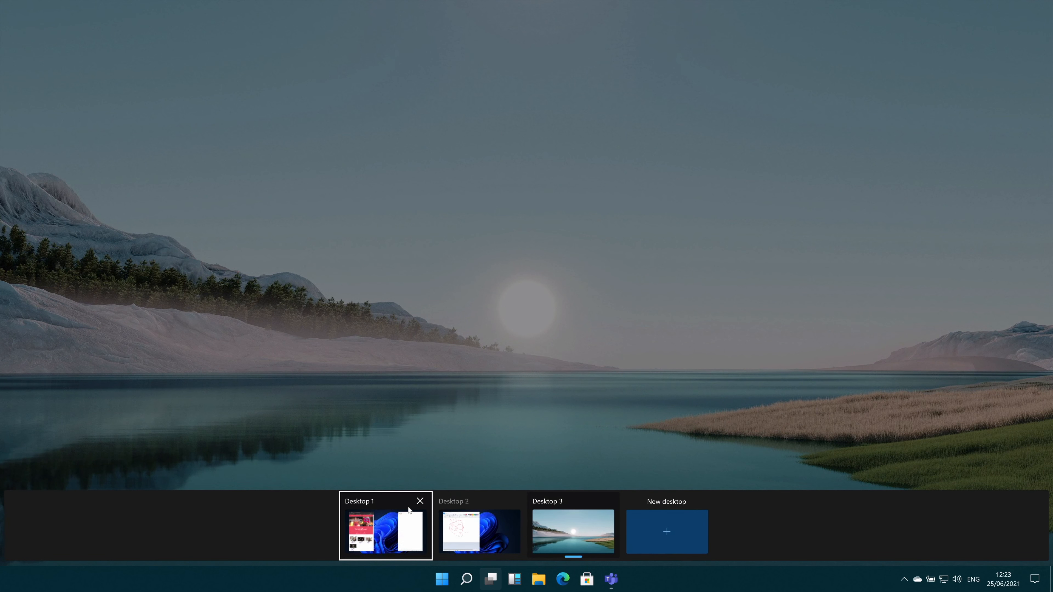
click(386, 531)
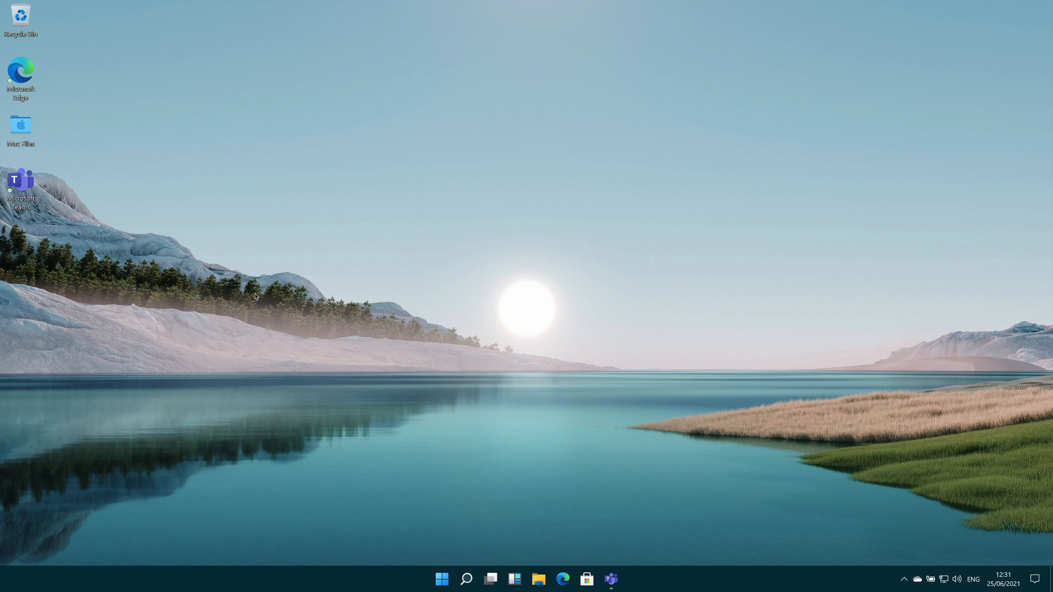
mouse_move(610, 579)
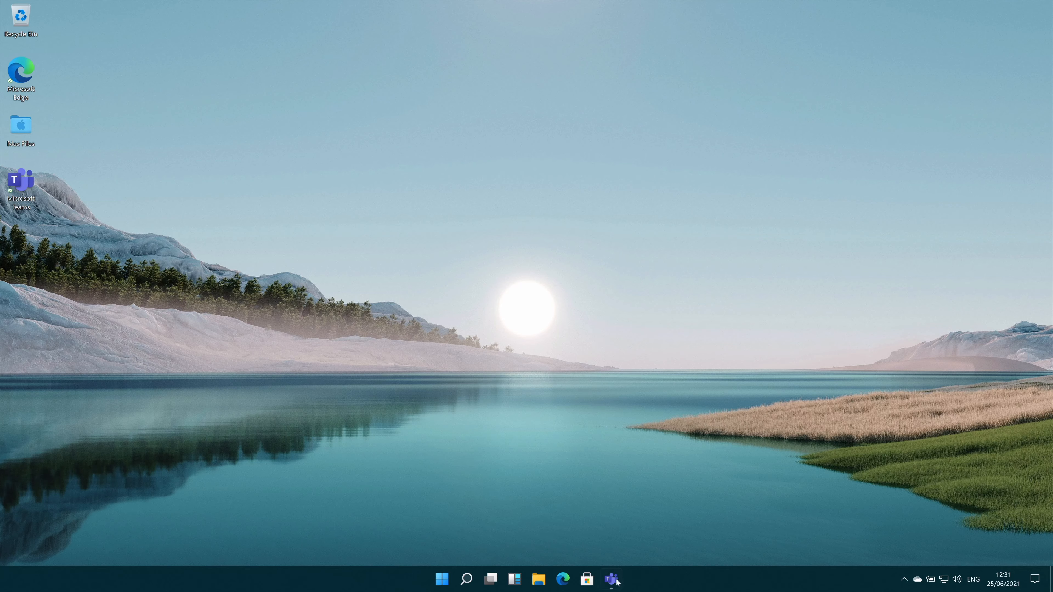
- Launch the Xbox app via taskbar search and show the full Bethesda Game Pass collection to its end
text(xbox)
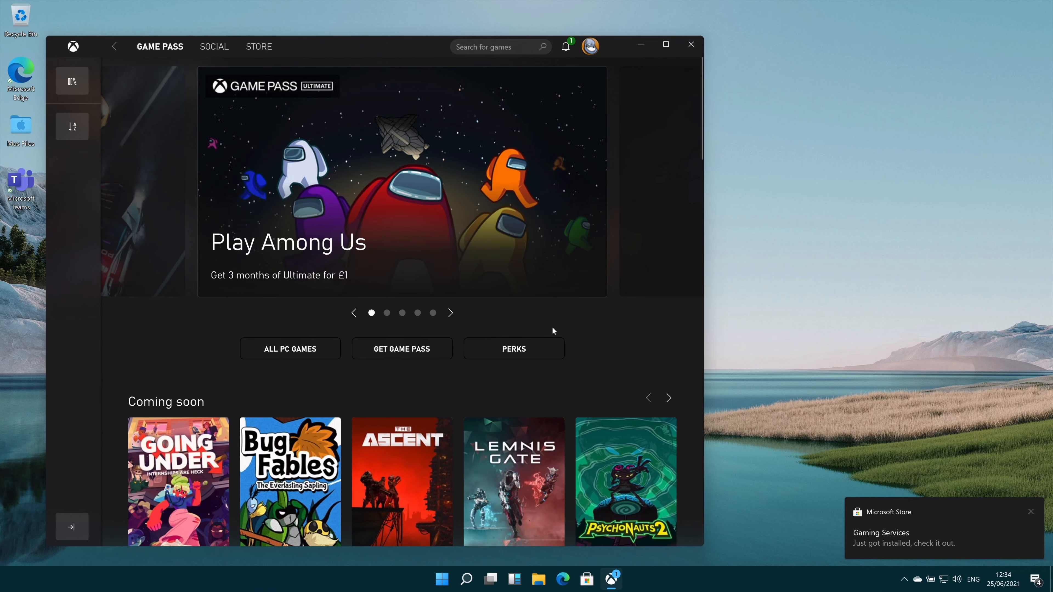
mouse_move(487, 366)
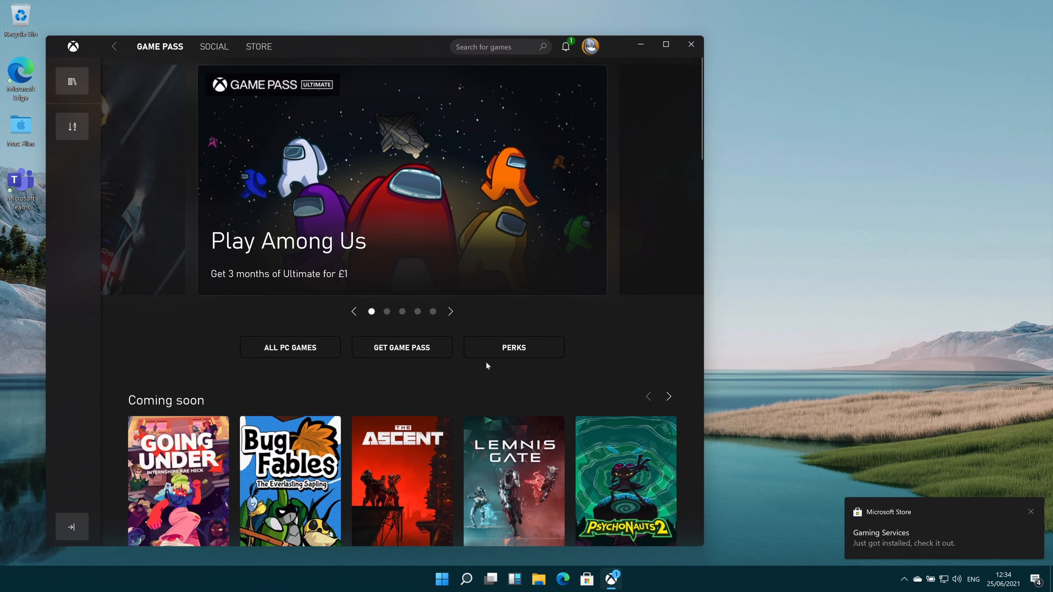
scroll(down, 3)
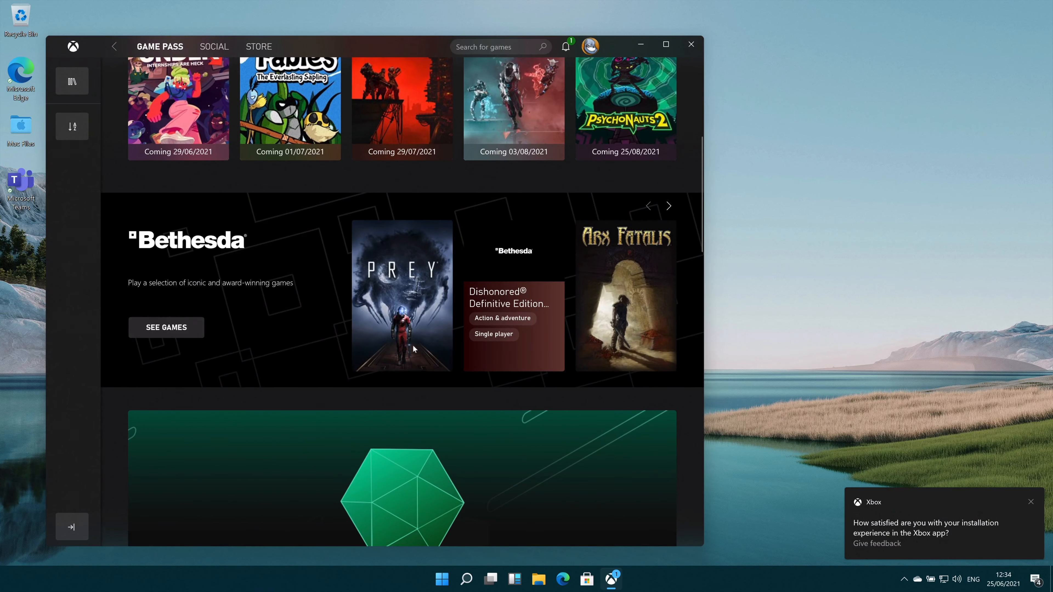
mouse_move(223, 330)
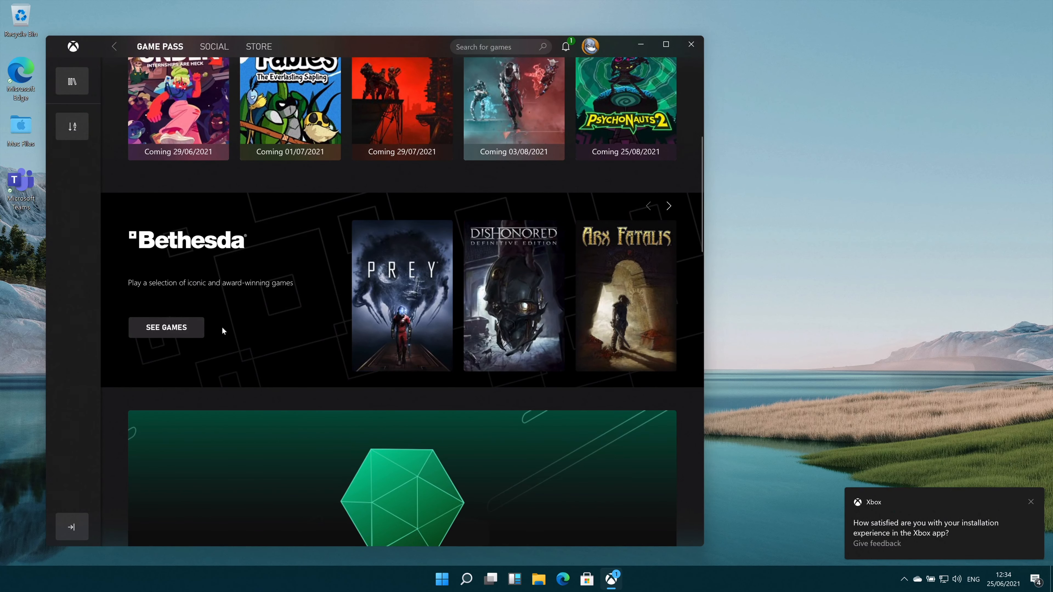
mouse_move(165, 328)
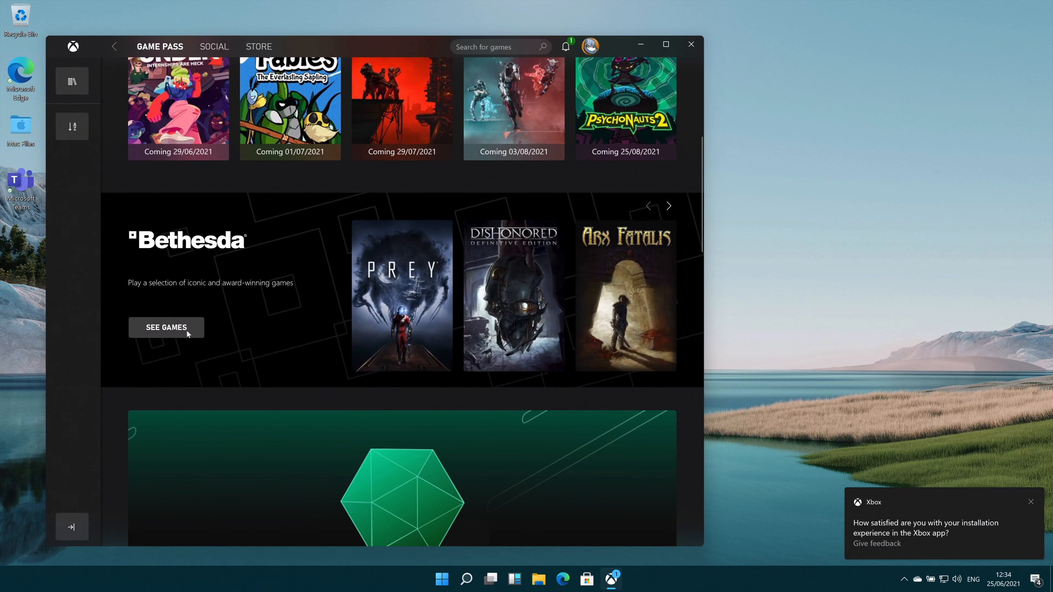
click(166, 328)
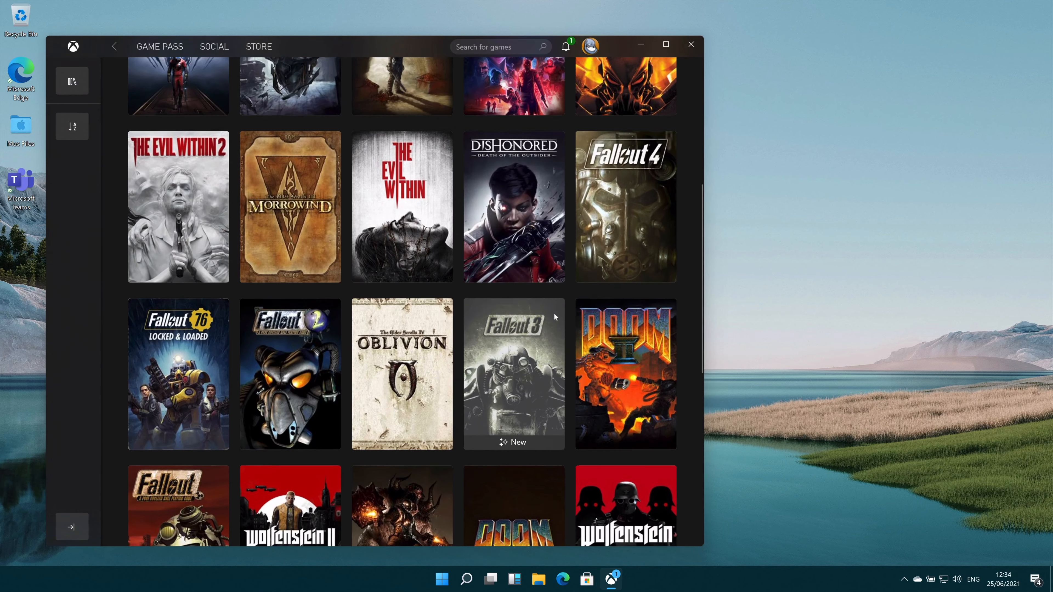
scroll(down, 3)
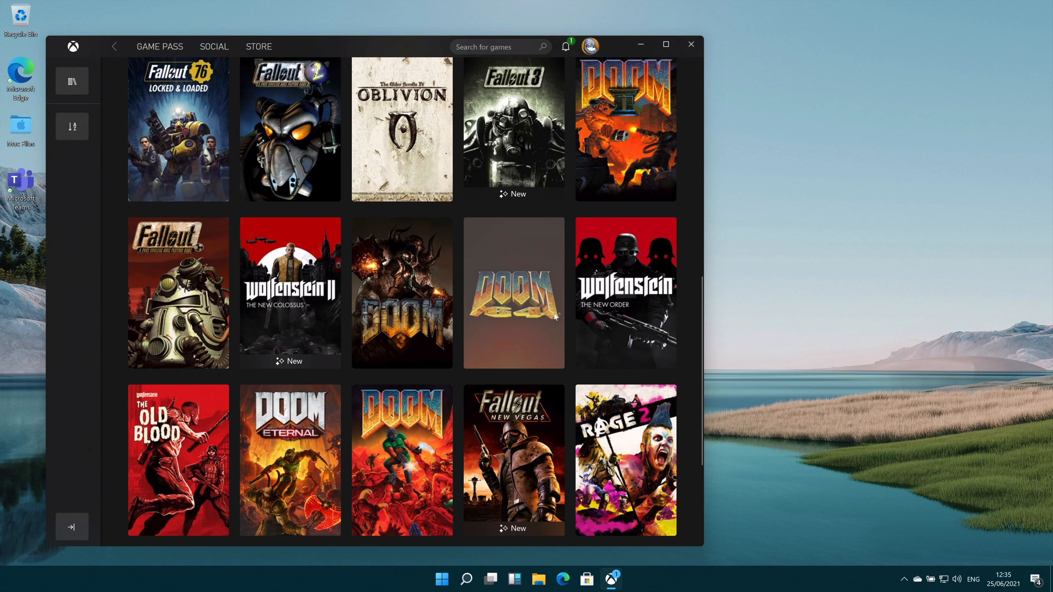
scroll(down, 3)
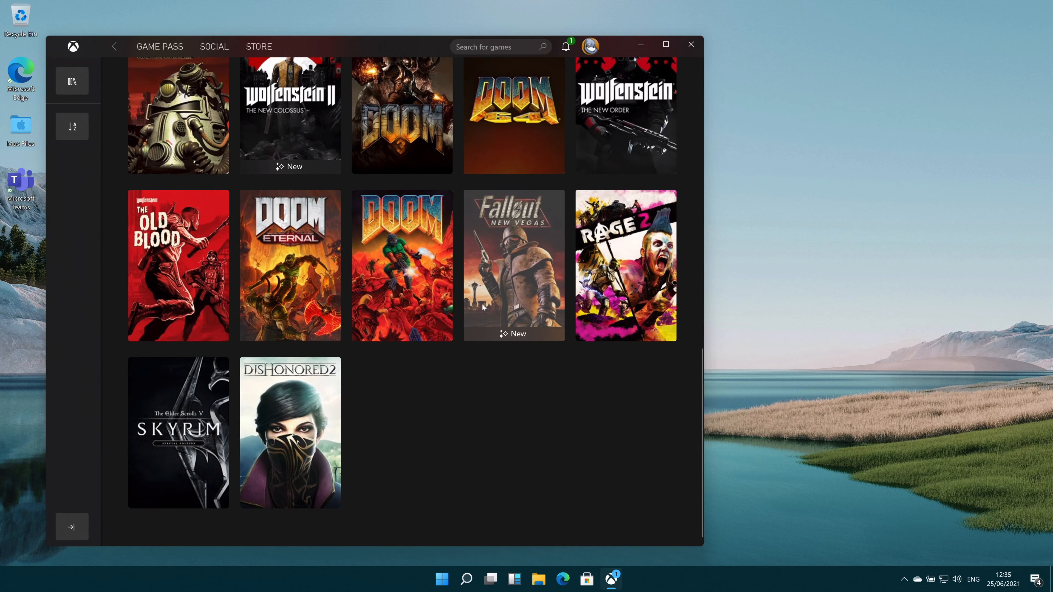
mouse_move(290, 253)
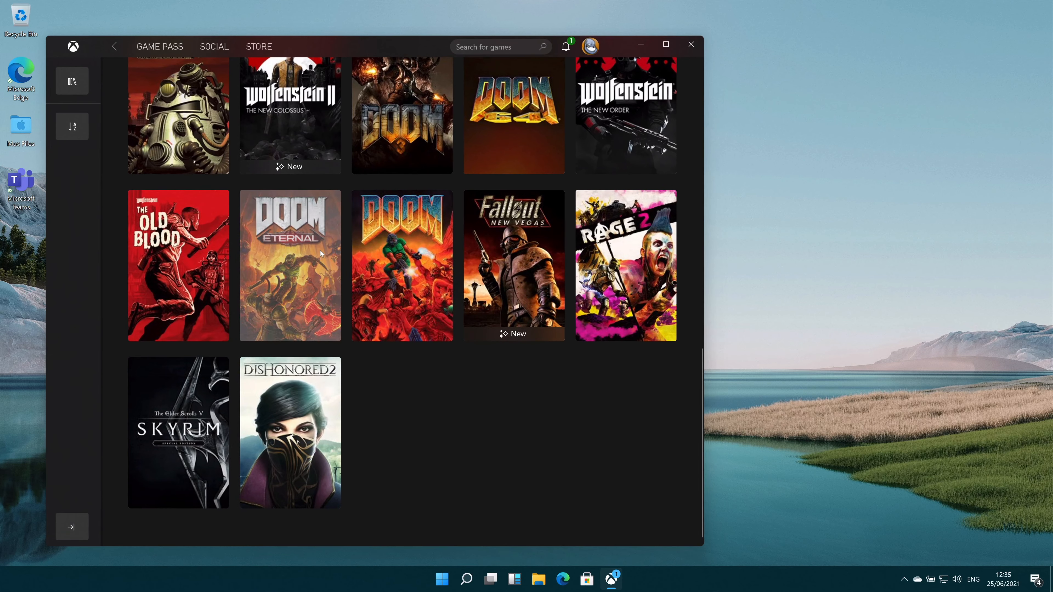
- Review the DOOM Eternal Standard Edition details page, then move to the Social hub
click(290, 266)
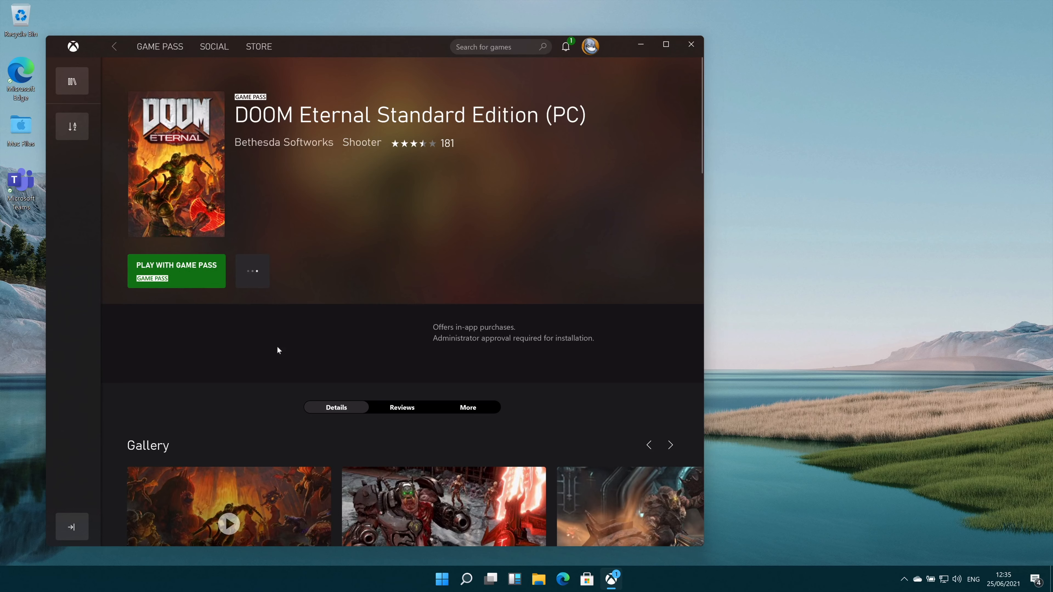
scroll(down, 3)
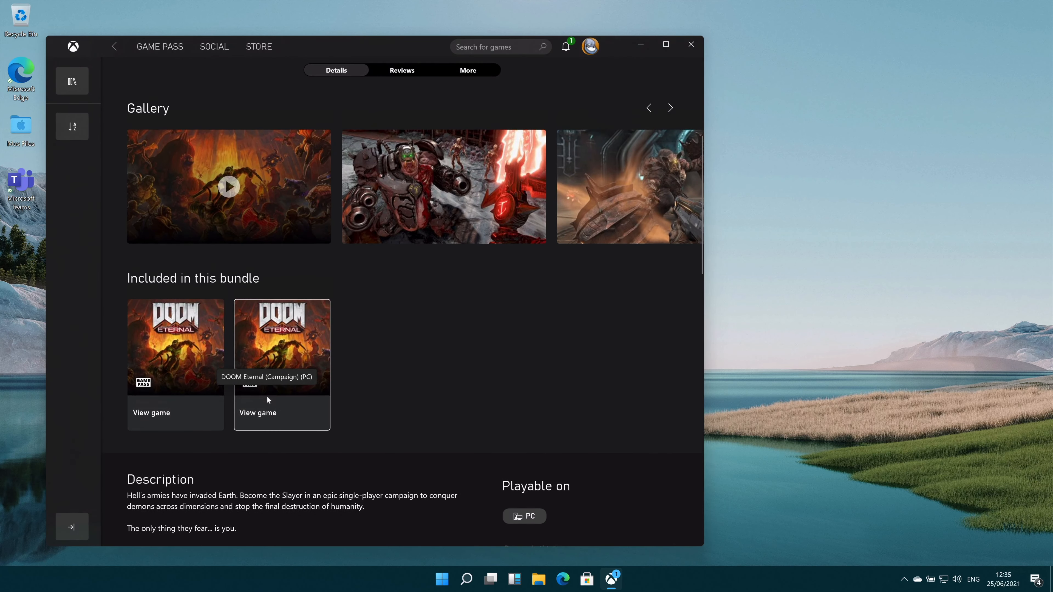
scroll(up, 3)
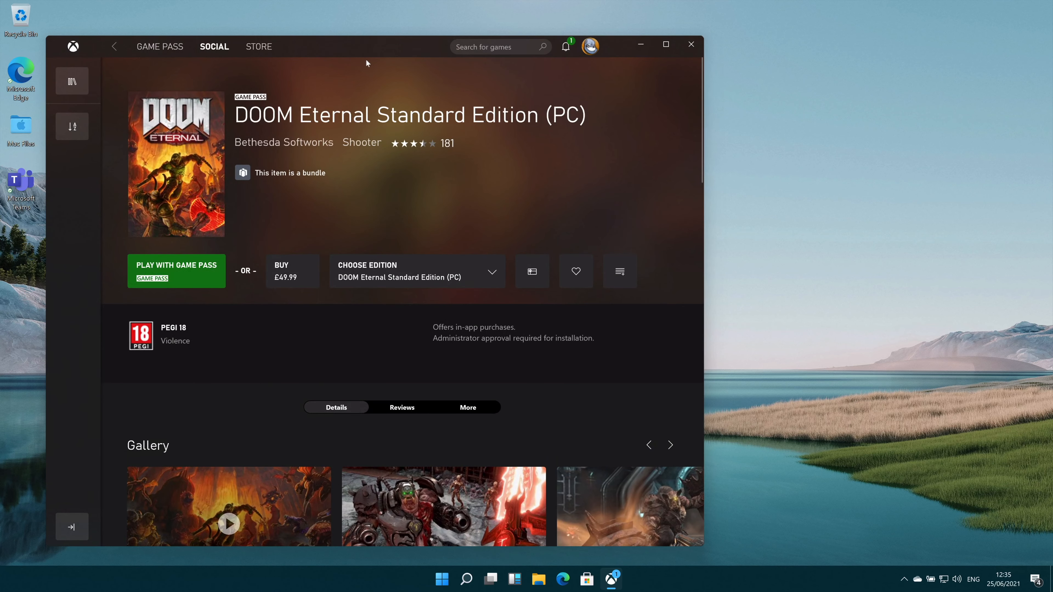
click(214, 46)
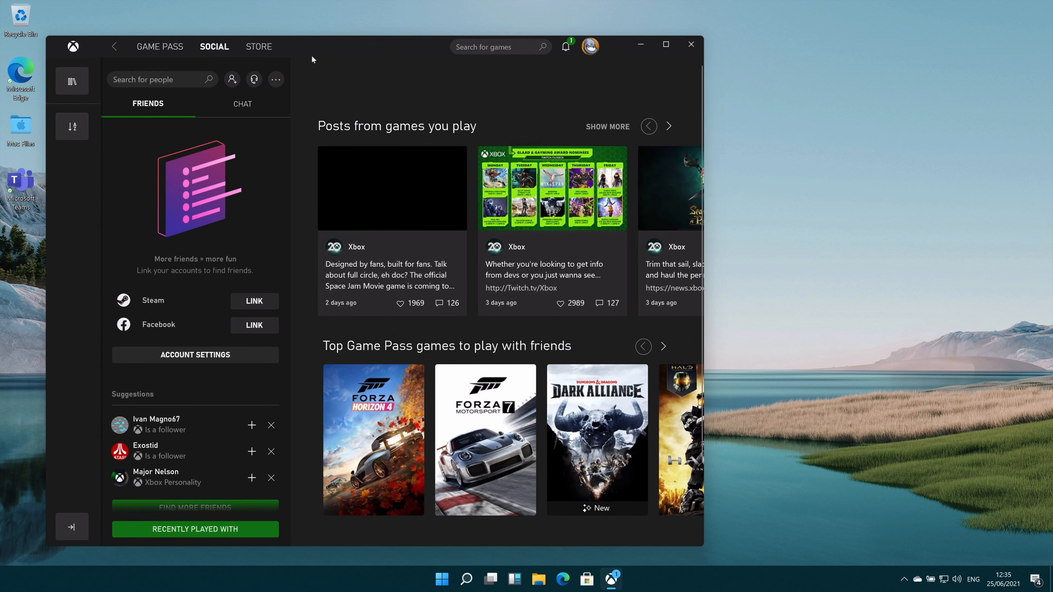
- Switch the Xbox app to its Store tab with the Sea of Thieves banner
click(258, 46)
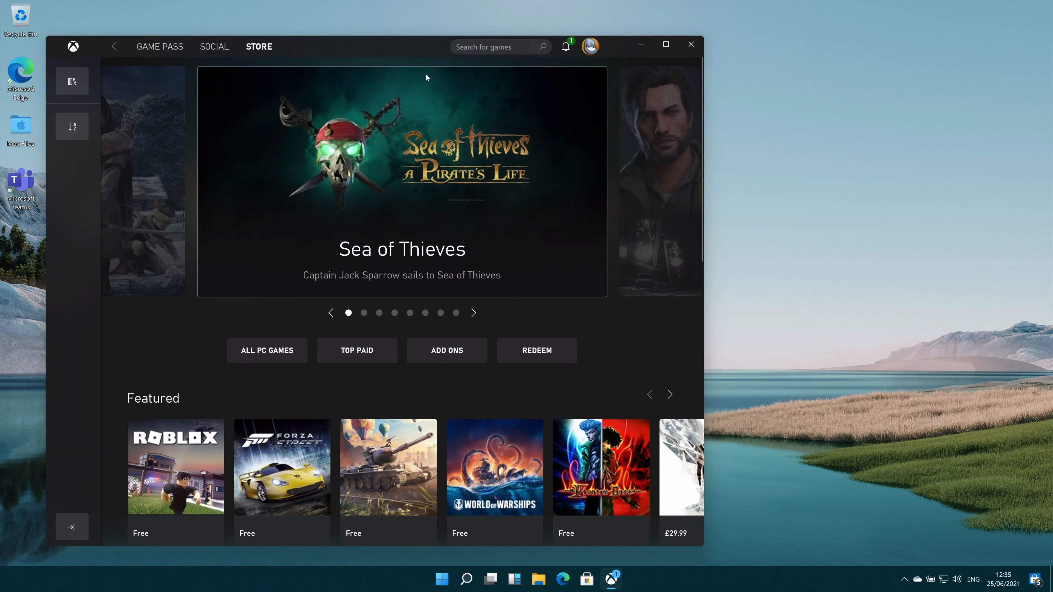
mouse_move(547, 52)
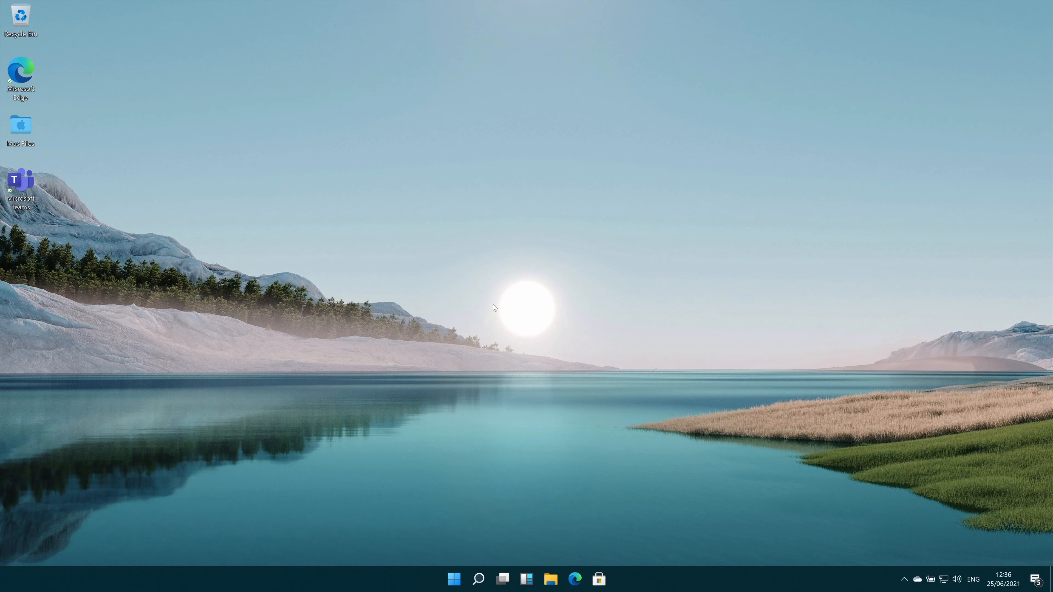
- Show the Pictures folder in File Explorer as extra large thumbnails
click(550, 579)
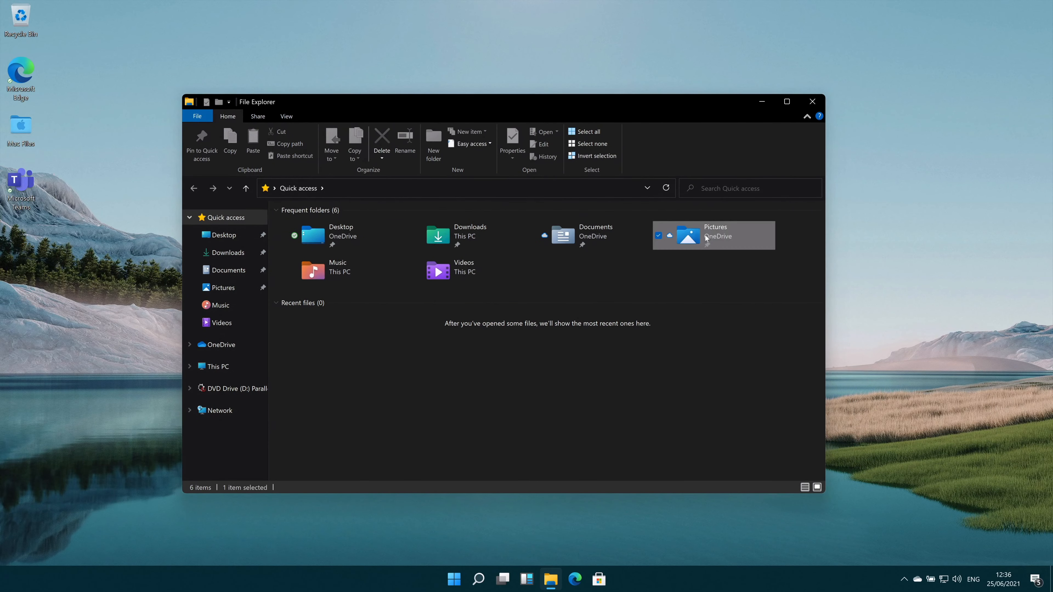
double_click(715, 235)
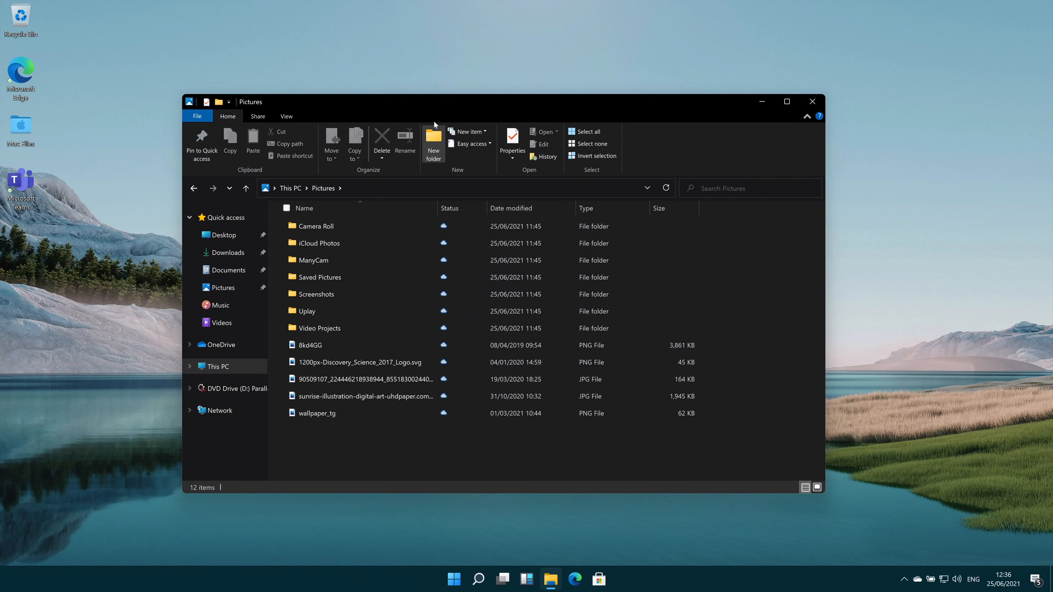
click(286, 117)
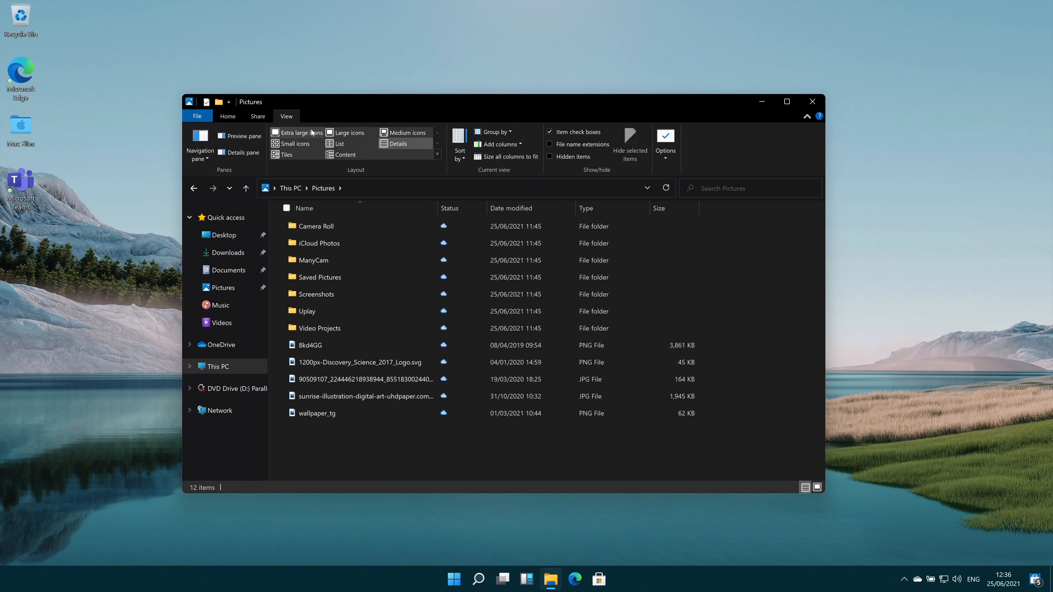
click(296, 133)
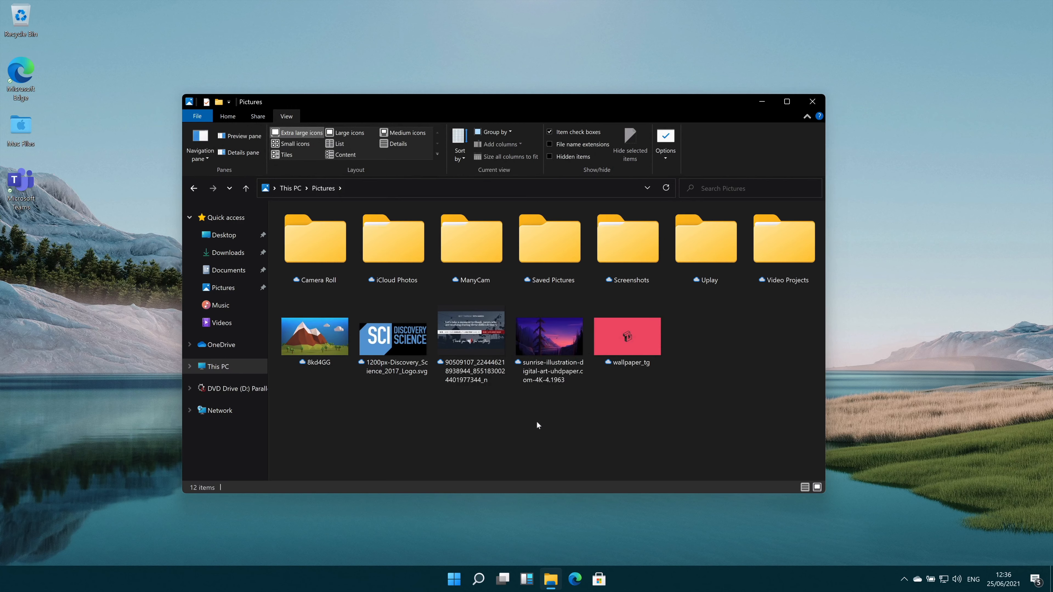
- Set the pink wallpaper_tg picture as the desktop background from its context menu
click(314, 336)
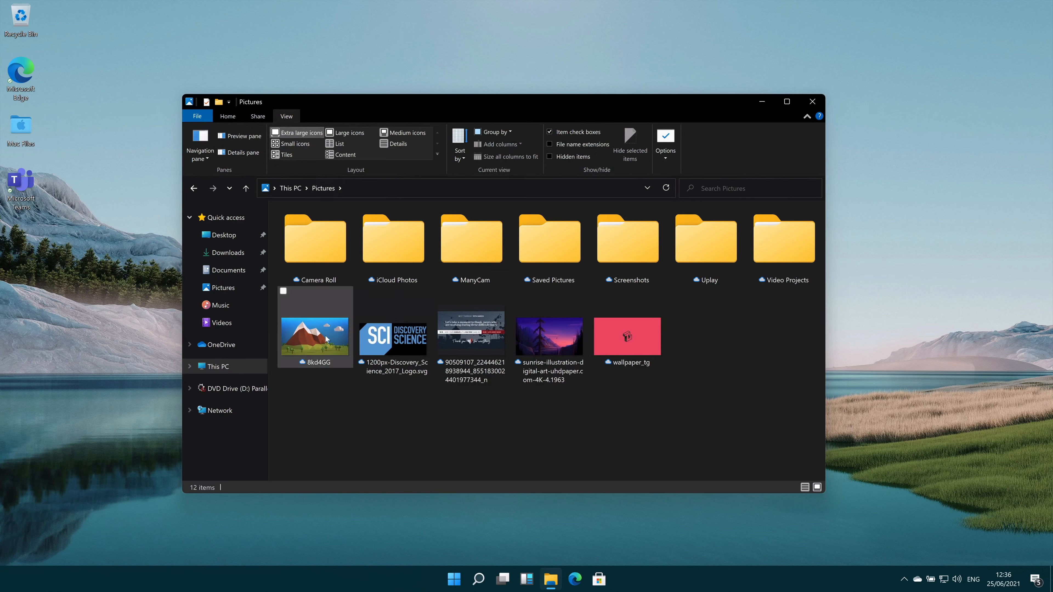
click(548, 239)
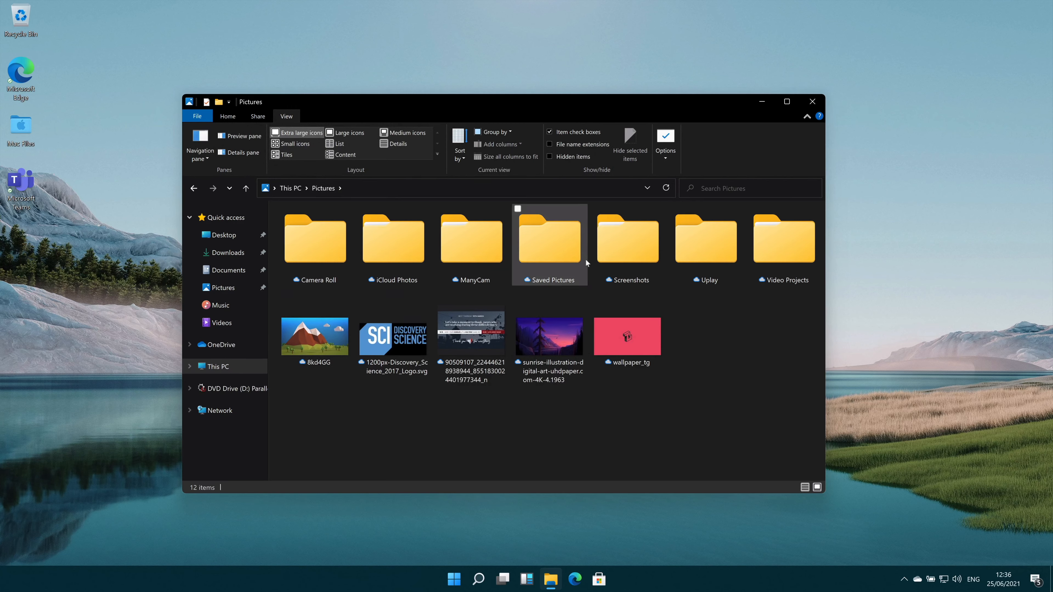
mouse_move(613, 342)
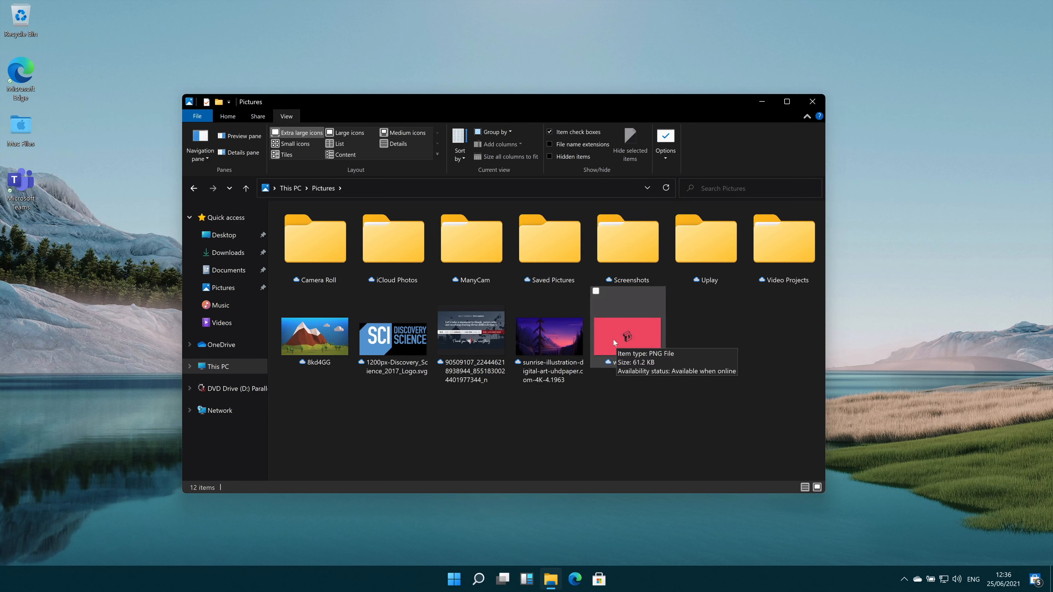
right_click(626, 326)
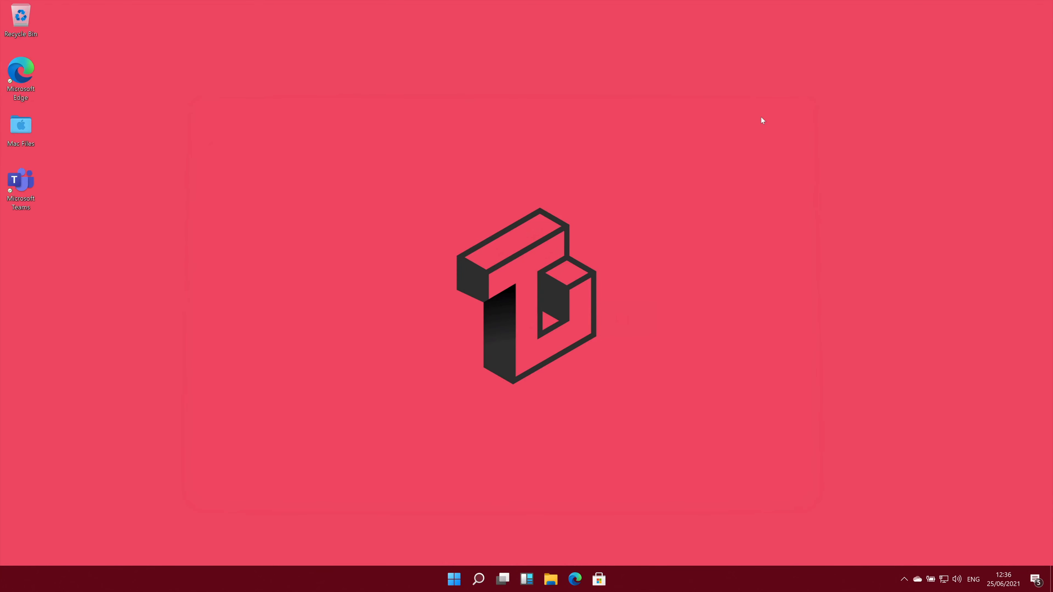
mouse_move(640, 430)
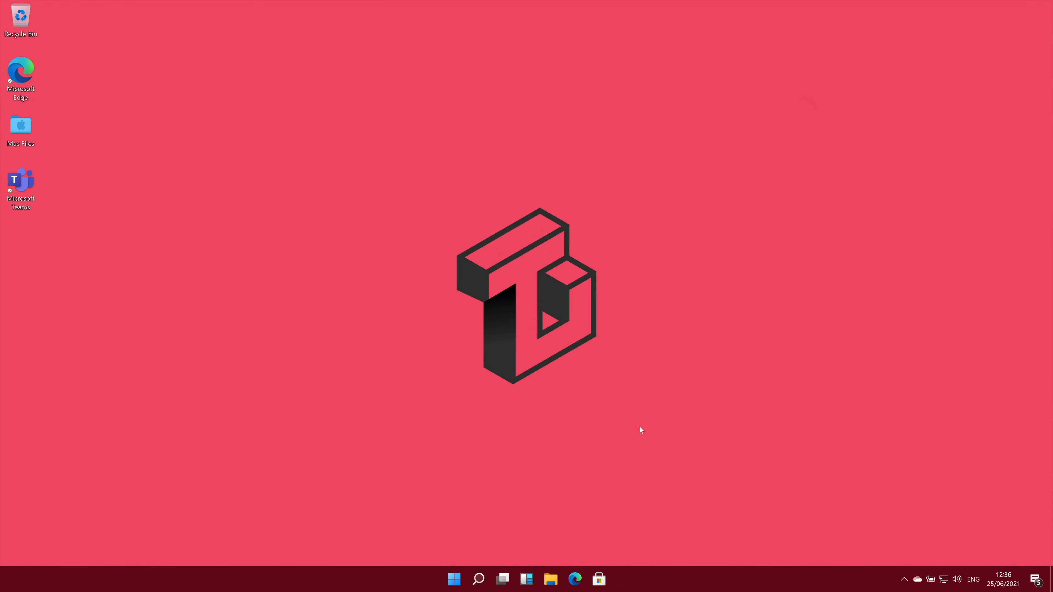
mouse_move(505, 438)
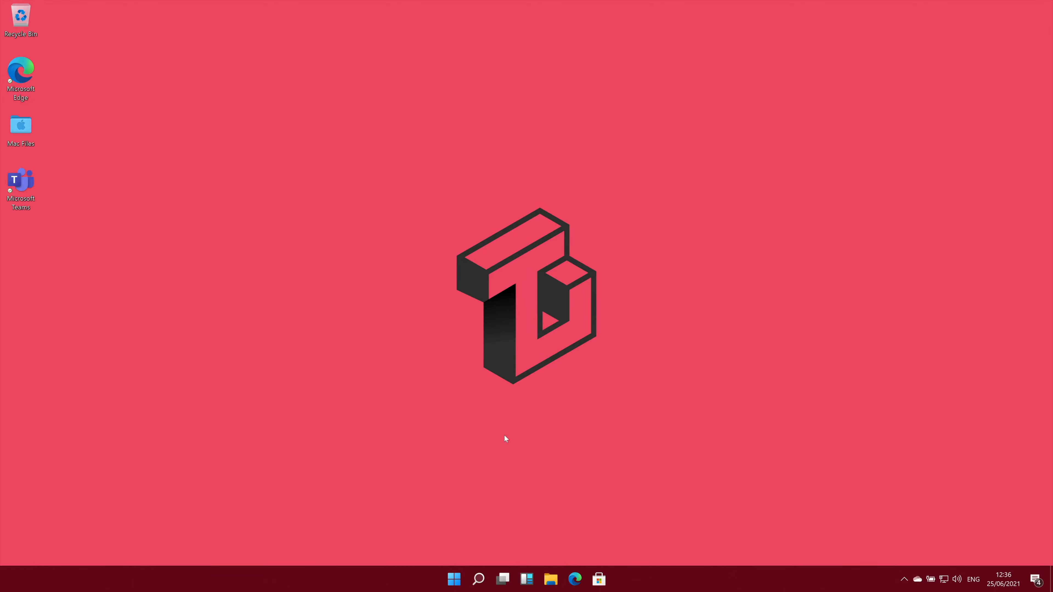
- Close File Explorer and launch Get Started from the Start menu's Recommended list
click(550, 579)
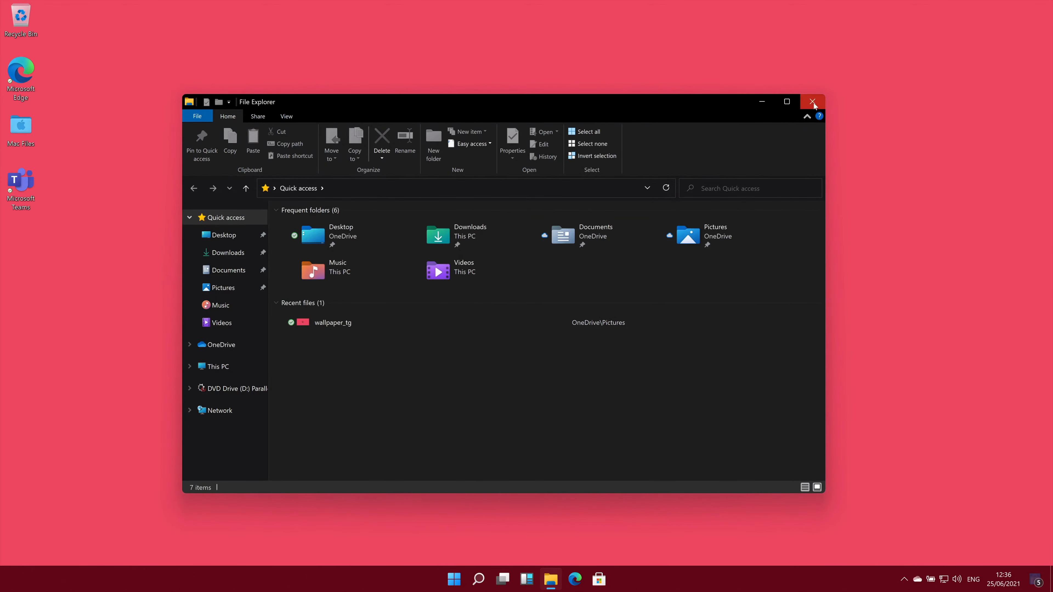
click(813, 102)
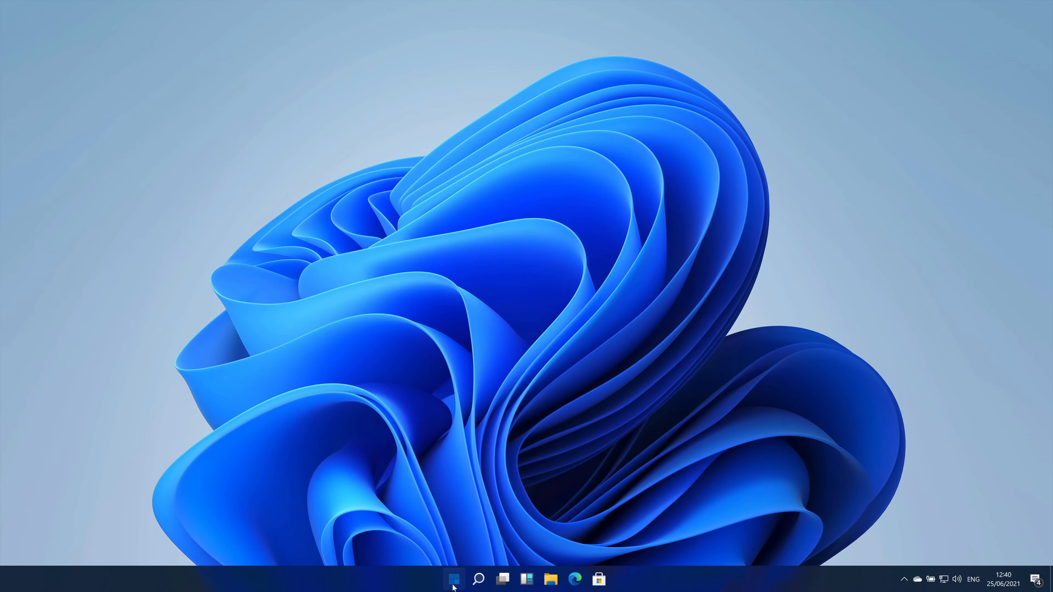
click(454, 578)
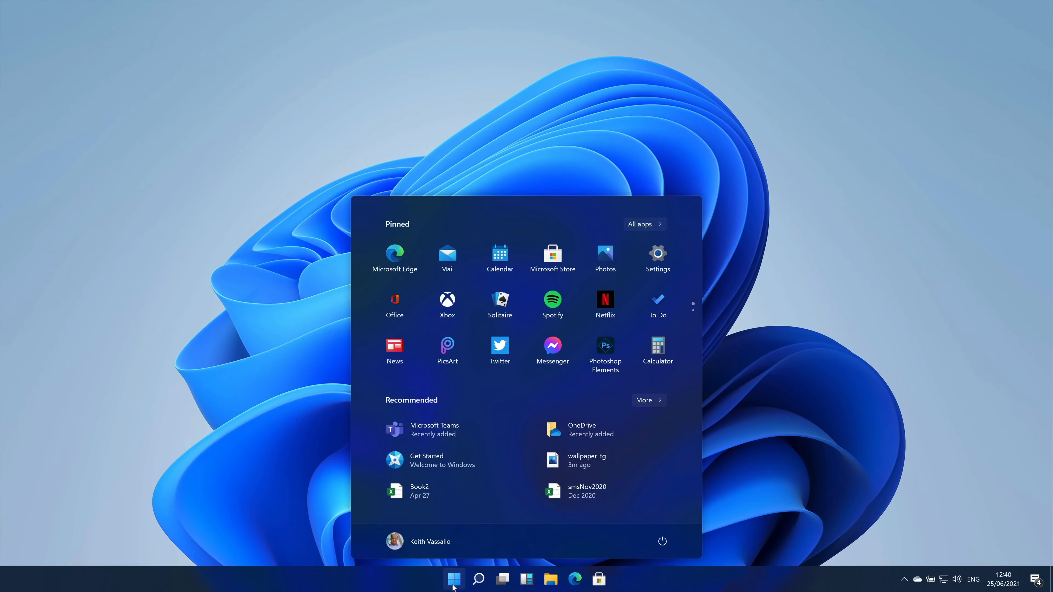
click(427, 460)
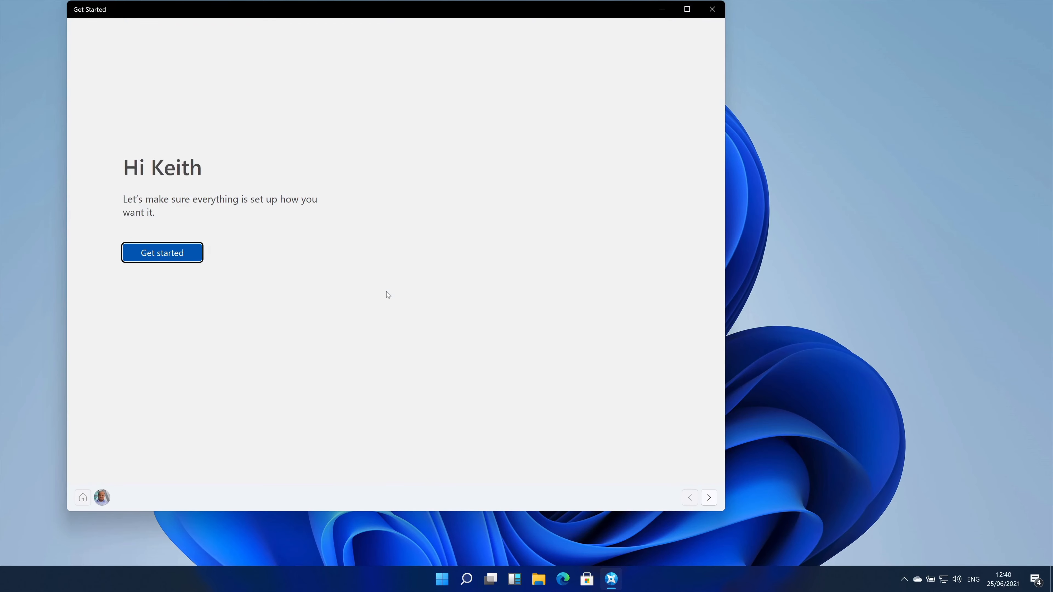
- Page through the welcome walkthrough to the You're all set screen
click(162, 253)
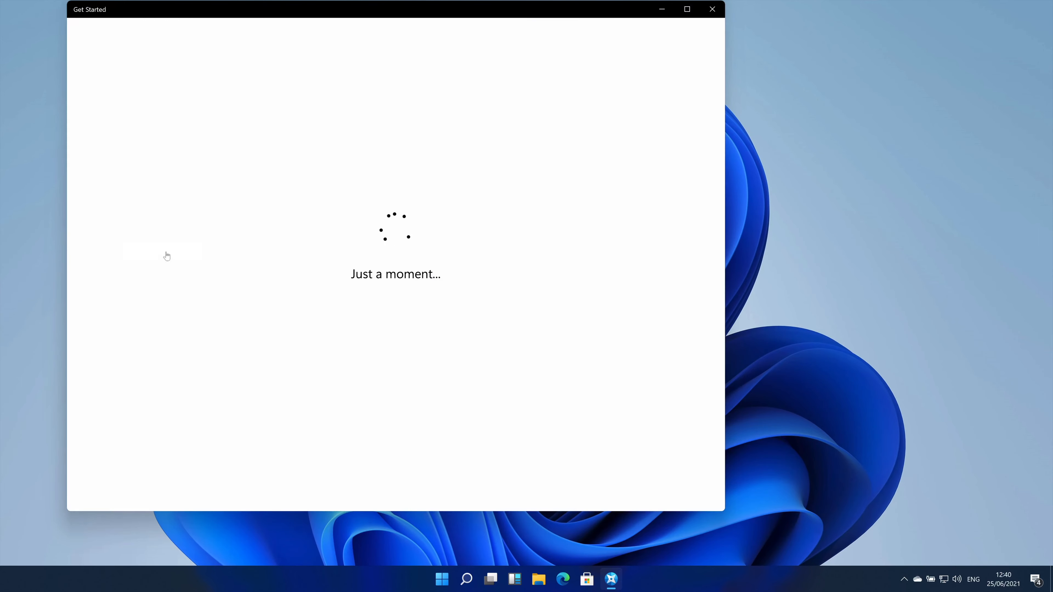
mouse_move(256, 316)
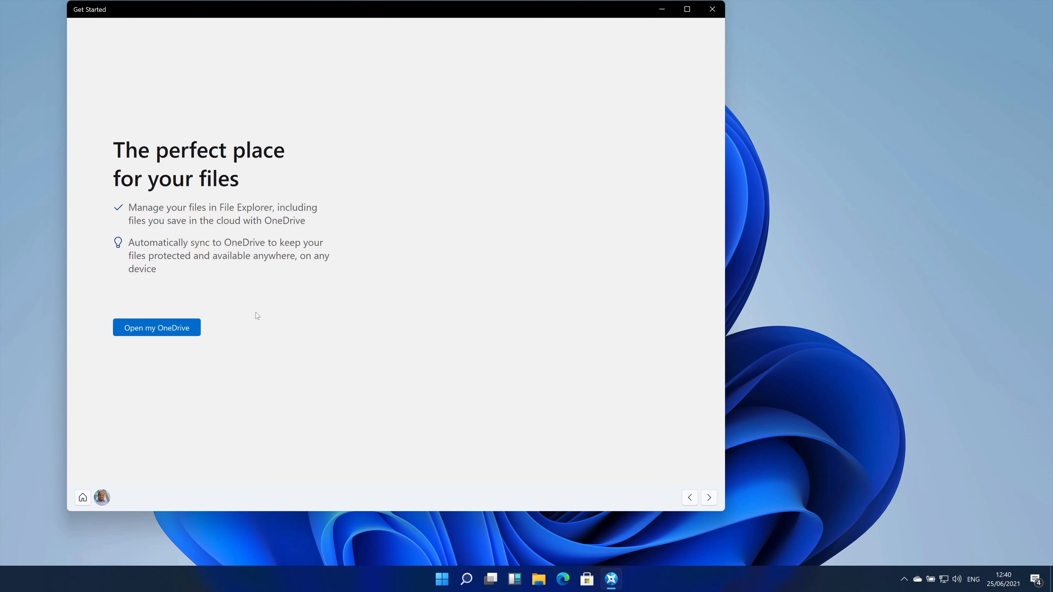
click(709, 497)
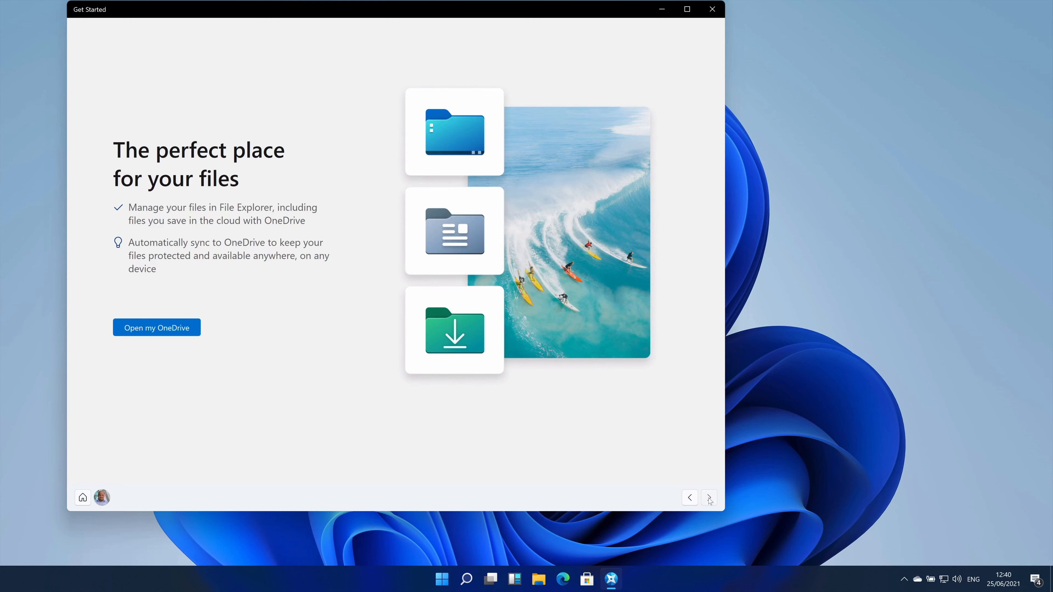
click(709, 498)
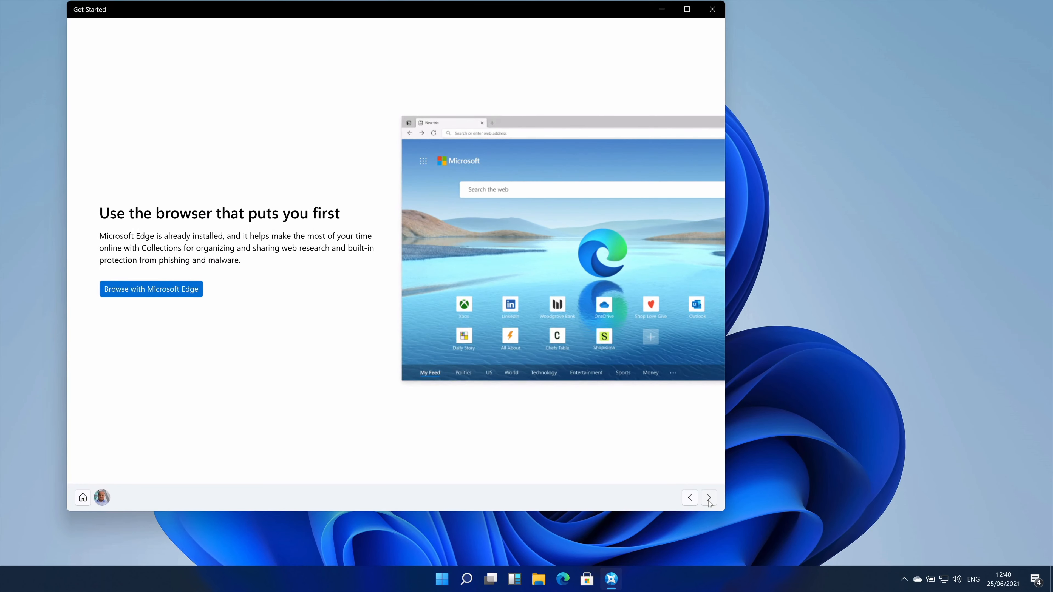
click(709, 498)
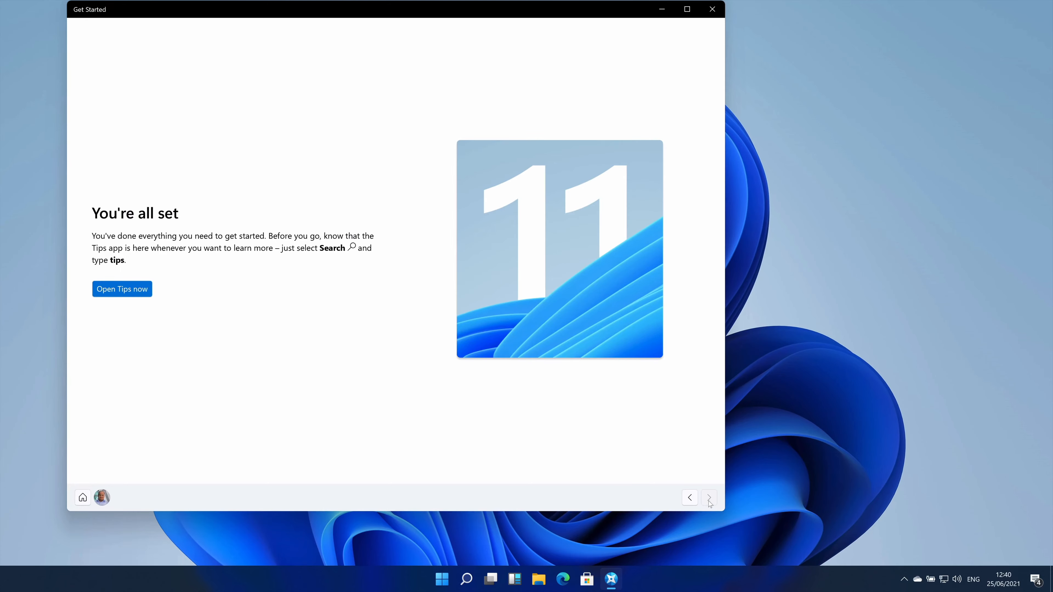
mouse_move(680, 31)
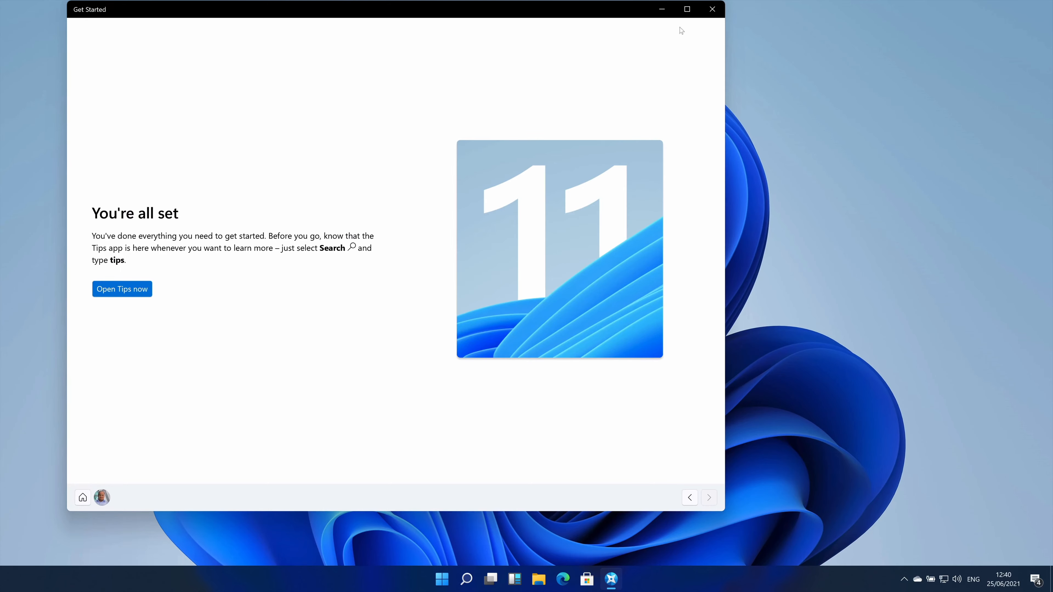
- Close Get Started and shut the PC down from Start, choosing Shut down anyway over unsaved apps
click(712, 9)
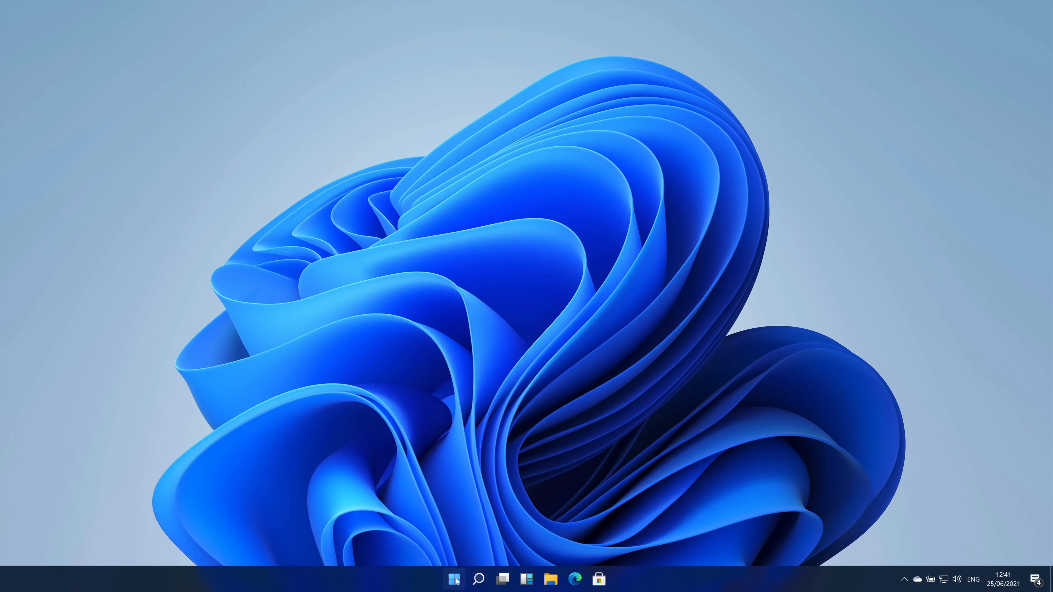
click(453, 579)
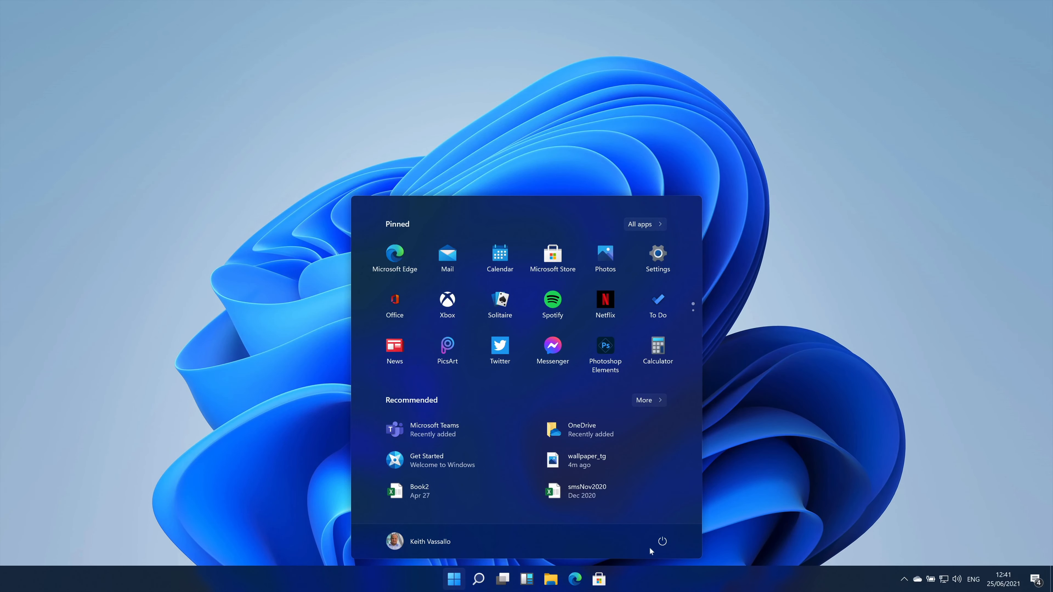
click(662, 541)
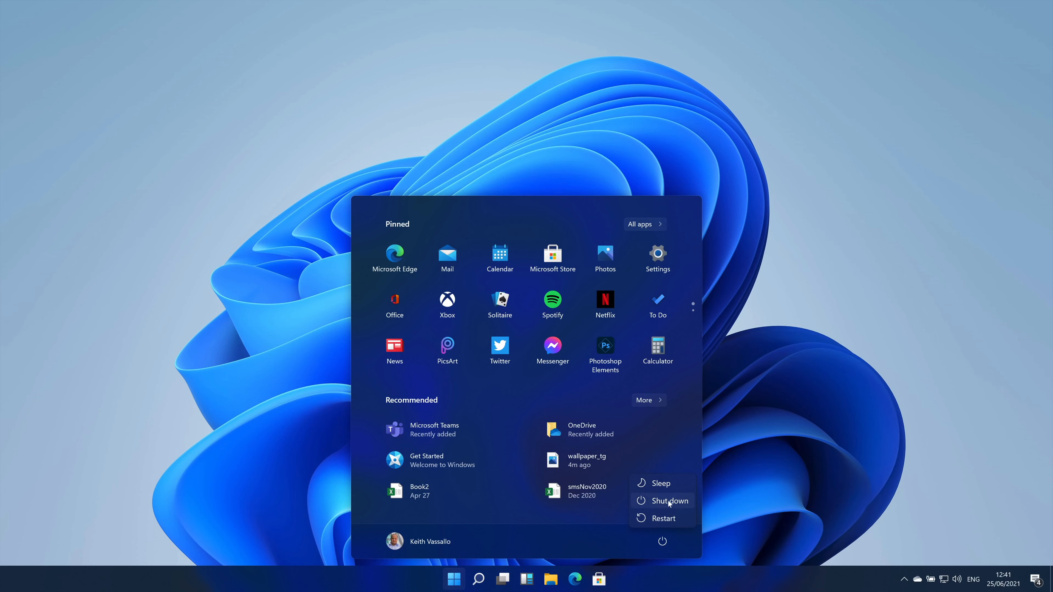
click(669, 500)
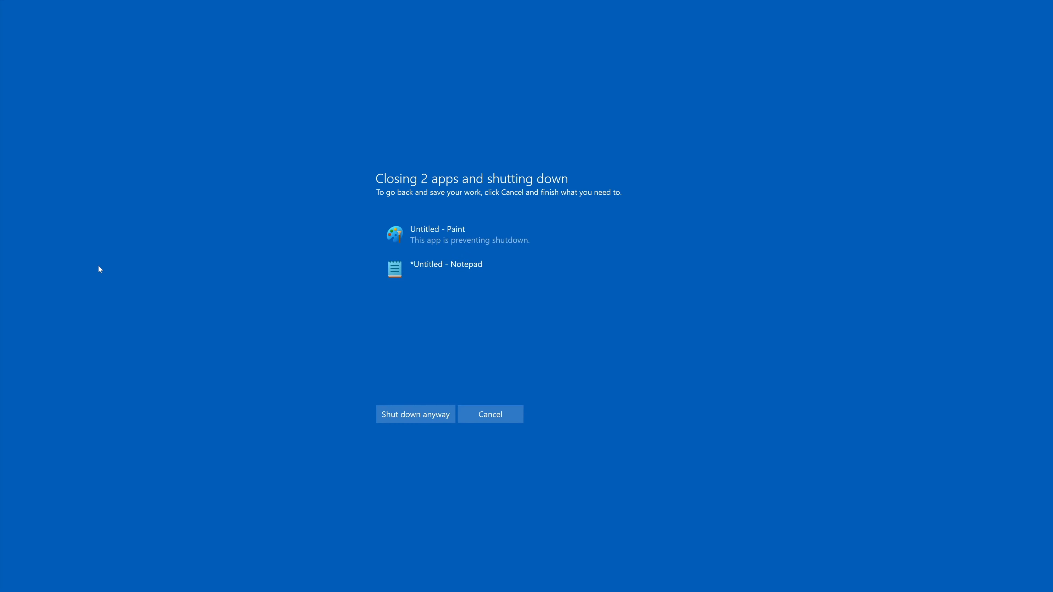
mouse_move(33, 254)
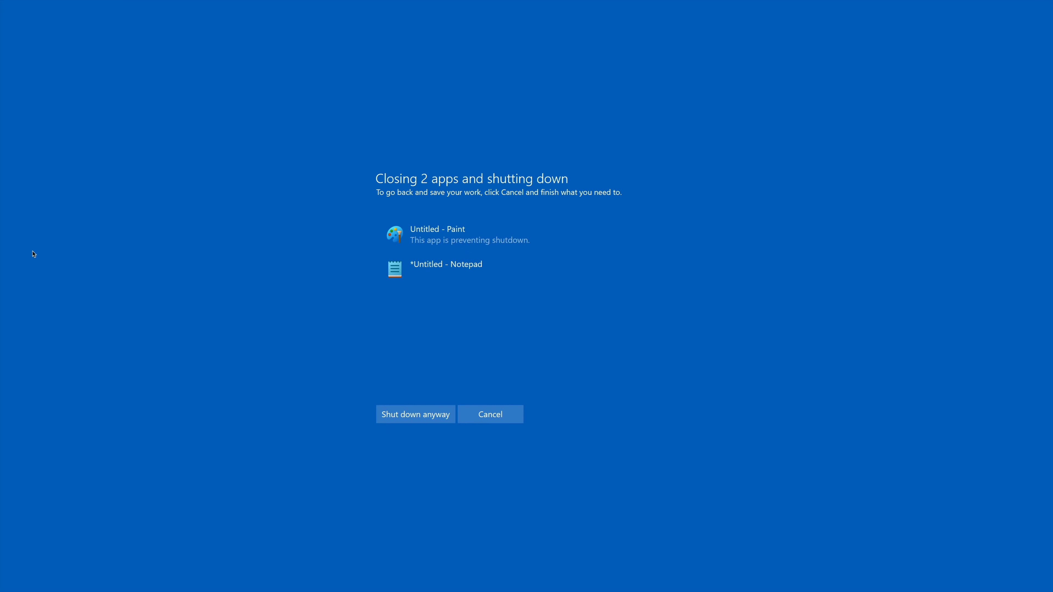
mouse_move(414, 414)
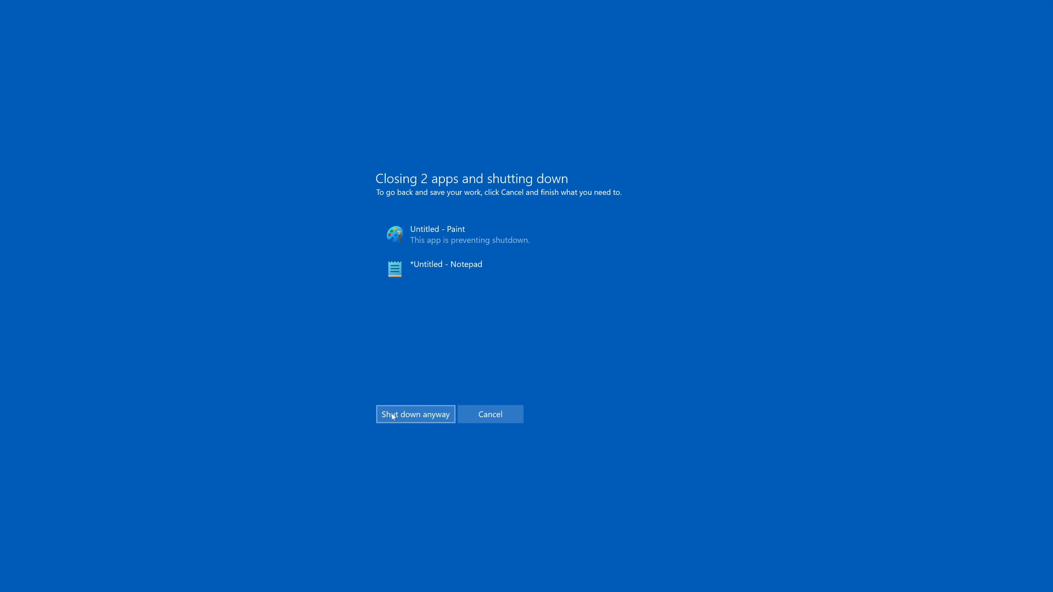
click(415, 415)
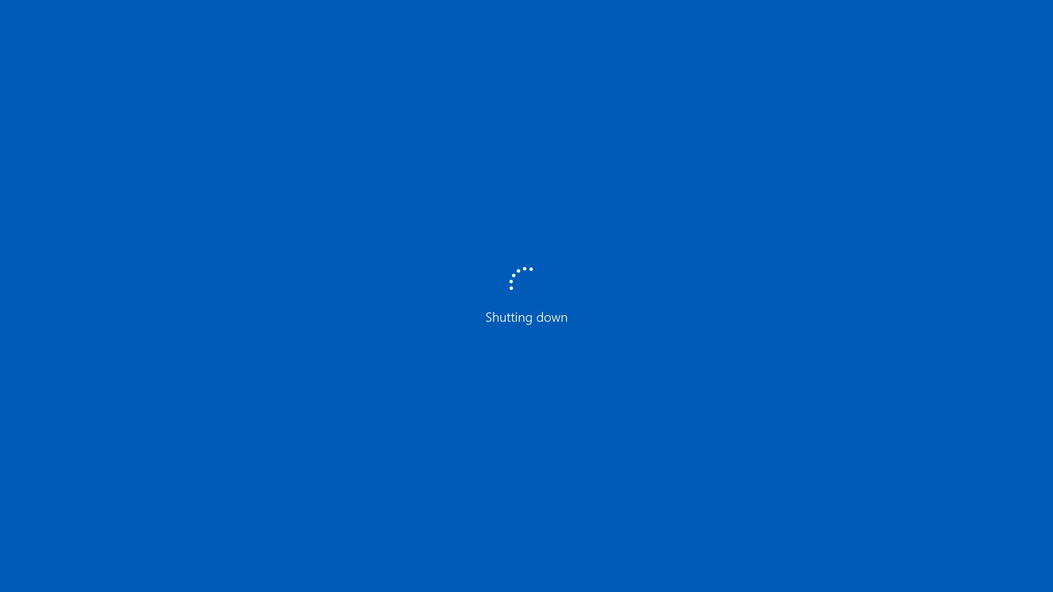